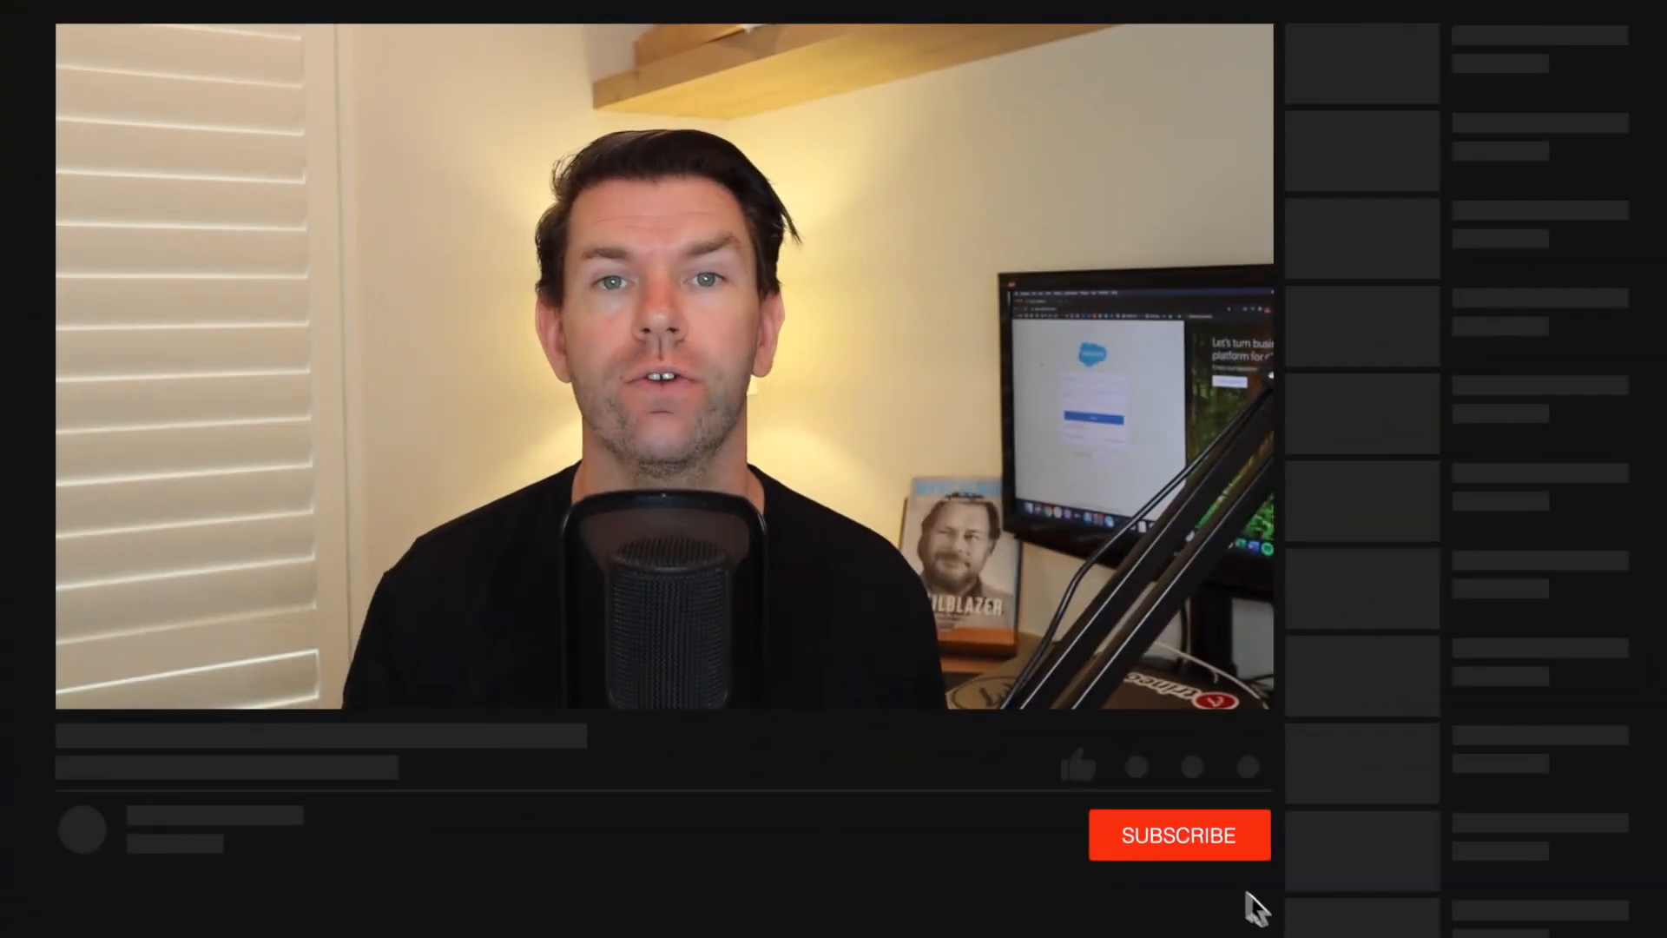
Bring the Salesforce Setup home tab to the front.
{"action": "left_click", "coordinate": [1076, 766]}
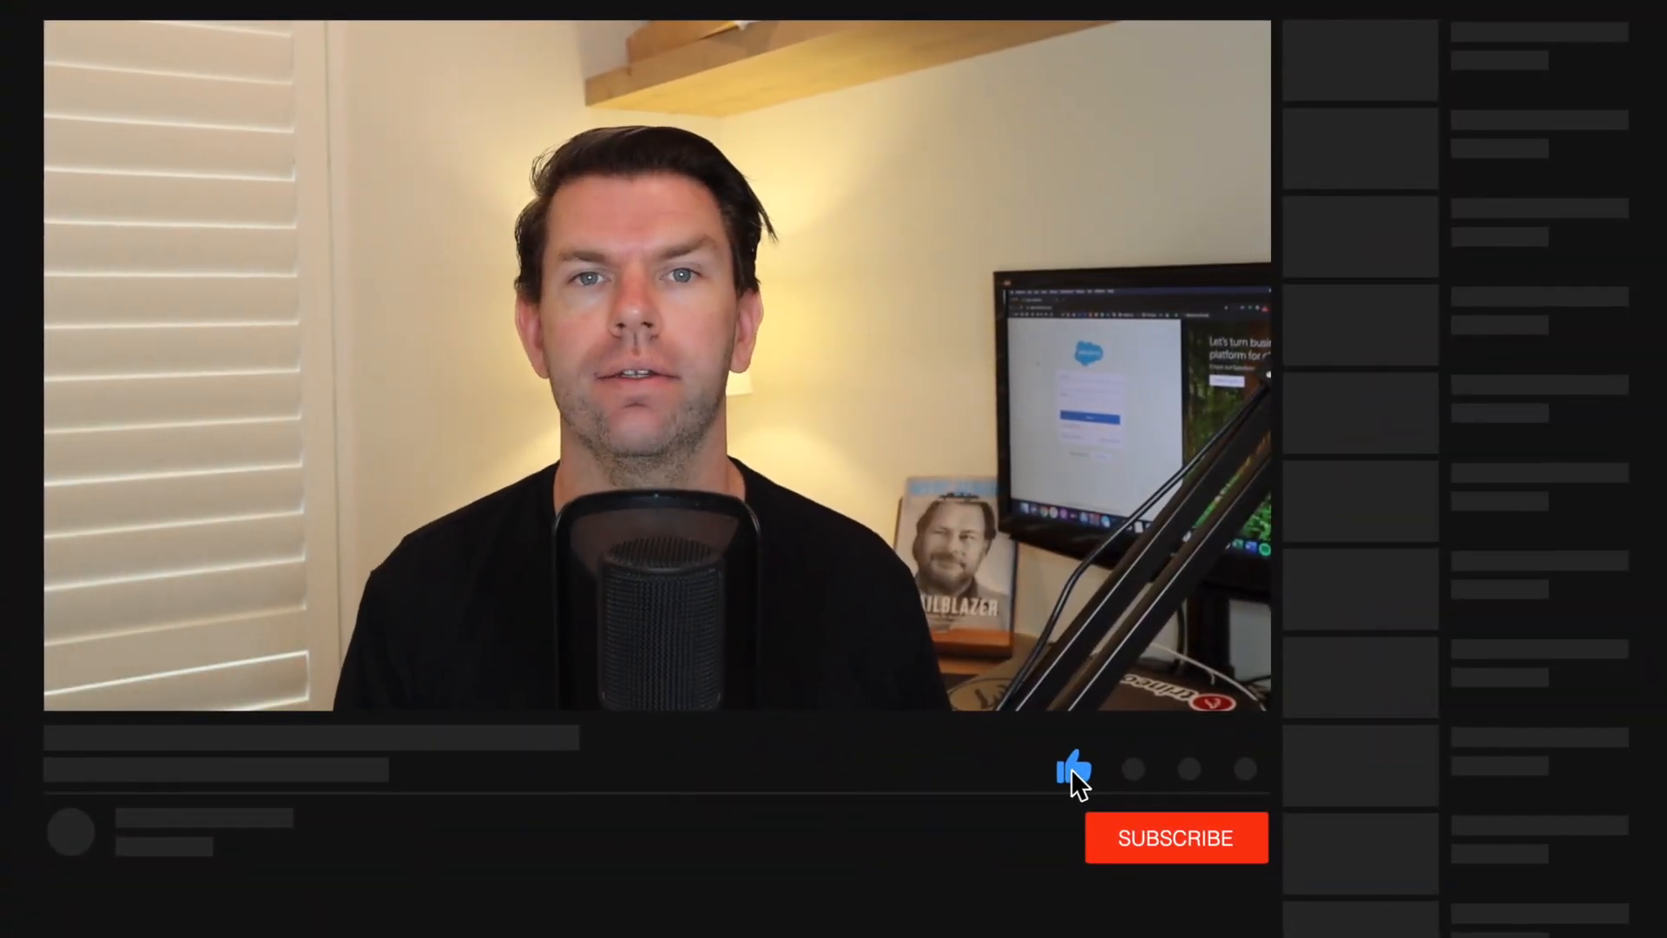
{"action": "left_click", "coordinate": [1175, 838]}
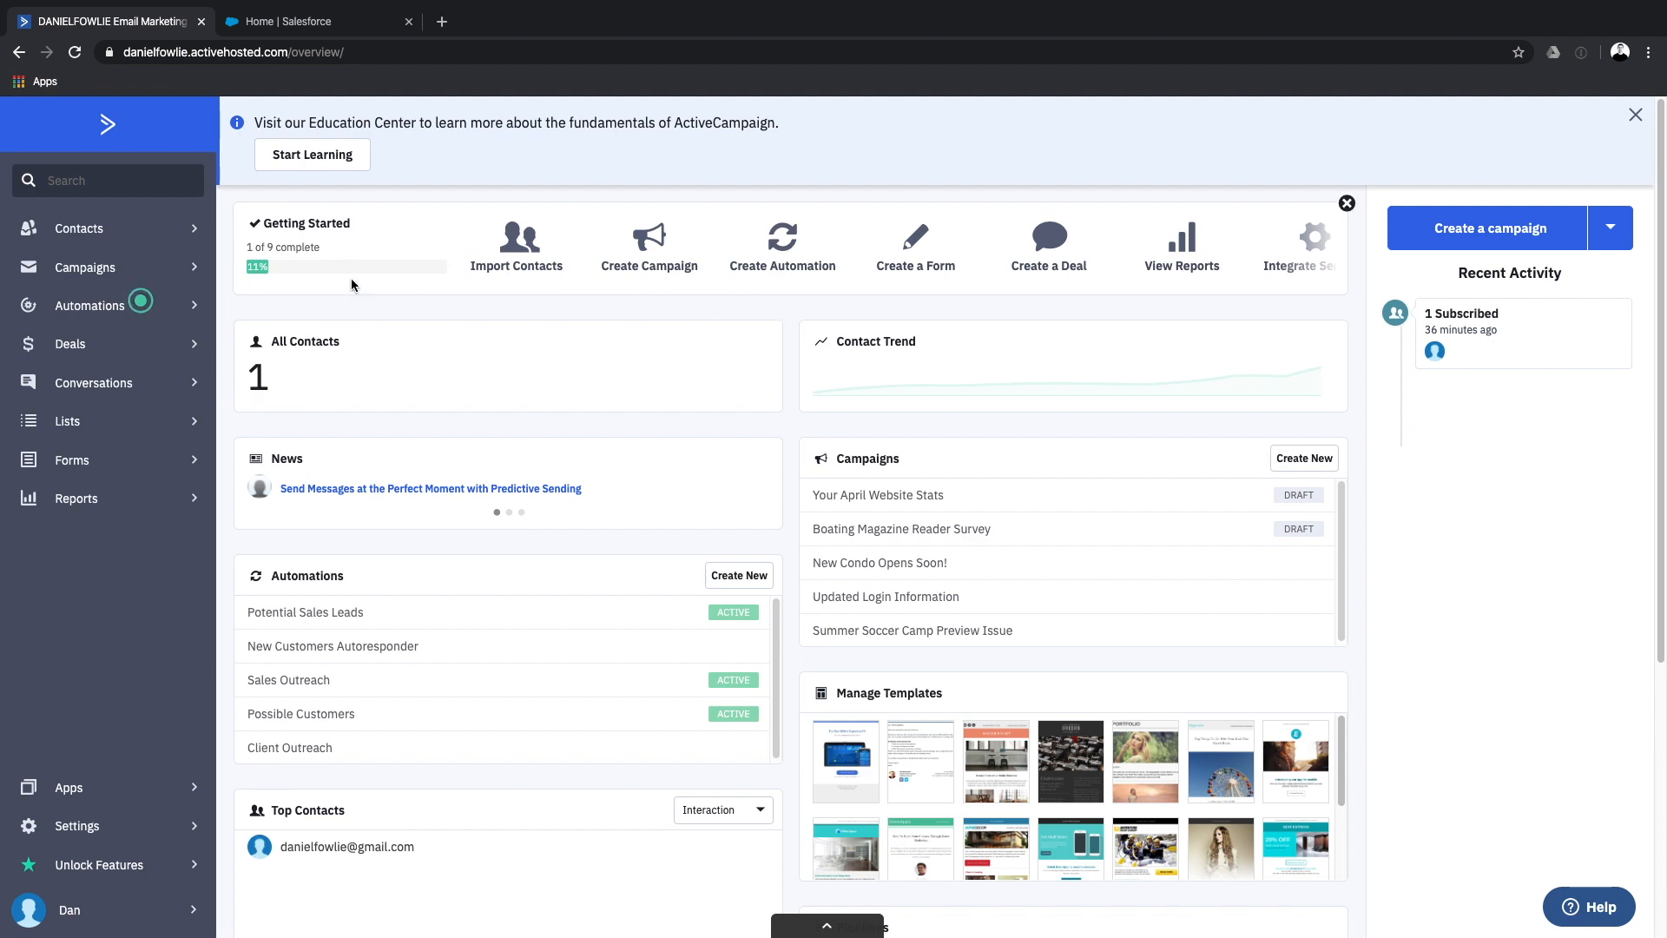
{"action": "left_click", "coordinate": [308, 21]}
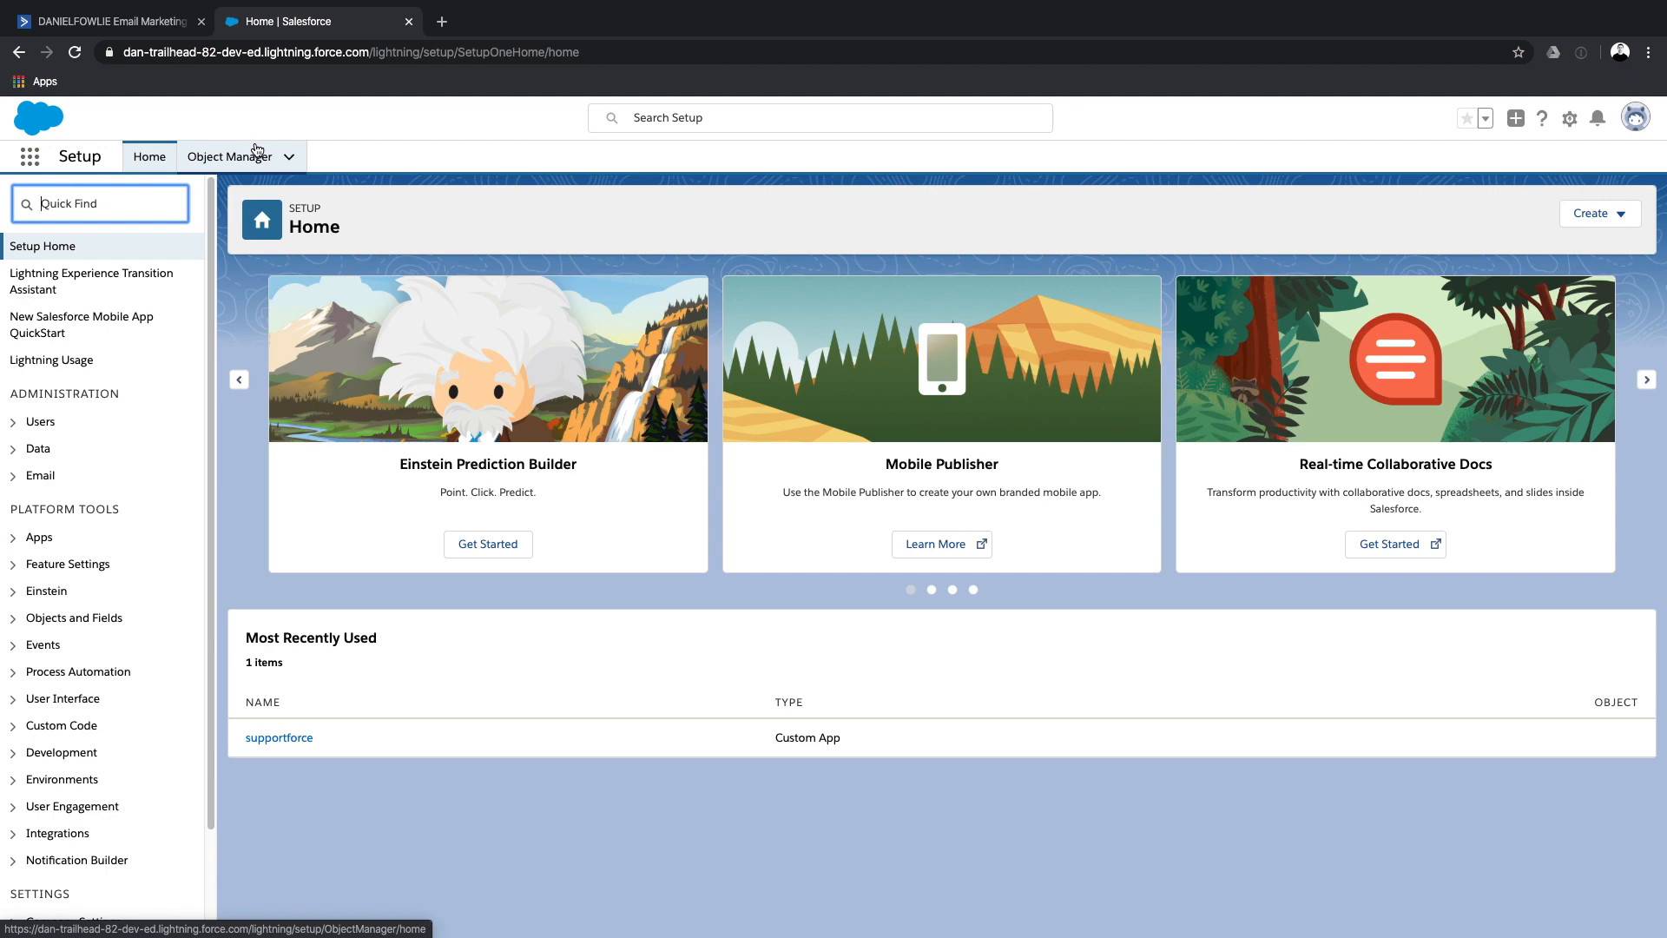
{"action": "mouse_move", "coordinate": [227, 157]}
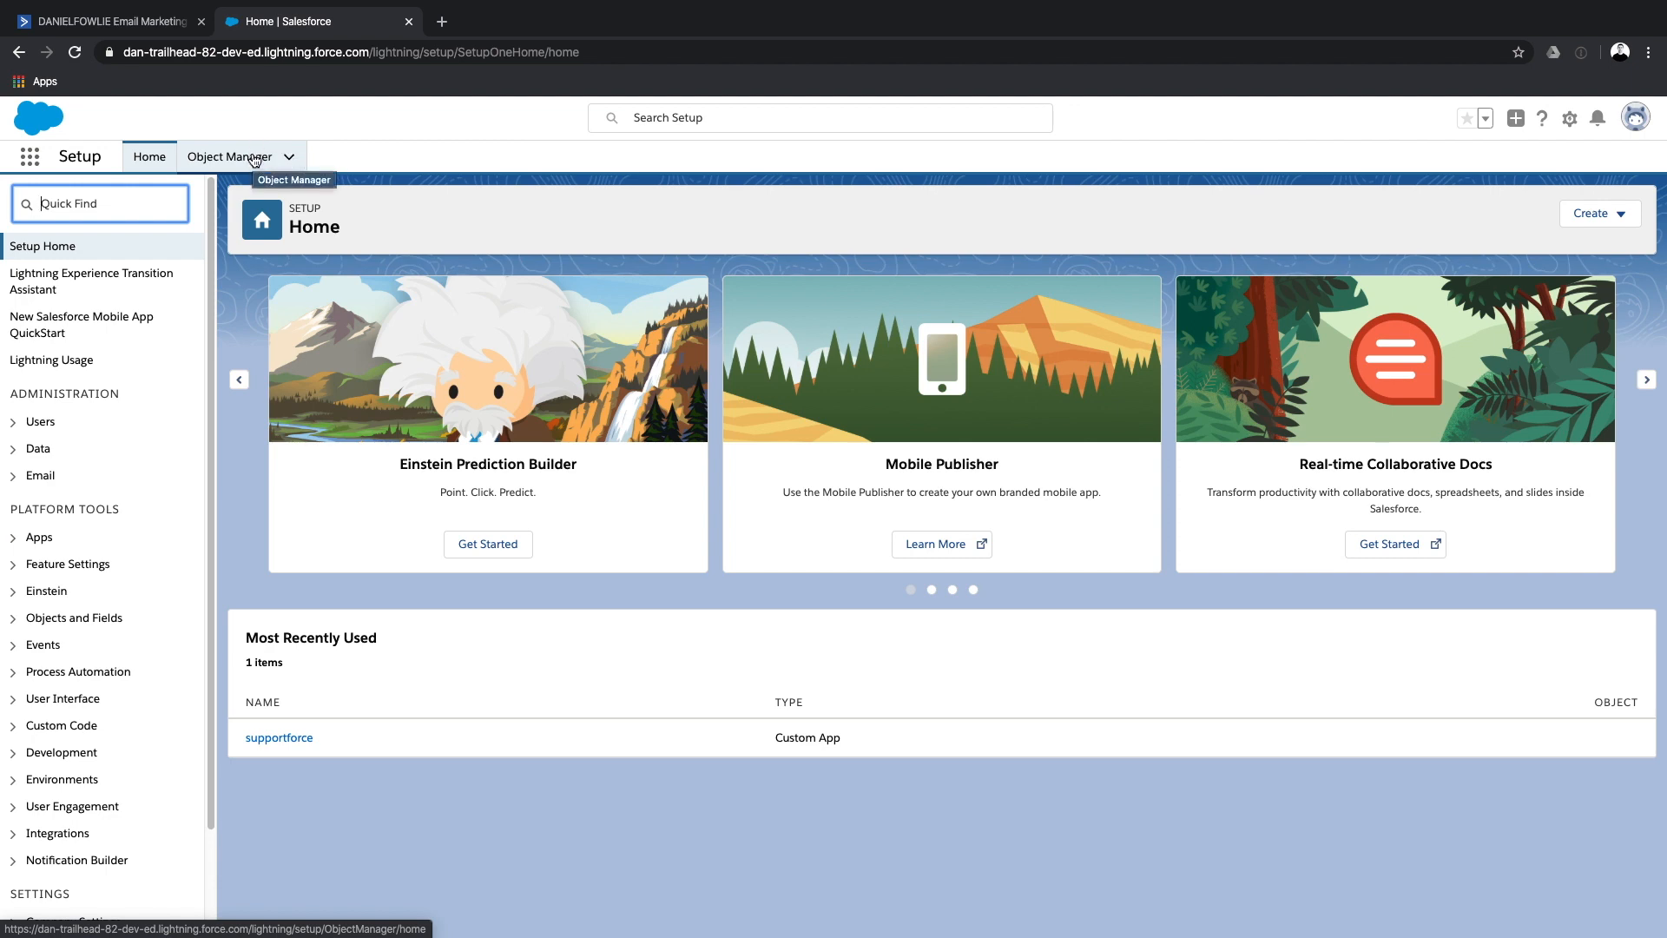
{"action": "mouse_move", "coordinate": [247, 157]}
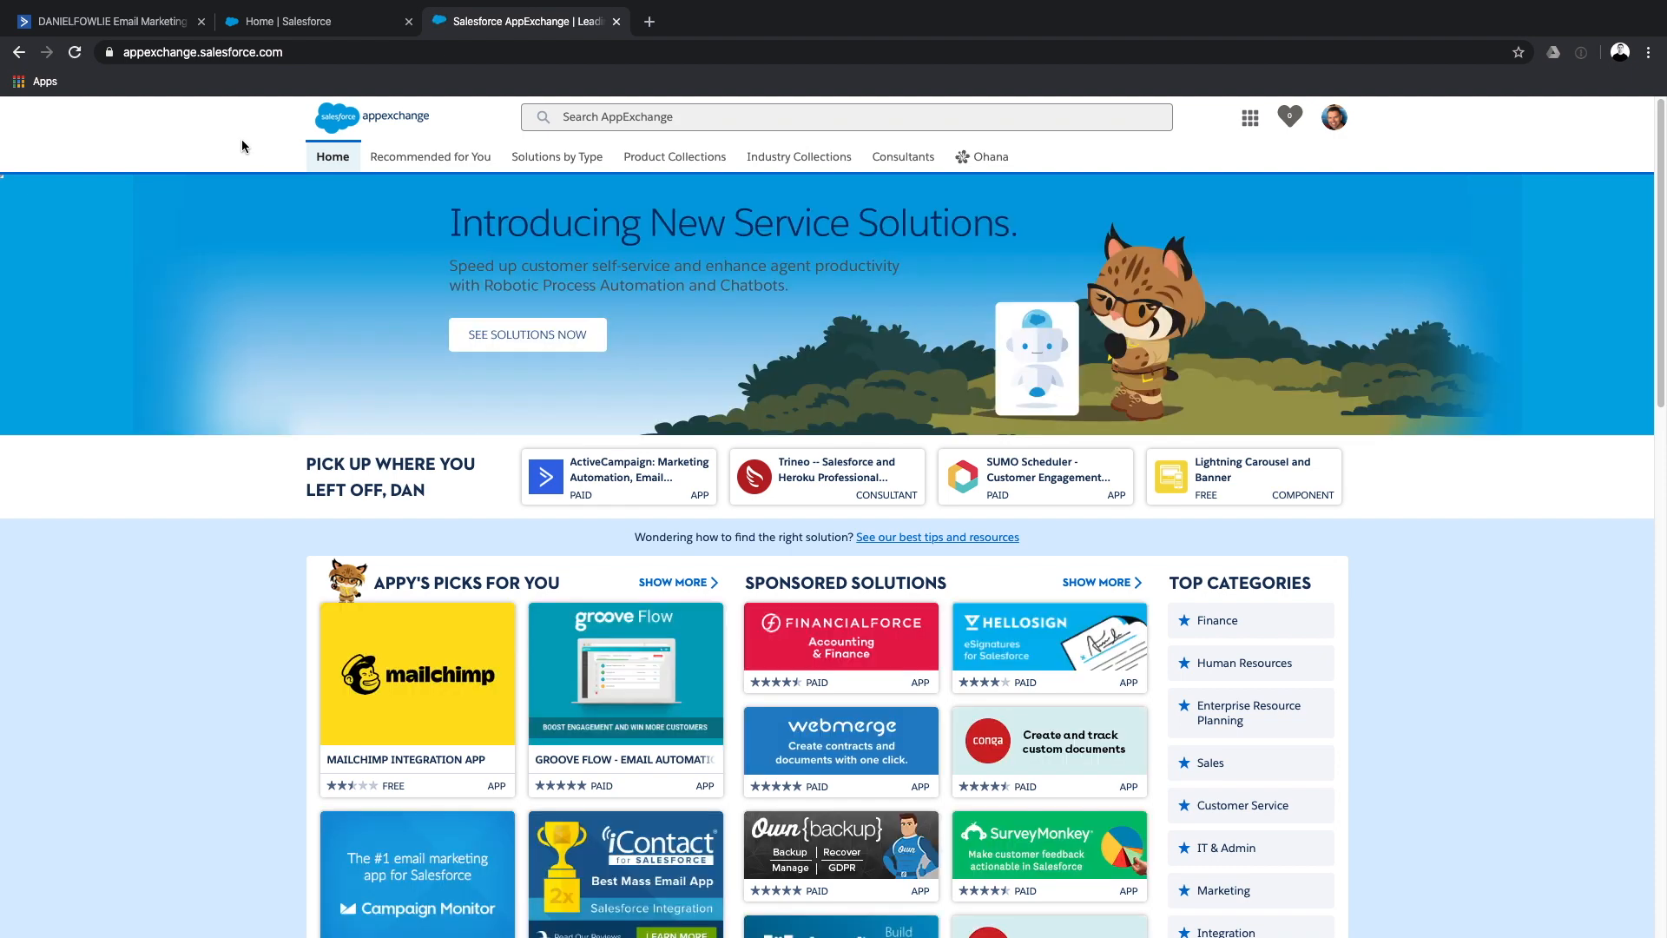
Get the ActiveCampaign app for production, accept the terms, confirm, and log in.
{"action": "left_click", "coordinate": [844, 118]}
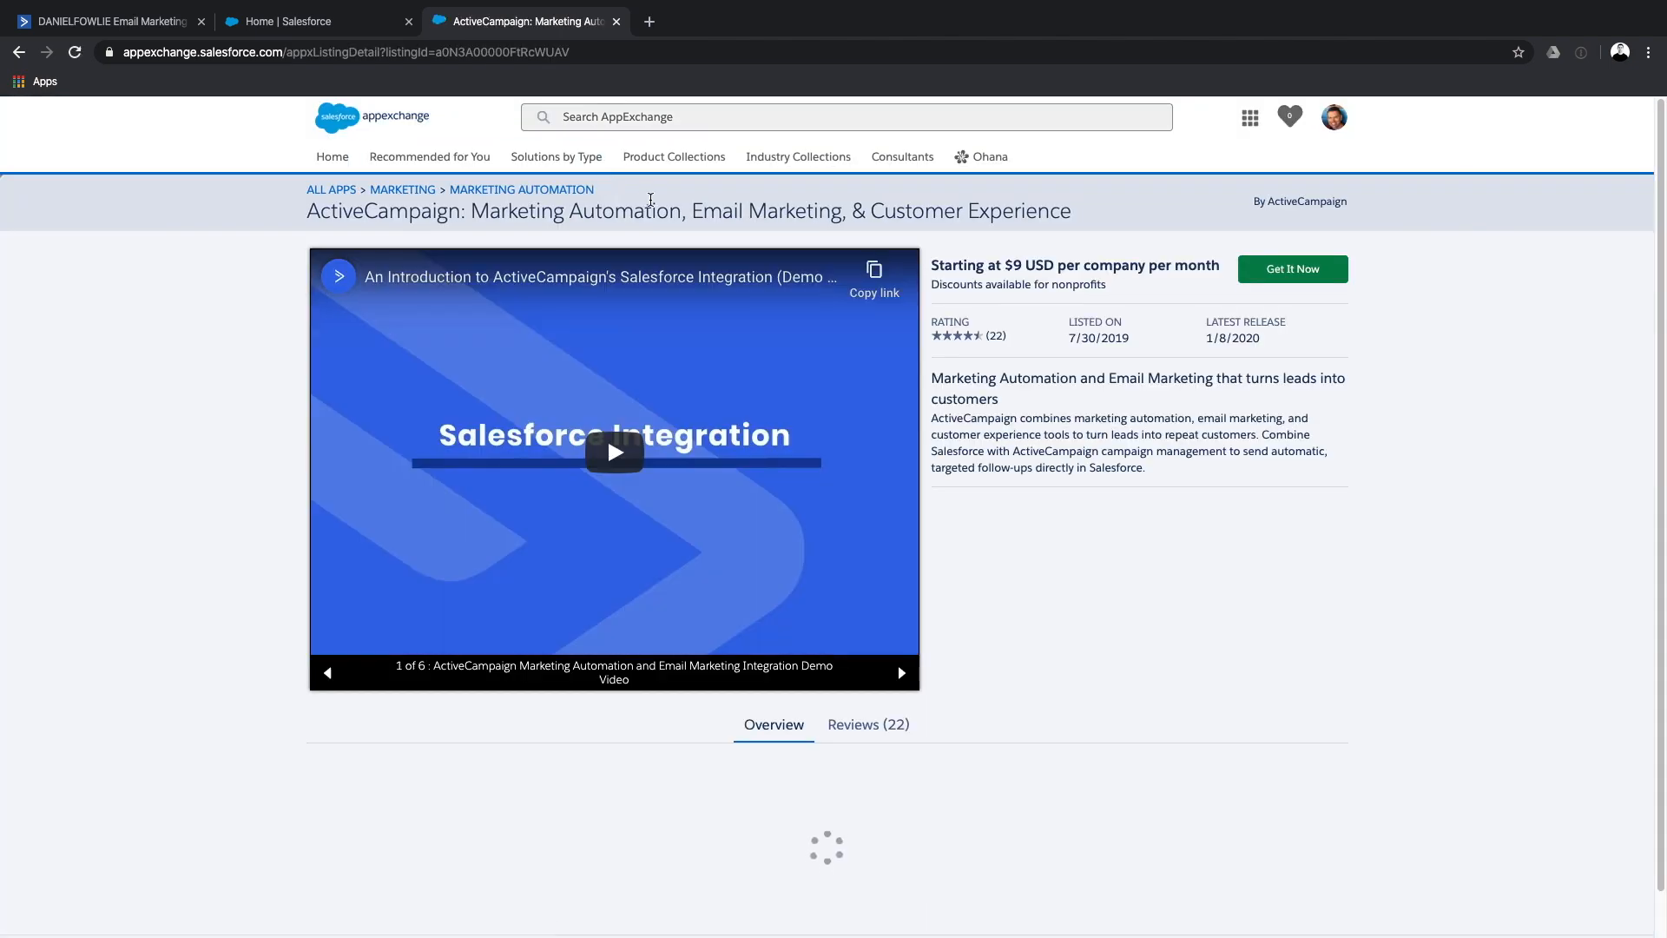
{"action": "left_click", "coordinate": [1291, 269]}
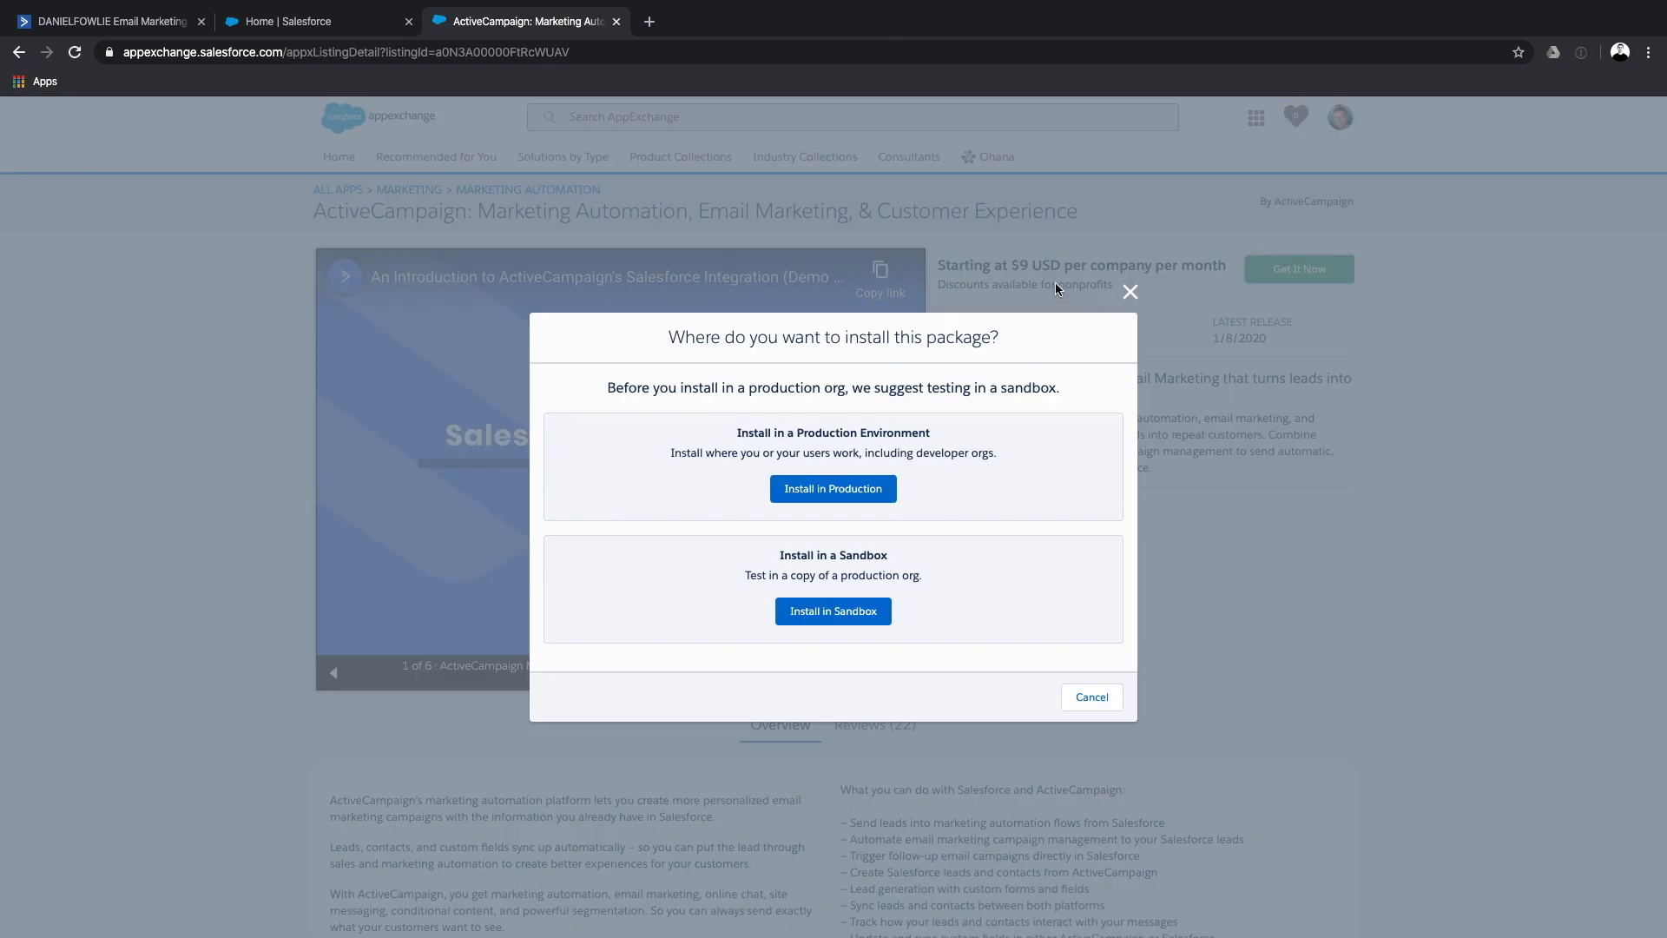
{"action": "left_click", "coordinate": [833, 488]}
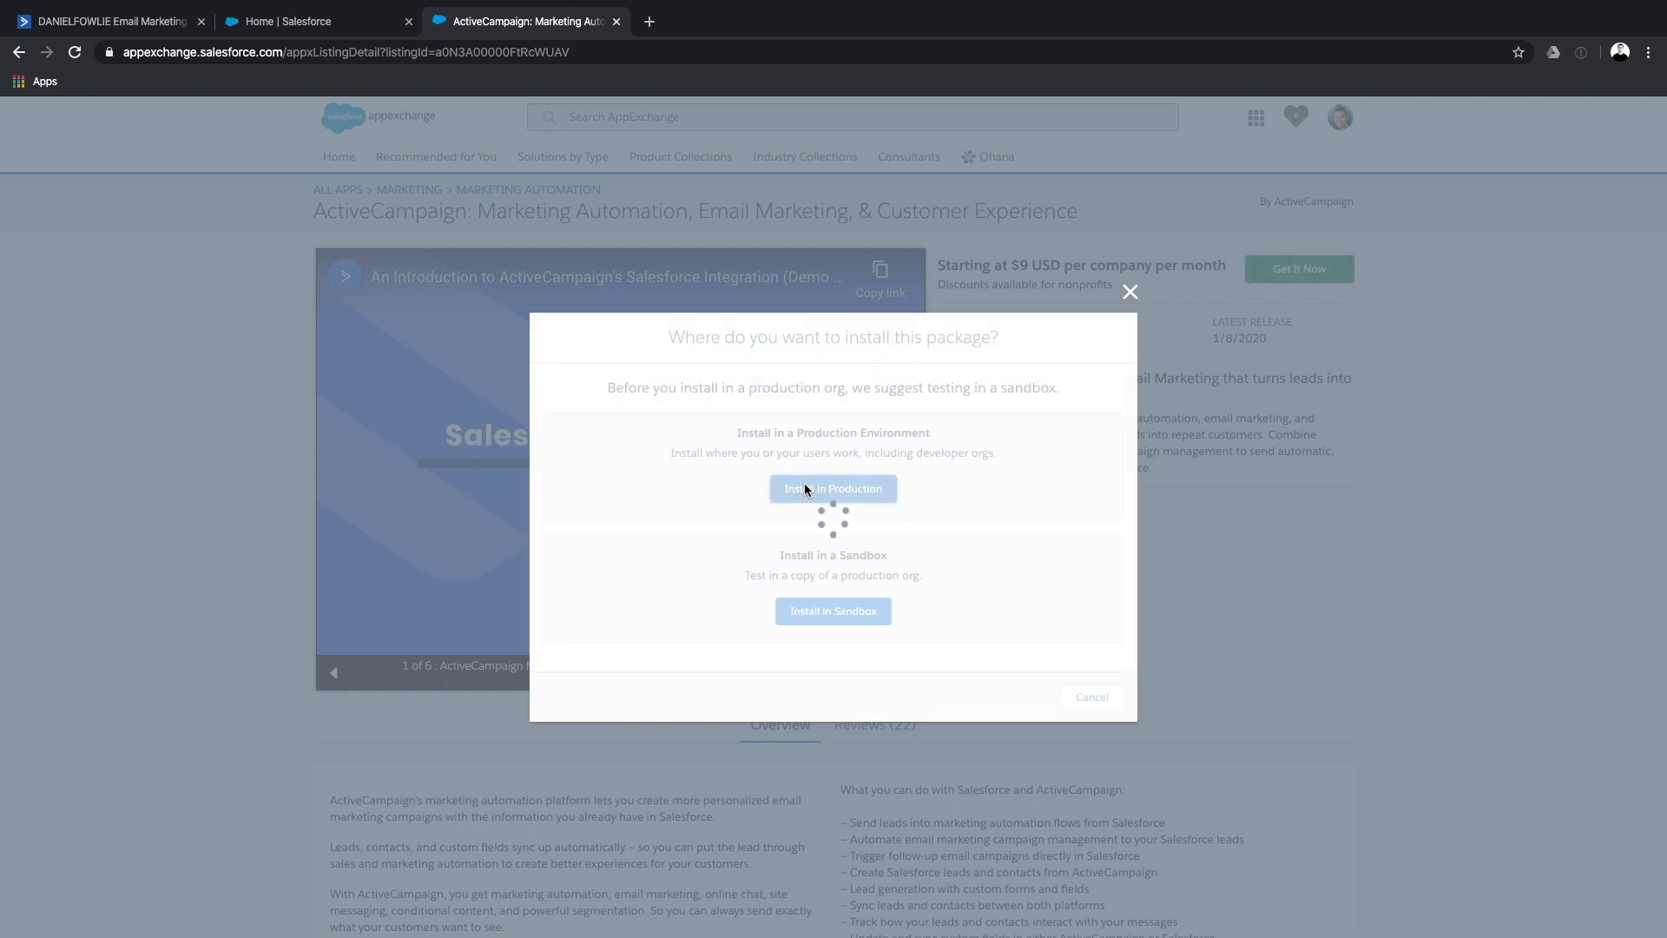
{"action": "left_click", "coordinate": [832, 488]}
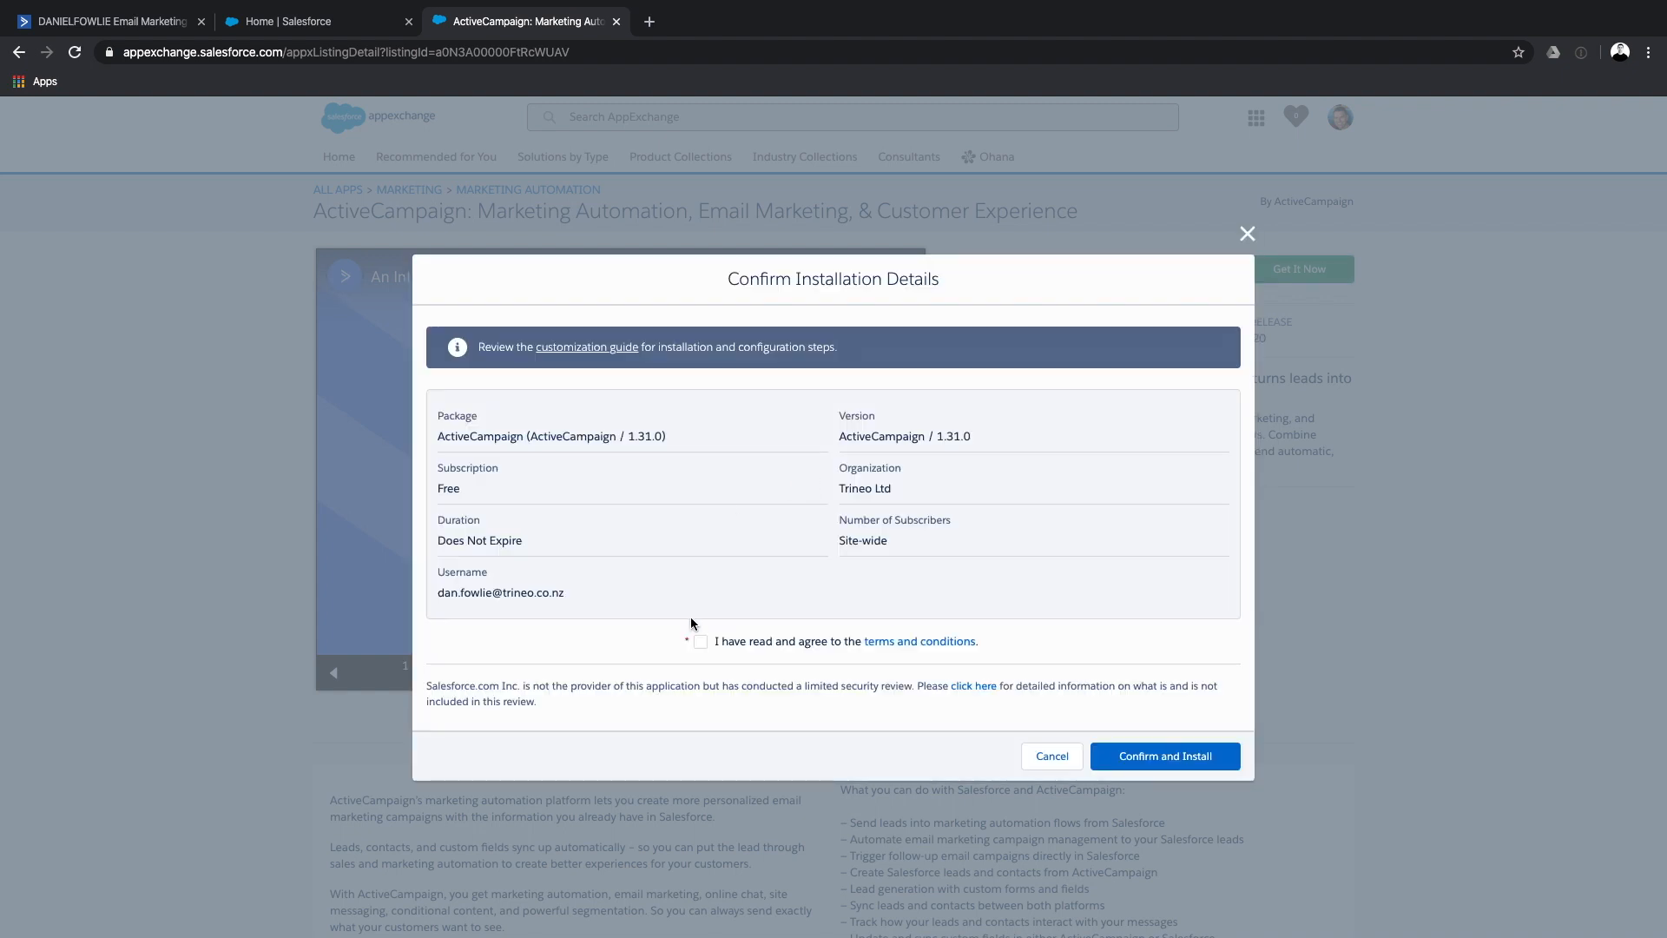
{"action": "left_click", "coordinate": [701, 640]}
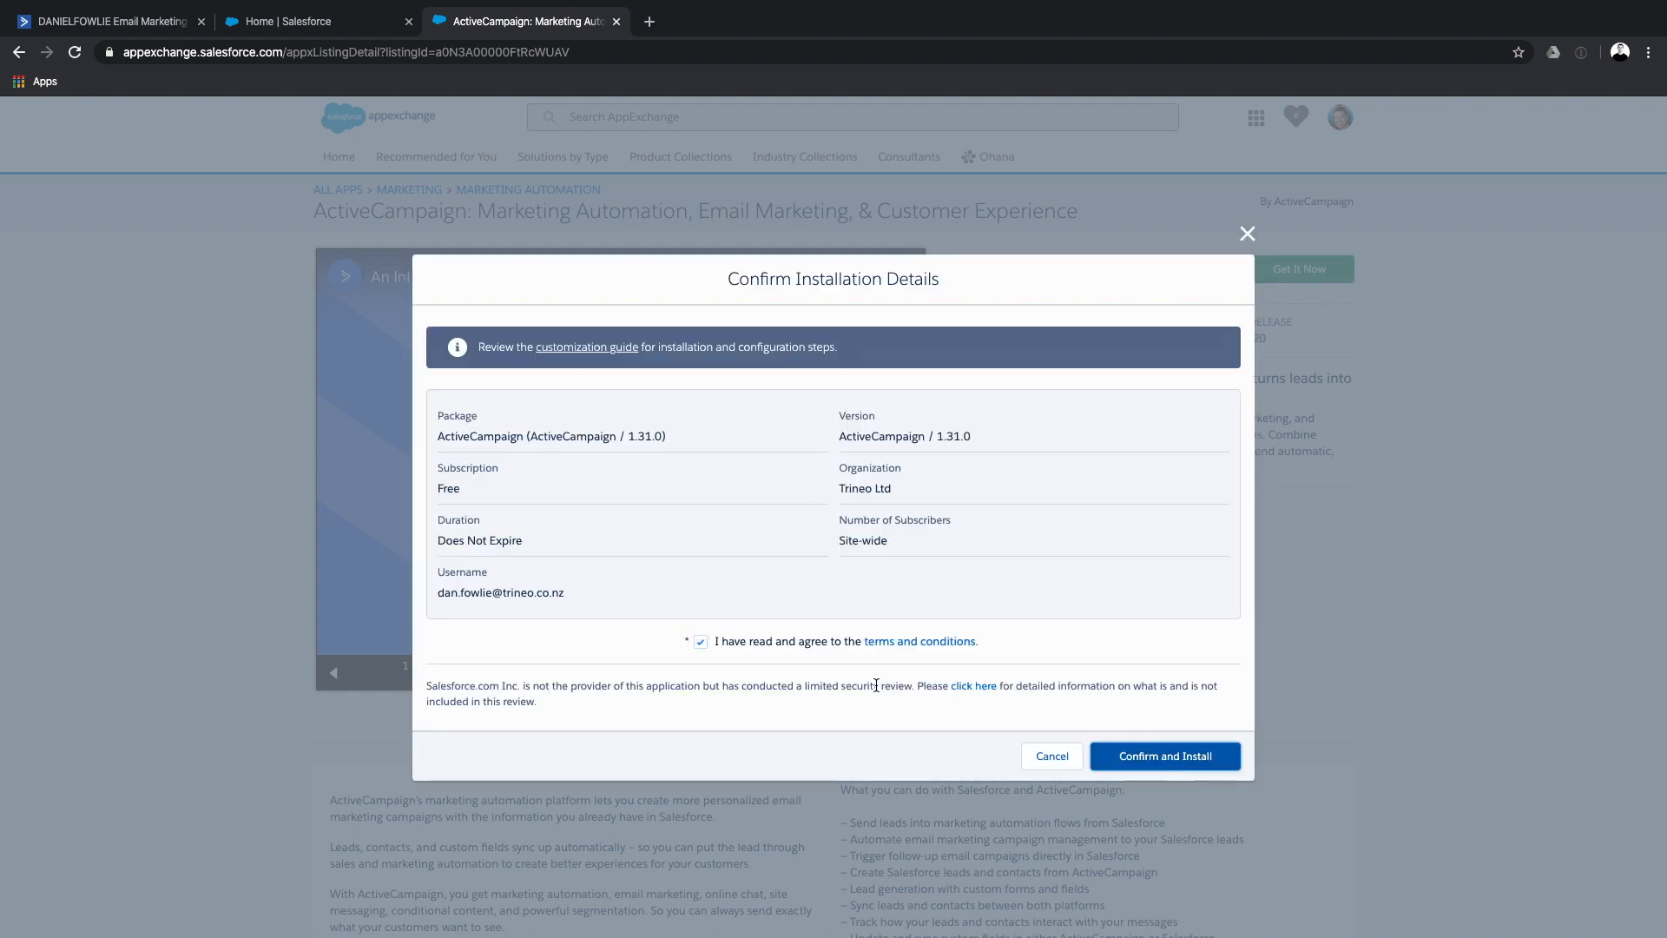
{"action": "left_click", "coordinate": [1164, 756]}
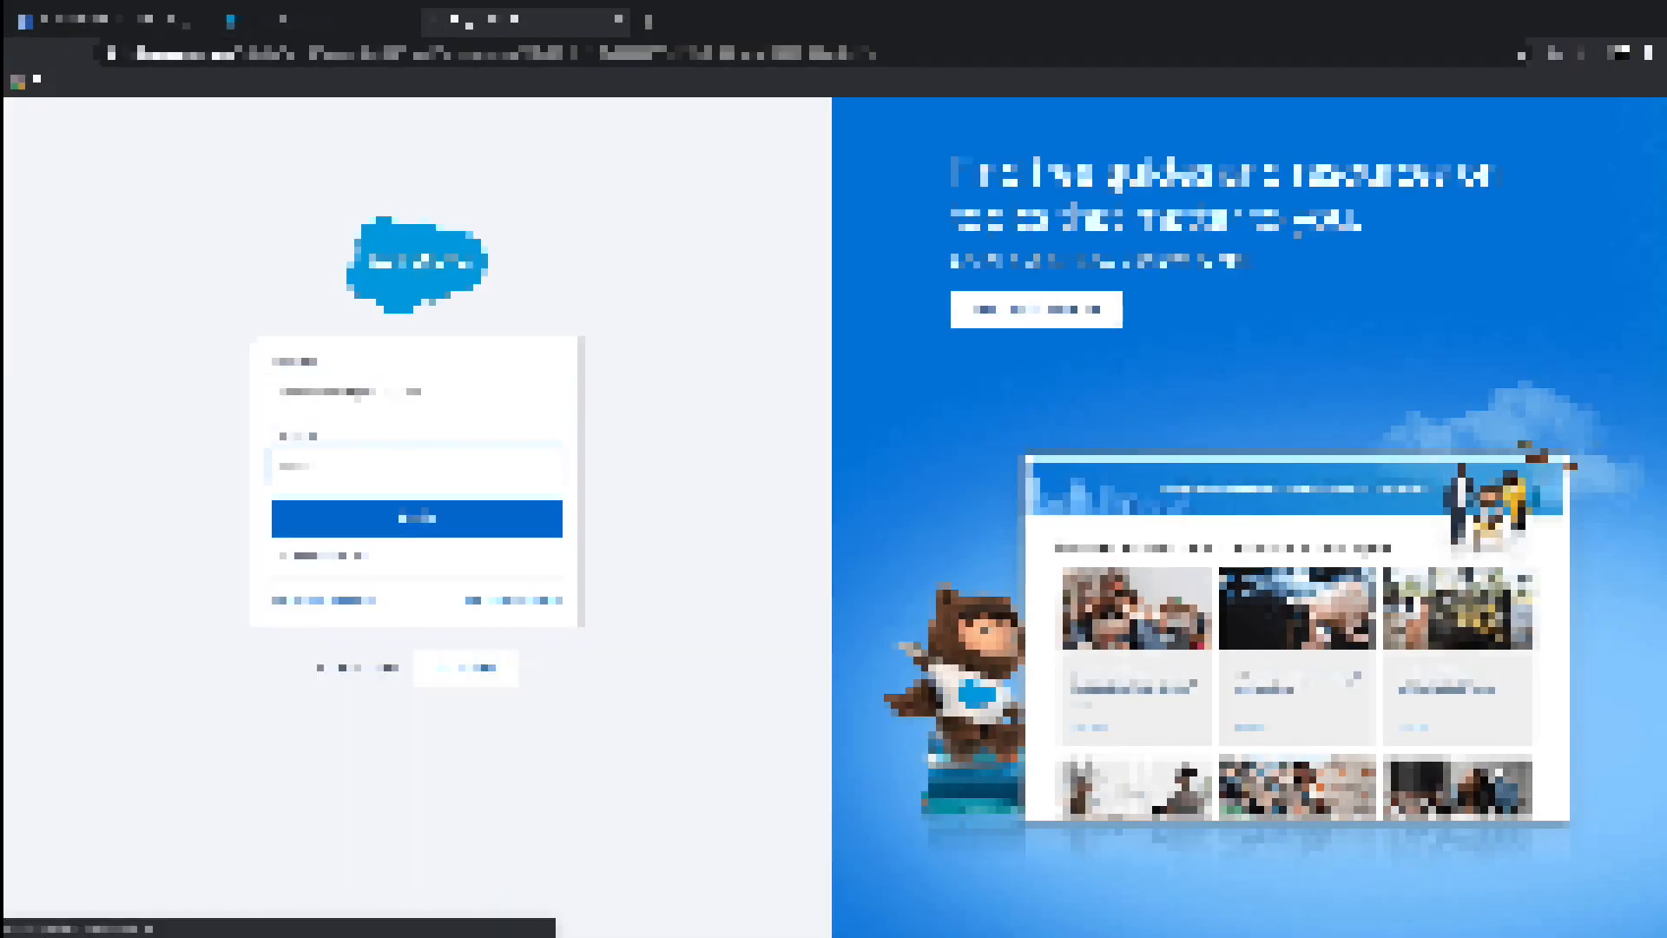
{"action": "left_click", "coordinate": [415, 519]}
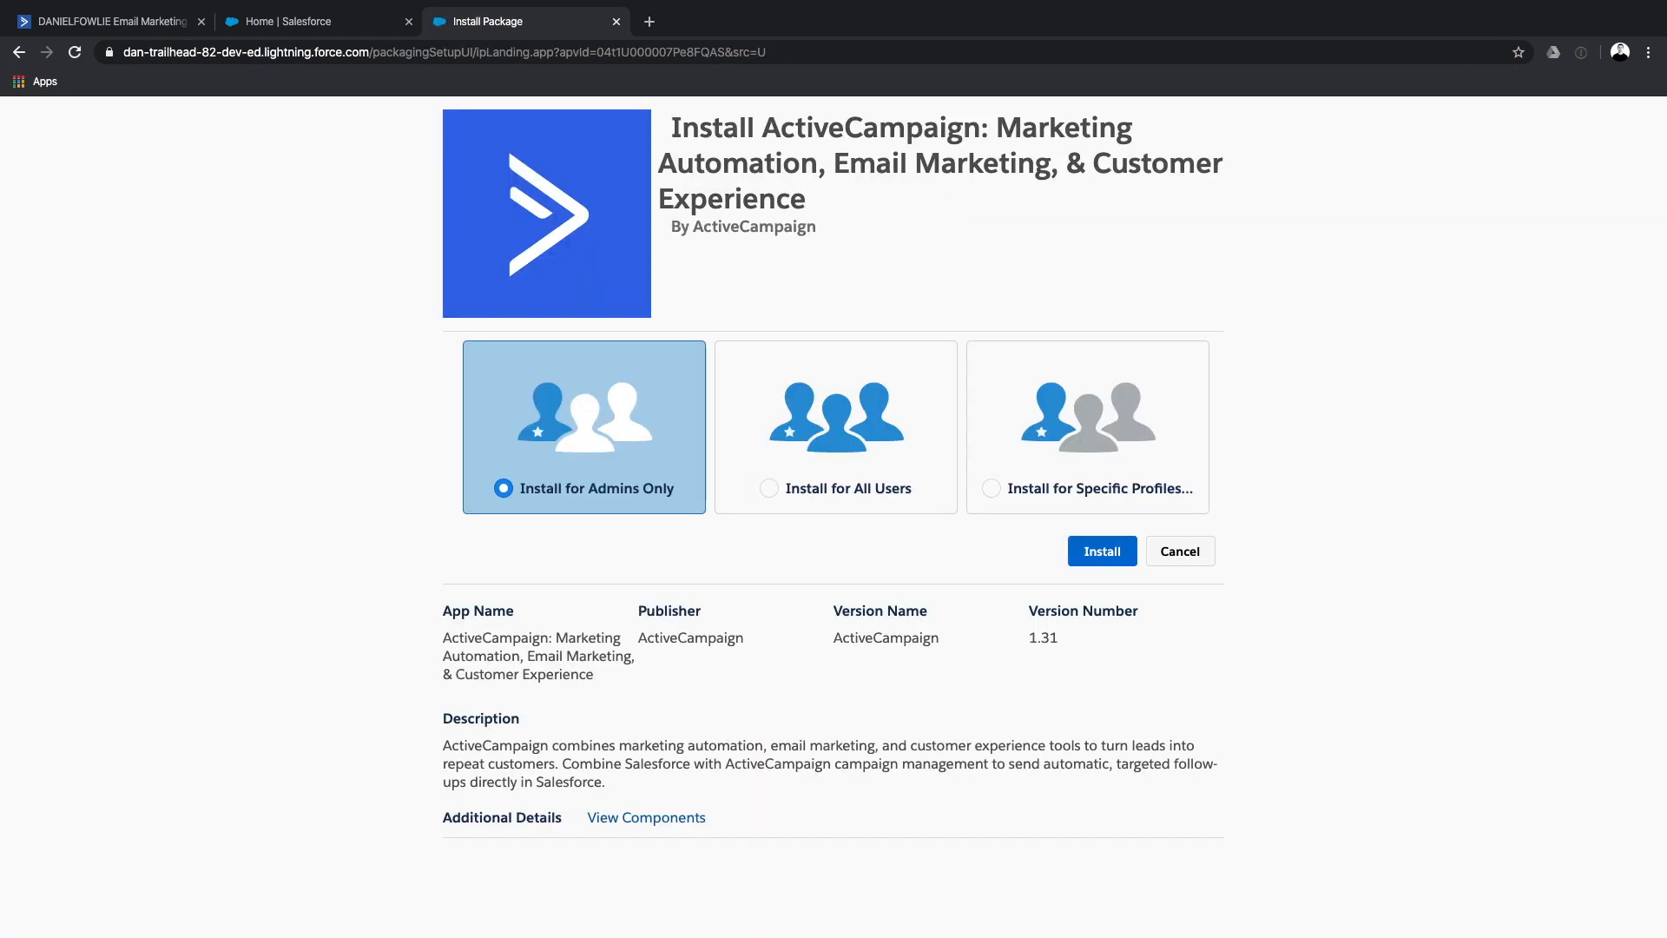
{"action": "mouse_move", "coordinate": [653, 380]}
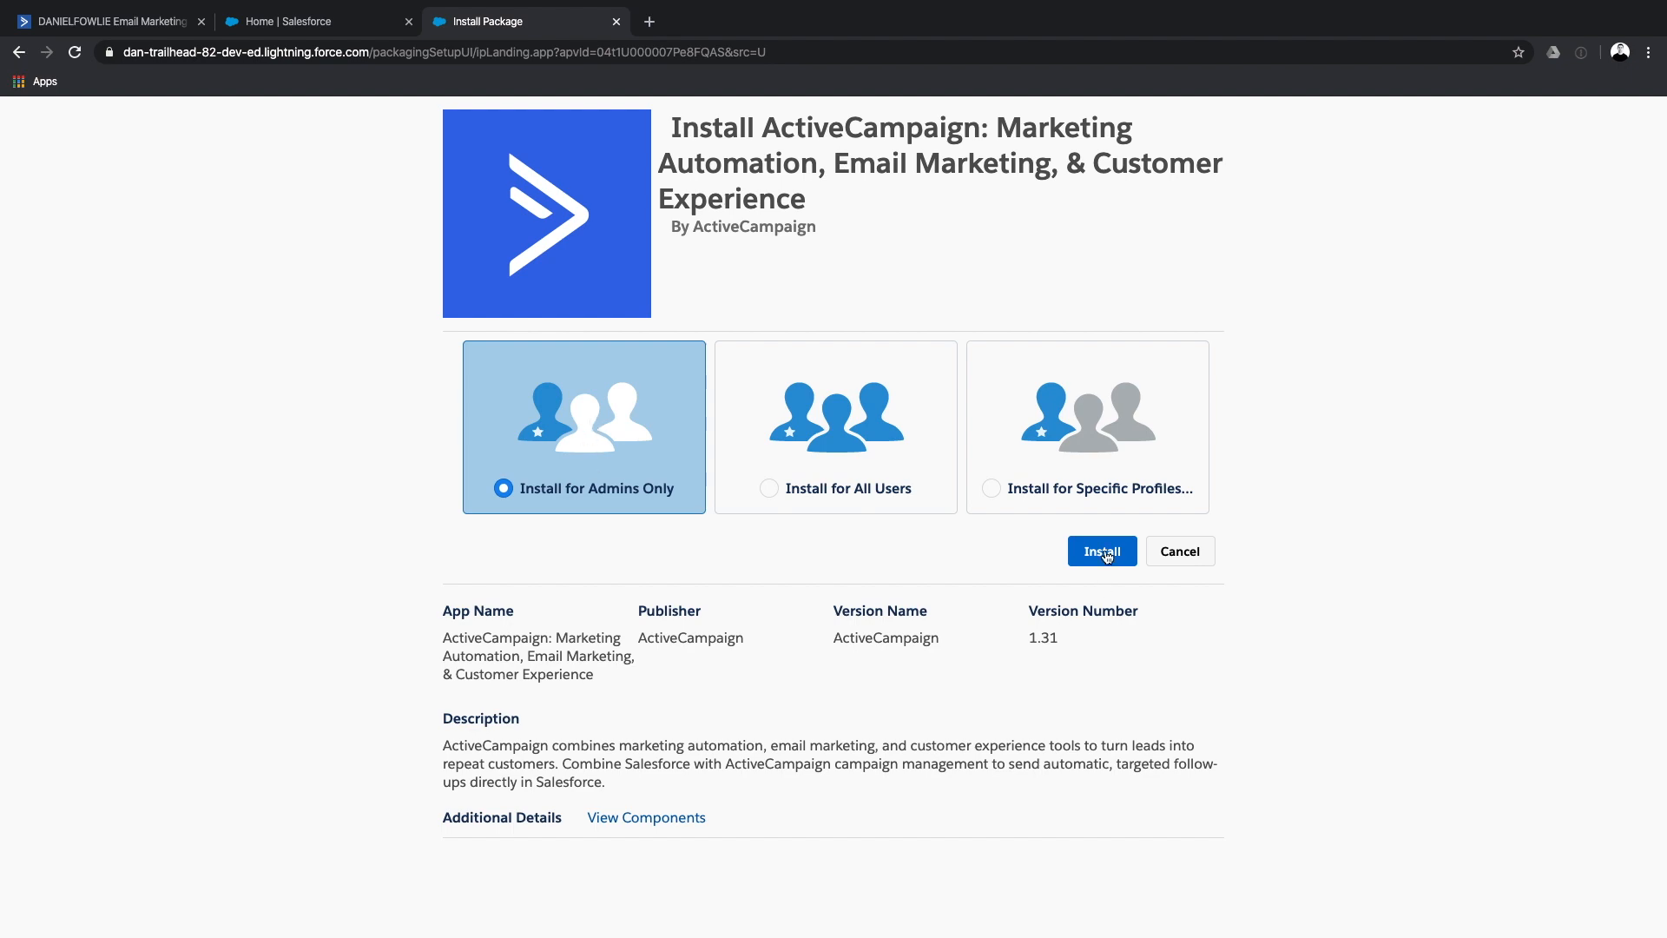
Install the ActiveCampaign package for admins only with third-party site access granted.
{"action": "left_click", "coordinate": [1099, 550]}
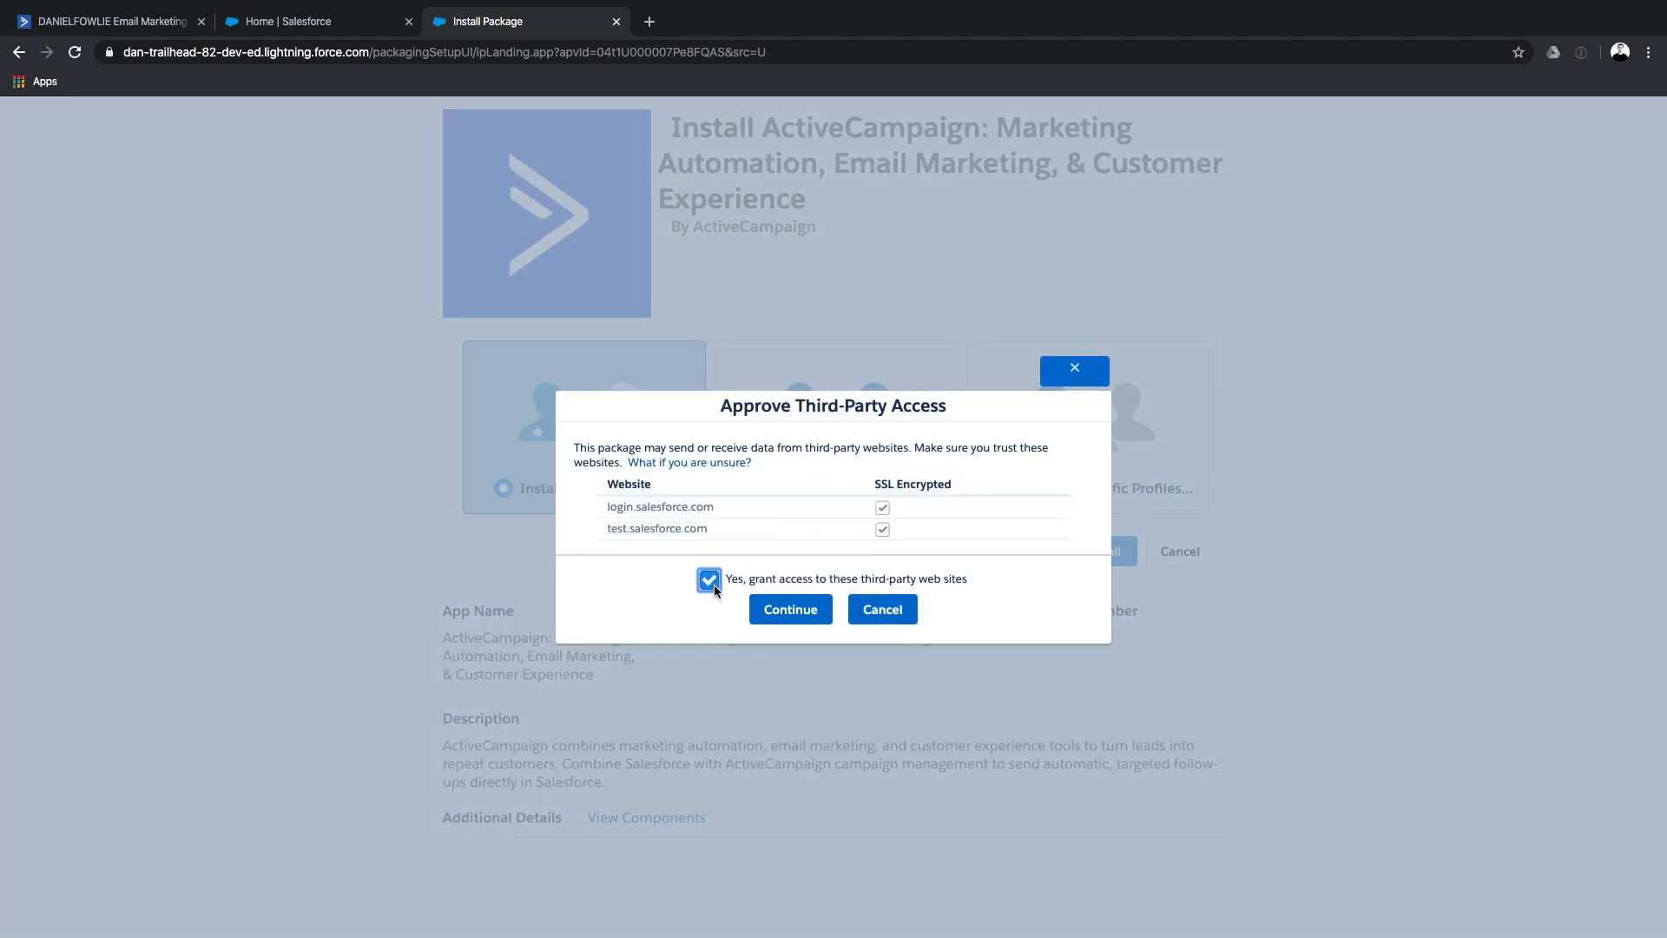
{"action": "left_click", "coordinate": [789, 610]}
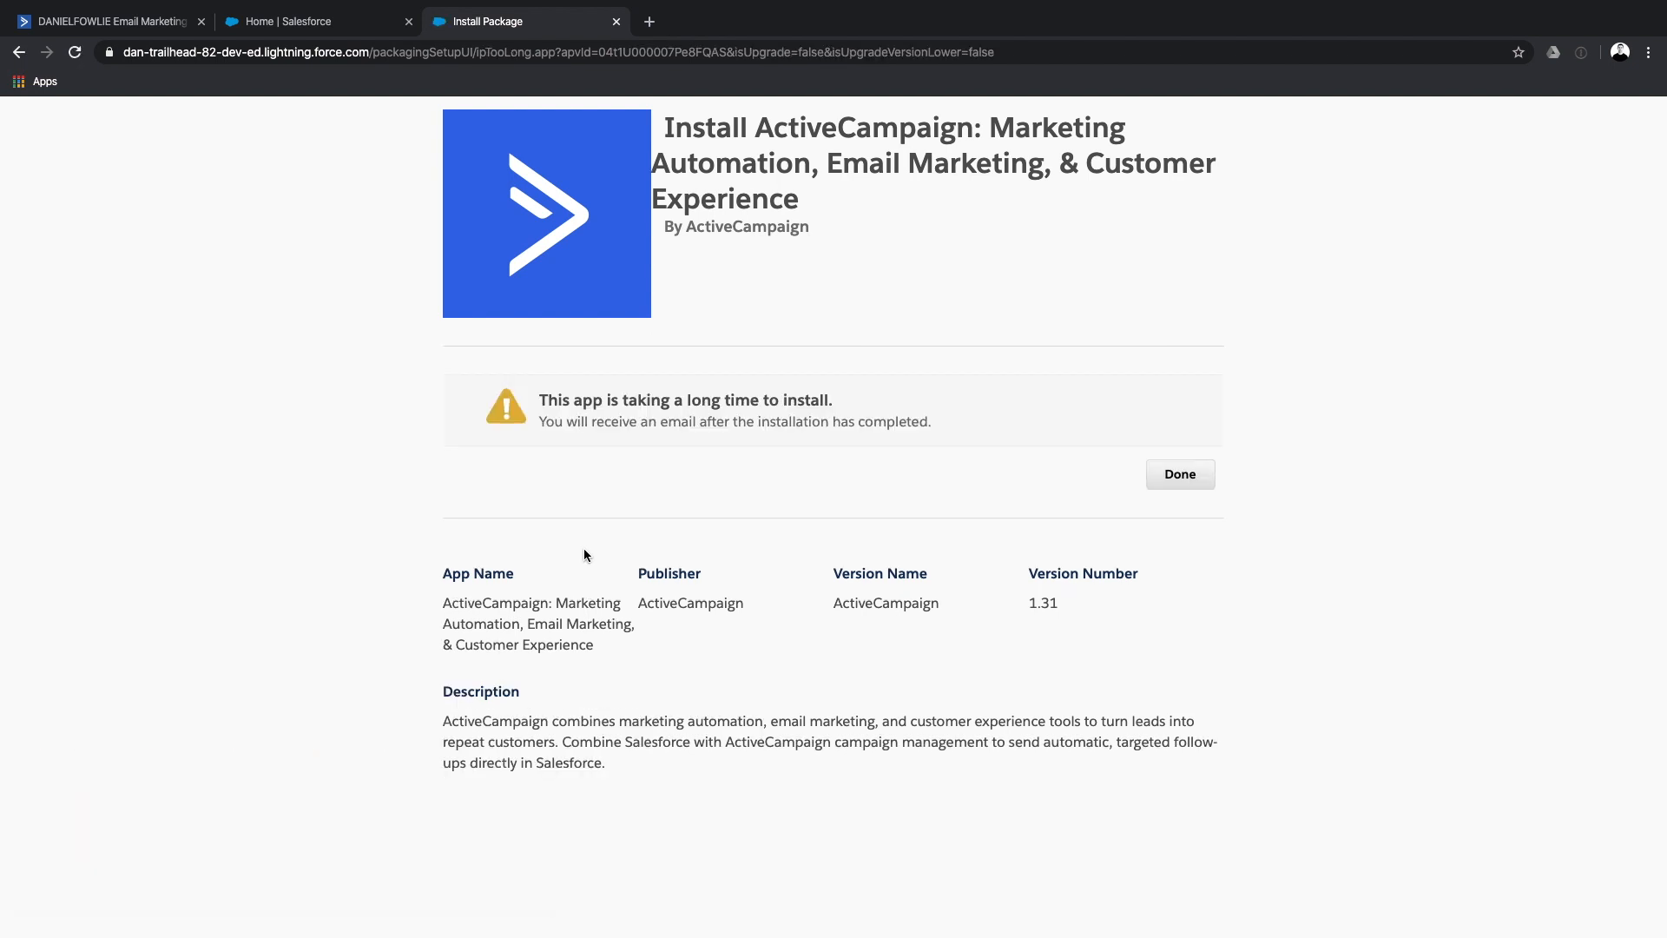
{"action": "mouse_move", "coordinate": [1029, 428]}
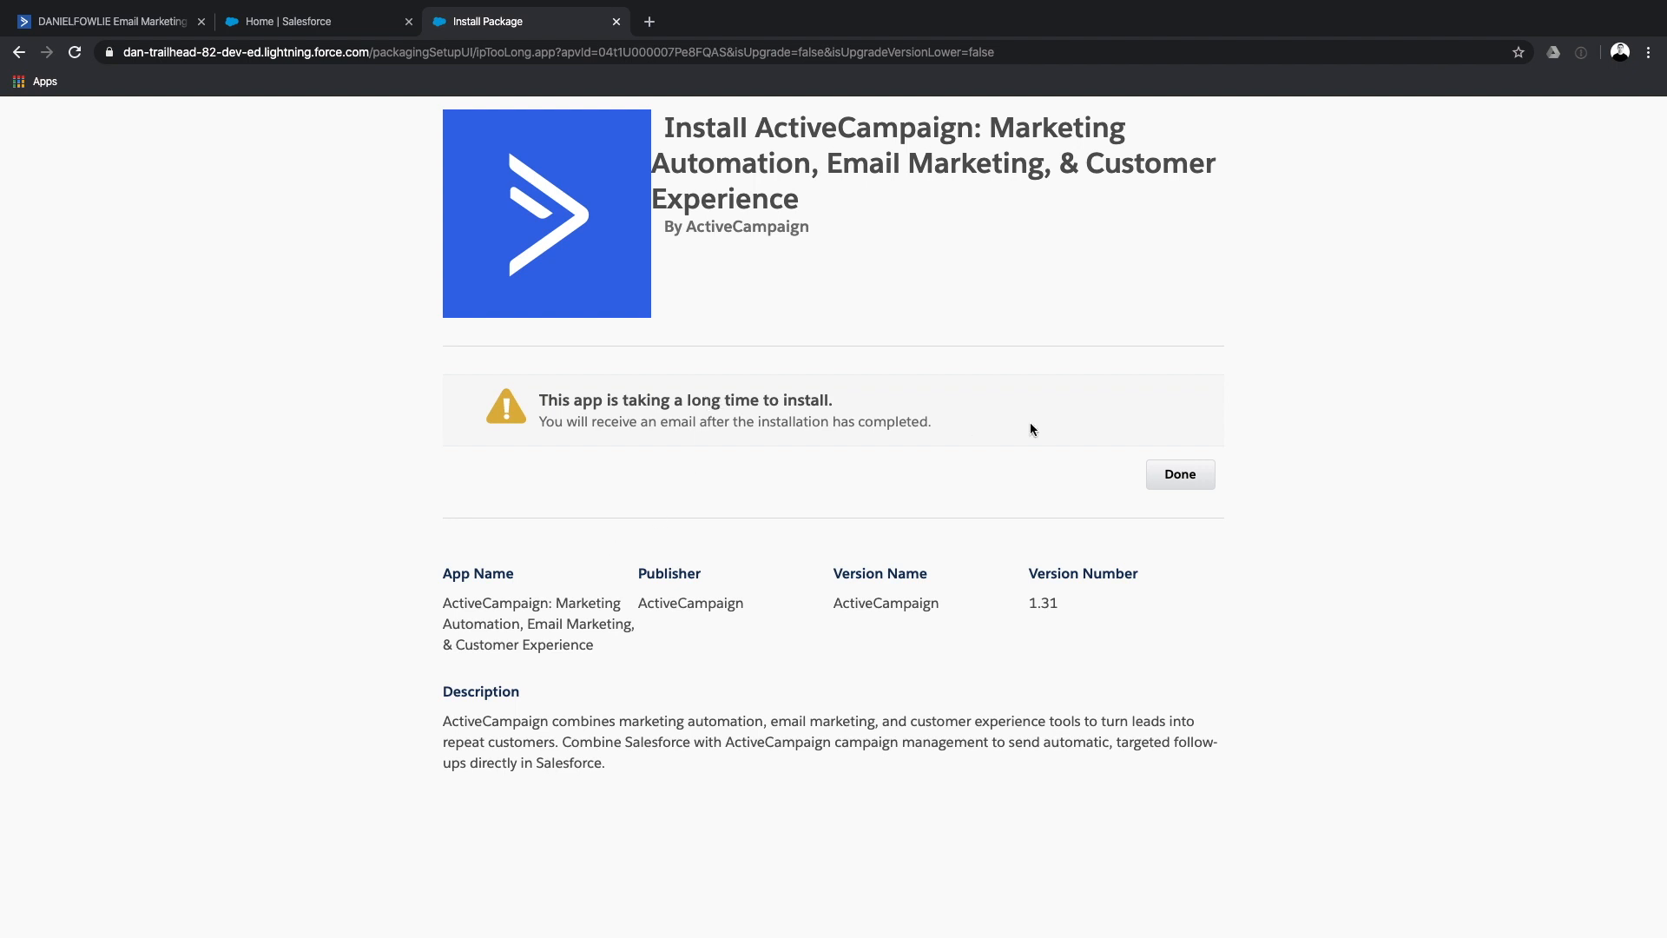
{"action": "left_click", "coordinate": [1178, 474]}
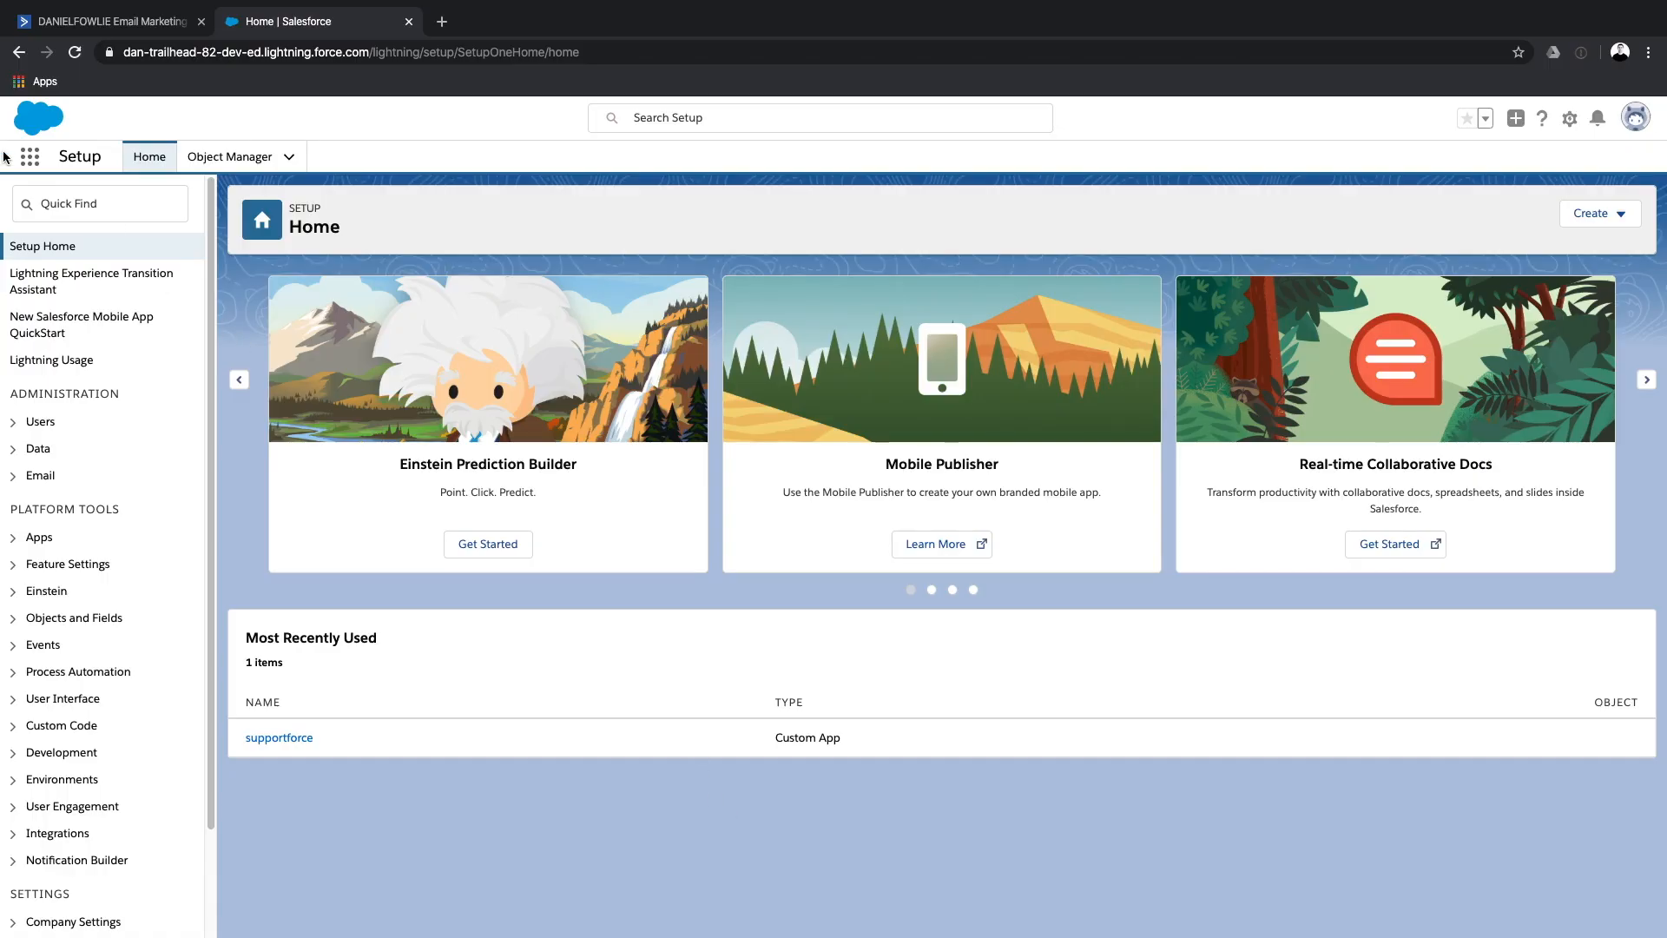
Launch ActiveCampaign Setup Assistant from the App Launcher.
{"action": "left_click", "coordinate": [30, 156]}
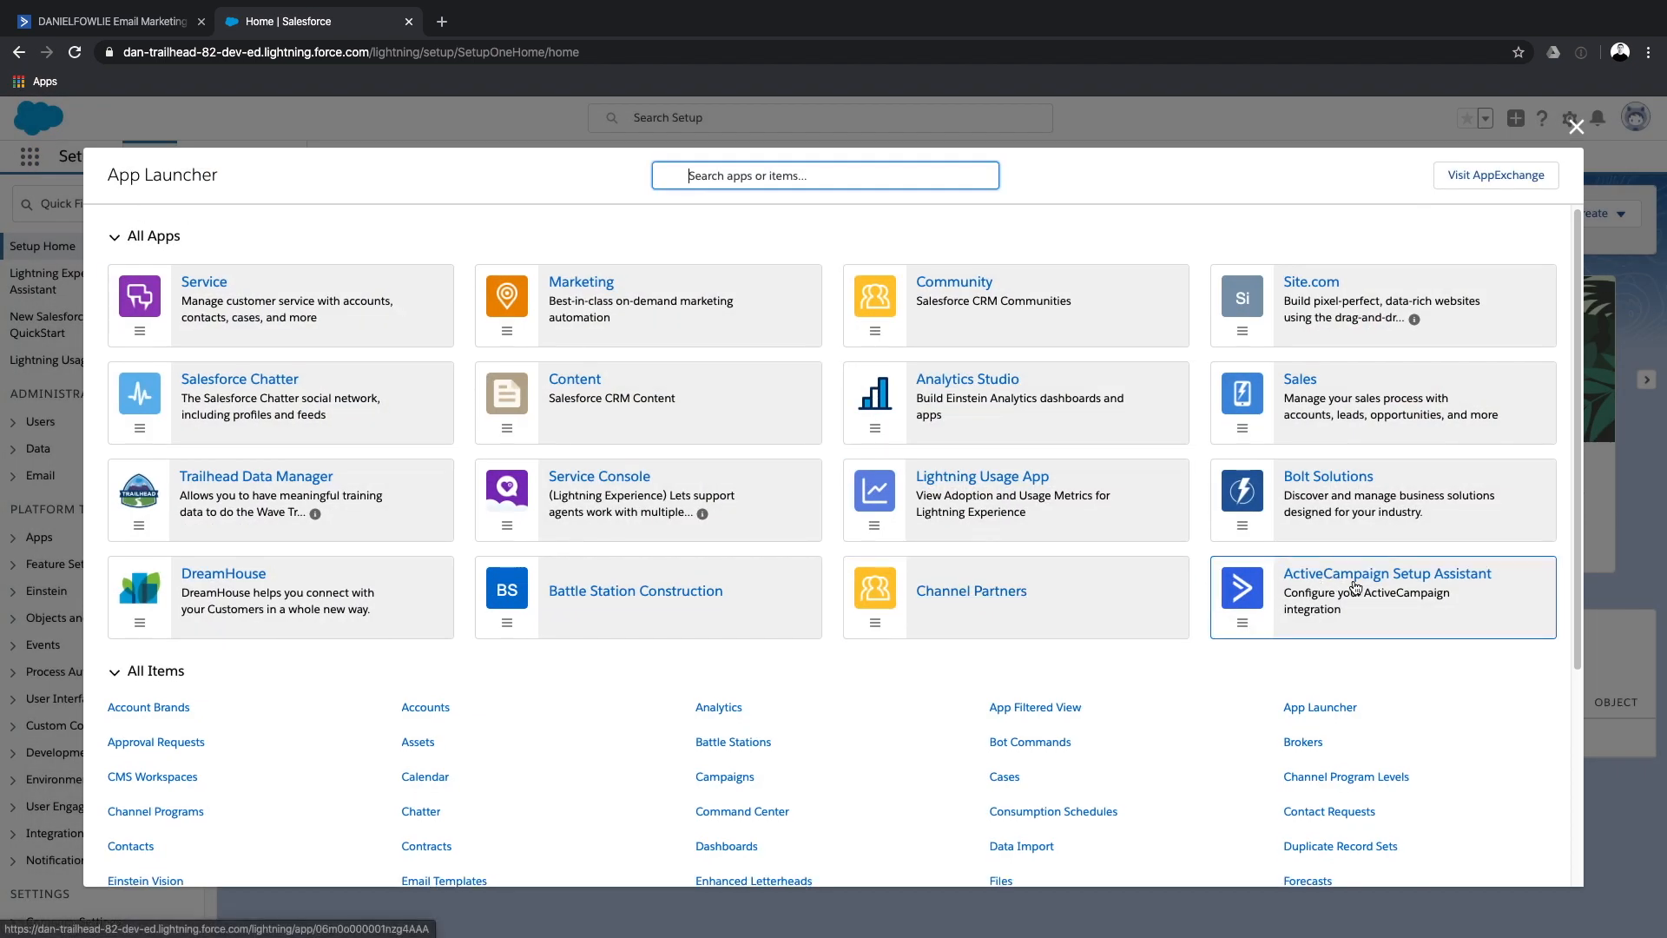
{"action": "left_click", "coordinate": [1386, 573]}
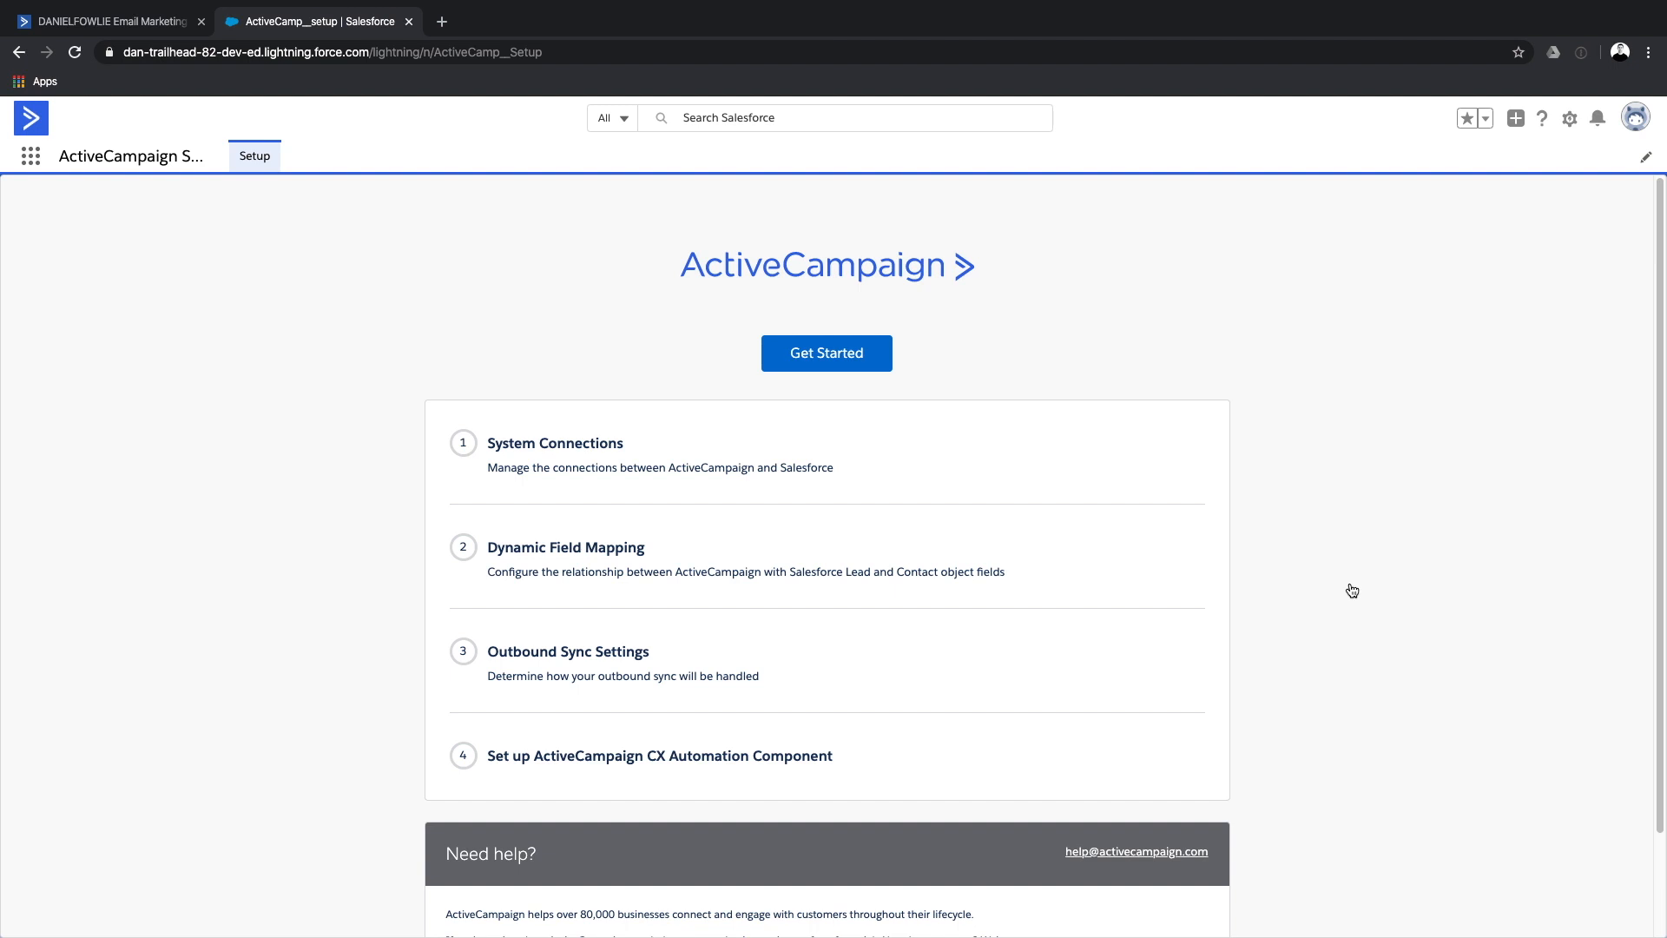
{"action": "mouse_move", "coordinate": [1338, 586]}
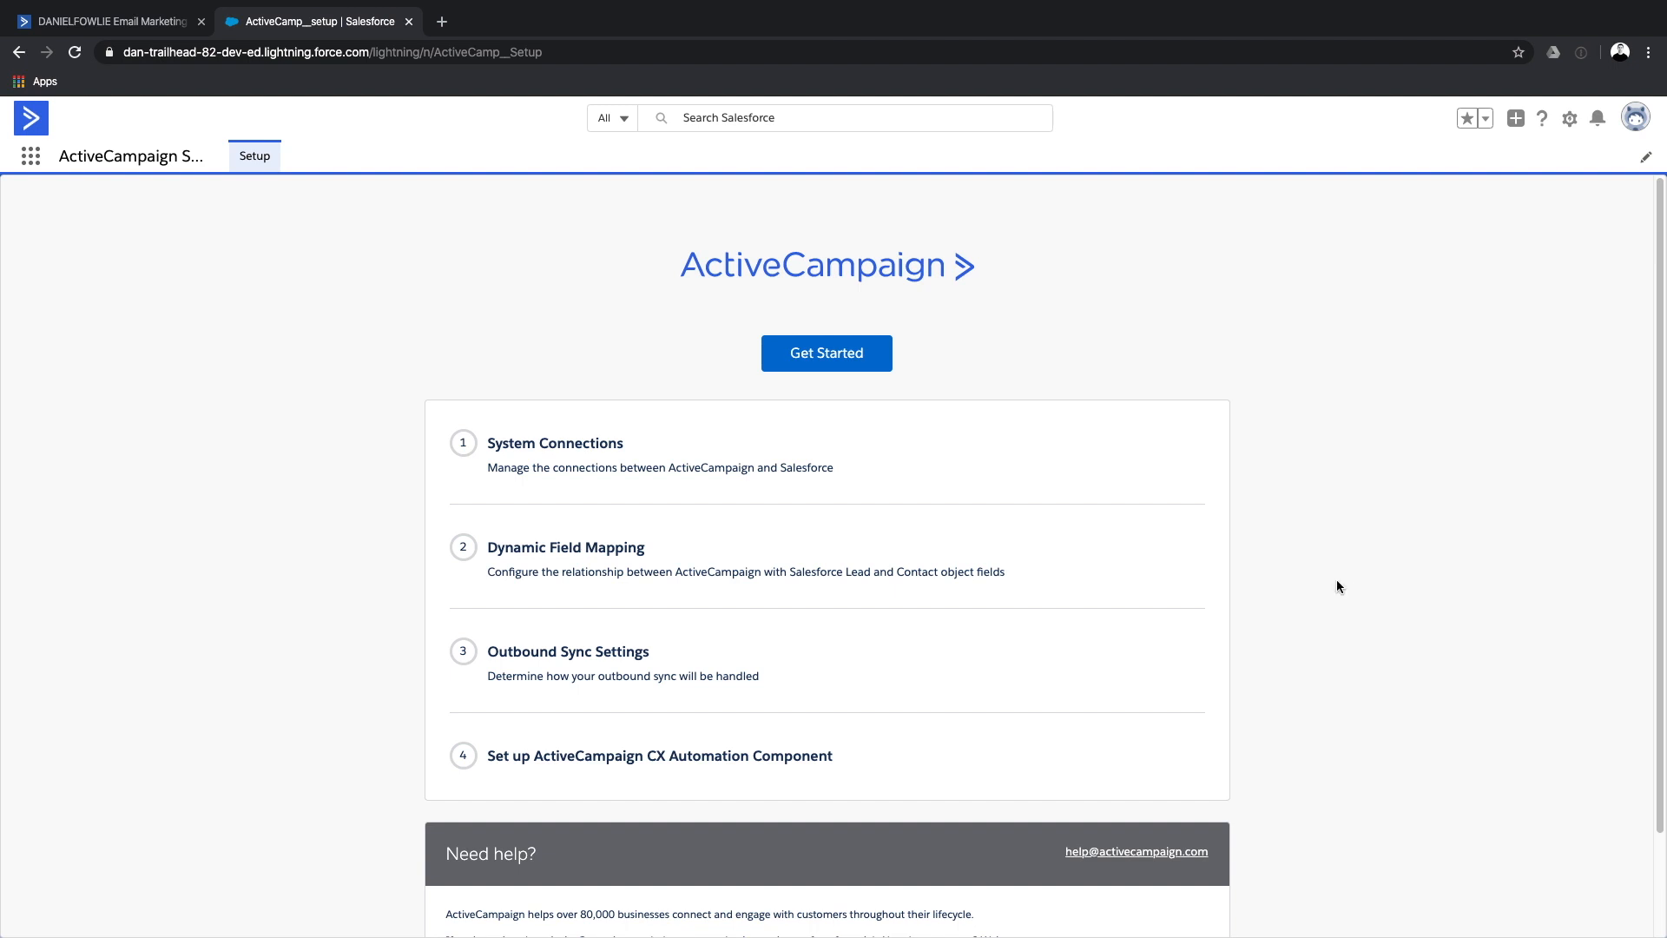
{"action": "mouse_move", "coordinate": [1346, 593]}
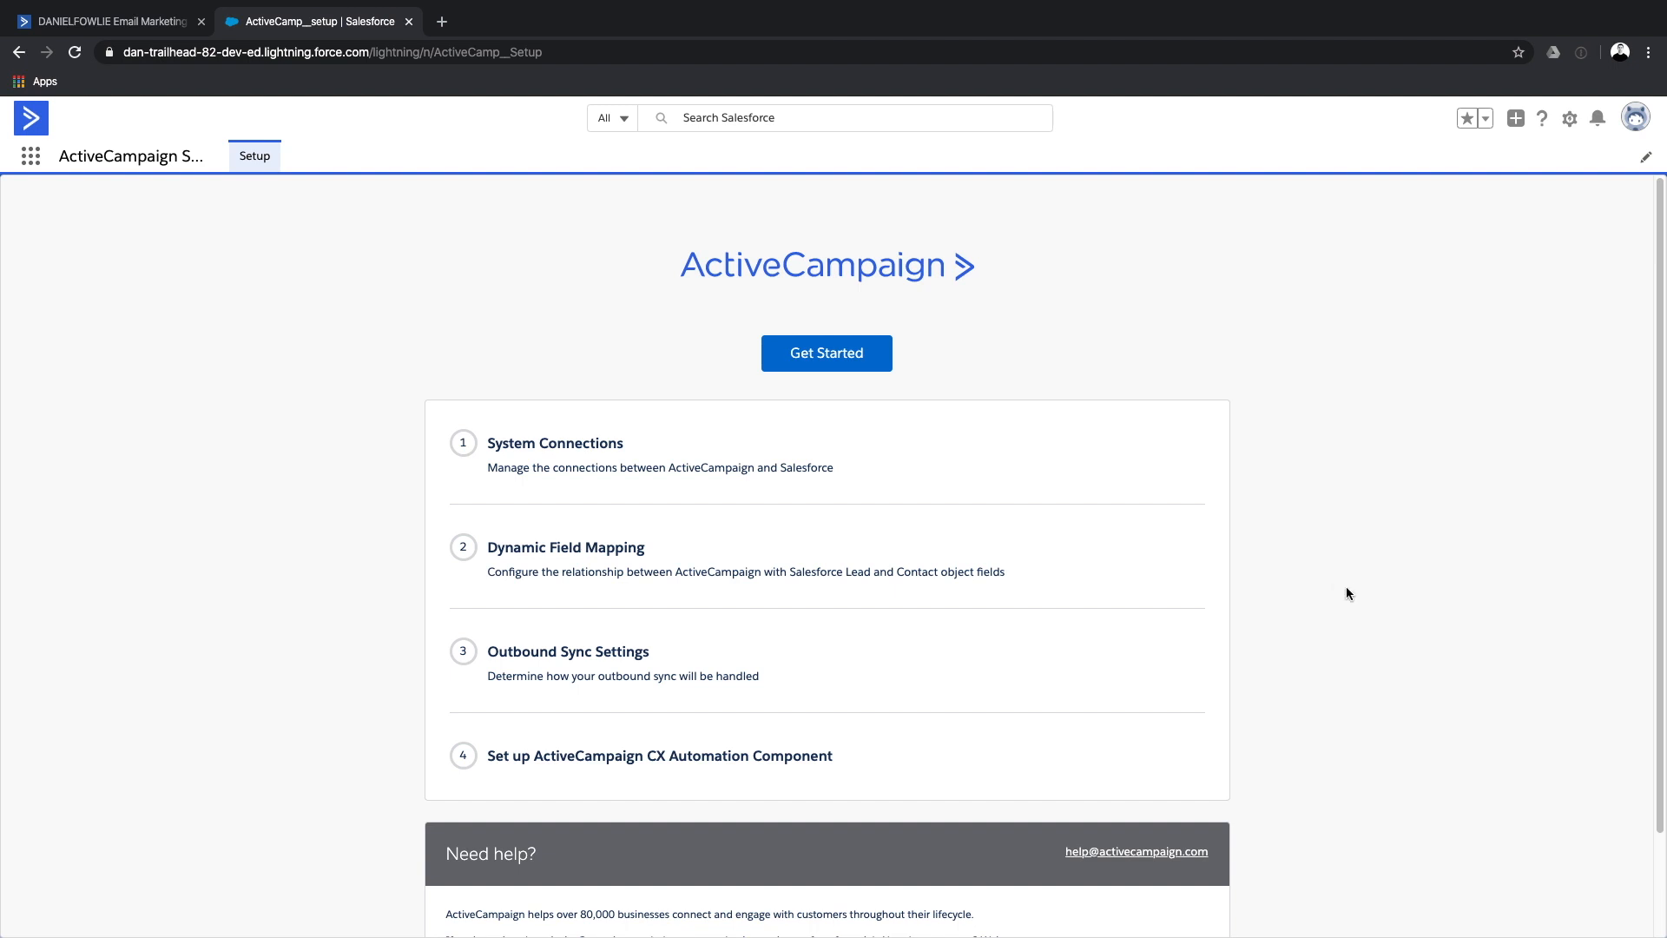
{"action": "mouse_move", "coordinate": [1024, 472]}
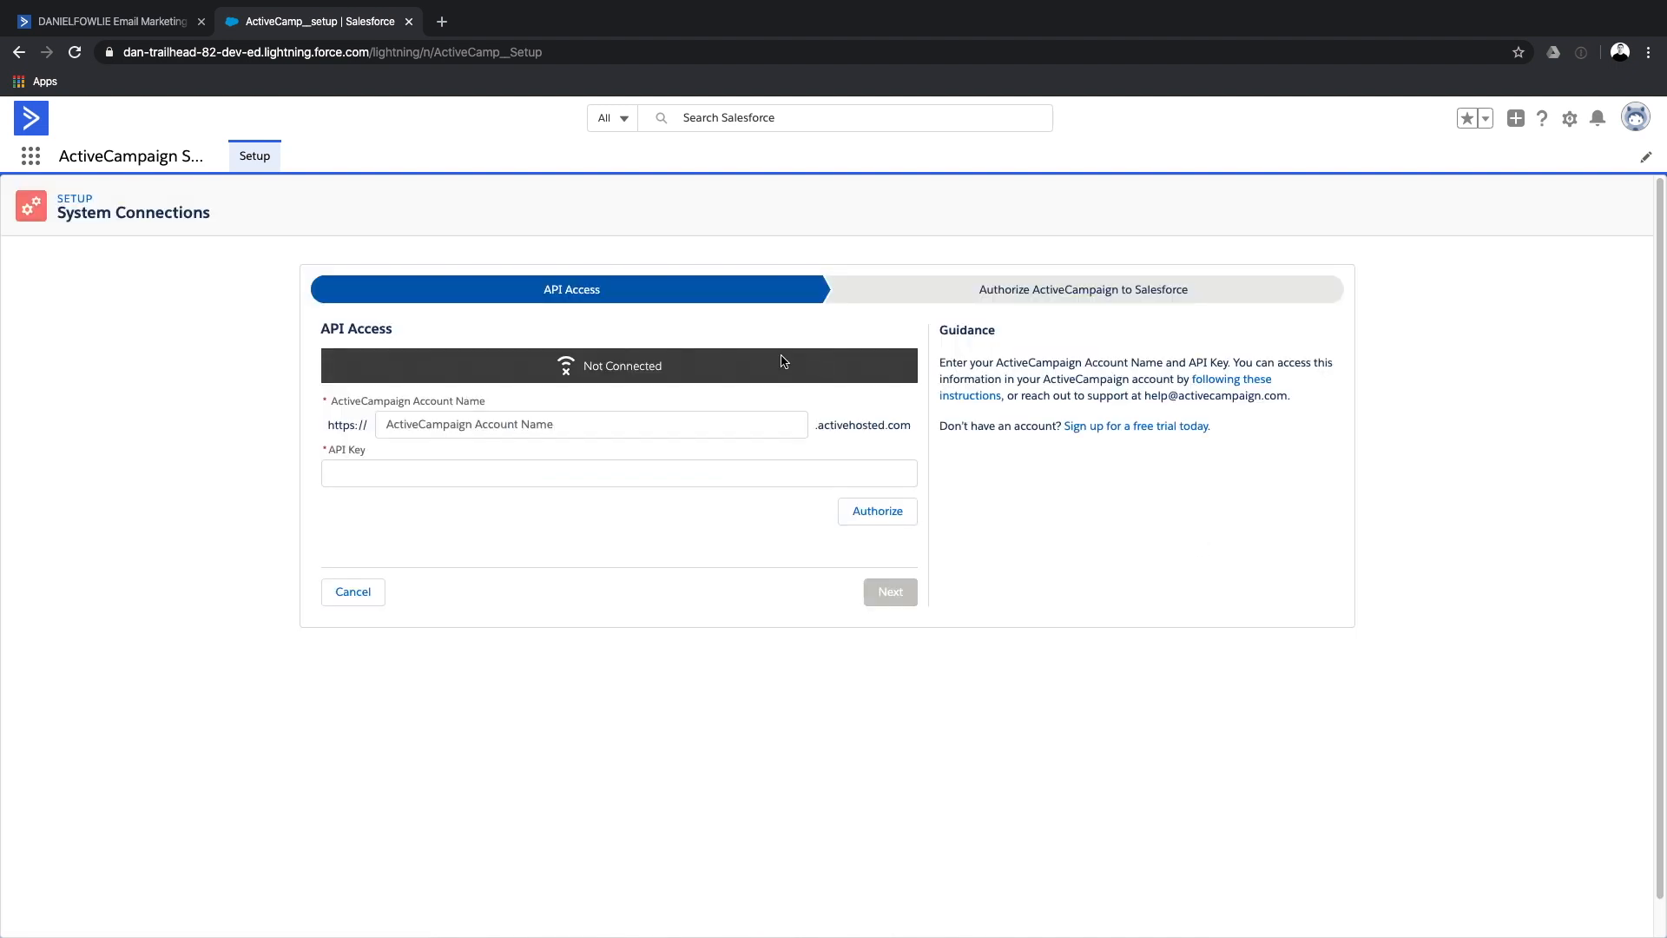
{"action": "mouse_move", "coordinate": [721, 289]}
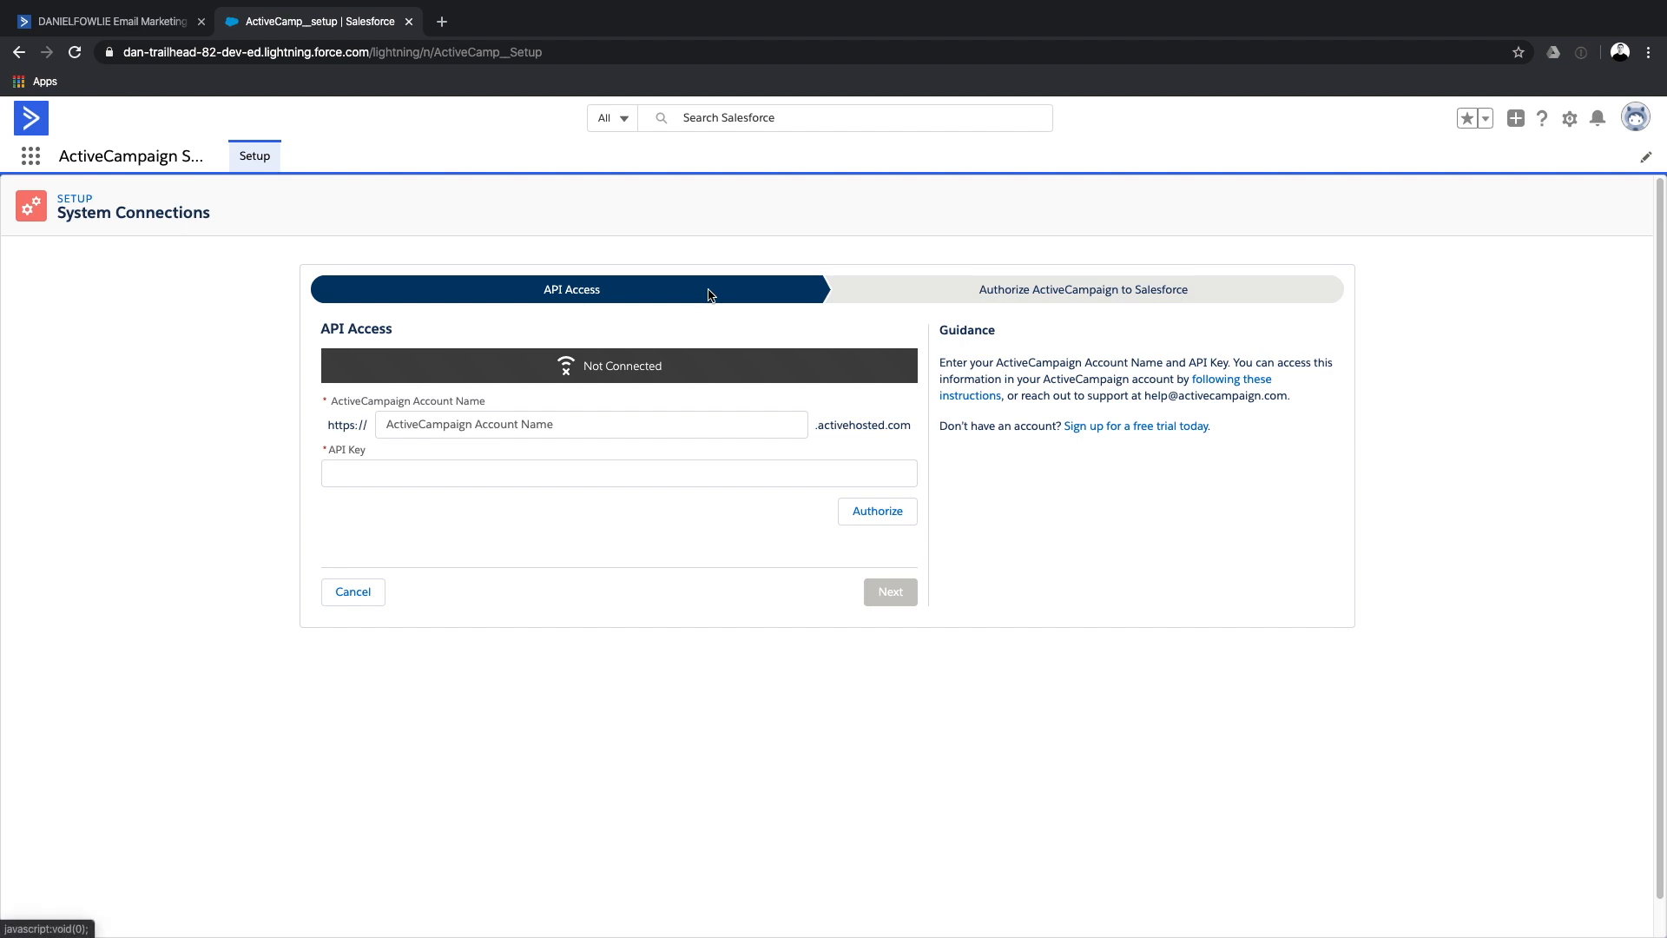
{"action": "mouse_move", "coordinate": [701, 295]}
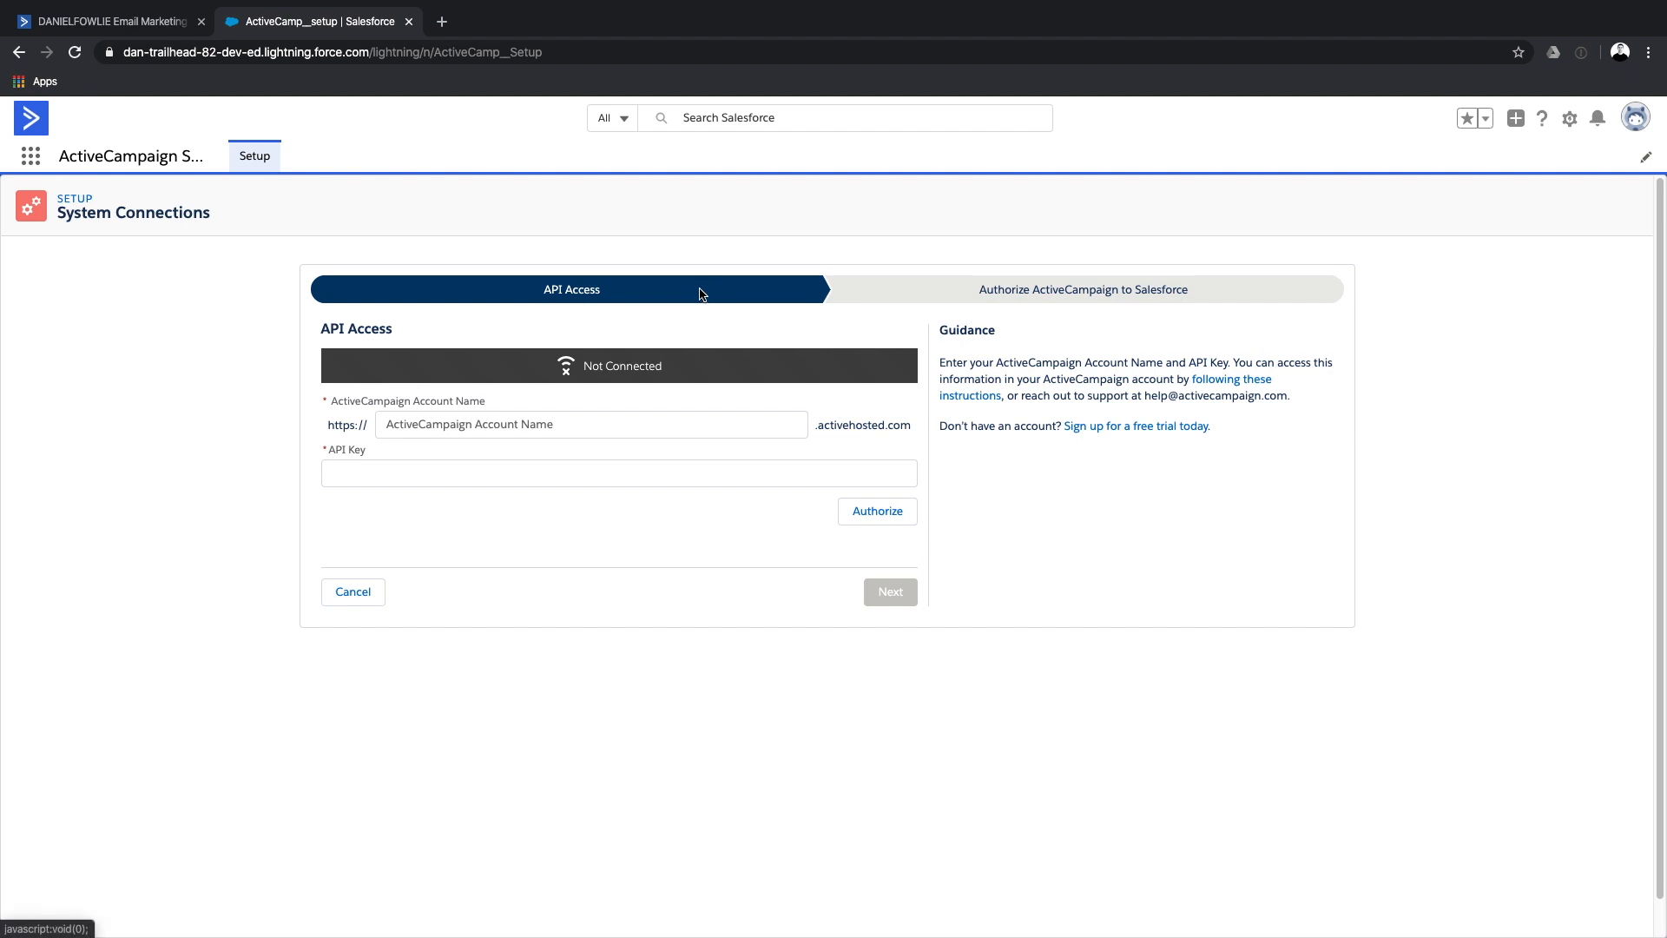
{"action": "left_click", "coordinate": [106, 21]}
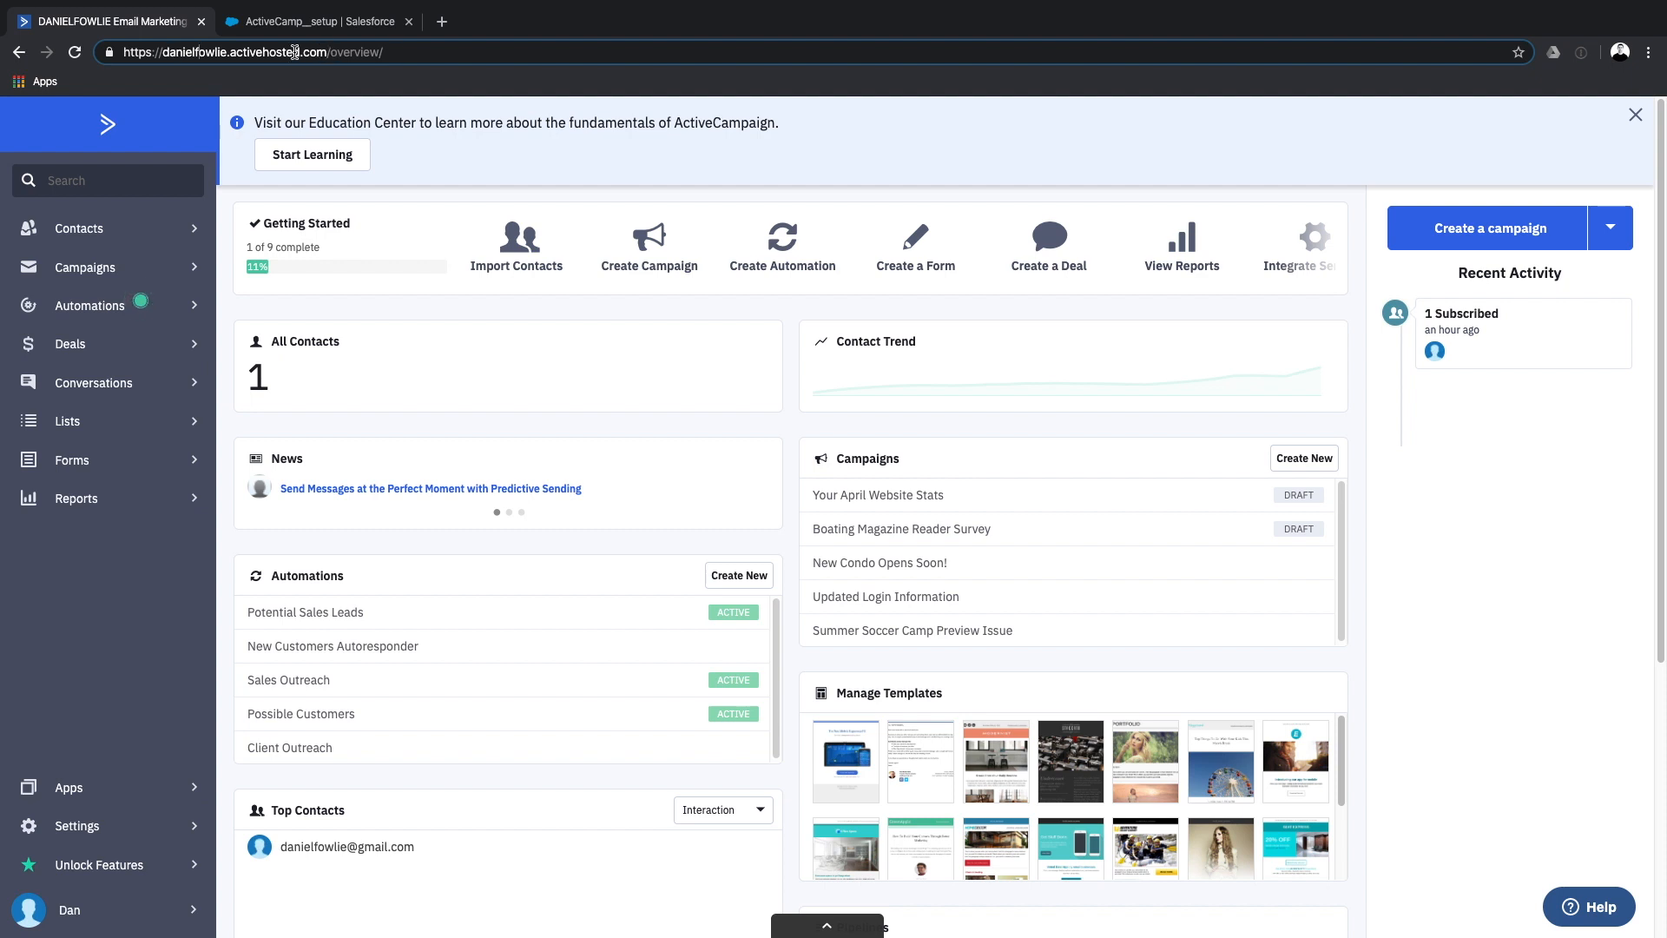
{"action": "double_click", "coordinate": [194, 52]}
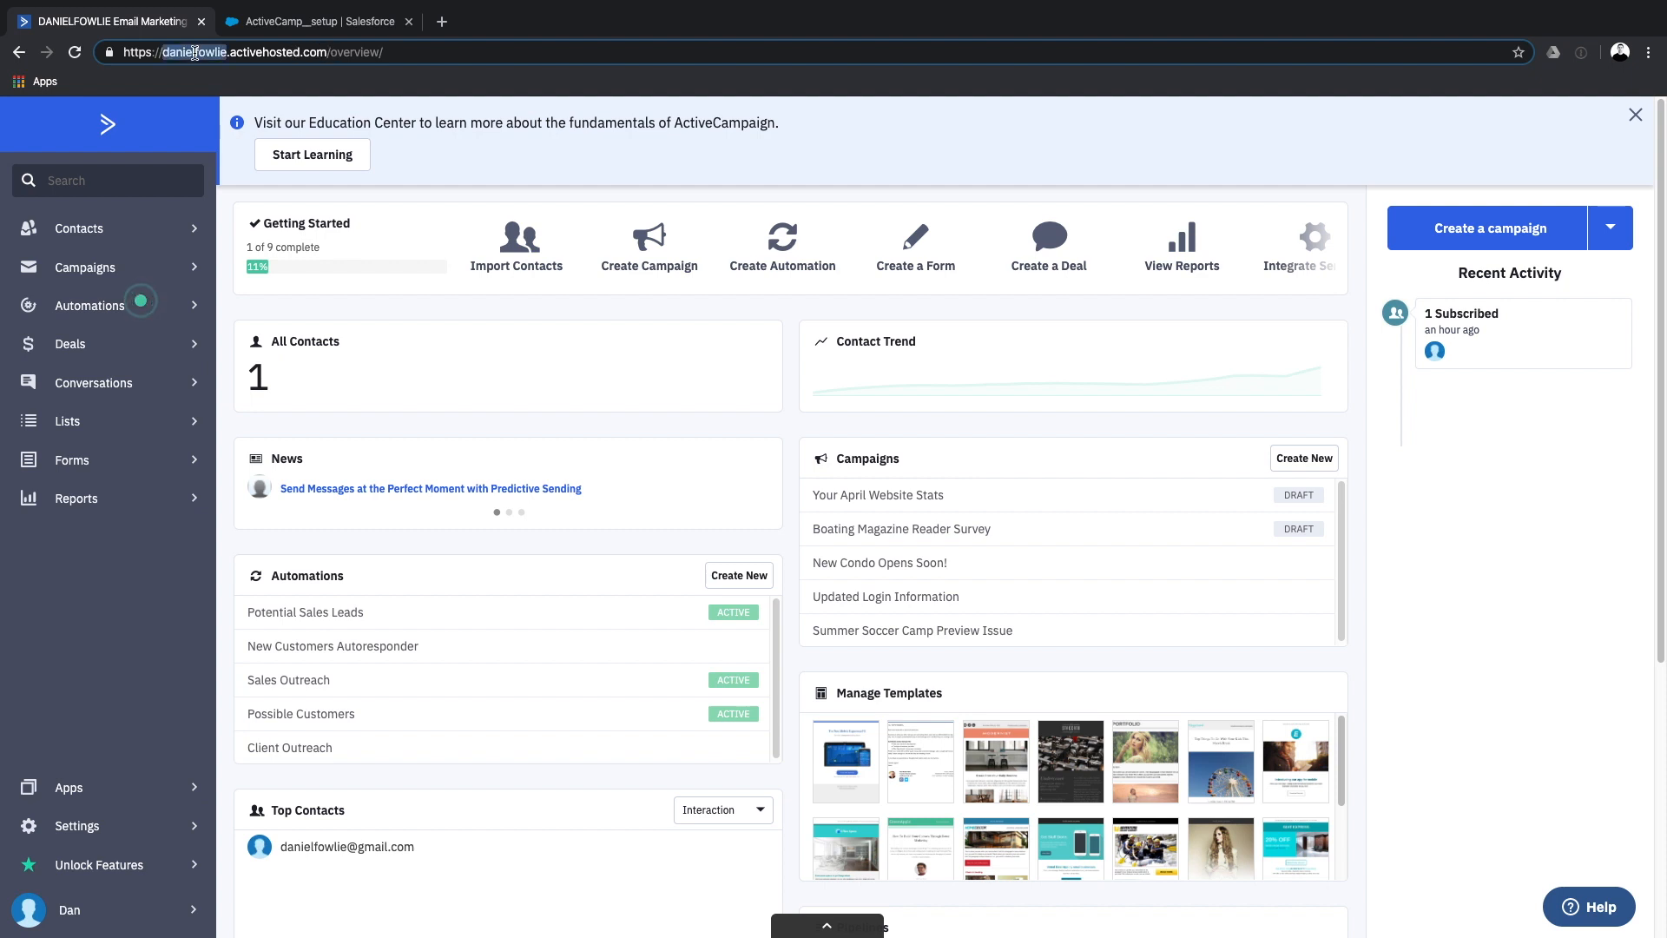
{"action": "left_click", "coordinate": [313, 21]}
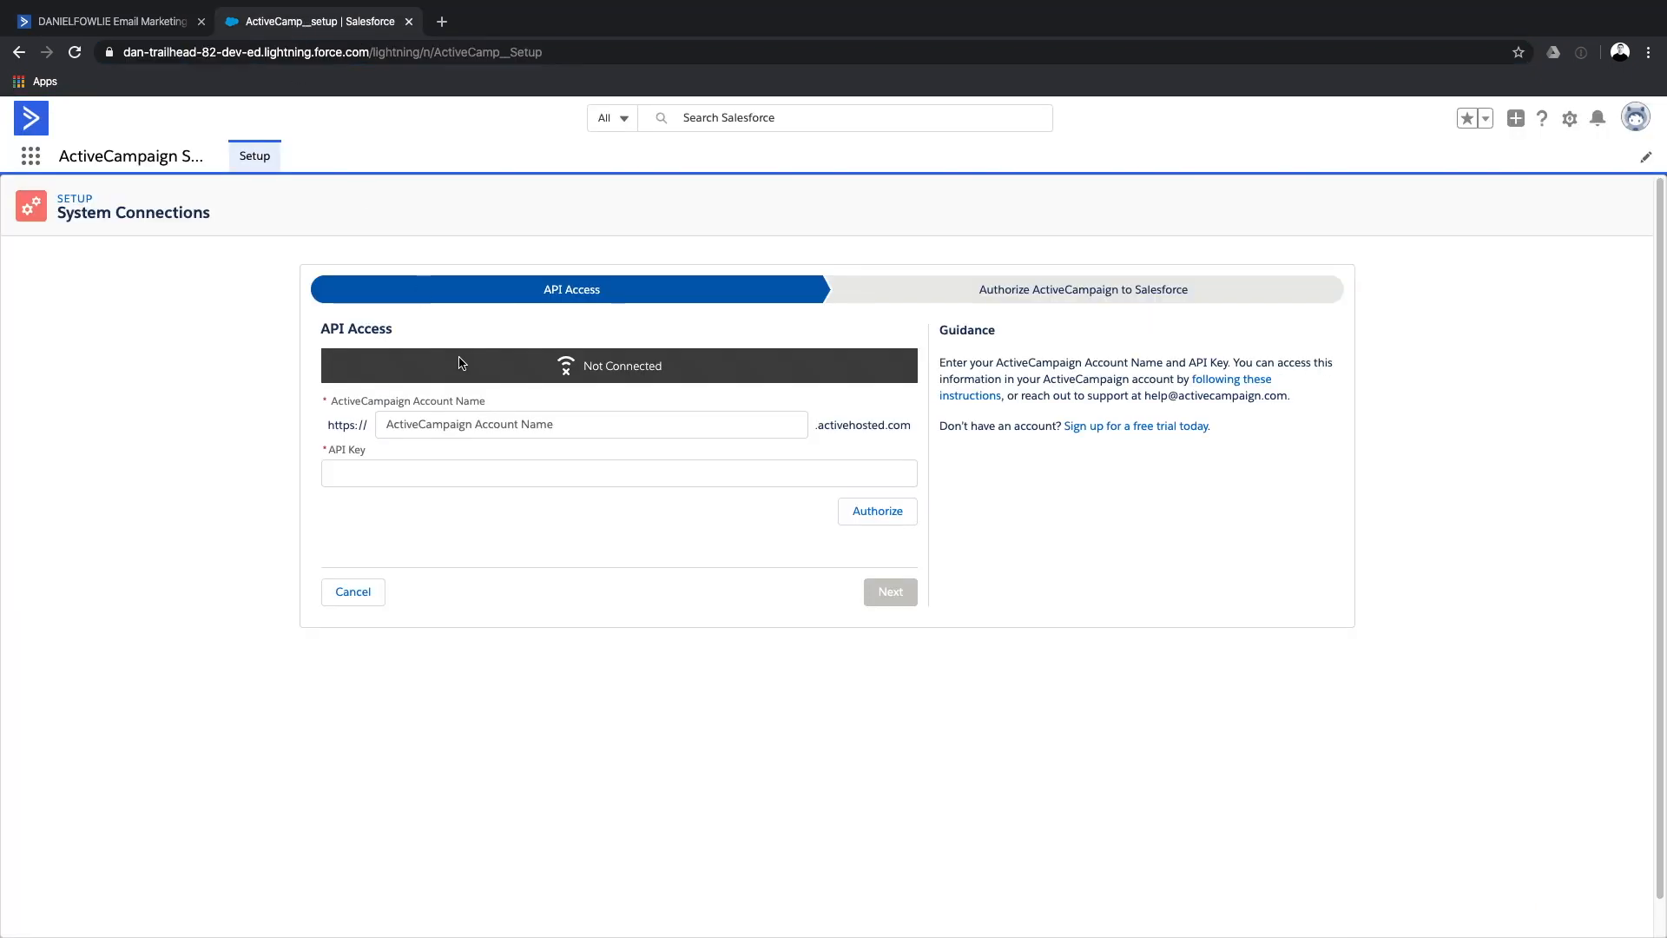
{"action": "type", "text": "danielfowlie"}
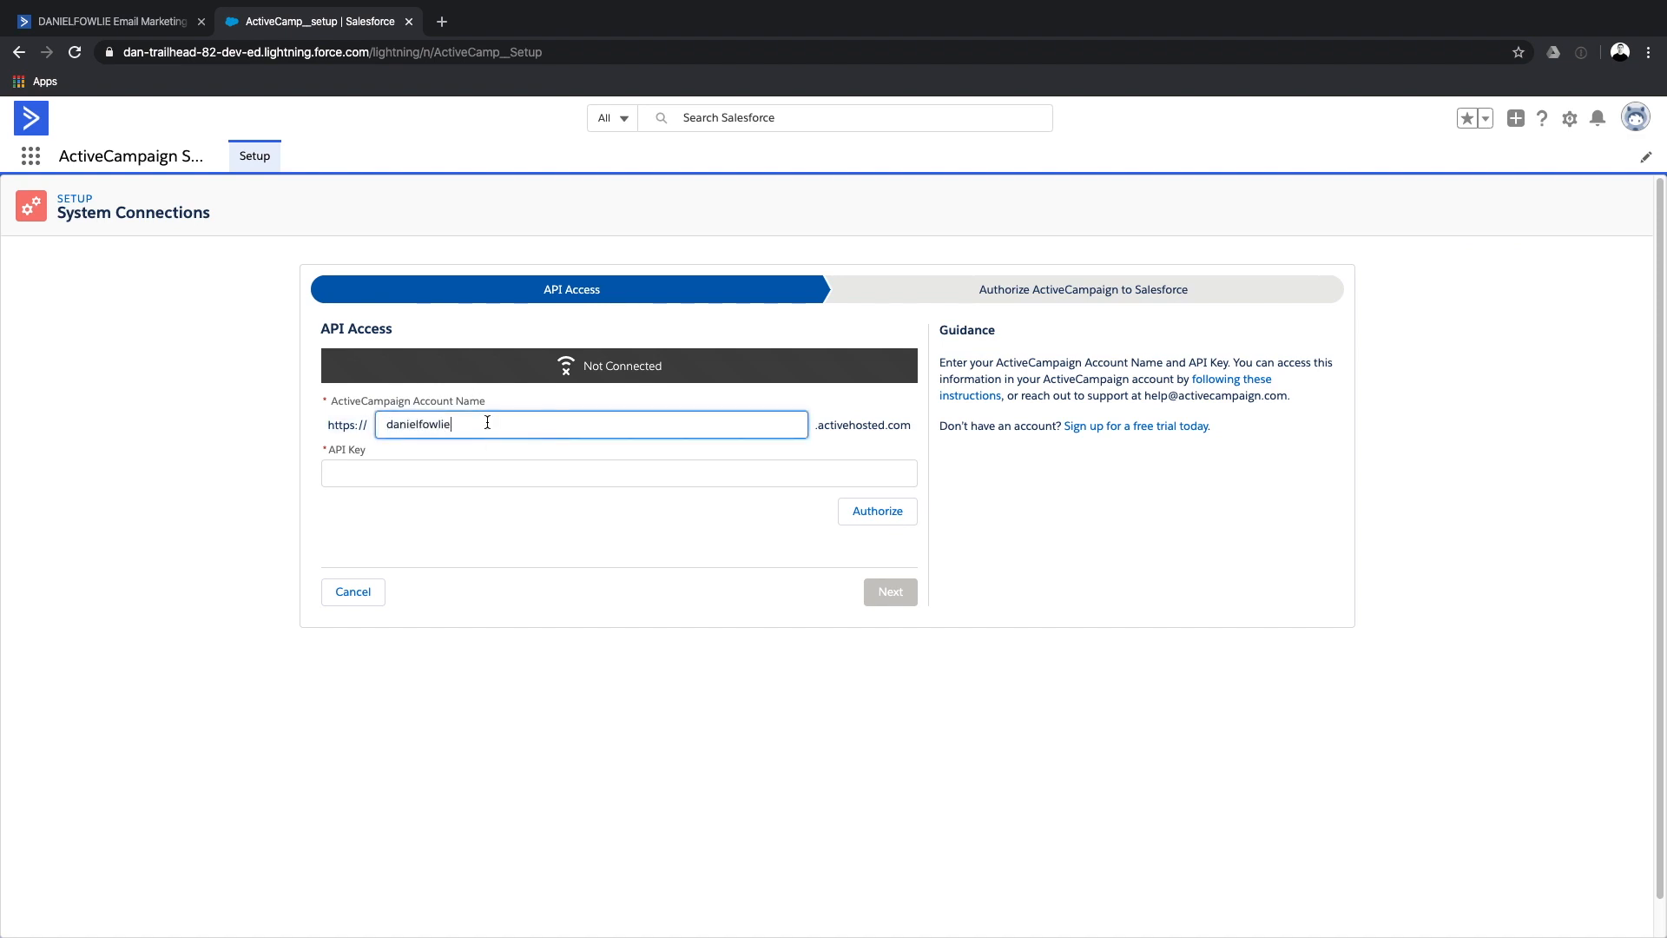
{"action": "left_click", "coordinate": [618, 473]}
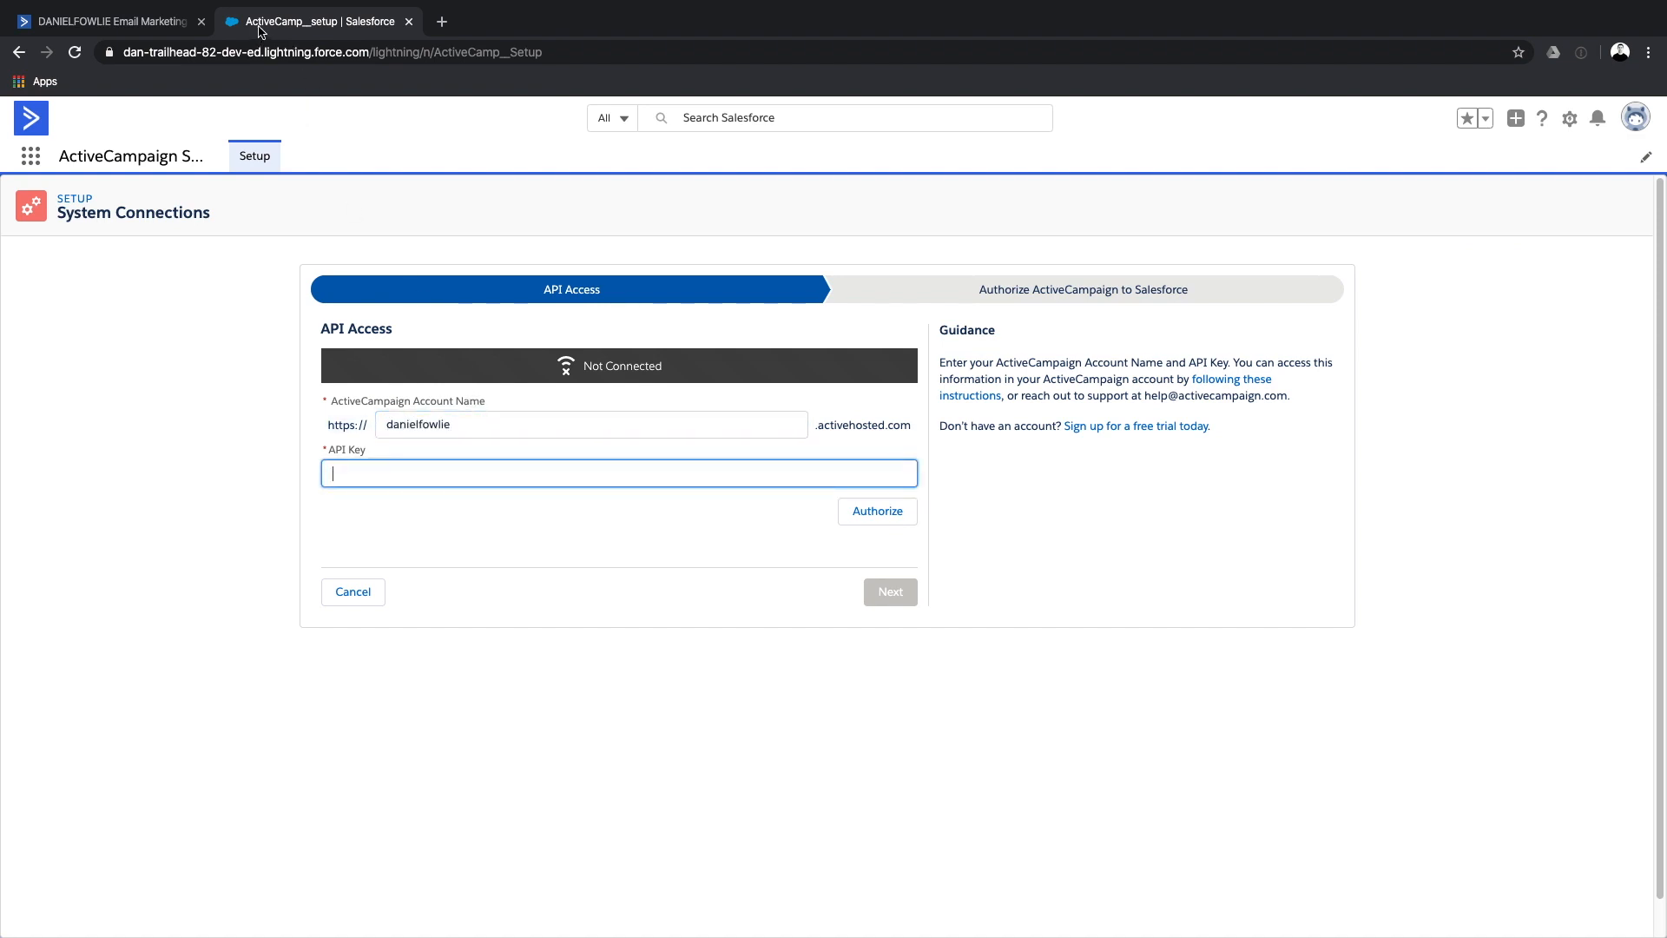
{"action": "left_click", "coordinate": [101, 21]}
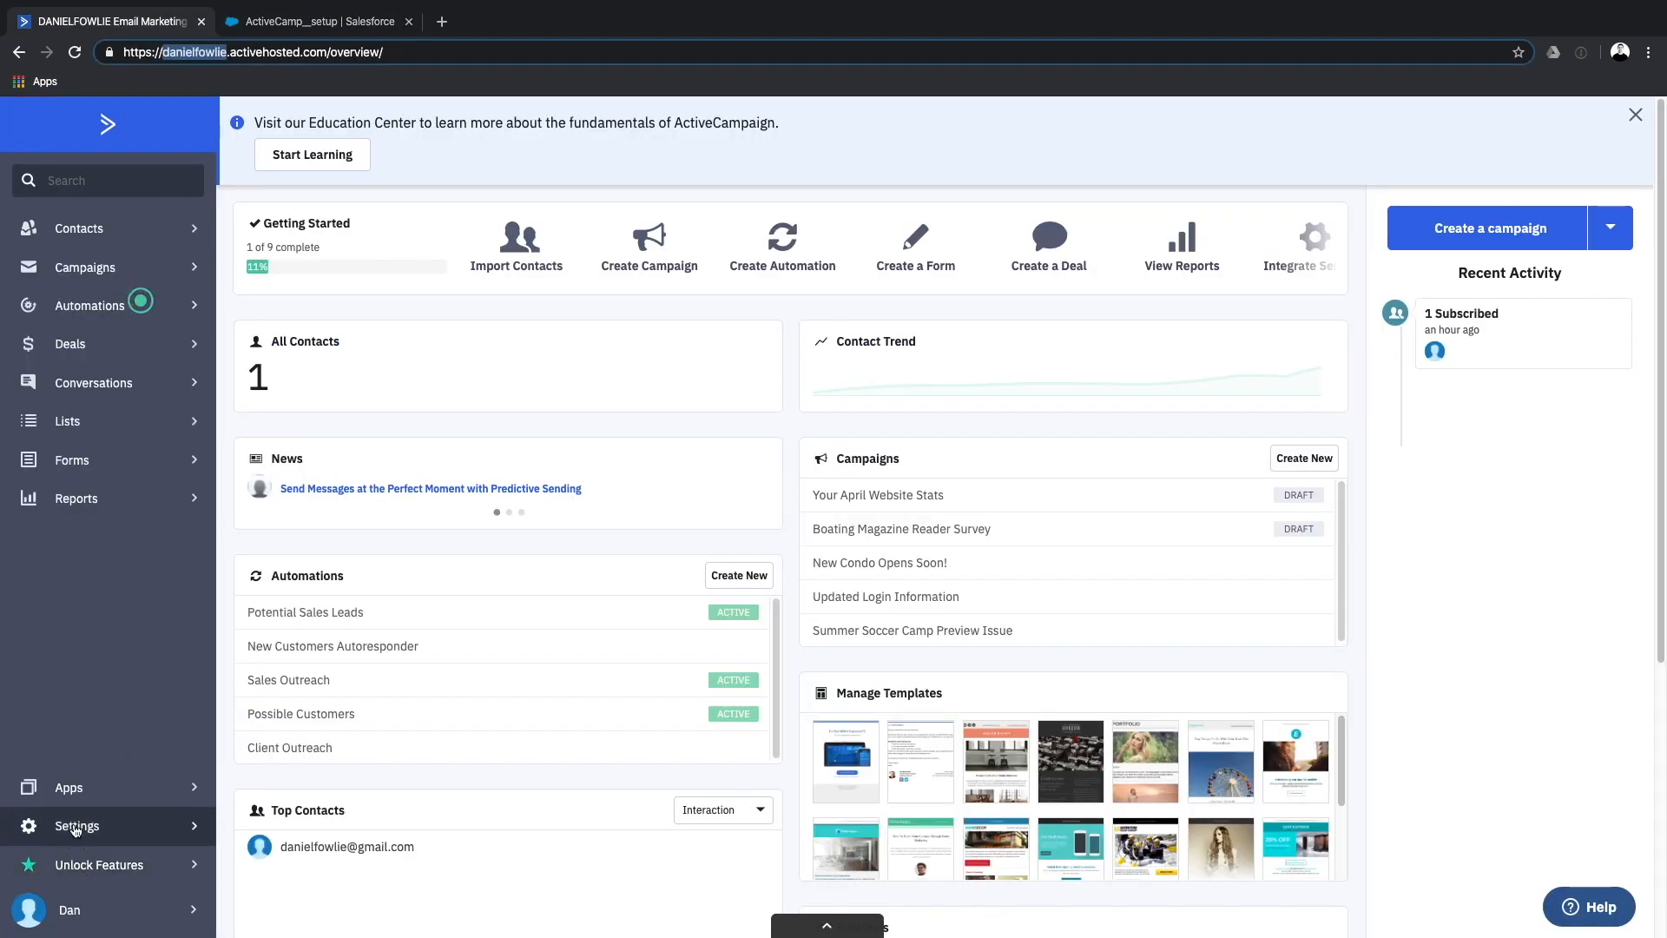
Copy the API key from ActiveCampaign's Developer settings back to Salesforce.
{"action": "left_click", "coordinate": [75, 826]}
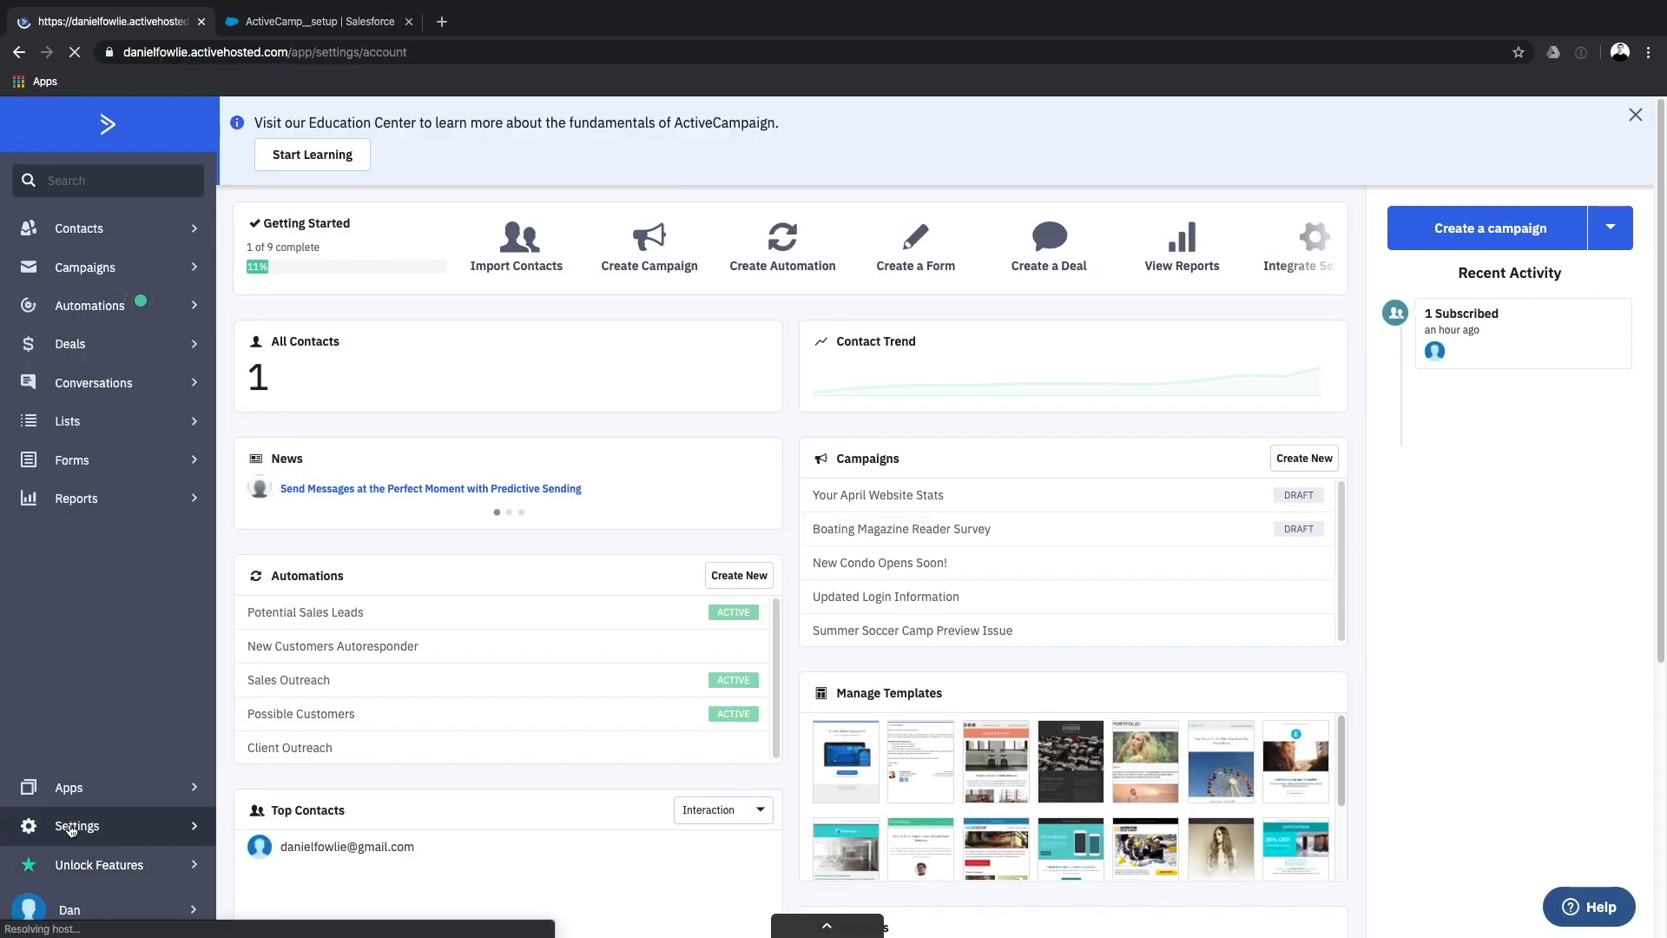
{"action": "left_click", "coordinate": [75, 826]}
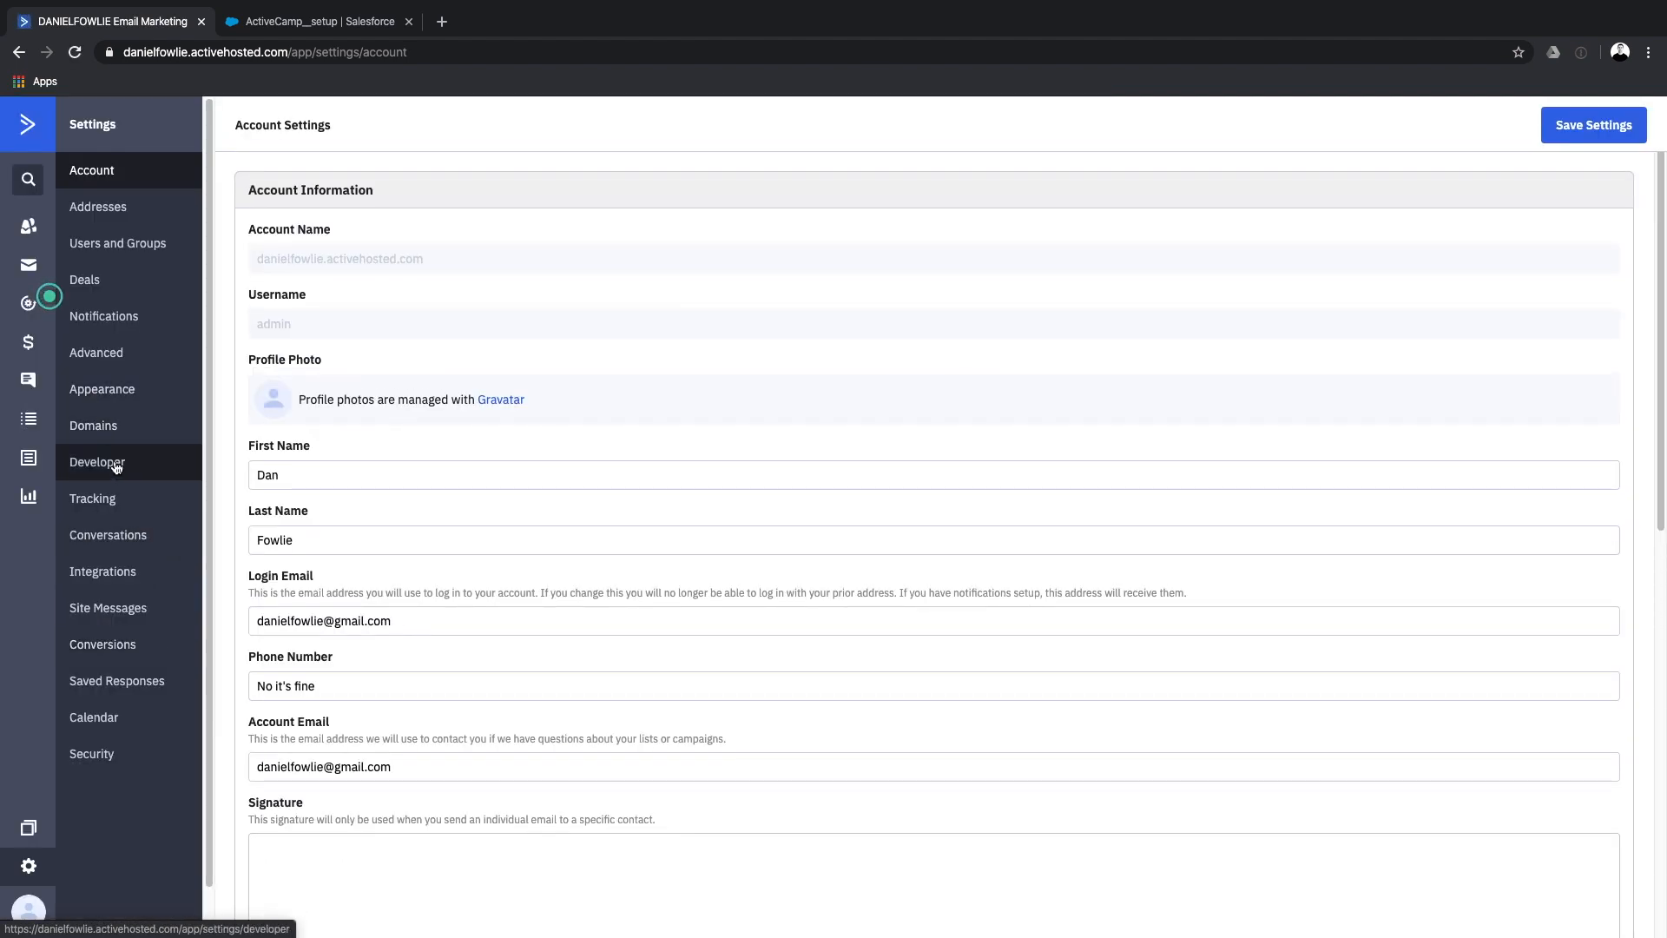
{"action": "left_click", "coordinate": [97, 461]}
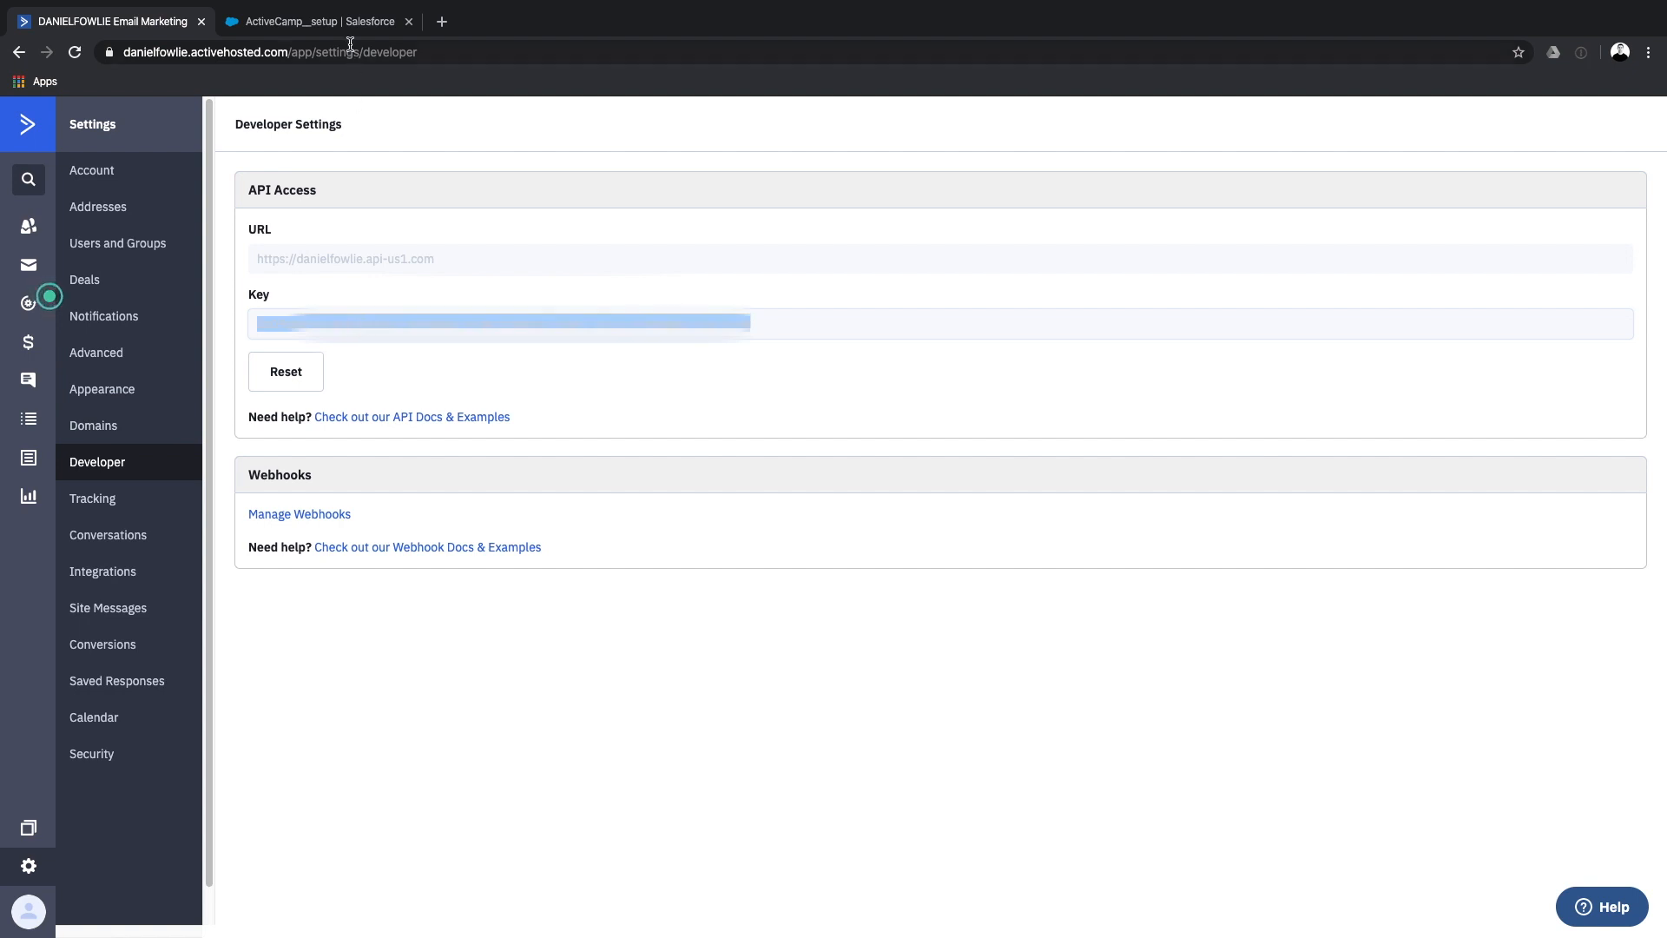
{"action": "left_click", "coordinate": [312, 20]}
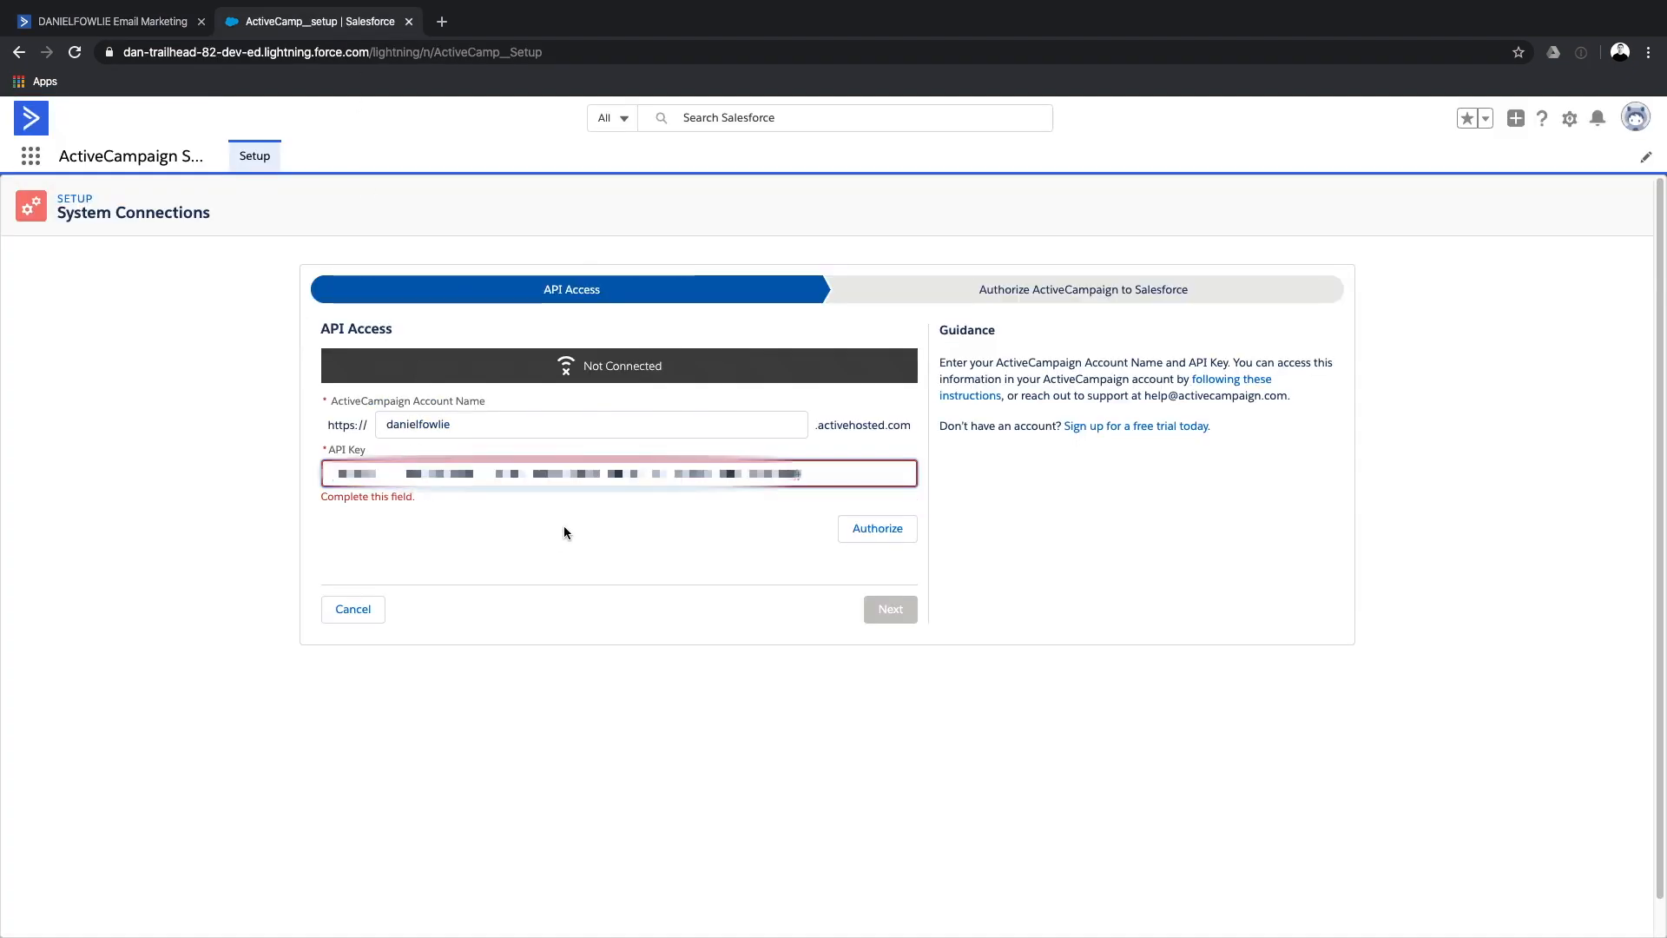
Authorize the API key connection and allow ActiveCampaign OAuth access to the org.
{"action": "left_click", "coordinate": [876, 529]}
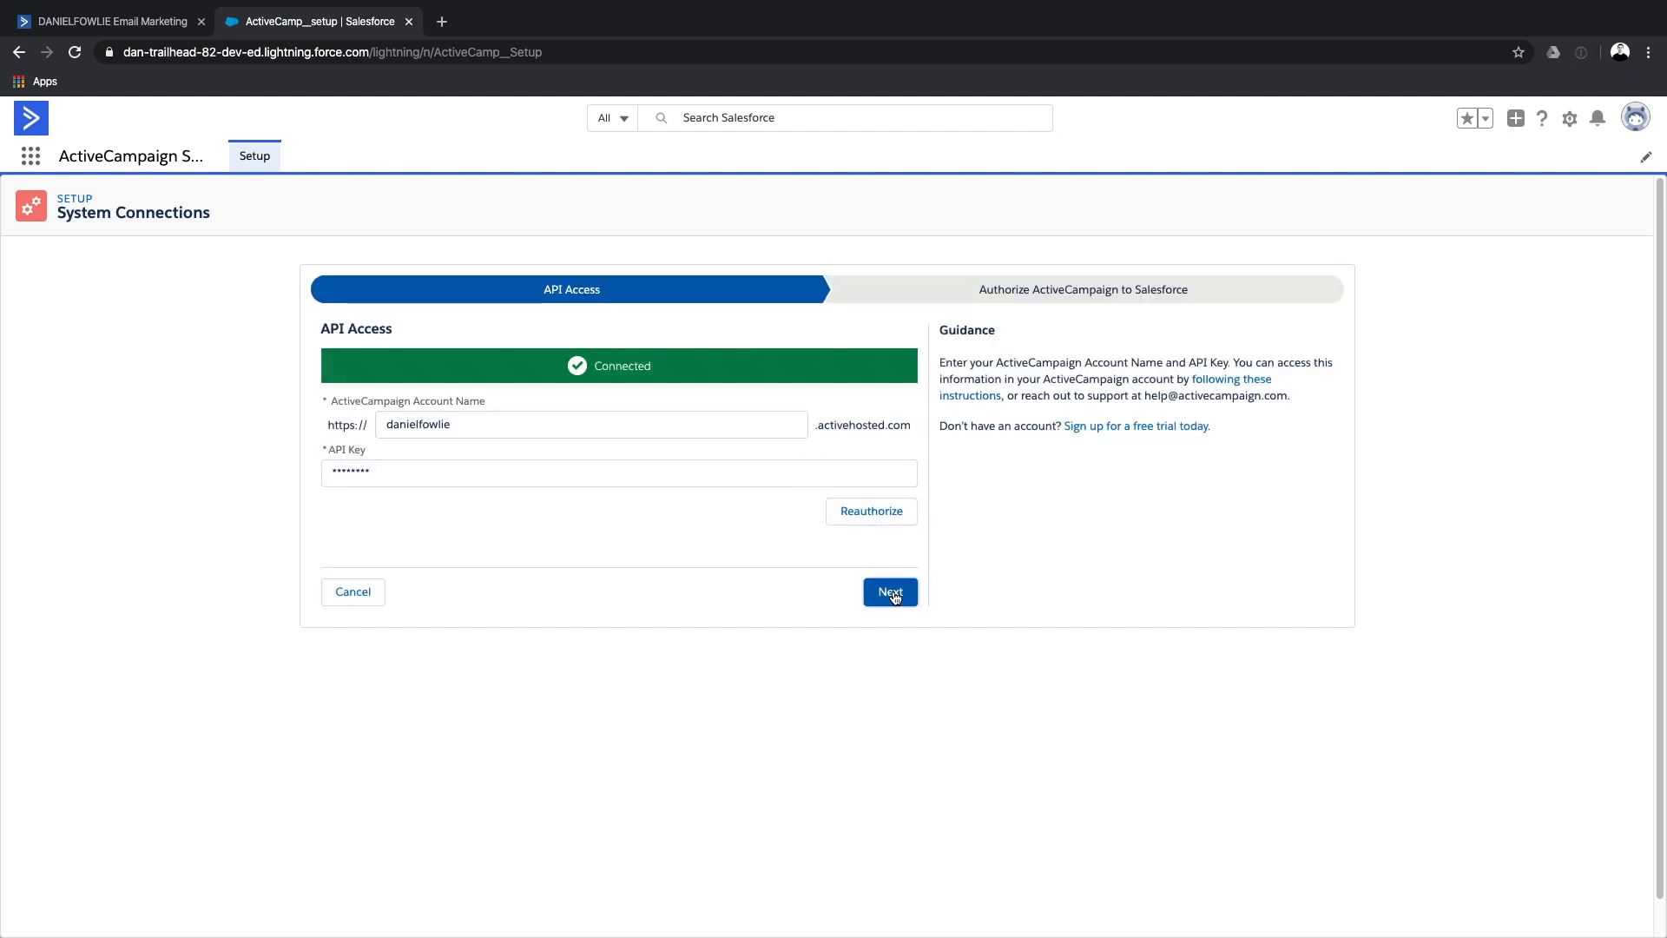
{"action": "left_click", "coordinate": [889, 592]}
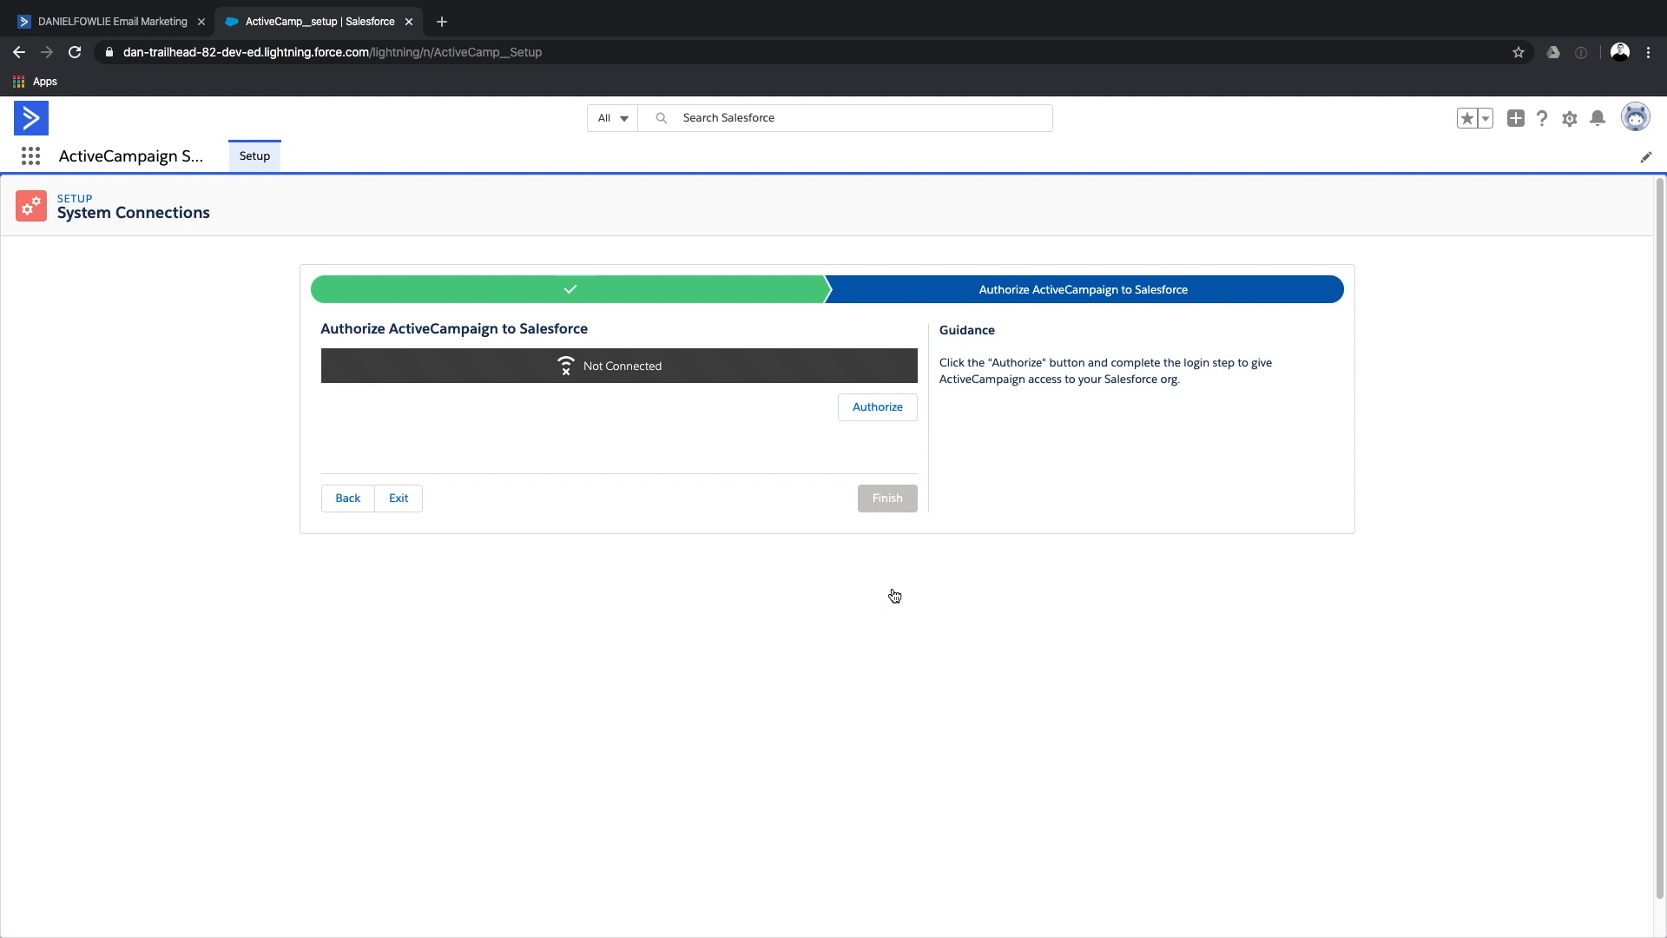
{"action": "mouse_move", "coordinate": [671, 454]}
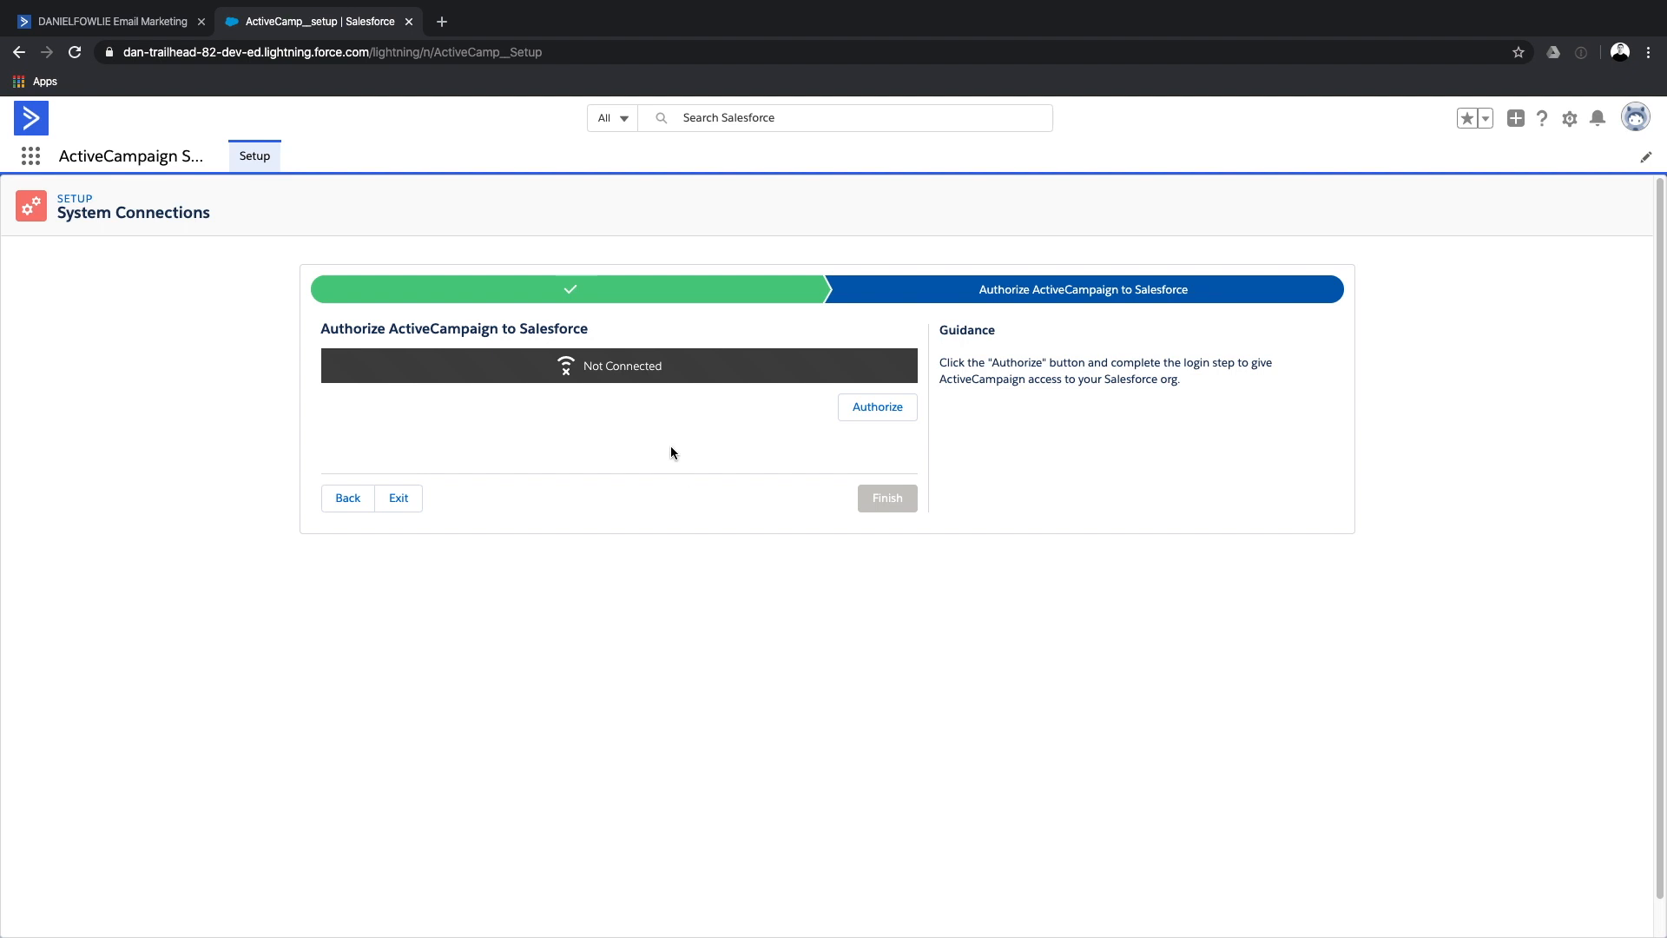
{"action": "left_click", "coordinate": [876, 407]}
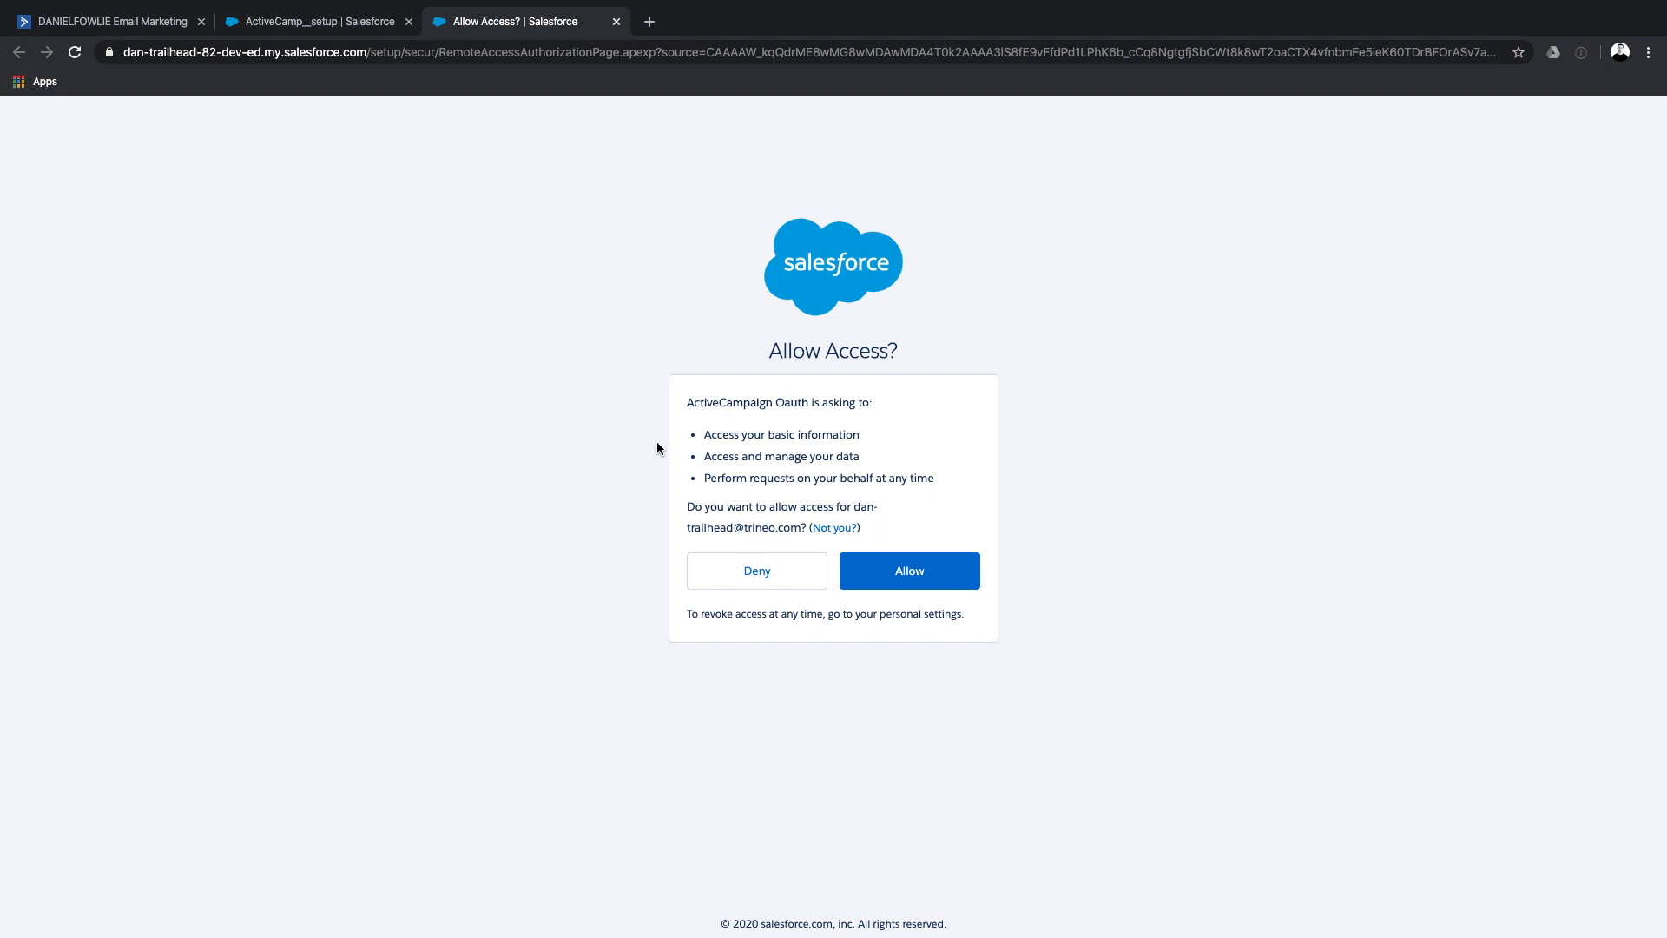
{"action": "mouse_move", "coordinate": [720, 421]}
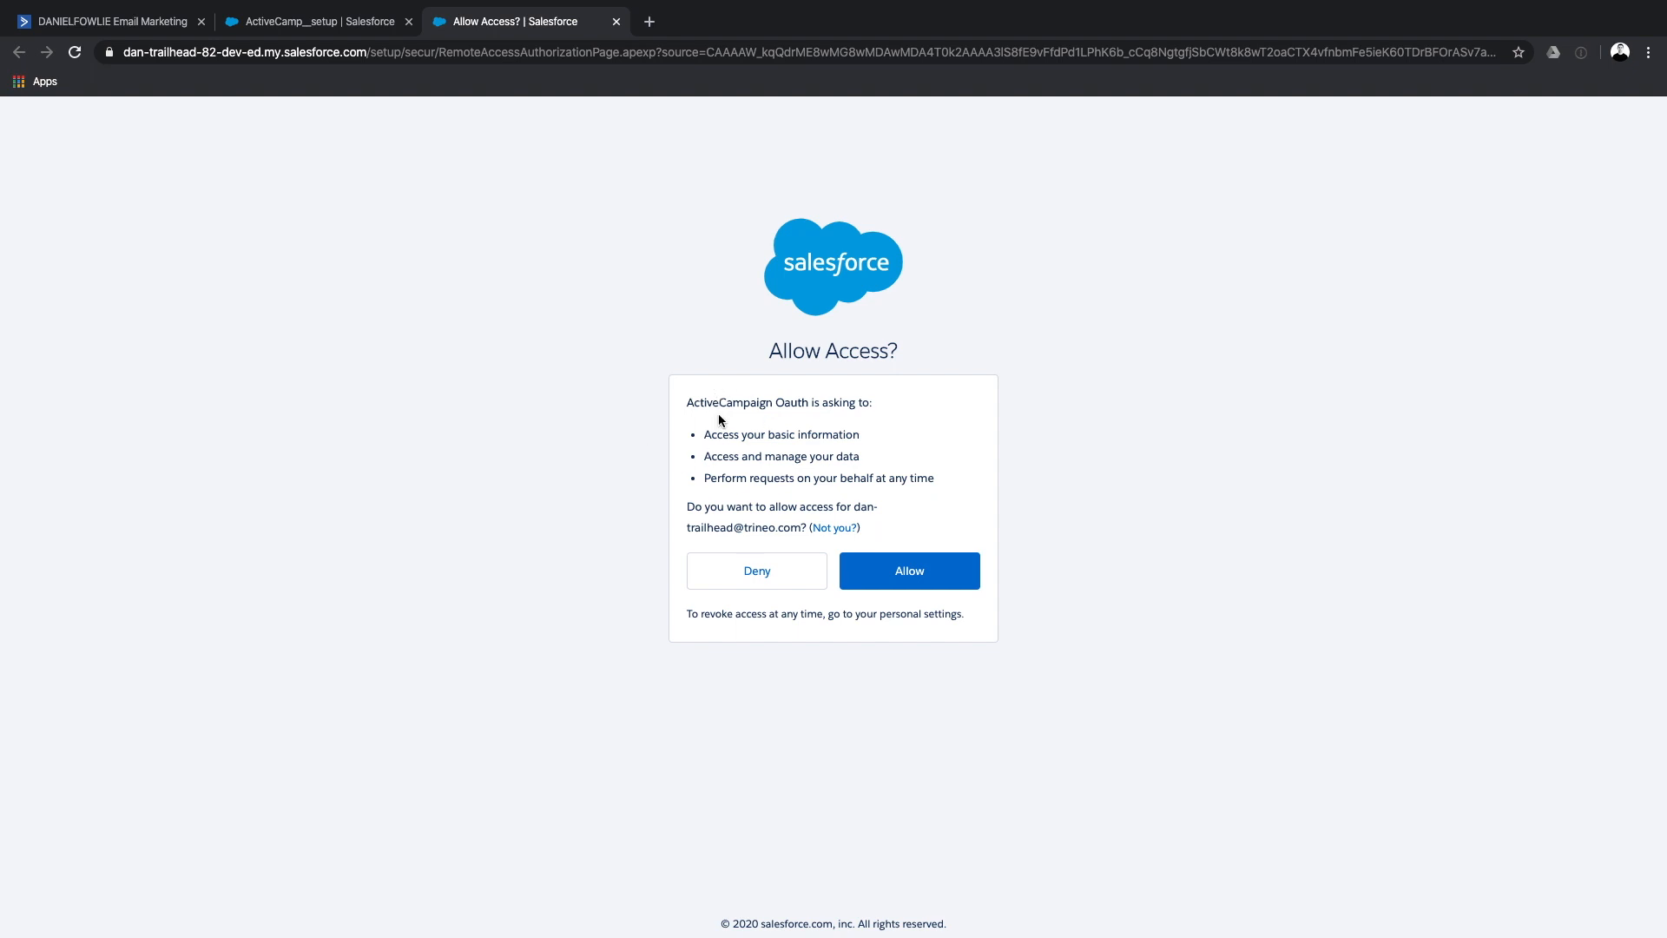
{"action": "mouse_move", "coordinate": [843, 402]}
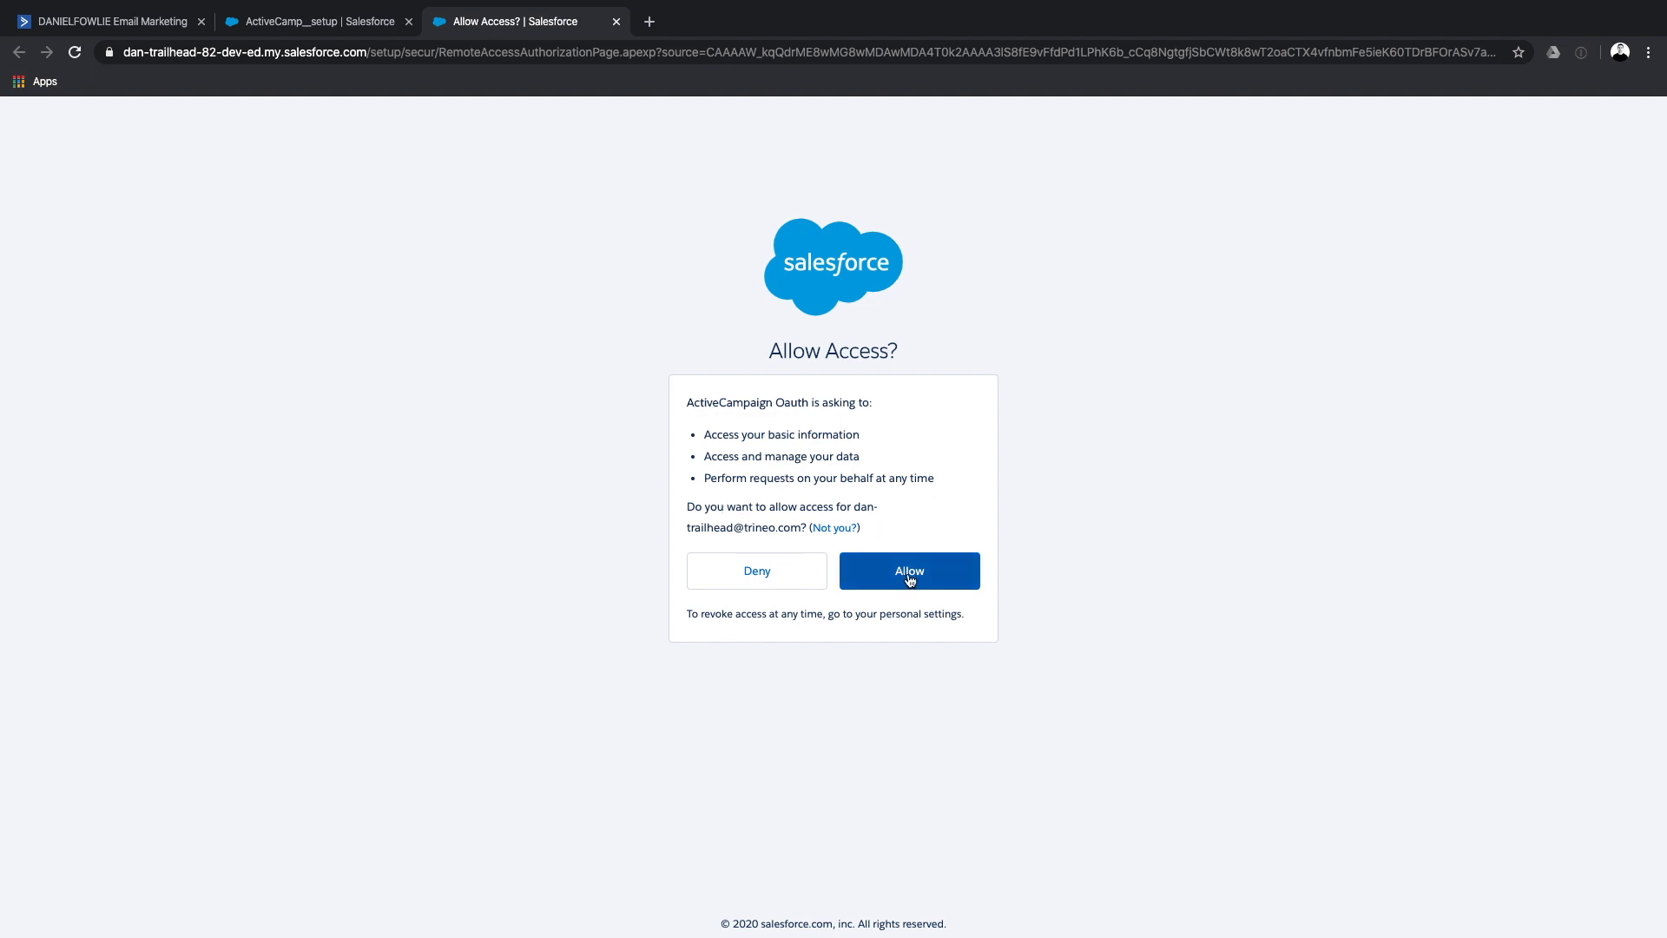
{"action": "left_click", "coordinate": [908, 572]}
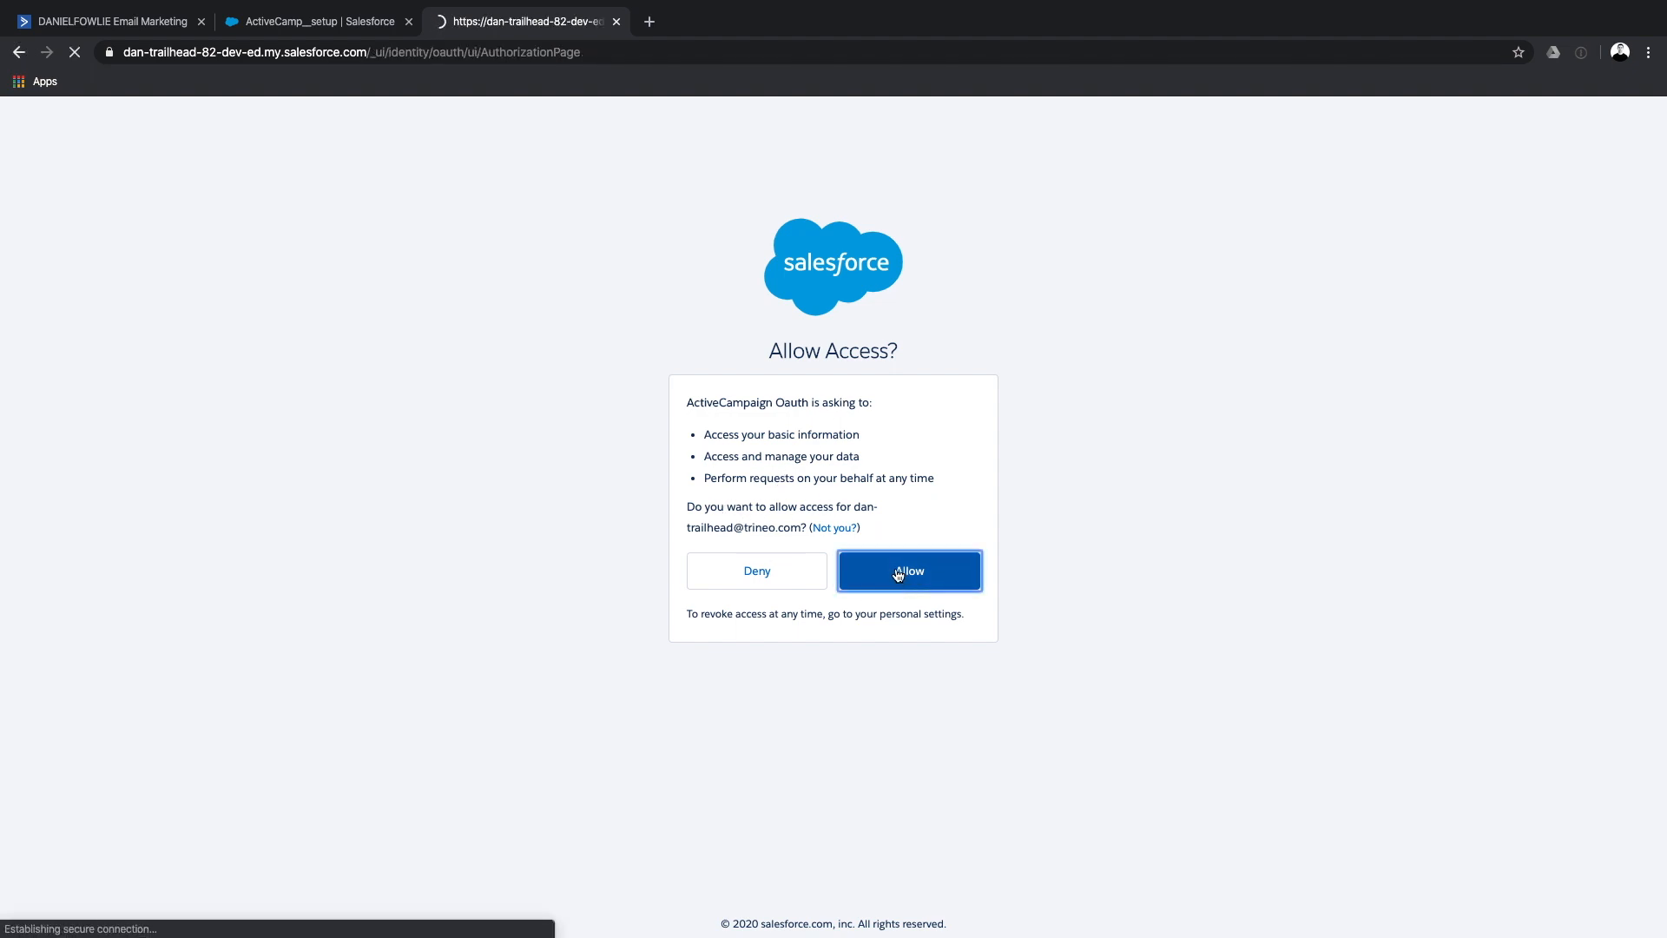
{"action": "left_click", "coordinate": [908, 571]}
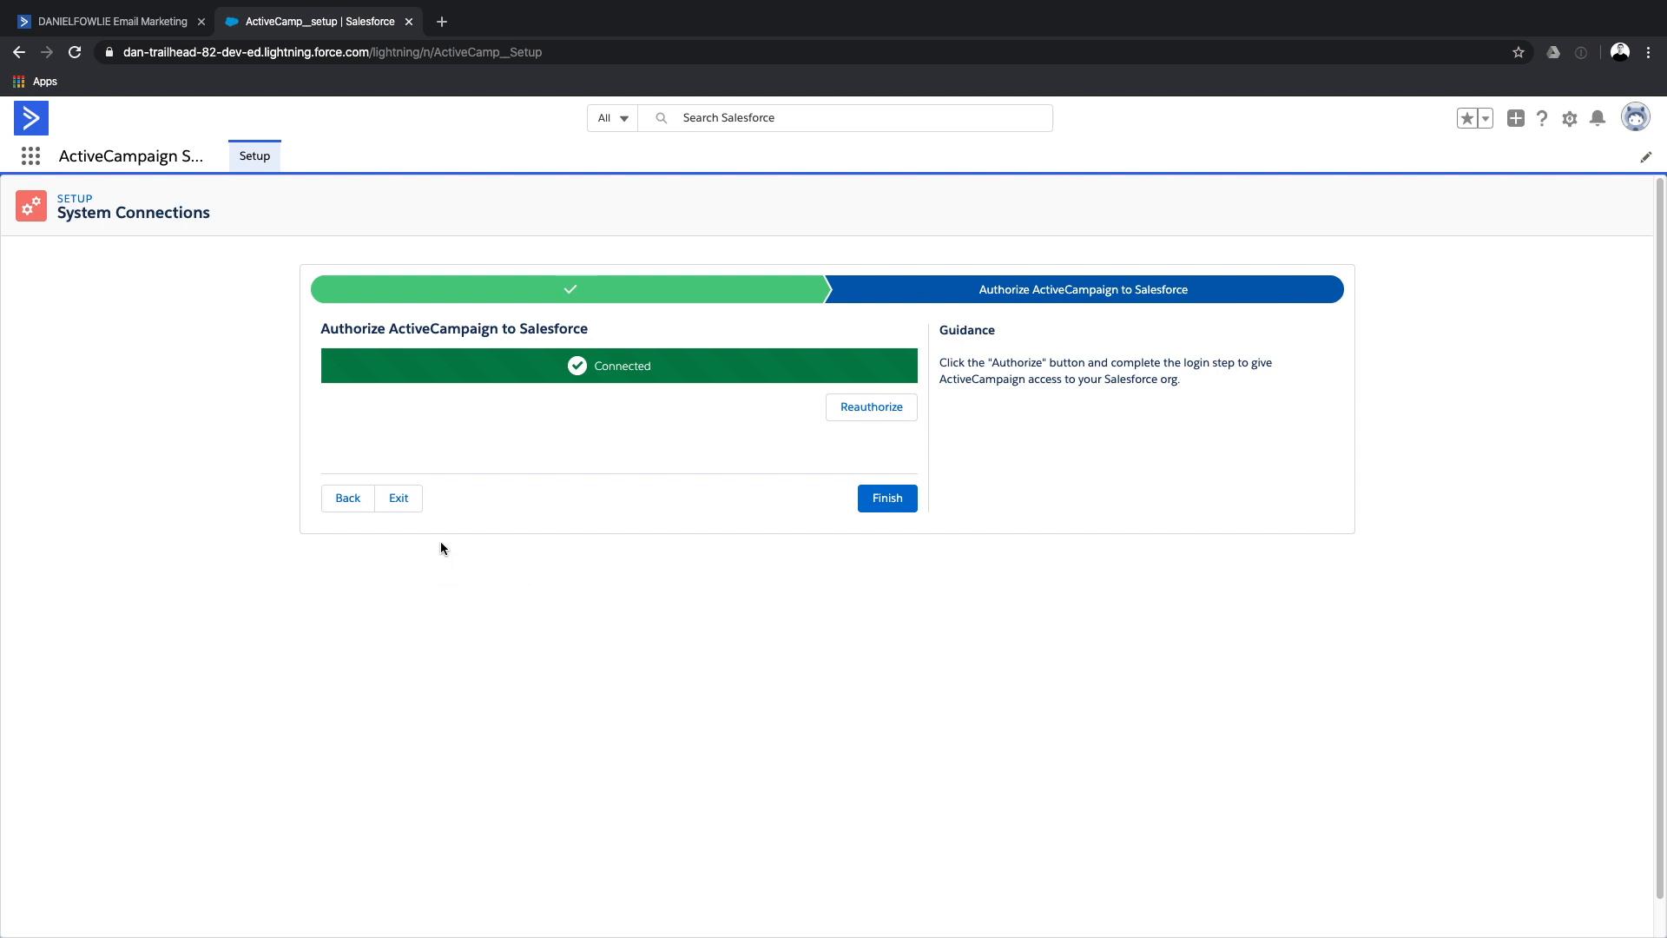
Complete System Connections and keep the default Salesforce lead field mappings.
{"action": "left_click", "coordinate": [886, 498]}
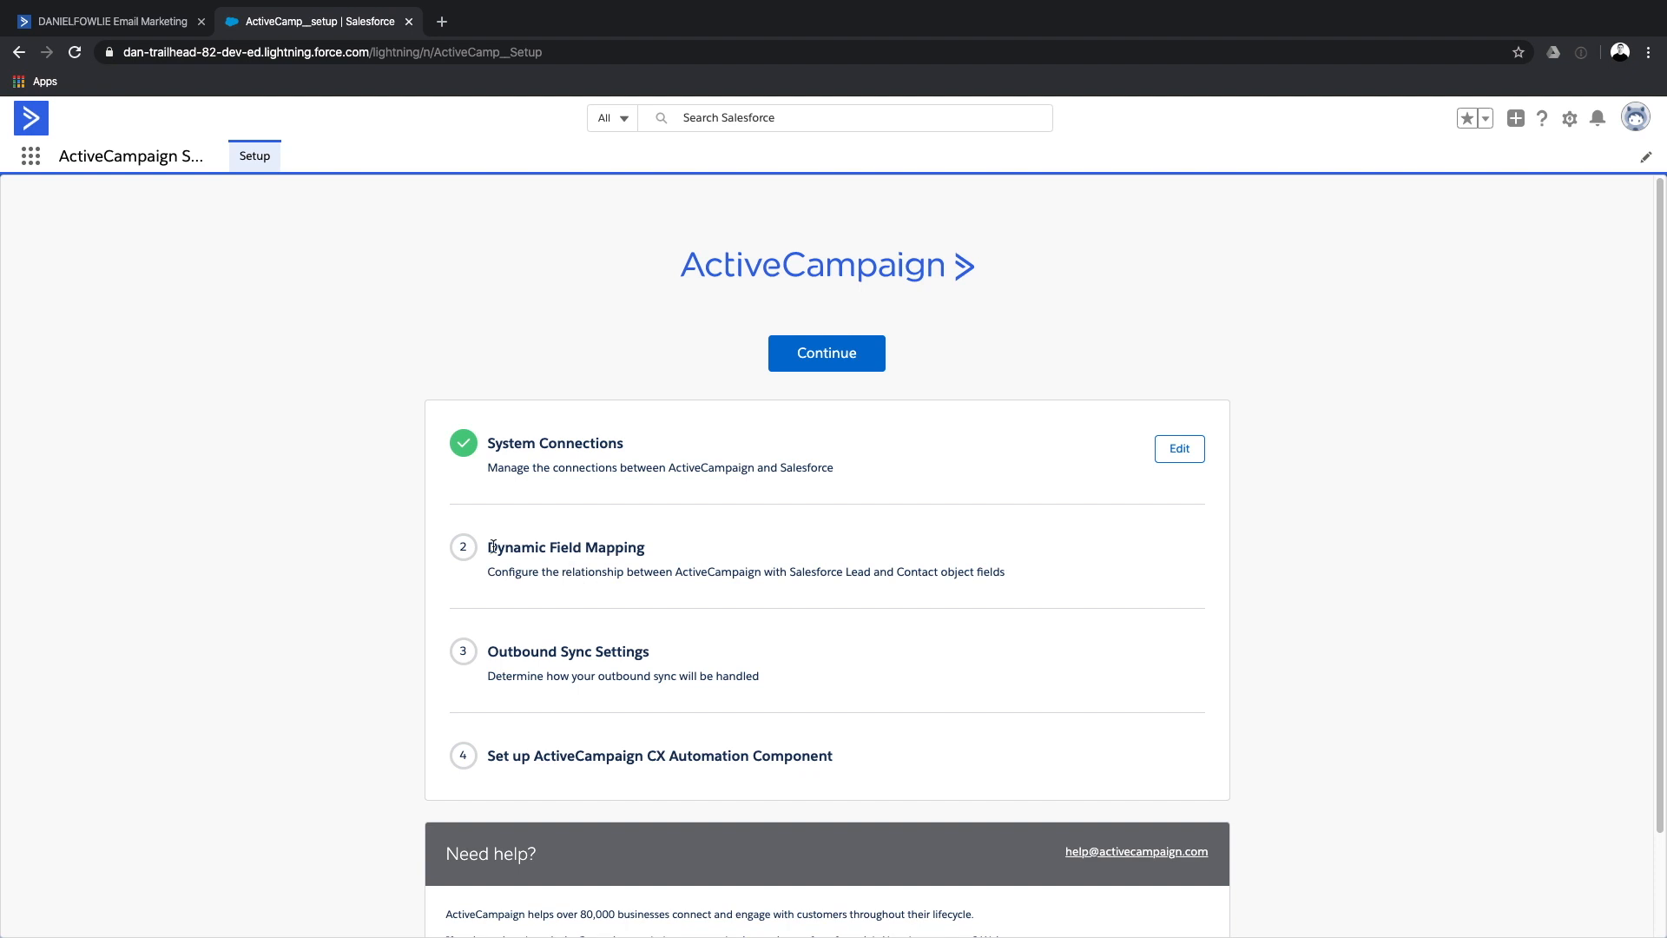
{"action": "left_click", "coordinate": [565, 547]}
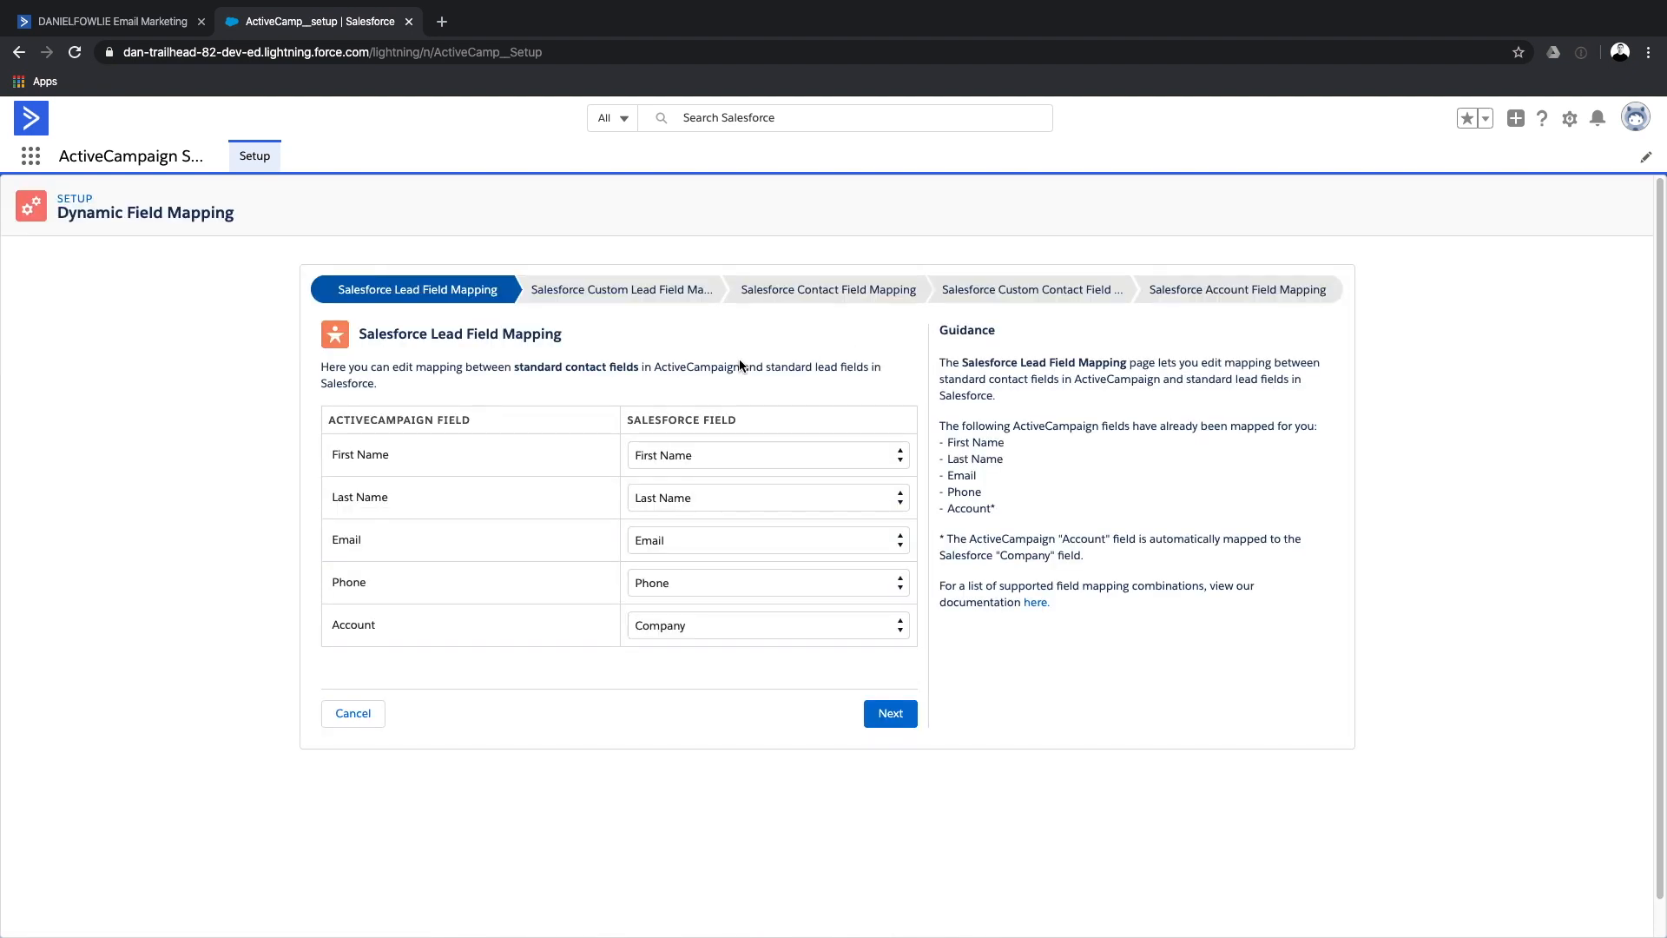
{"action": "mouse_move", "coordinate": [593, 355]}
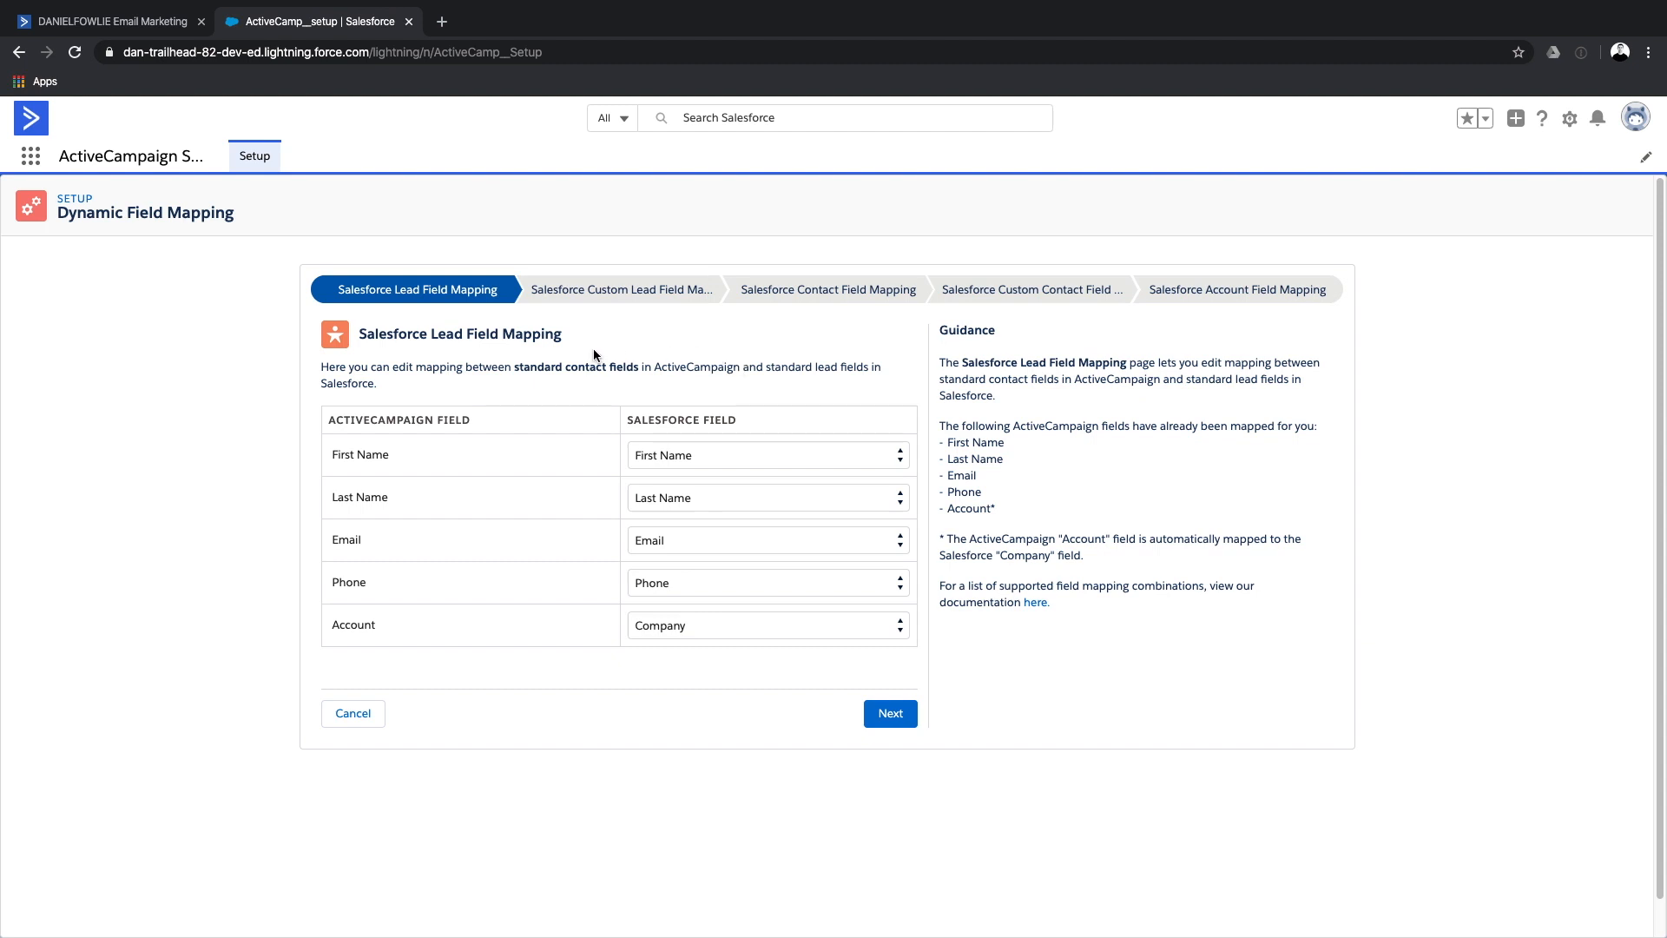
{"action": "mouse_move", "coordinate": [495, 461]}
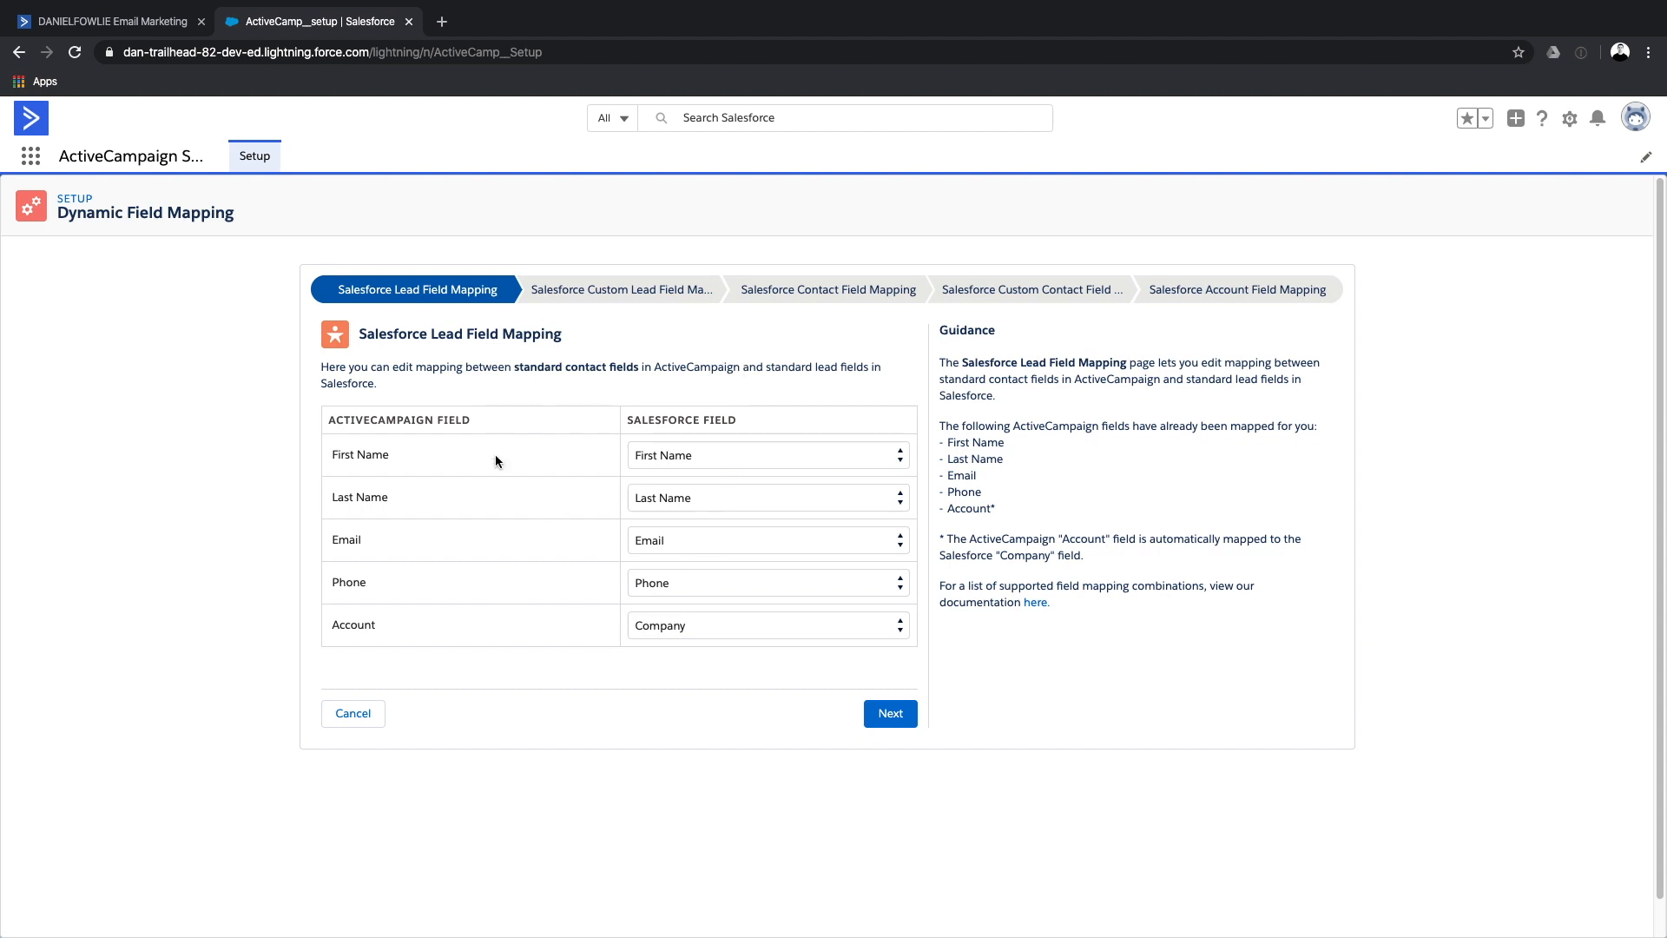
{"action": "mouse_move", "coordinate": [530, 485]}
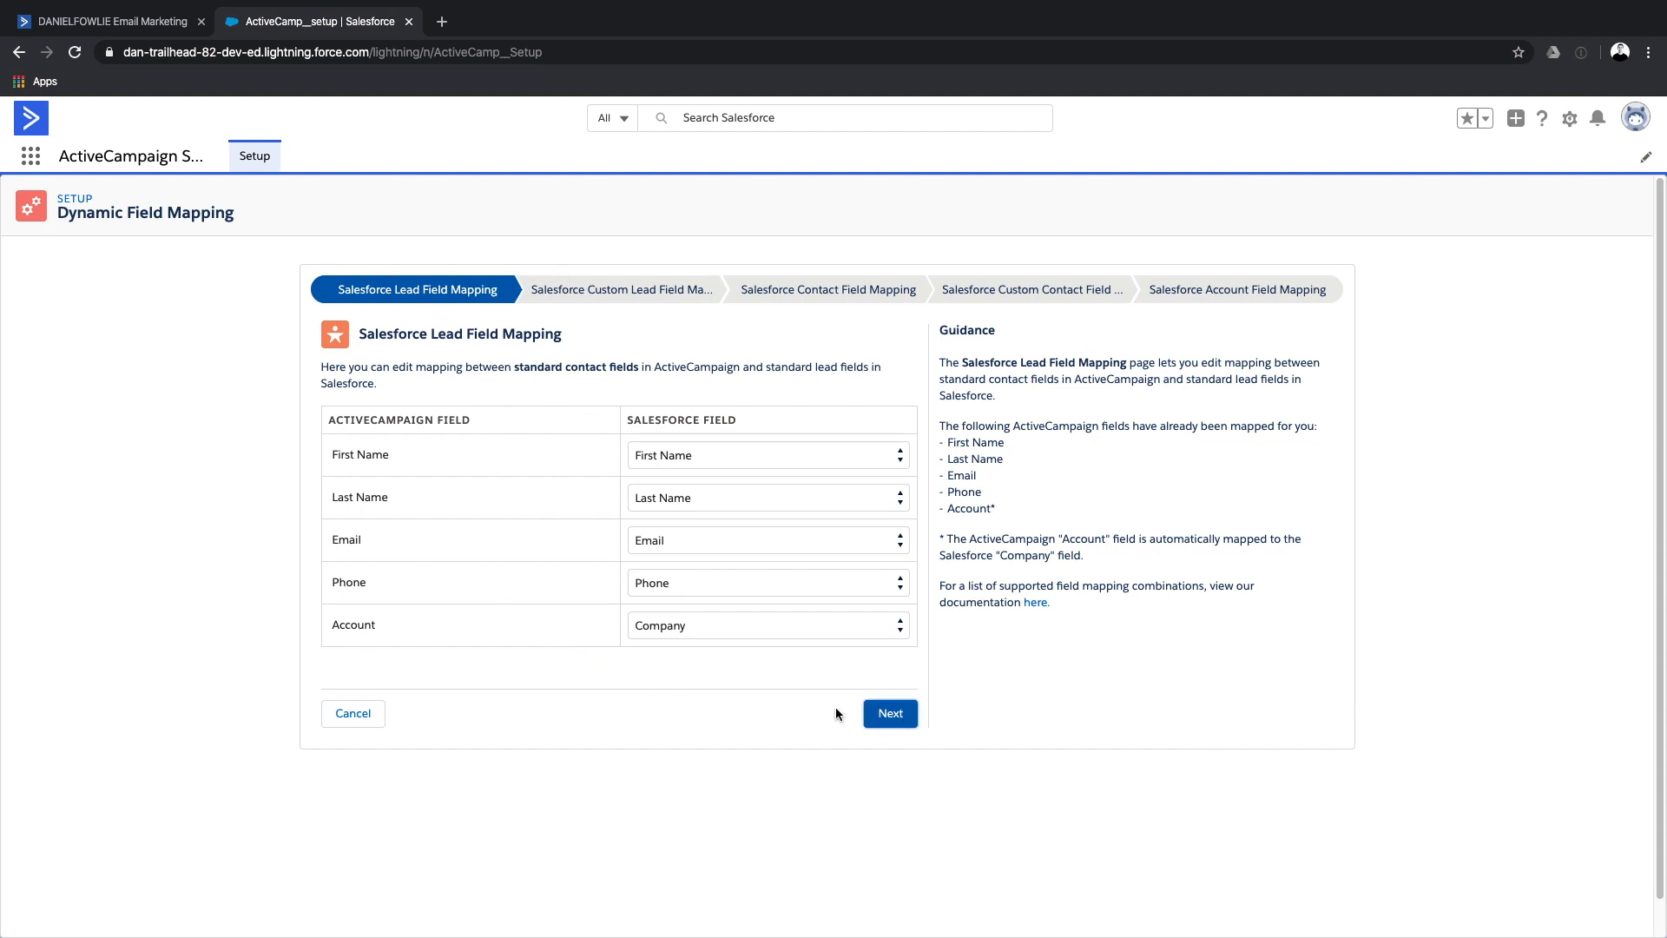
{"action": "left_click", "coordinate": [889, 712]}
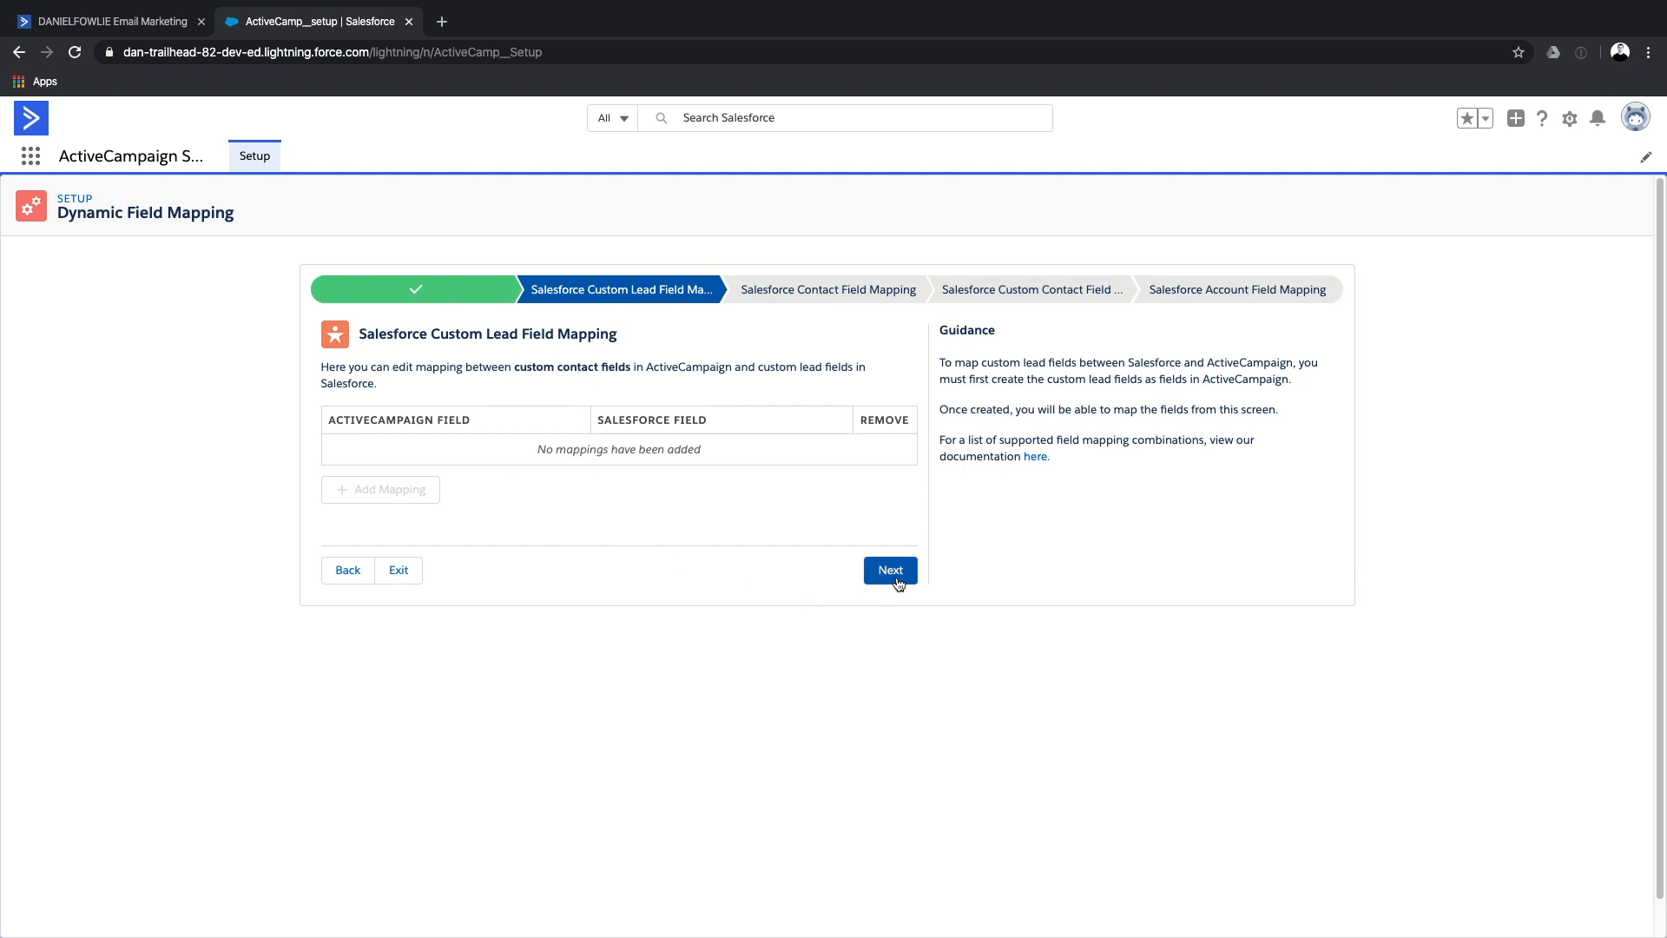
Map contact Phone to Home Phone, skip custom mappings, and finish field mapping.
{"action": "left_click", "coordinate": [889, 570]}
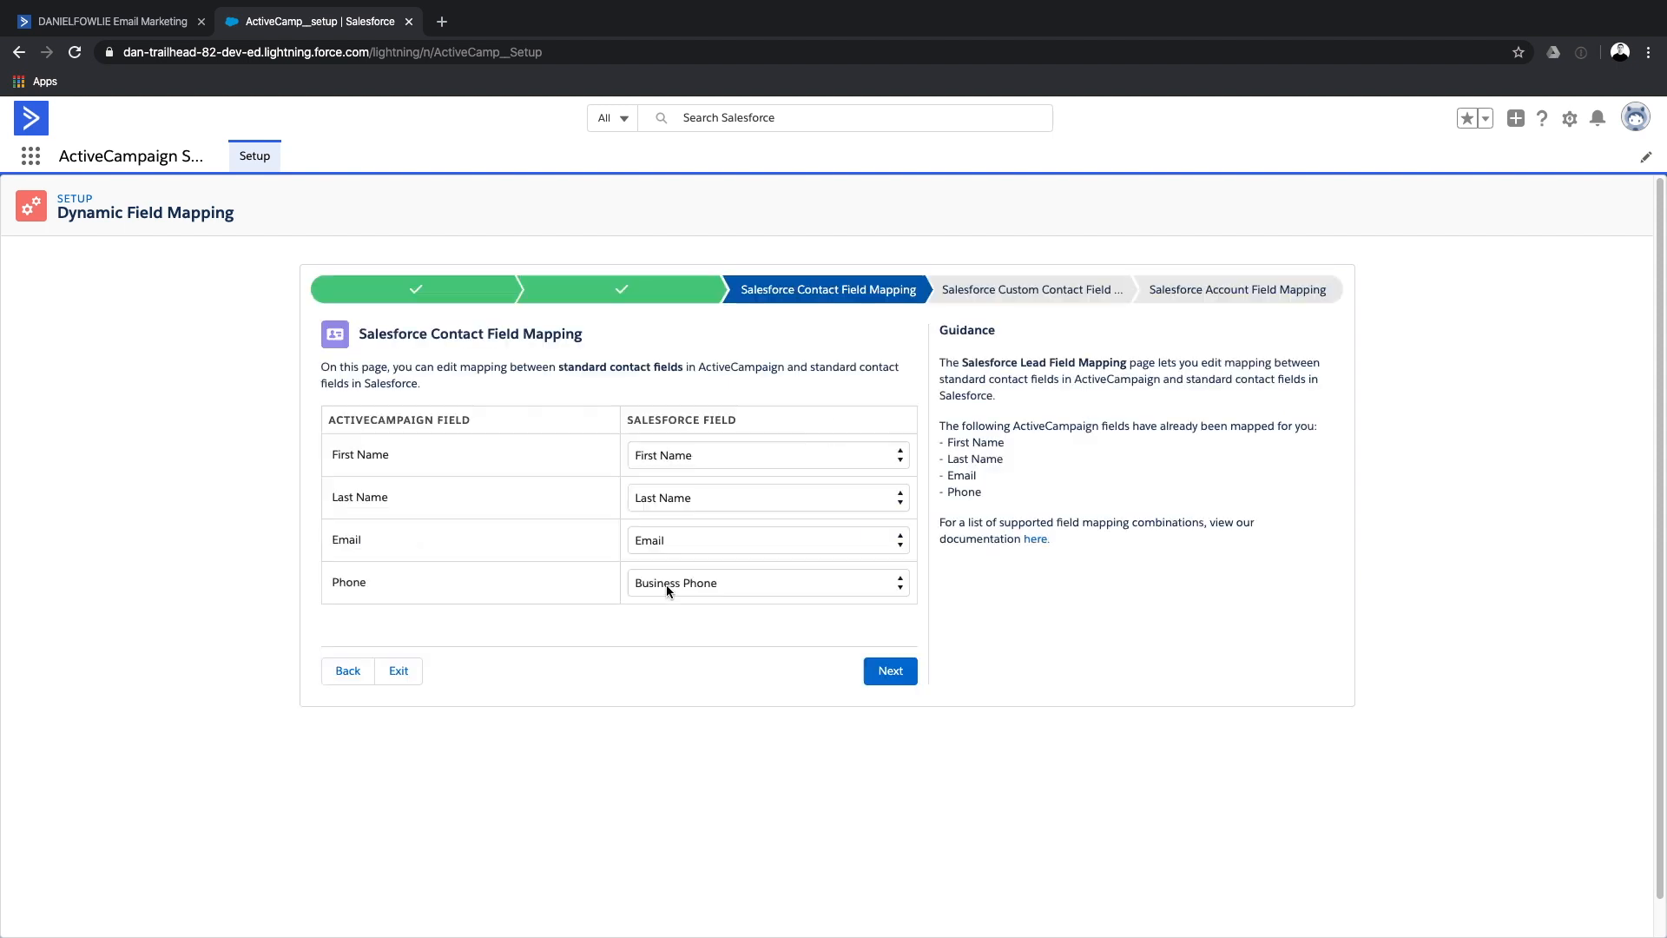
{"action": "mouse_move", "coordinate": [643, 615]}
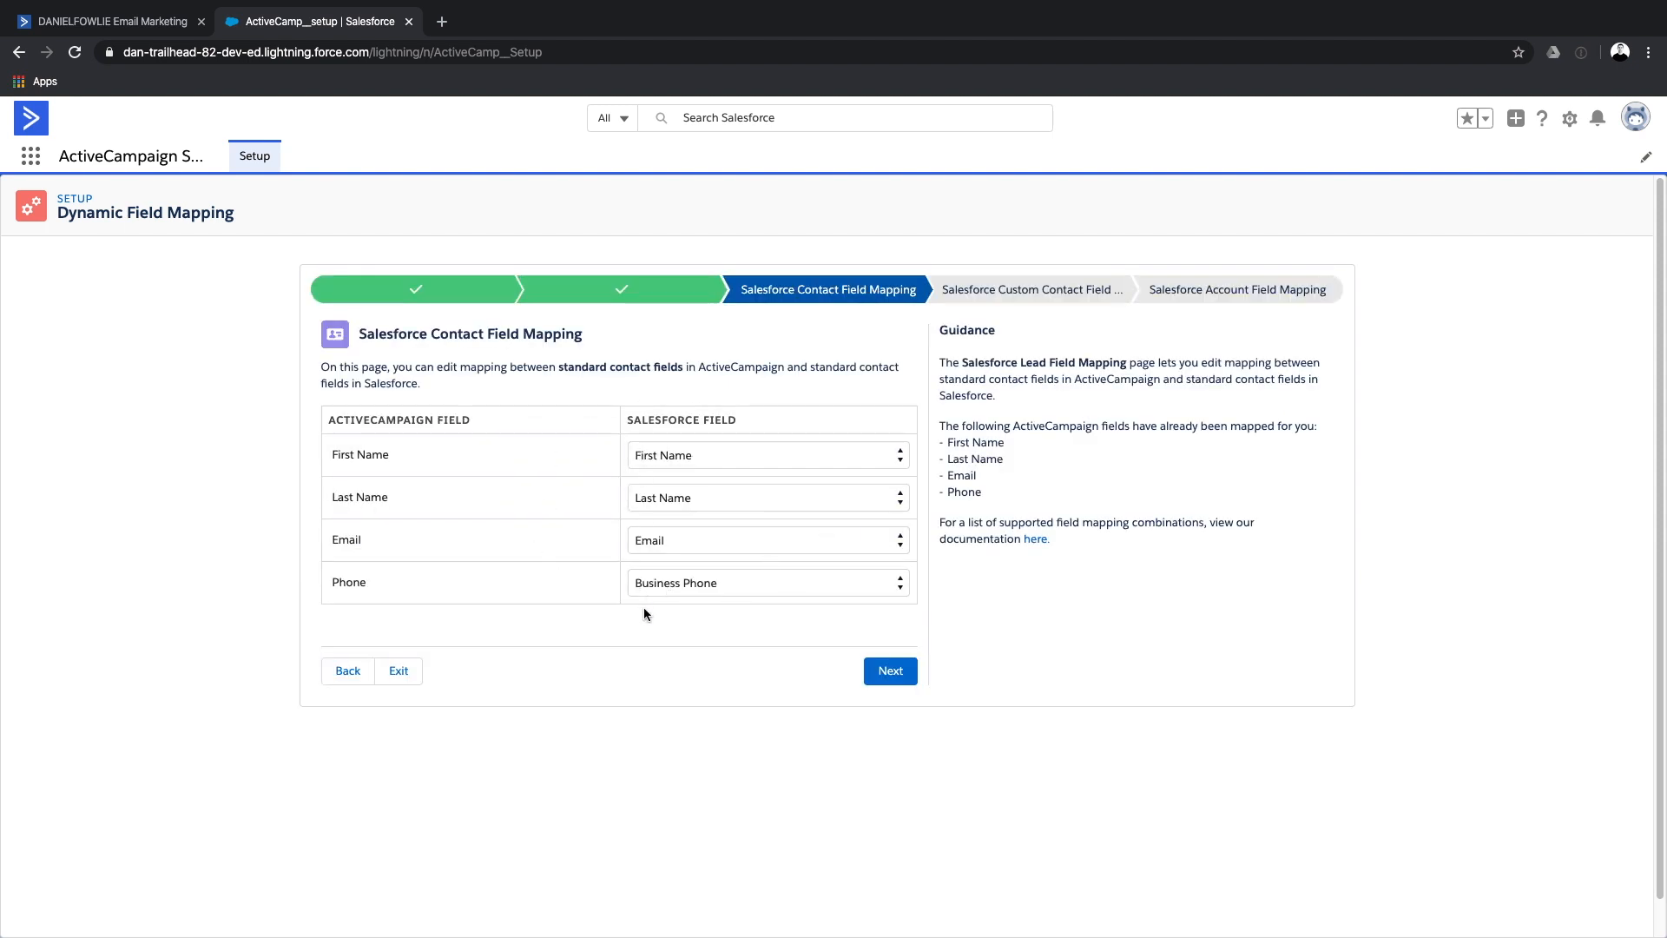
{"action": "mouse_move", "coordinate": [708, 590]}
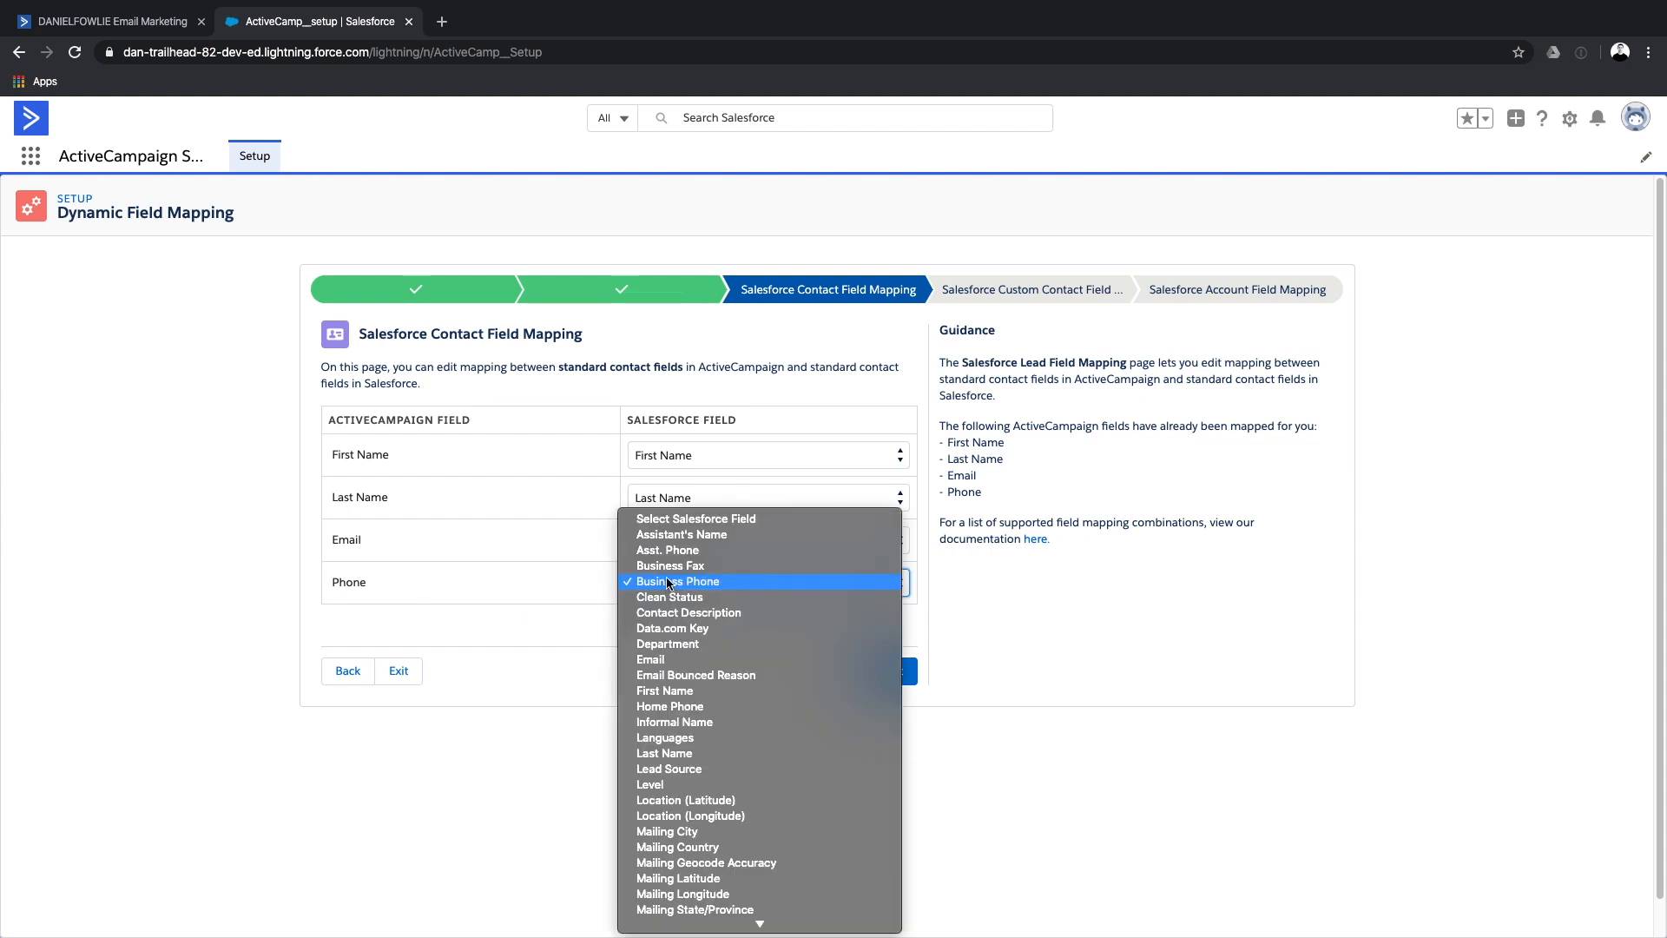
{"action": "mouse_move", "coordinate": [669, 706]}
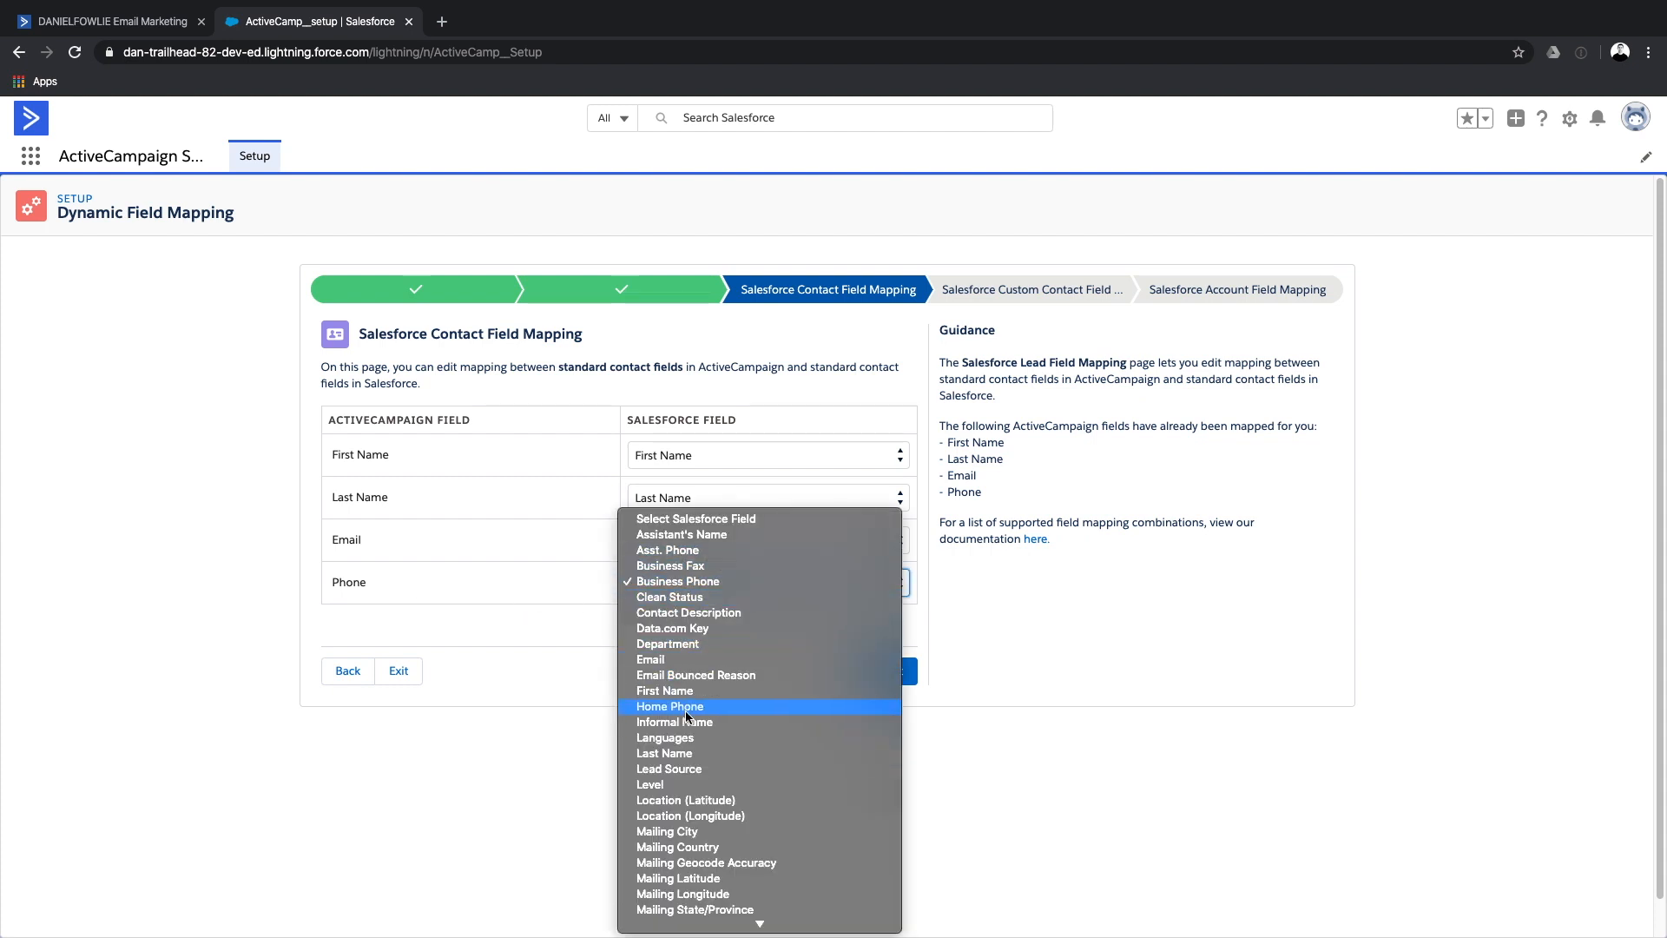
{"action": "left_click", "coordinate": [669, 706]}
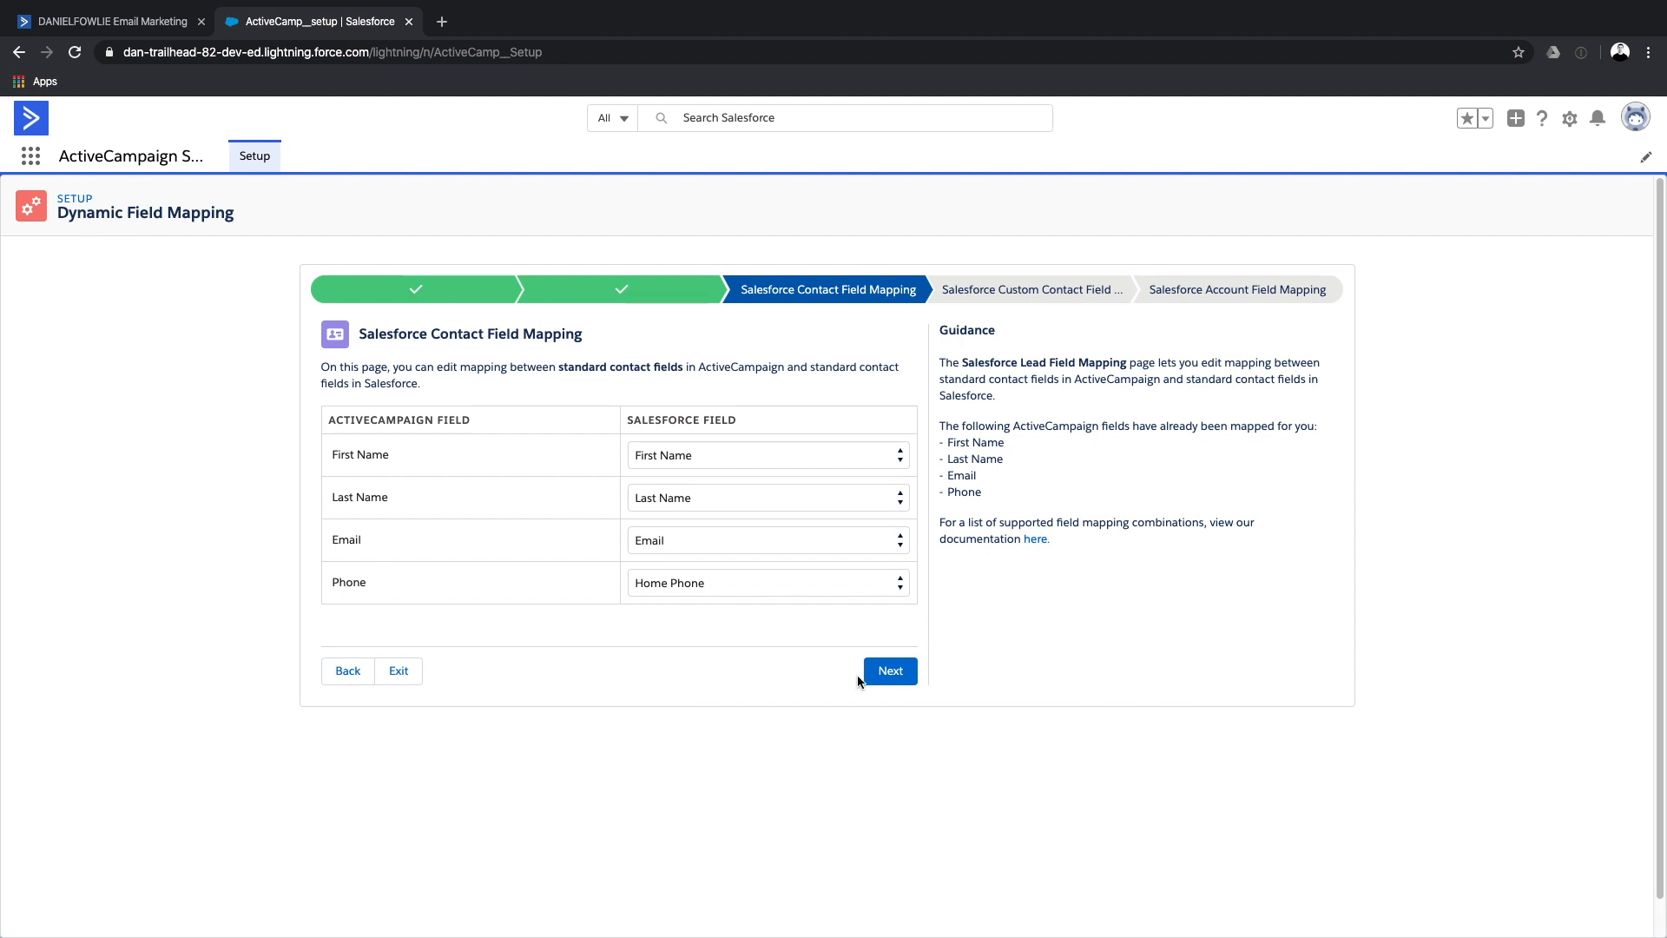
{"action": "left_click", "coordinate": [889, 669]}
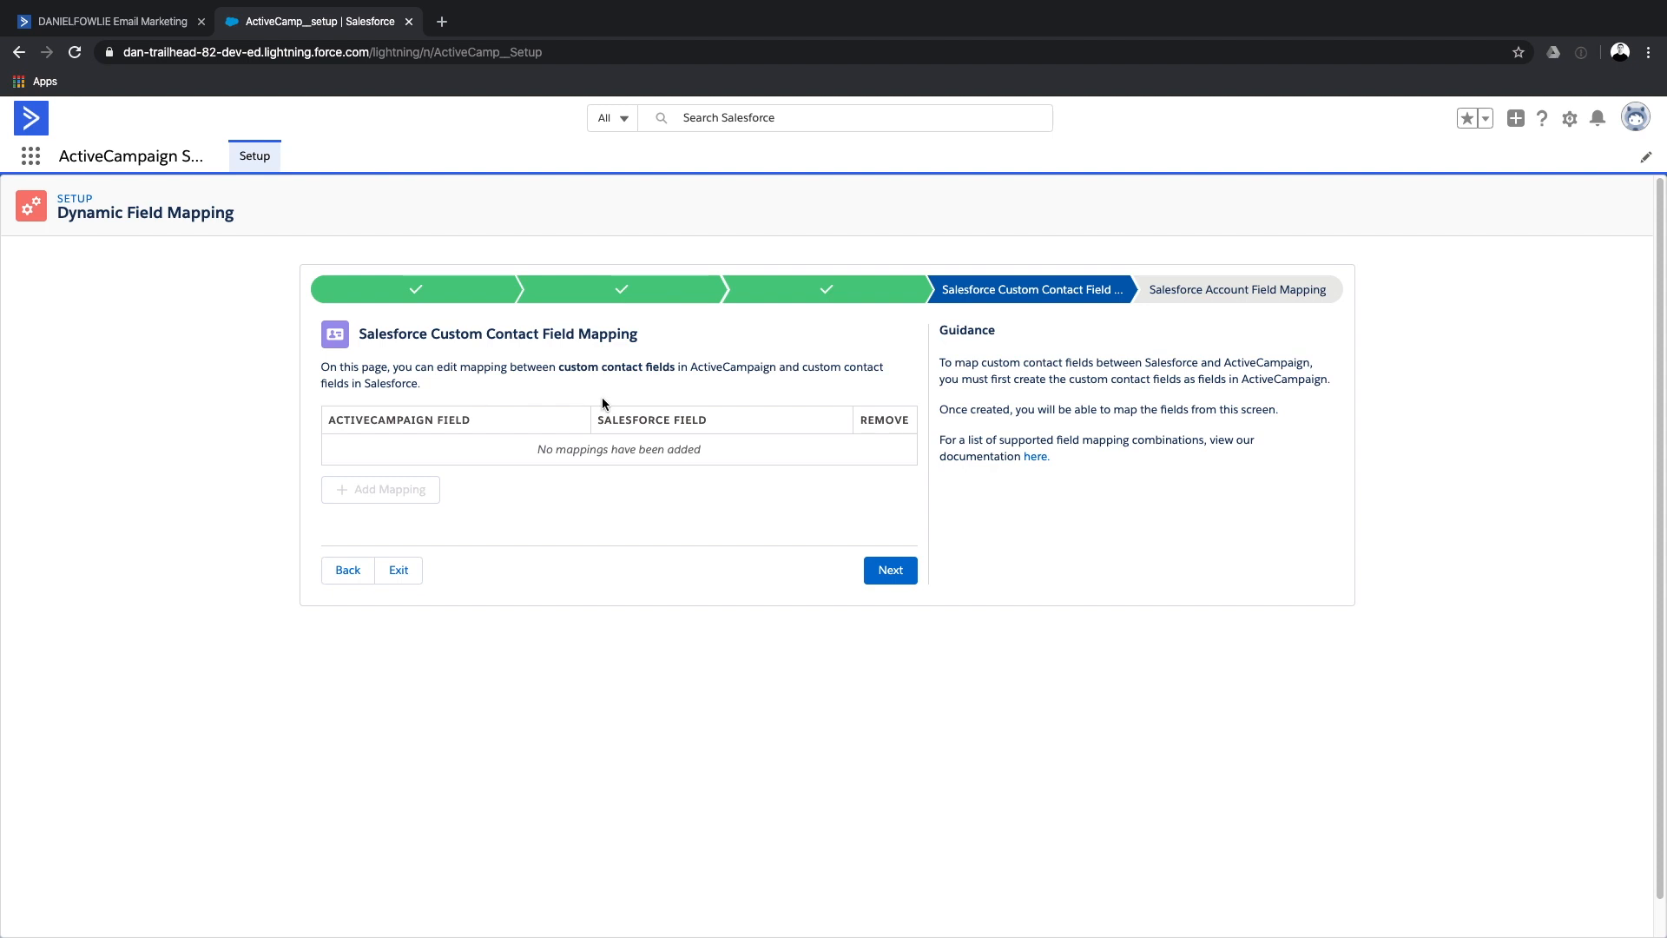
{"action": "left_click", "coordinate": [889, 569]}
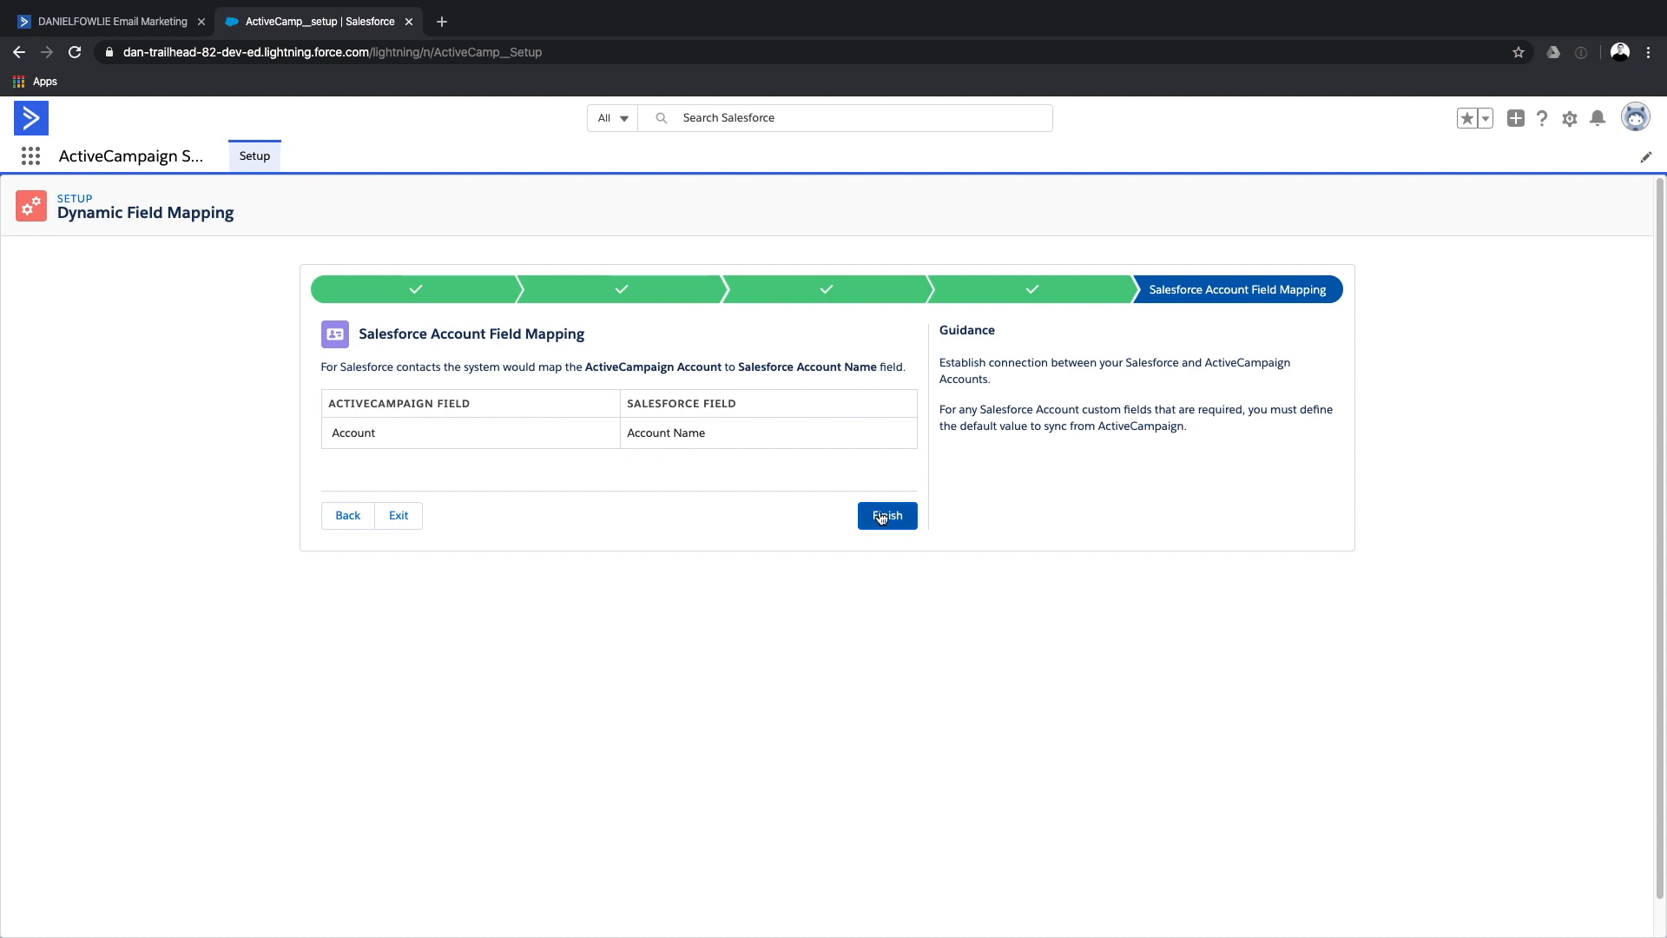
{"action": "mouse_move", "coordinate": [886, 515]}
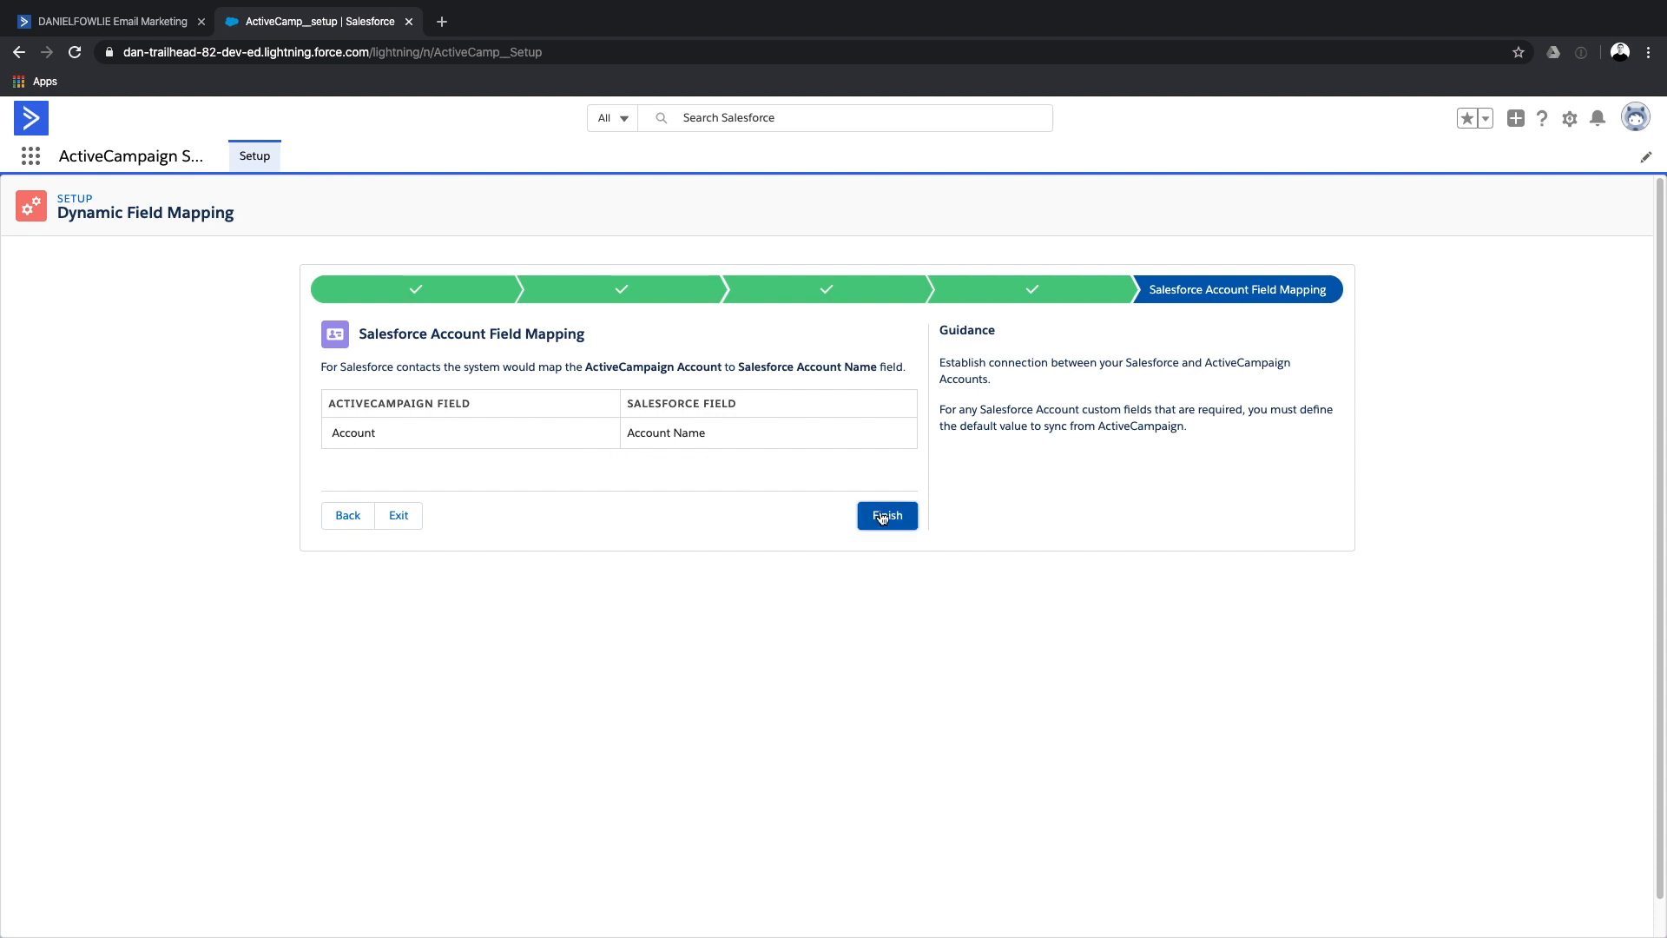
{"action": "left_click", "coordinate": [885, 516]}
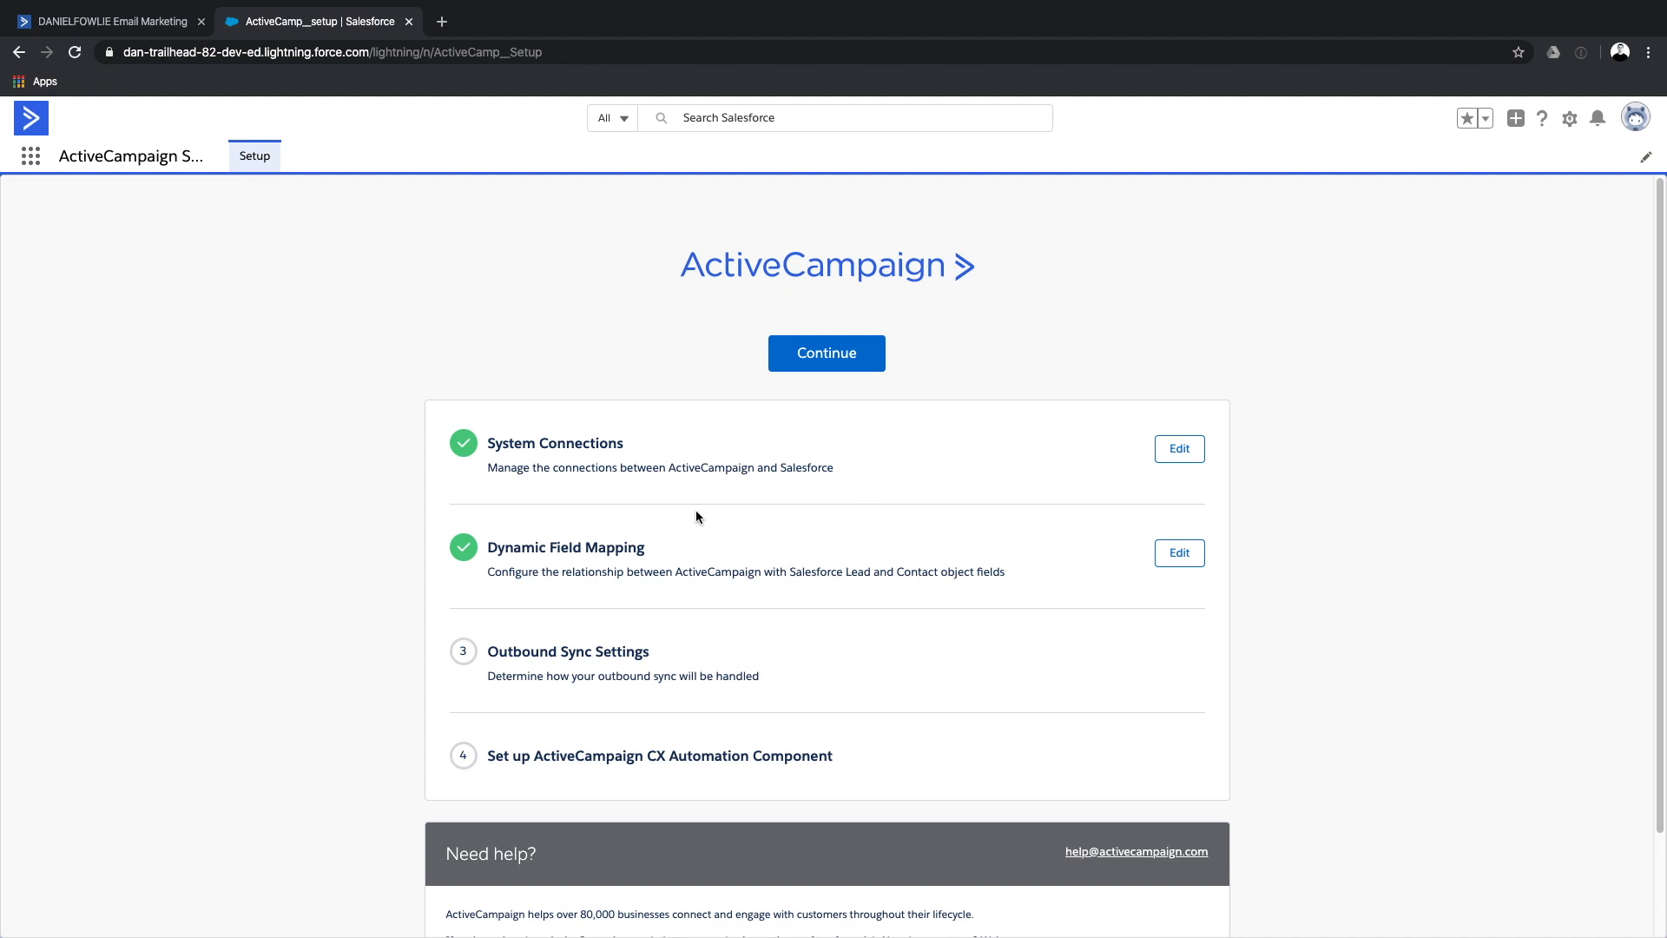
Choose 'Not using Leads' in the Sync Selection settings.
{"action": "scroll", "scroll_direction": "down", "scroll_amount": 3}
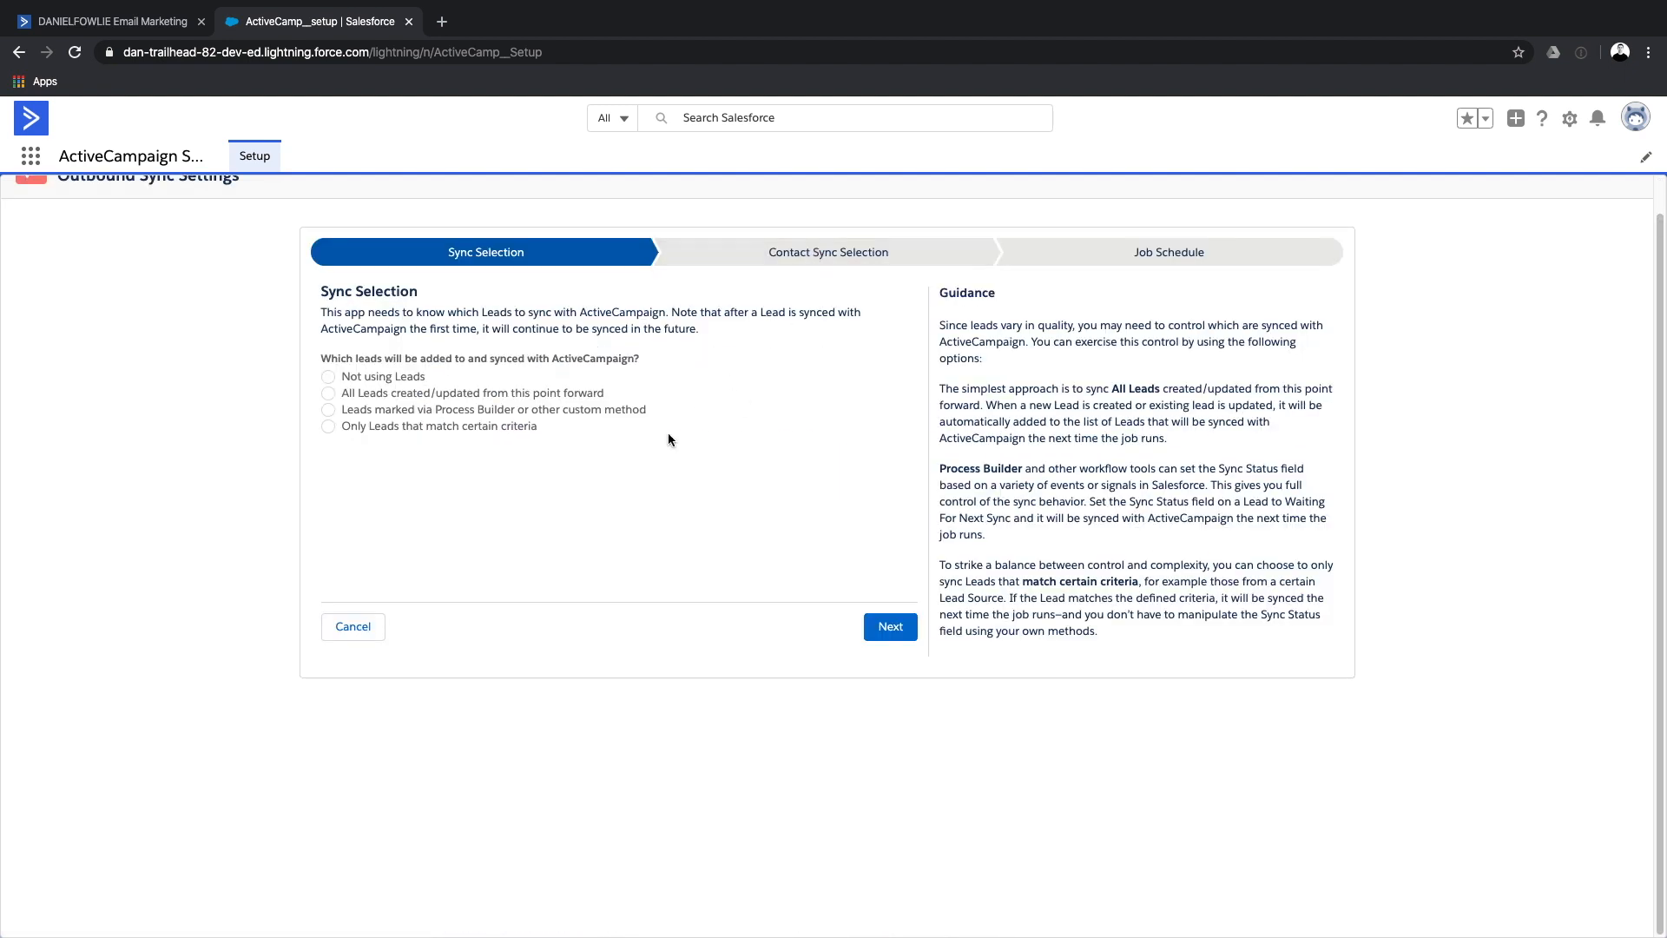
{"action": "mouse_move", "coordinate": [438, 373]}
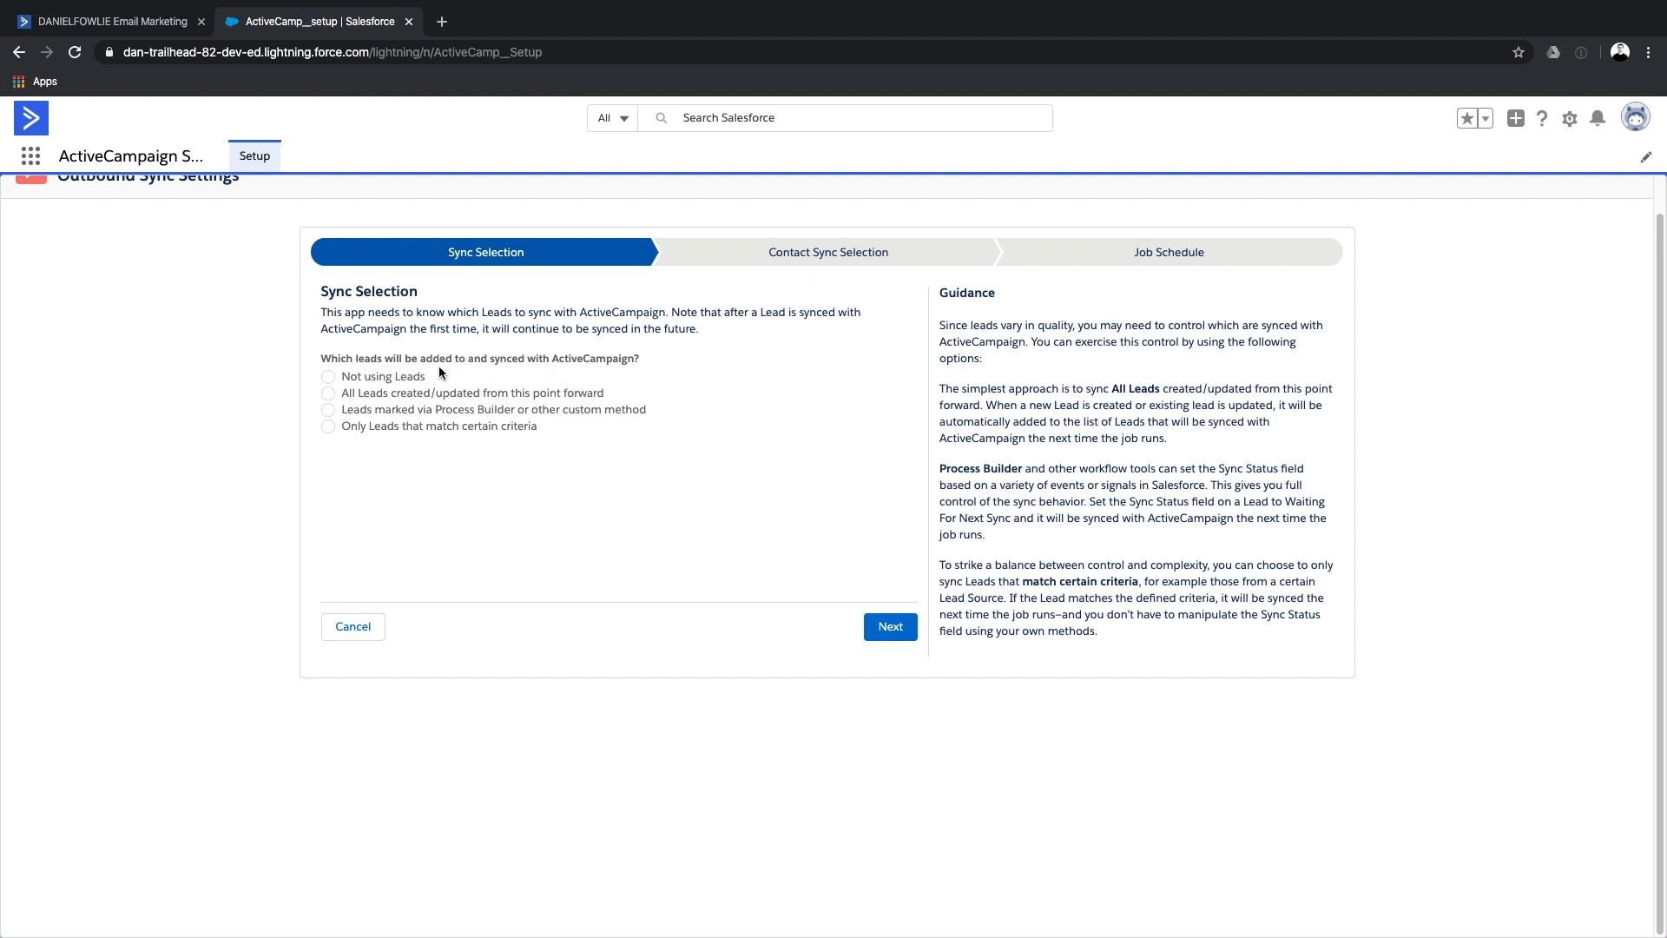
{"action": "mouse_move", "coordinate": [433, 358]}
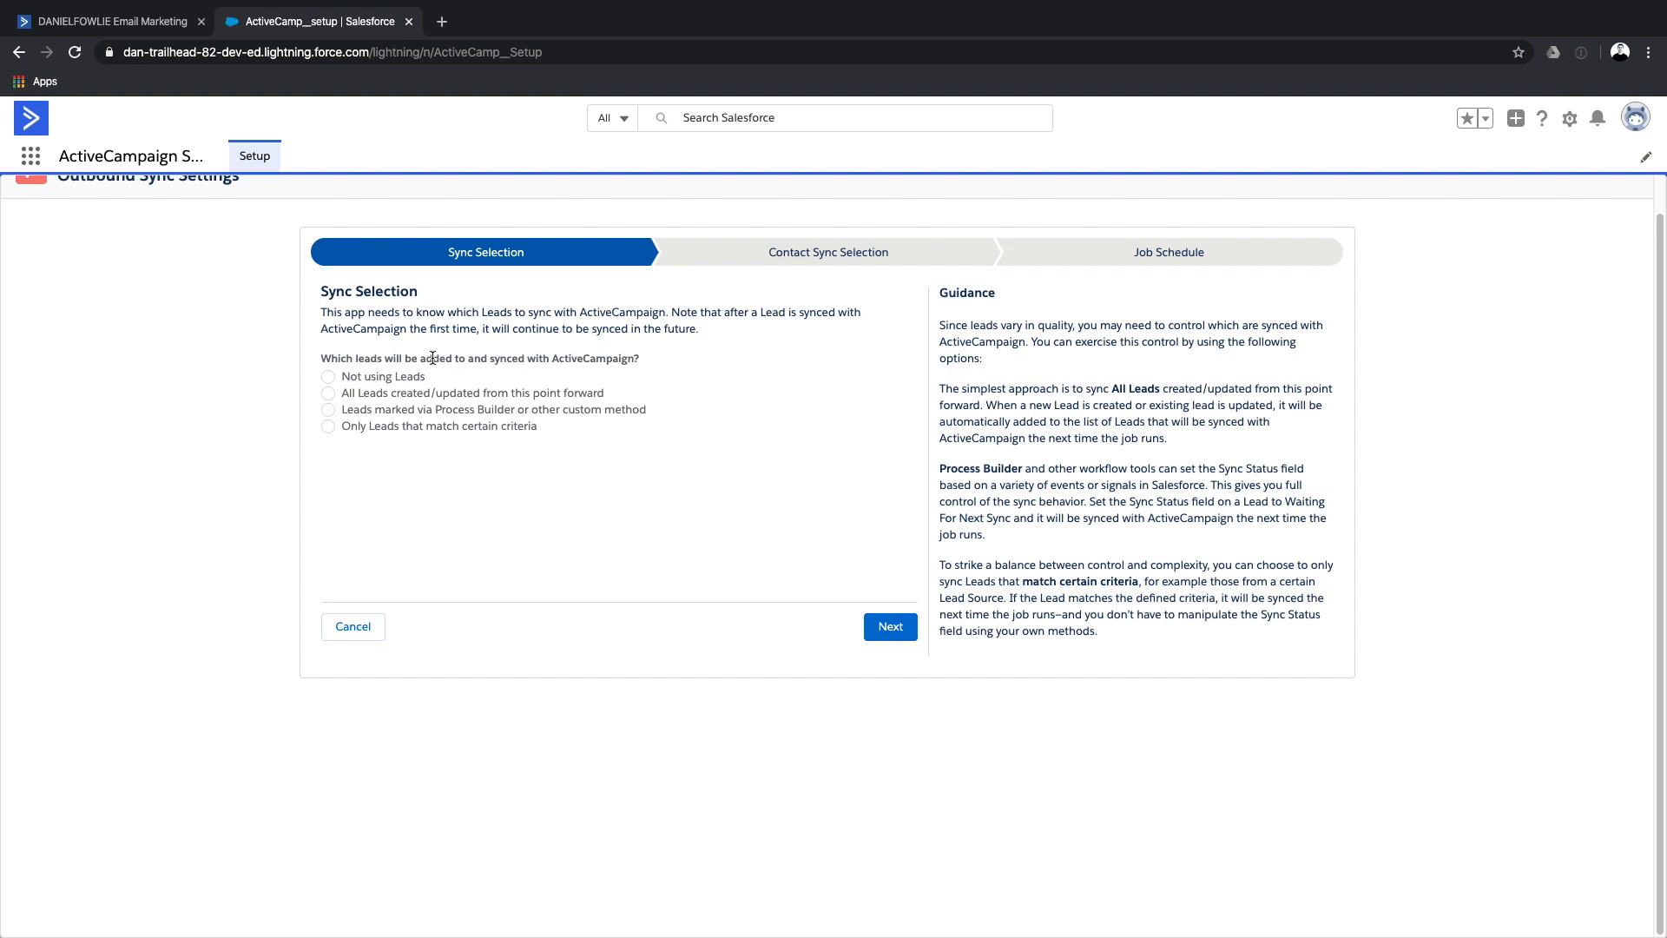
{"action": "mouse_move", "coordinate": [486, 420]}
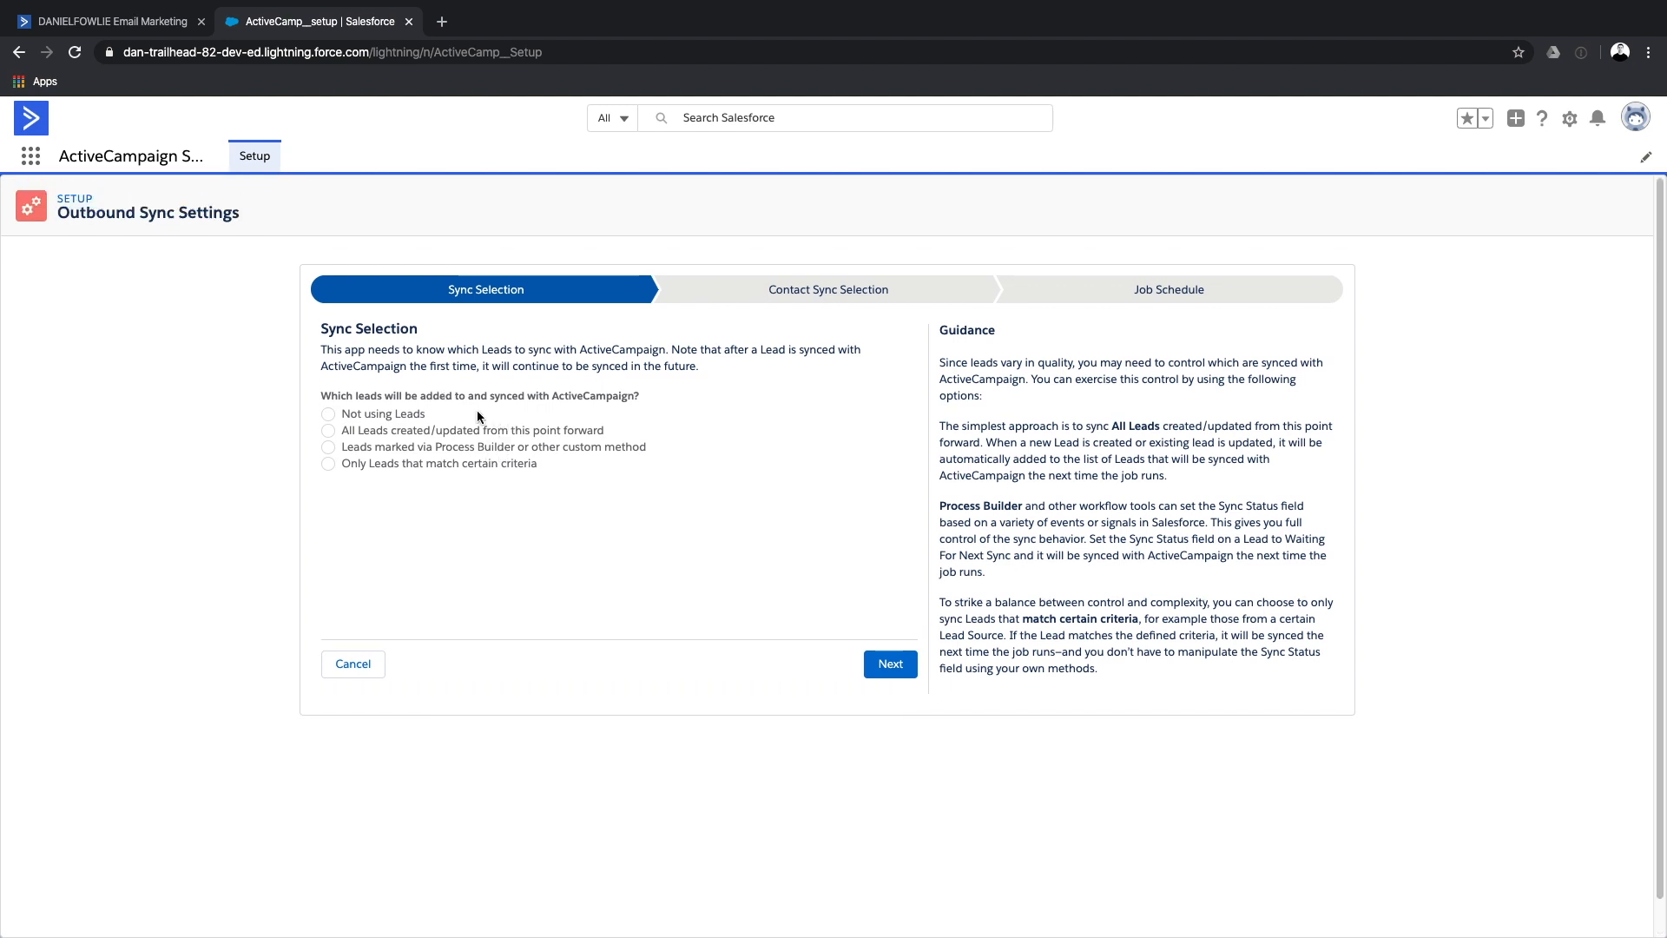
{"action": "mouse_move", "coordinate": [465, 411]}
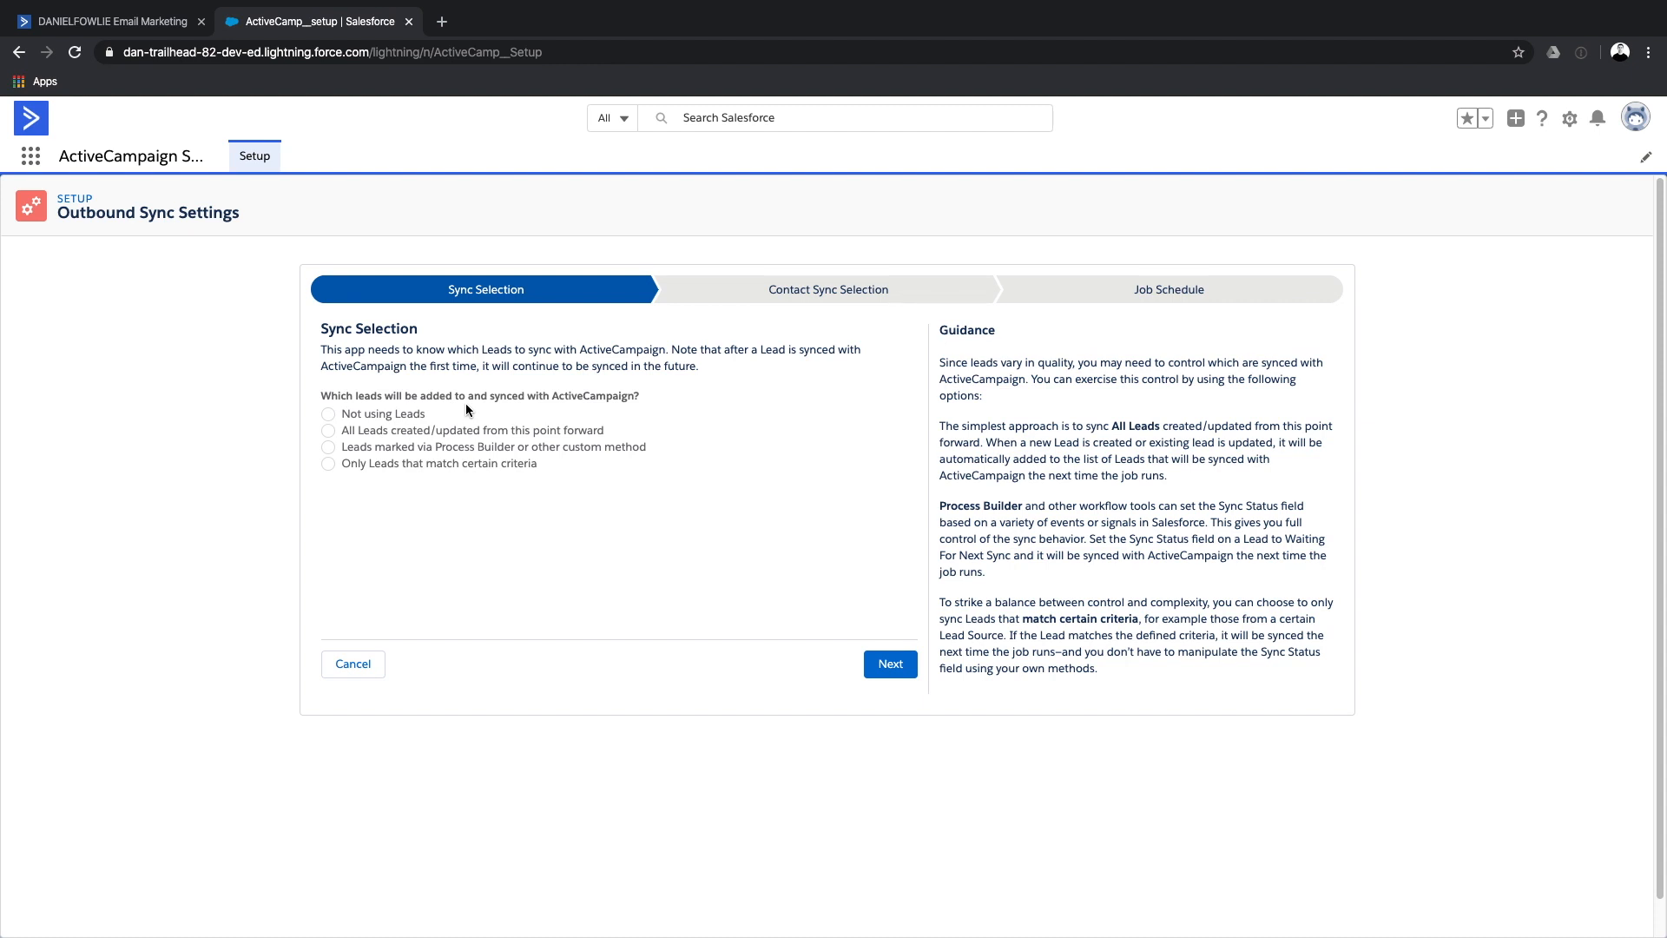
{"action": "mouse_move", "coordinate": [497, 399]}
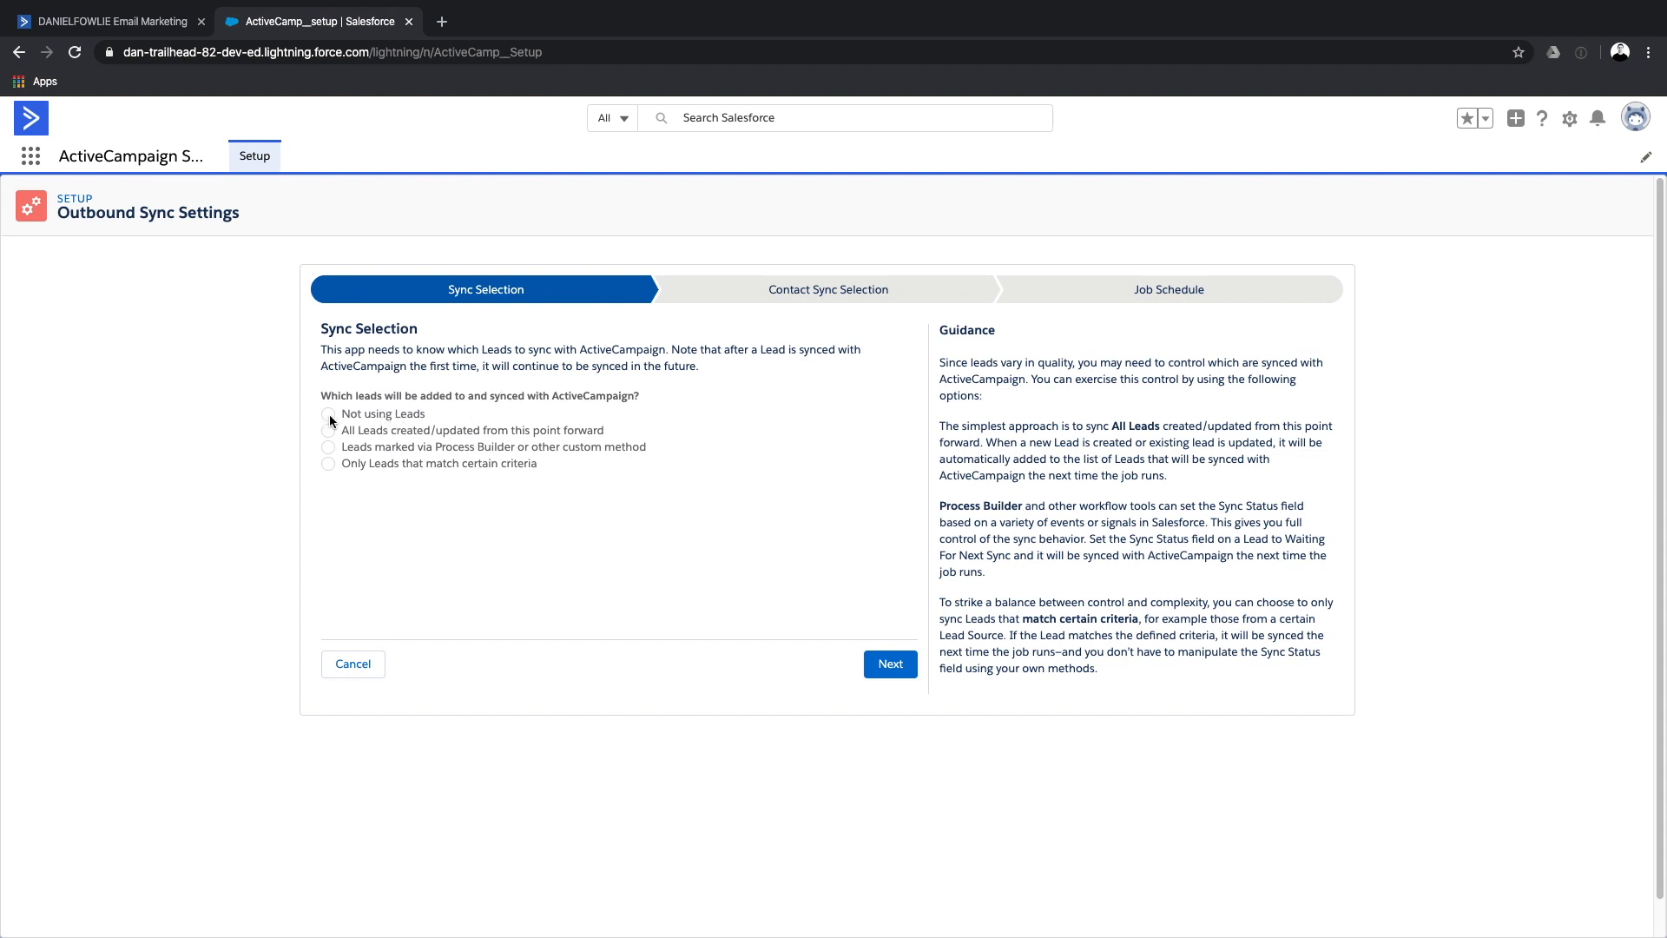
{"action": "left_click", "coordinate": [328, 413]}
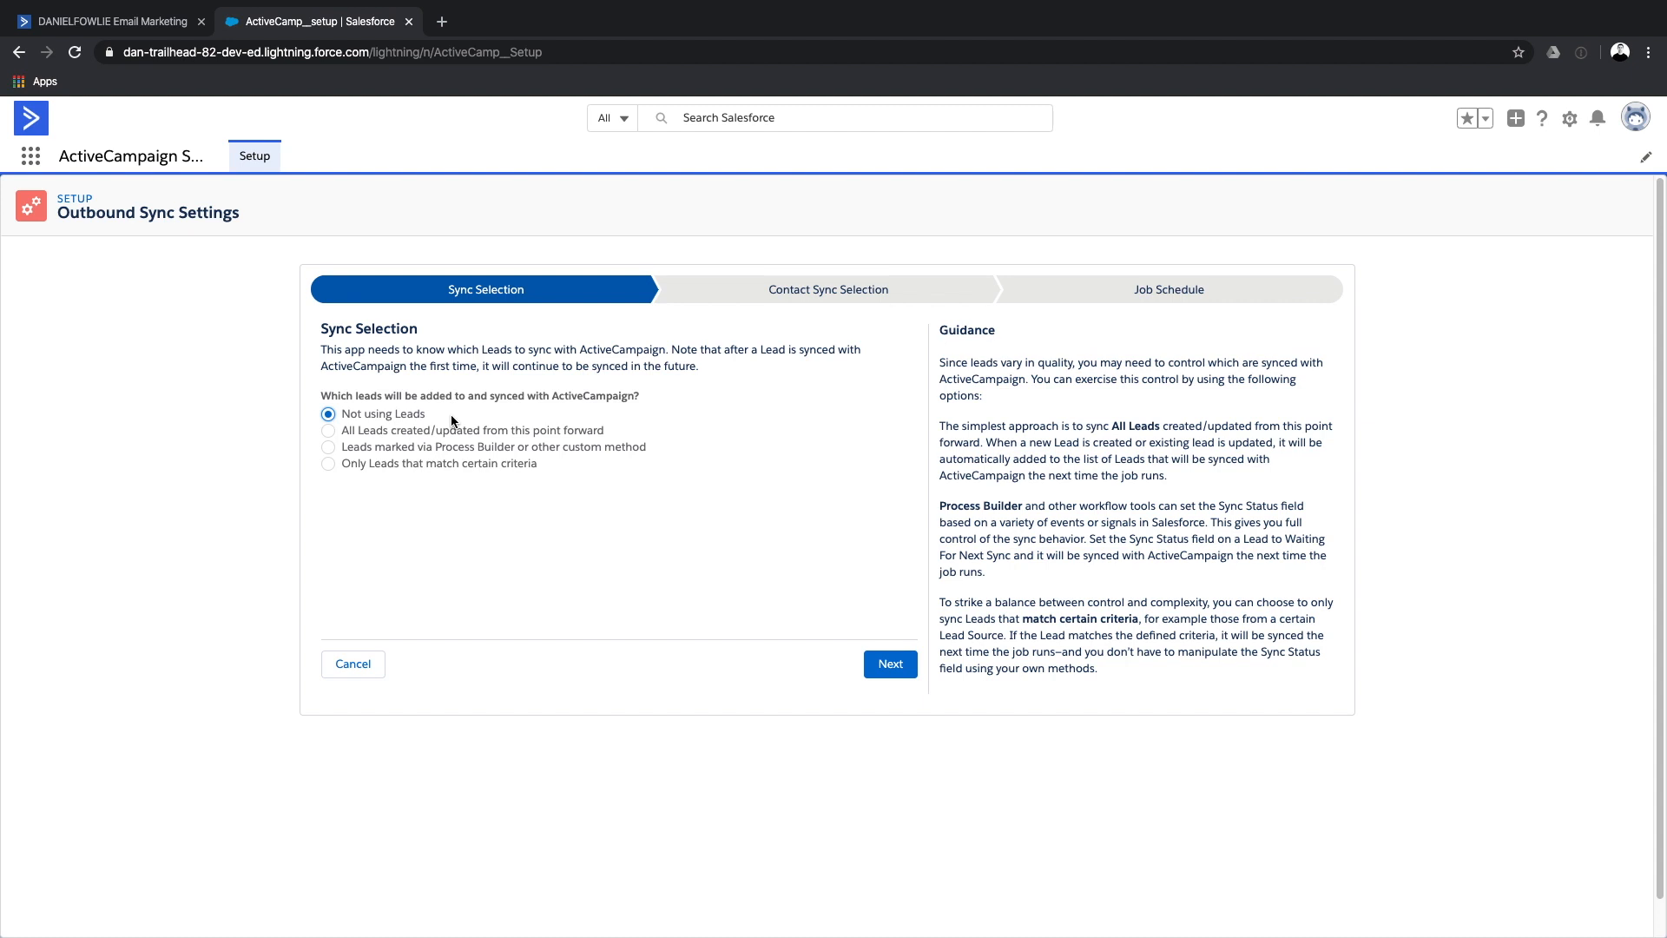
{"action": "mouse_move", "coordinate": [620, 512]}
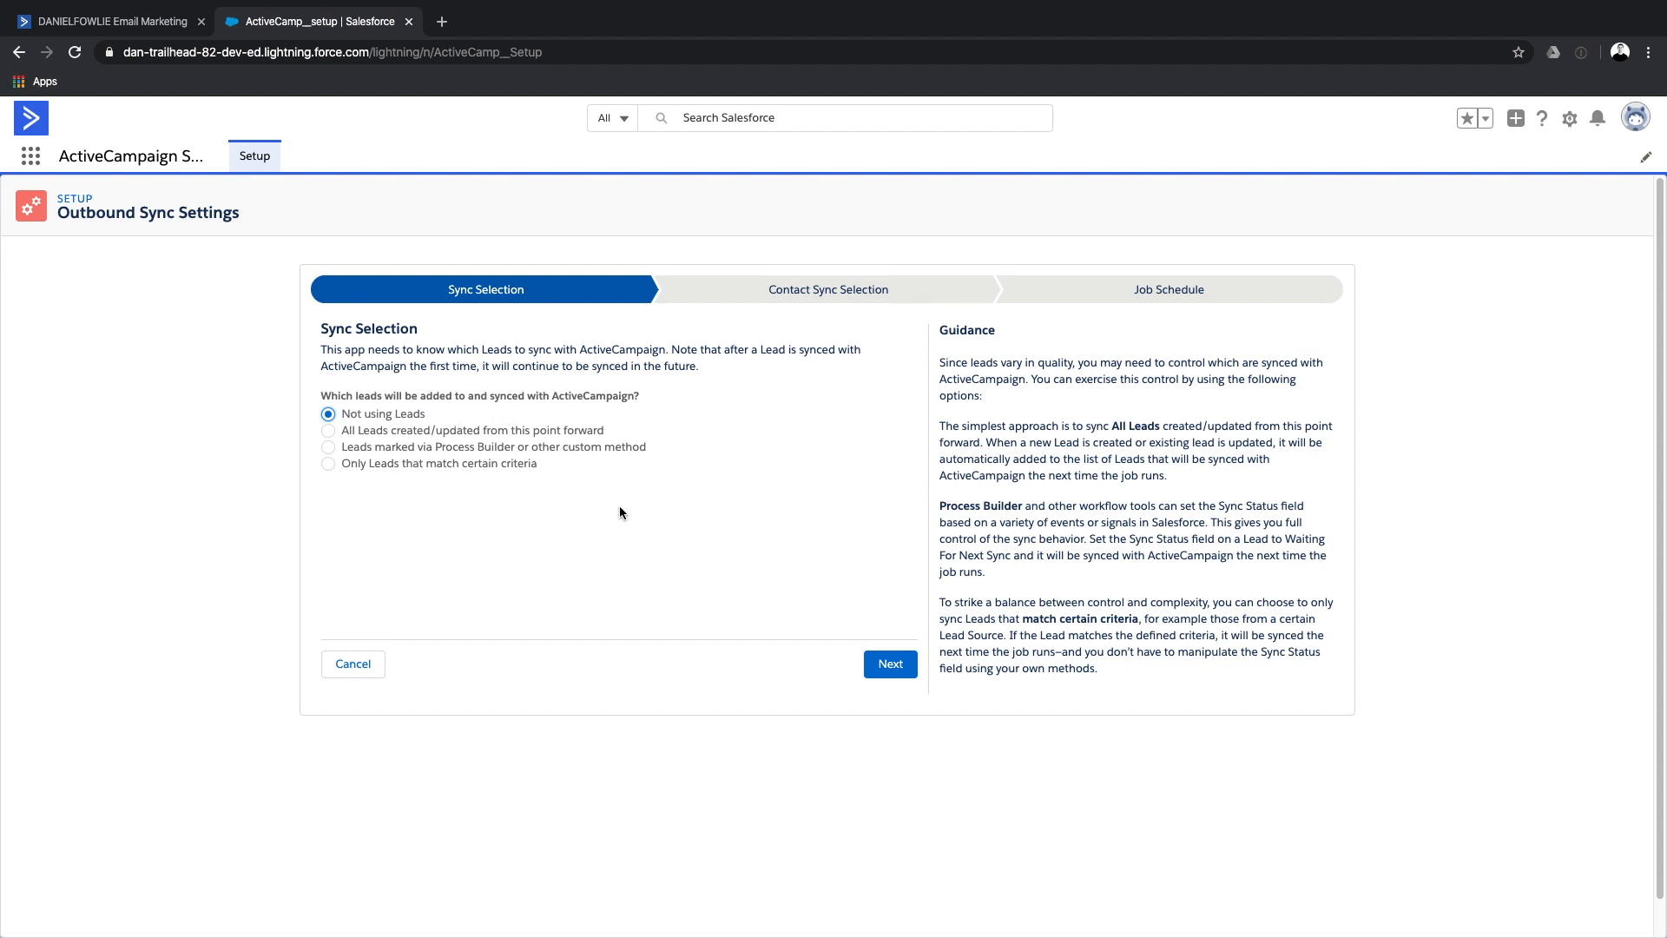
On Contact Sync Selection, choose 'All Contacts created/updated from this point forward' after comparing options.
{"action": "left_click", "coordinate": [889, 663]}
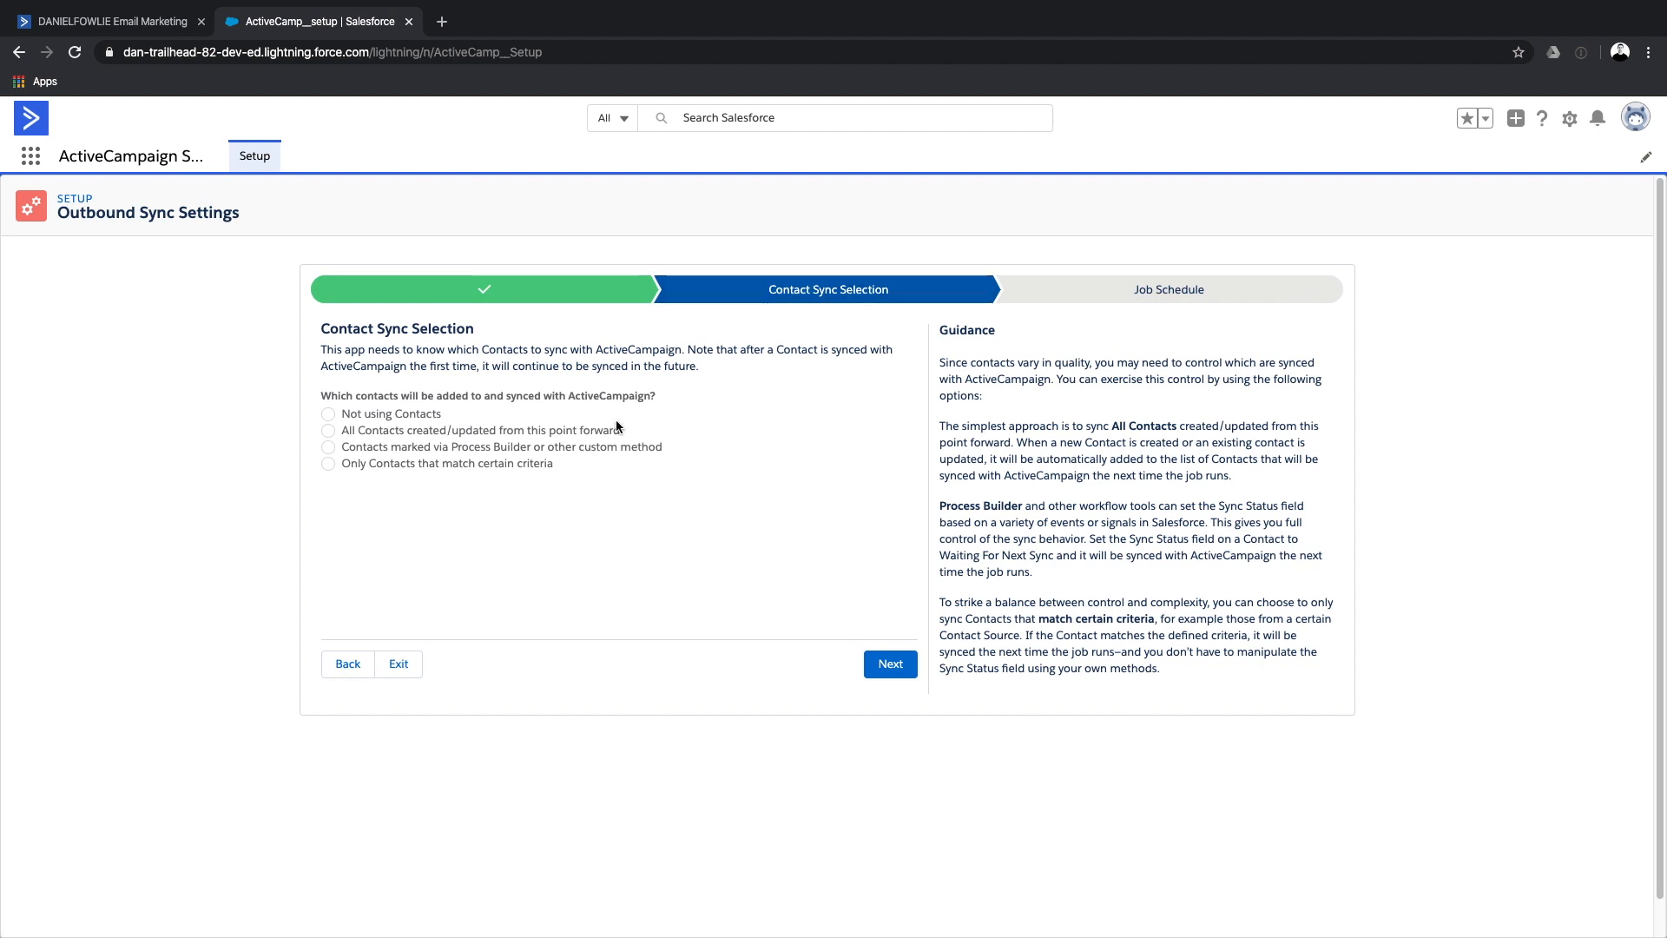
{"action": "mouse_move", "coordinate": [365, 458]}
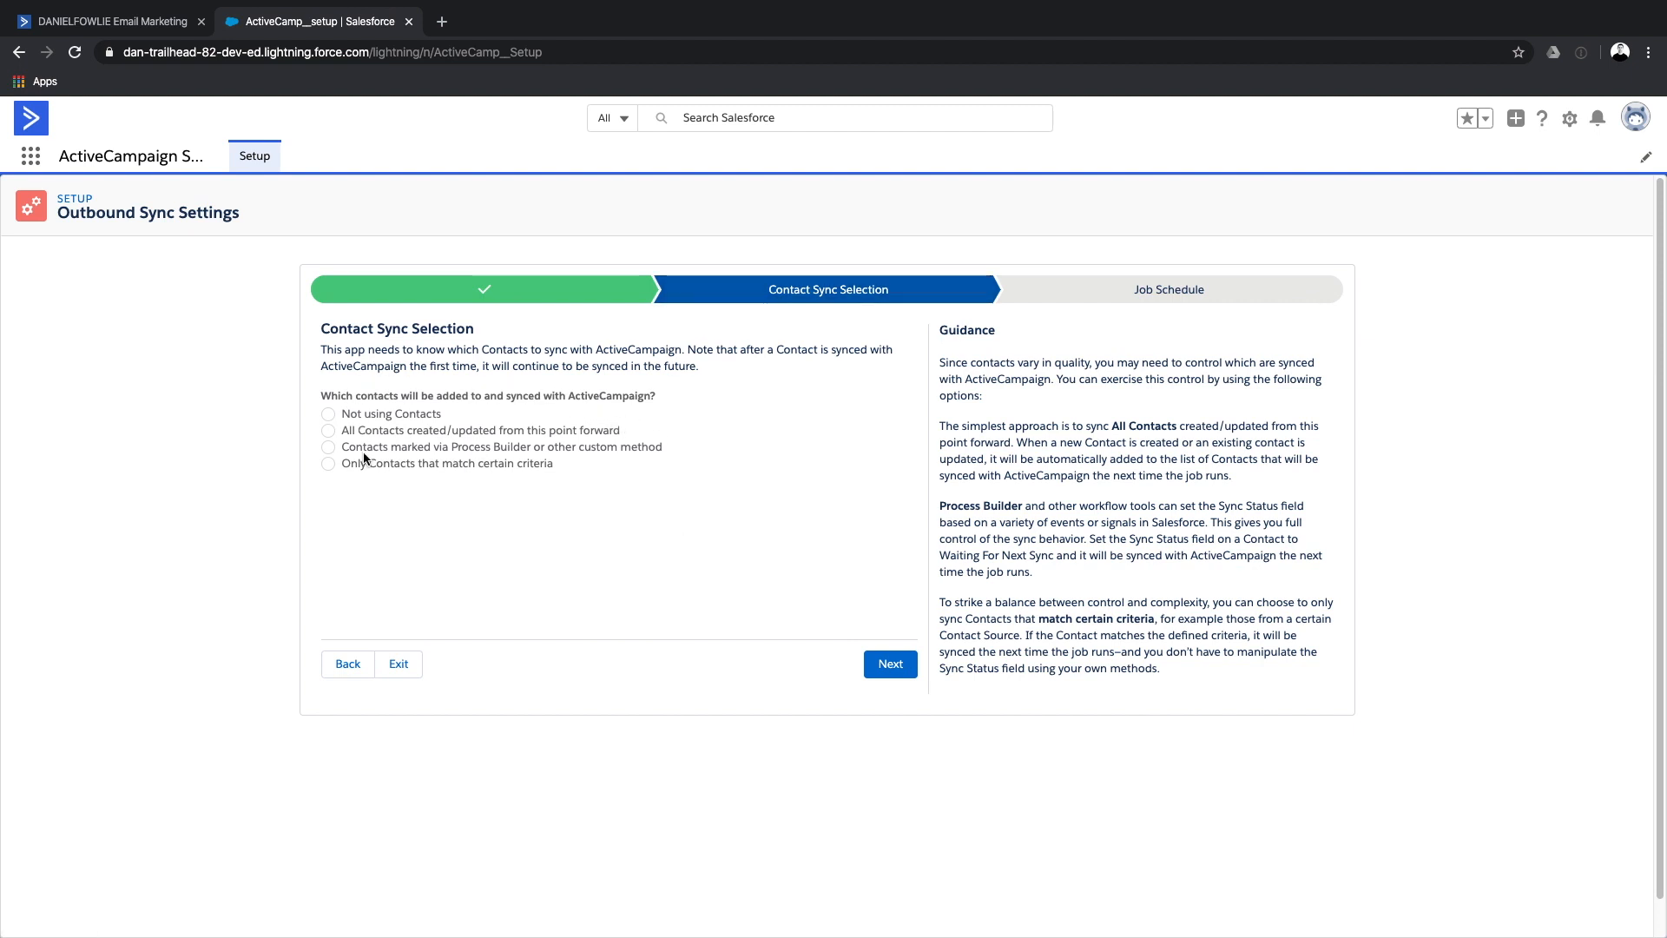
{"action": "mouse_move", "coordinate": [358, 417]}
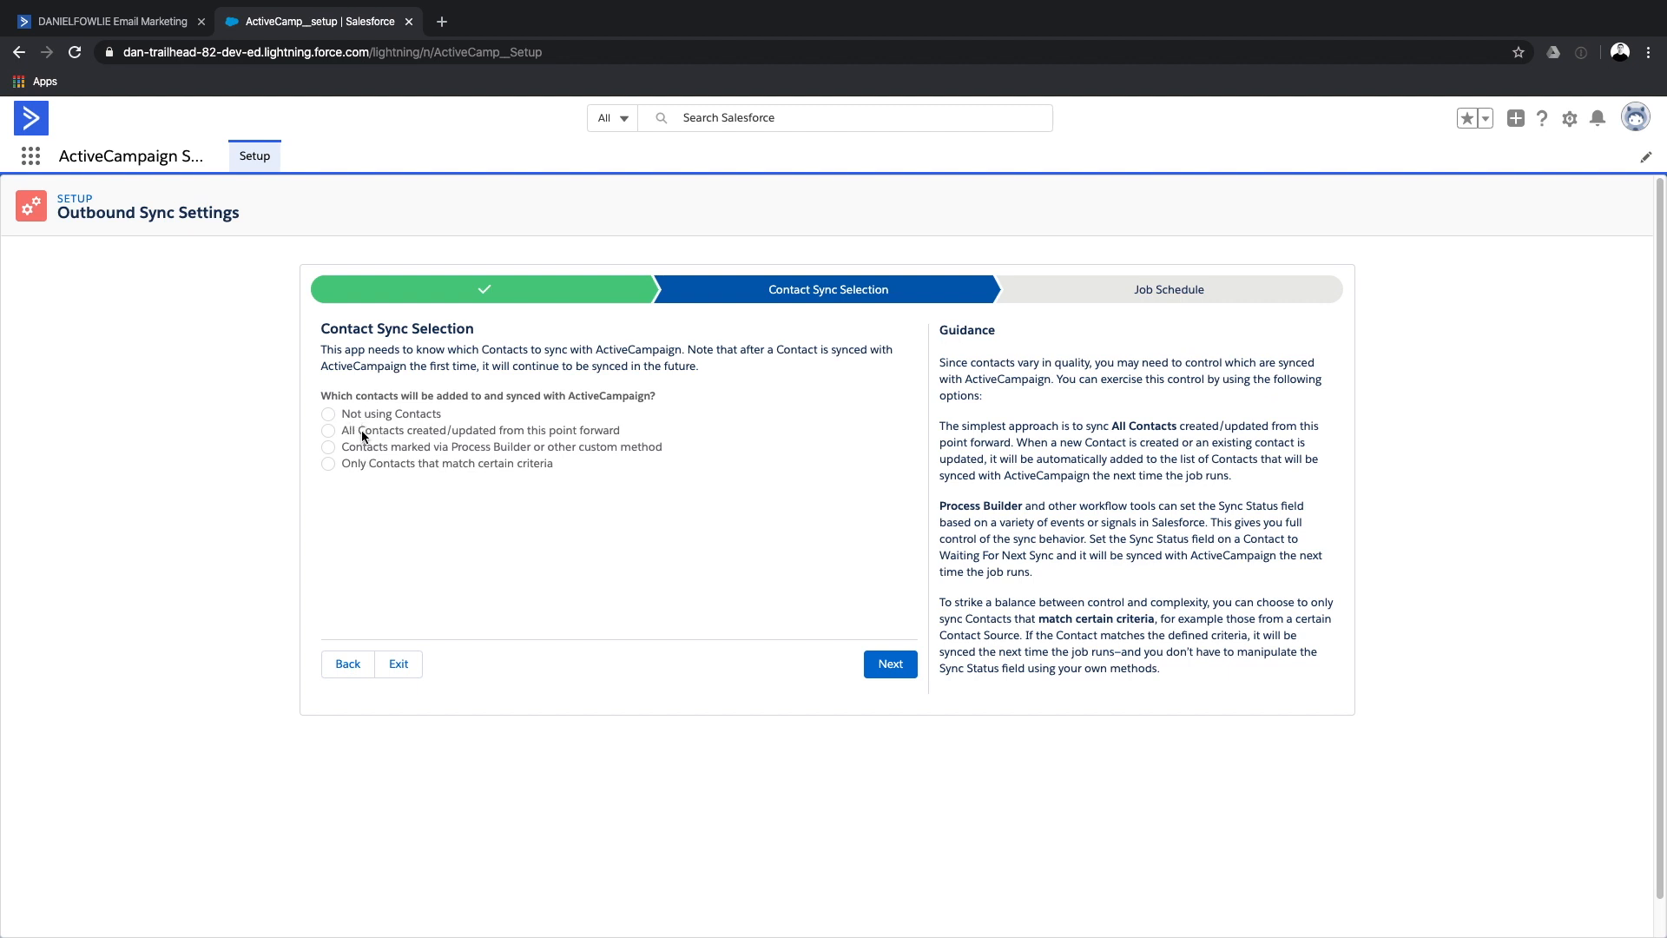
{"action": "mouse_move", "coordinate": [330, 436]}
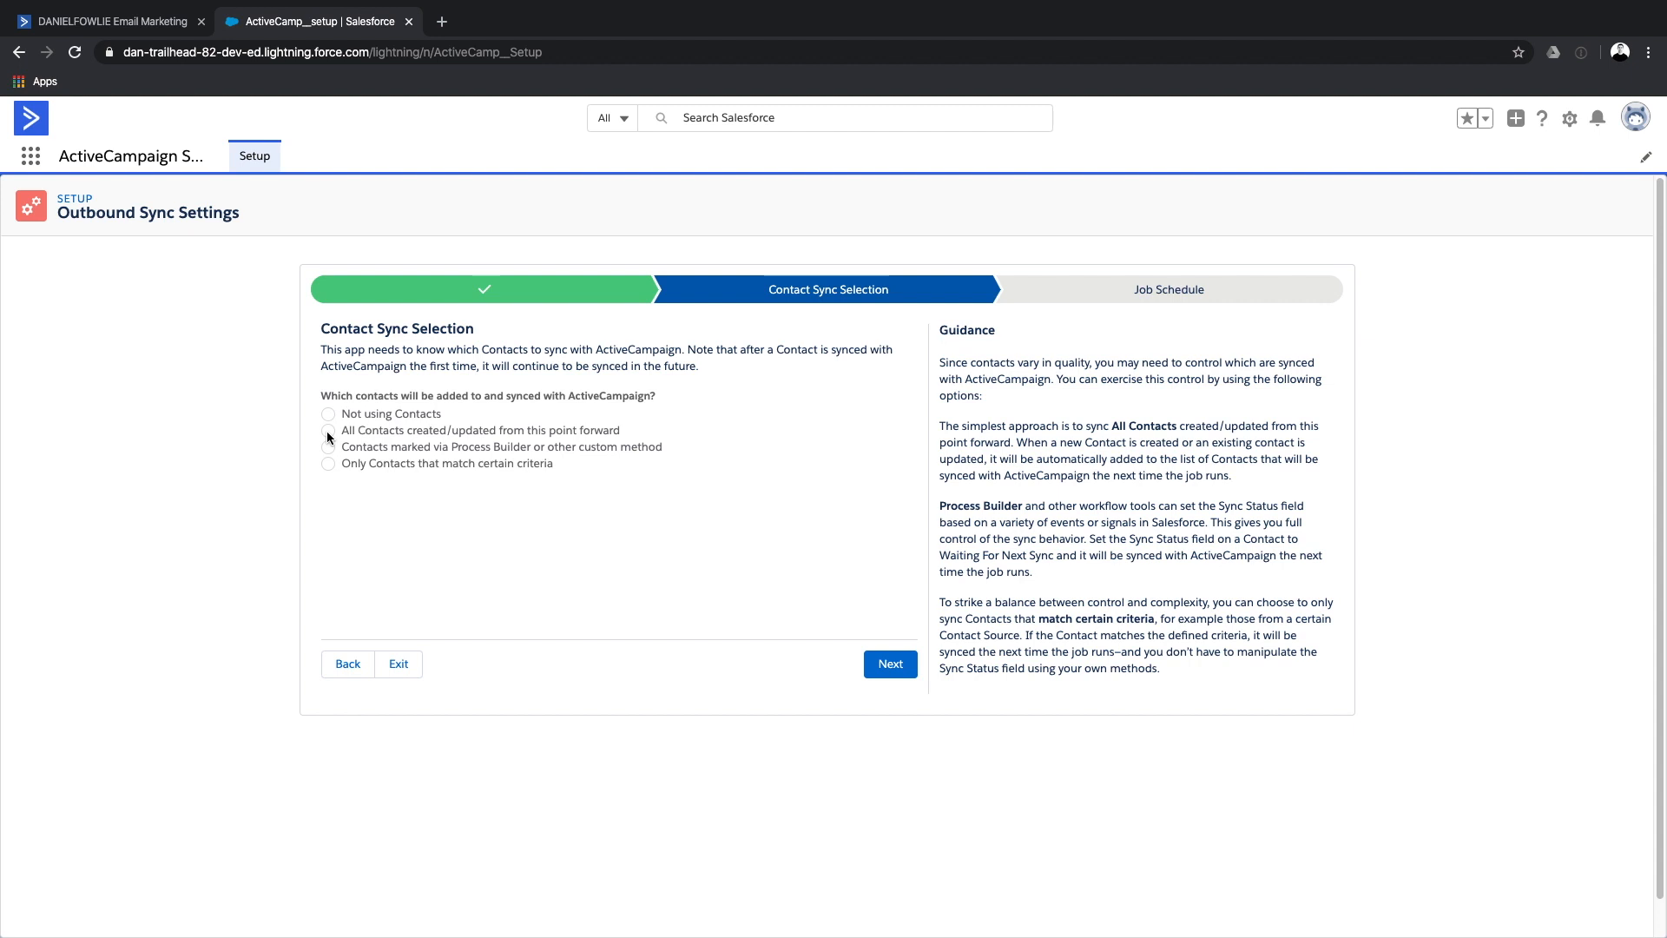
{"action": "left_click", "coordinate": [328, 430]}
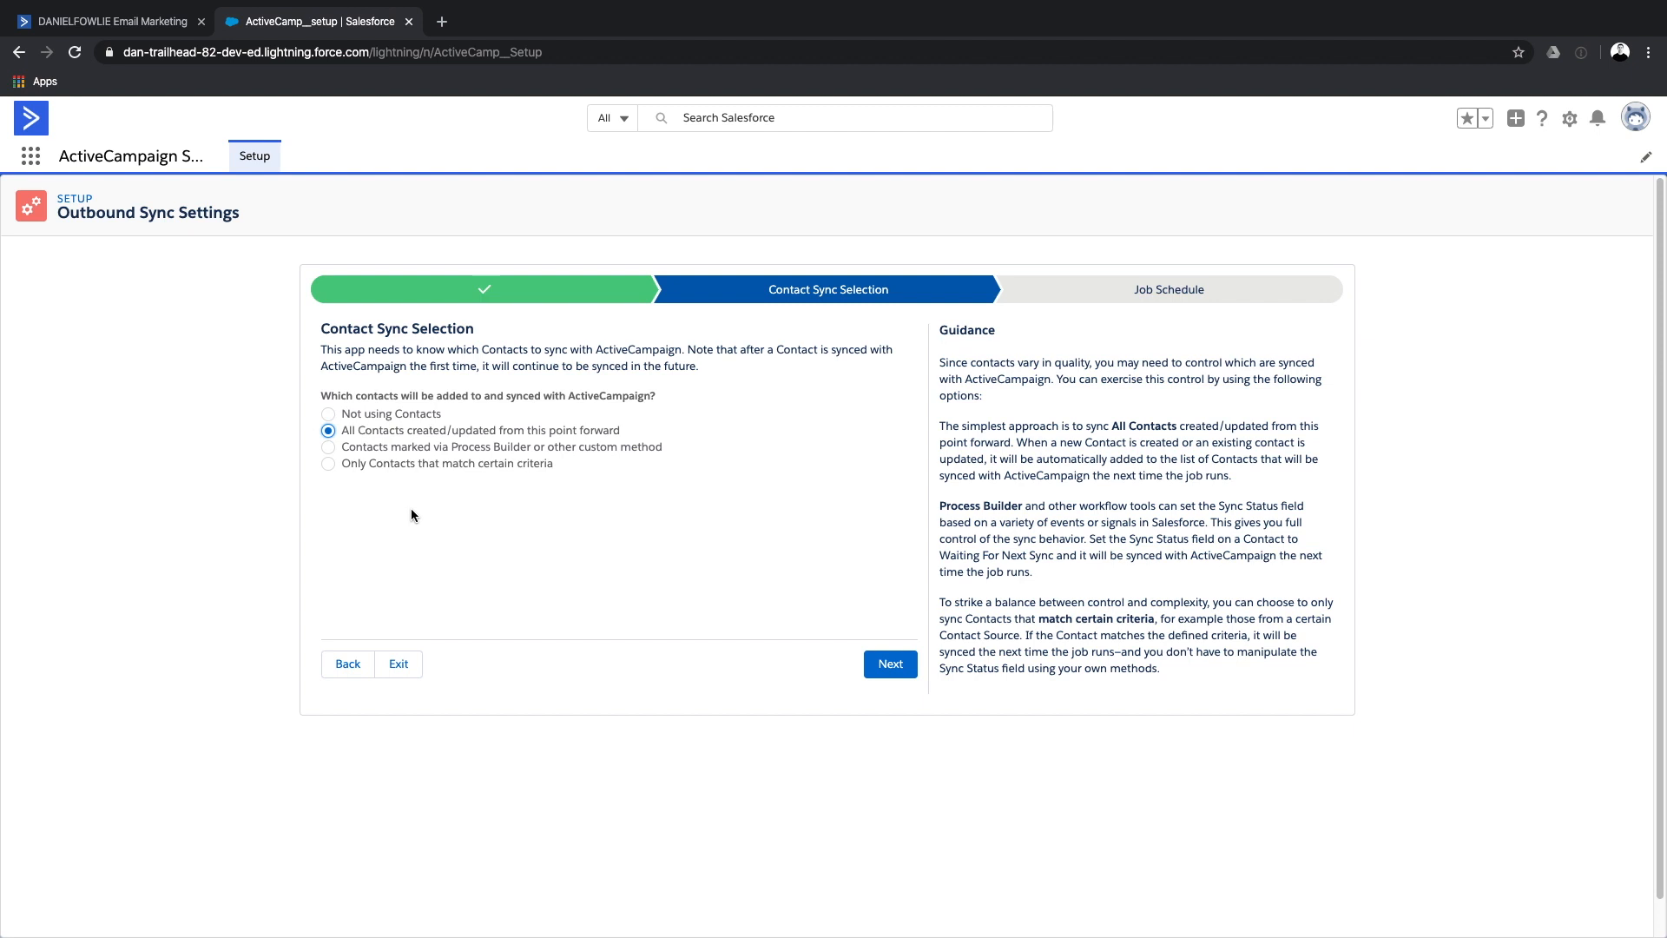
{"action": "left_click", "coordinate": [328, 447]}
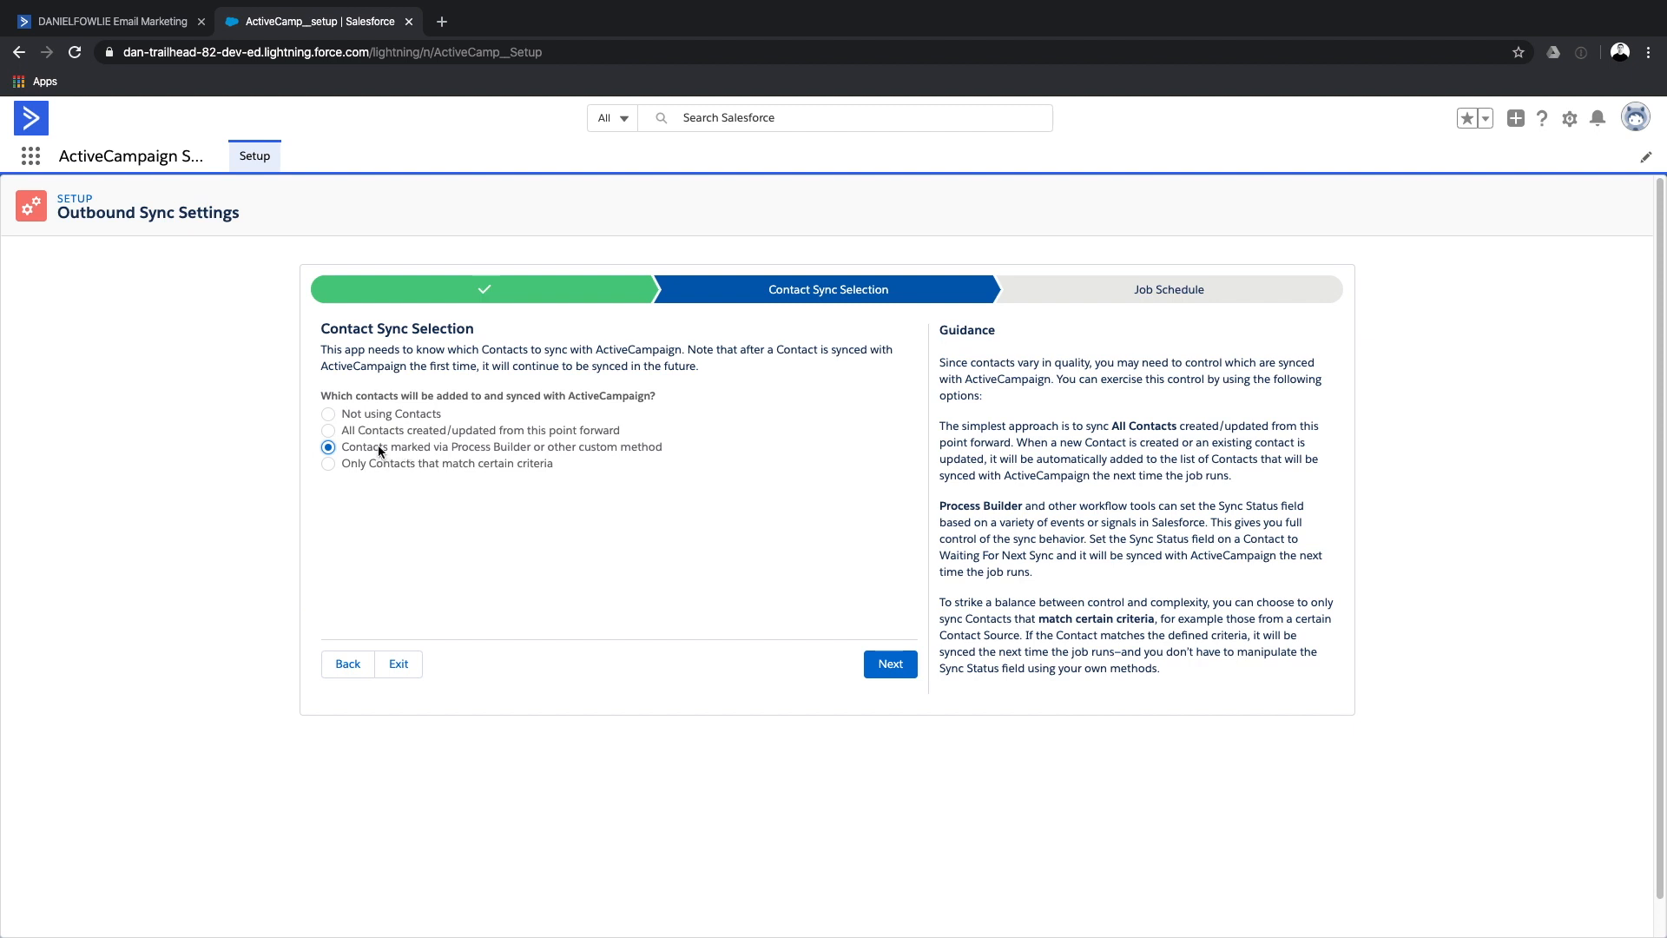
{"action": "mouse_move", "coordinate": [374, 444]}
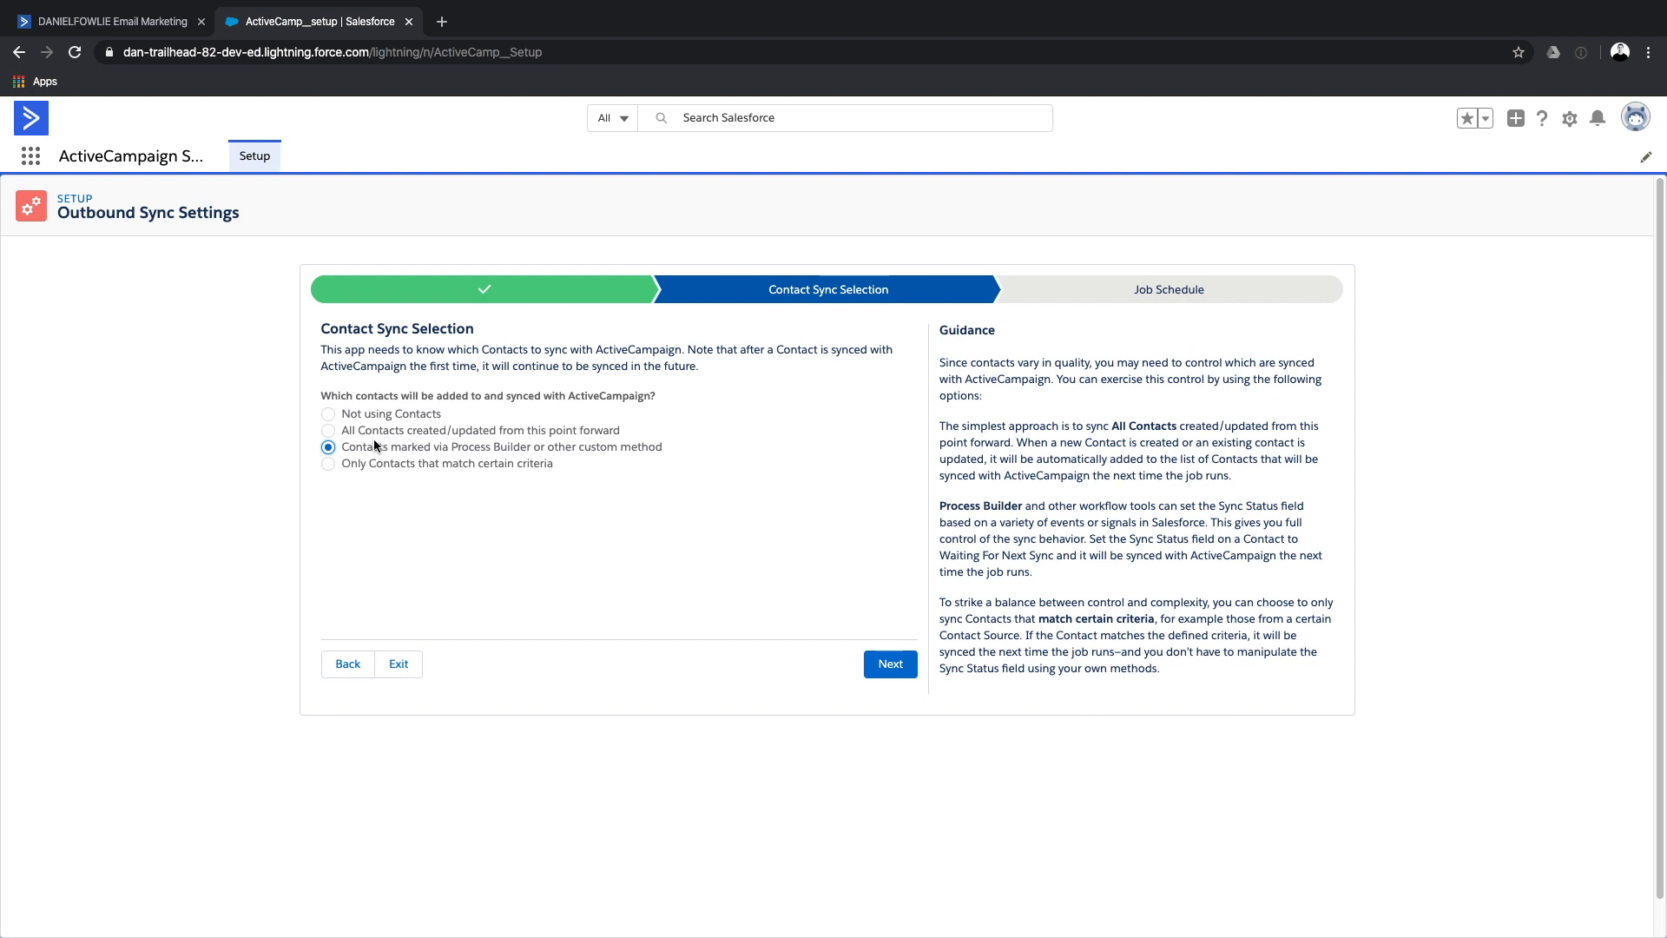
{"action": "left_click", "coordinate": [328, 463]}
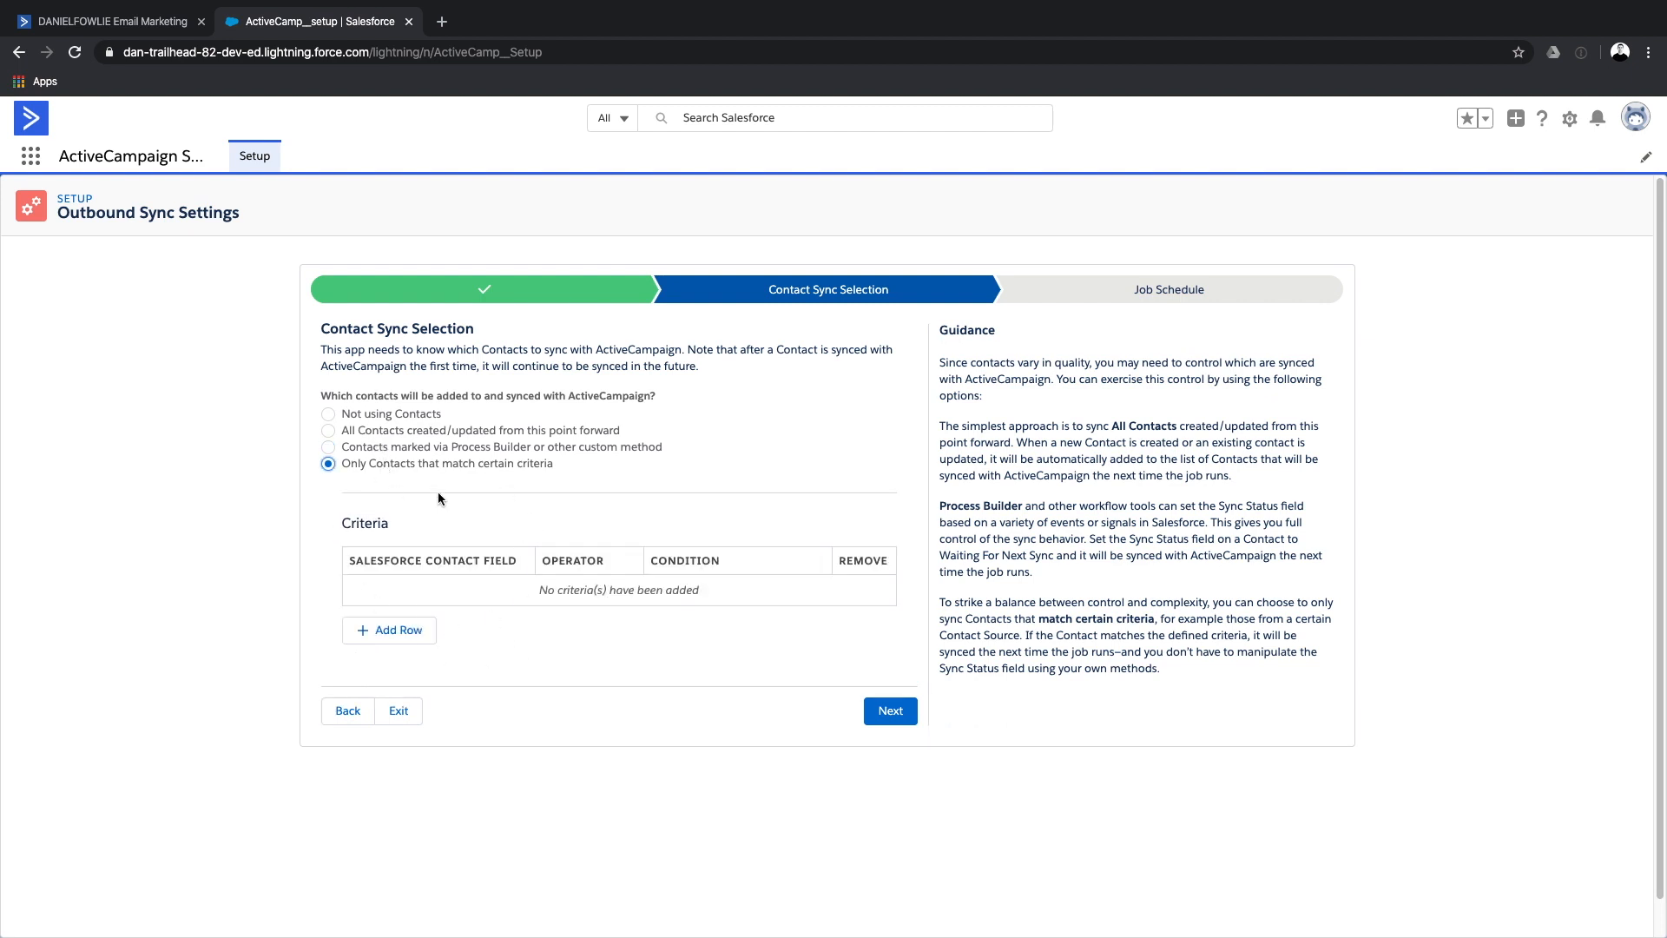
{"action": "mouse_move", "coordinate": [516, 610]}
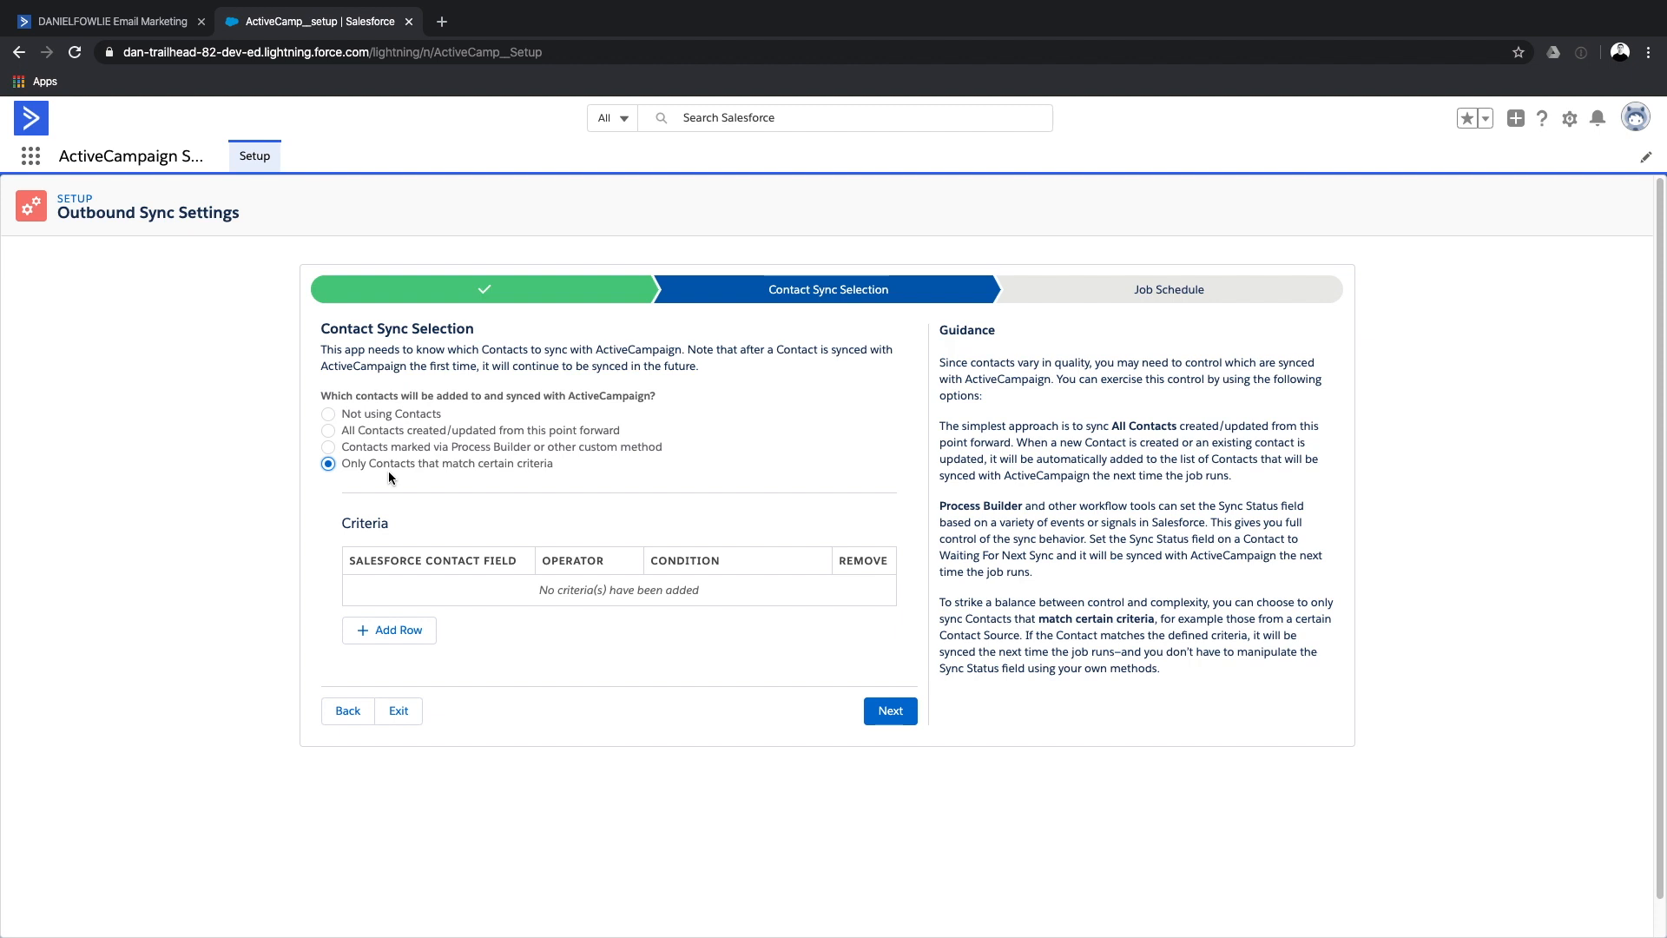
{"action": "mouse_move", "coordinate": [354, 437]}
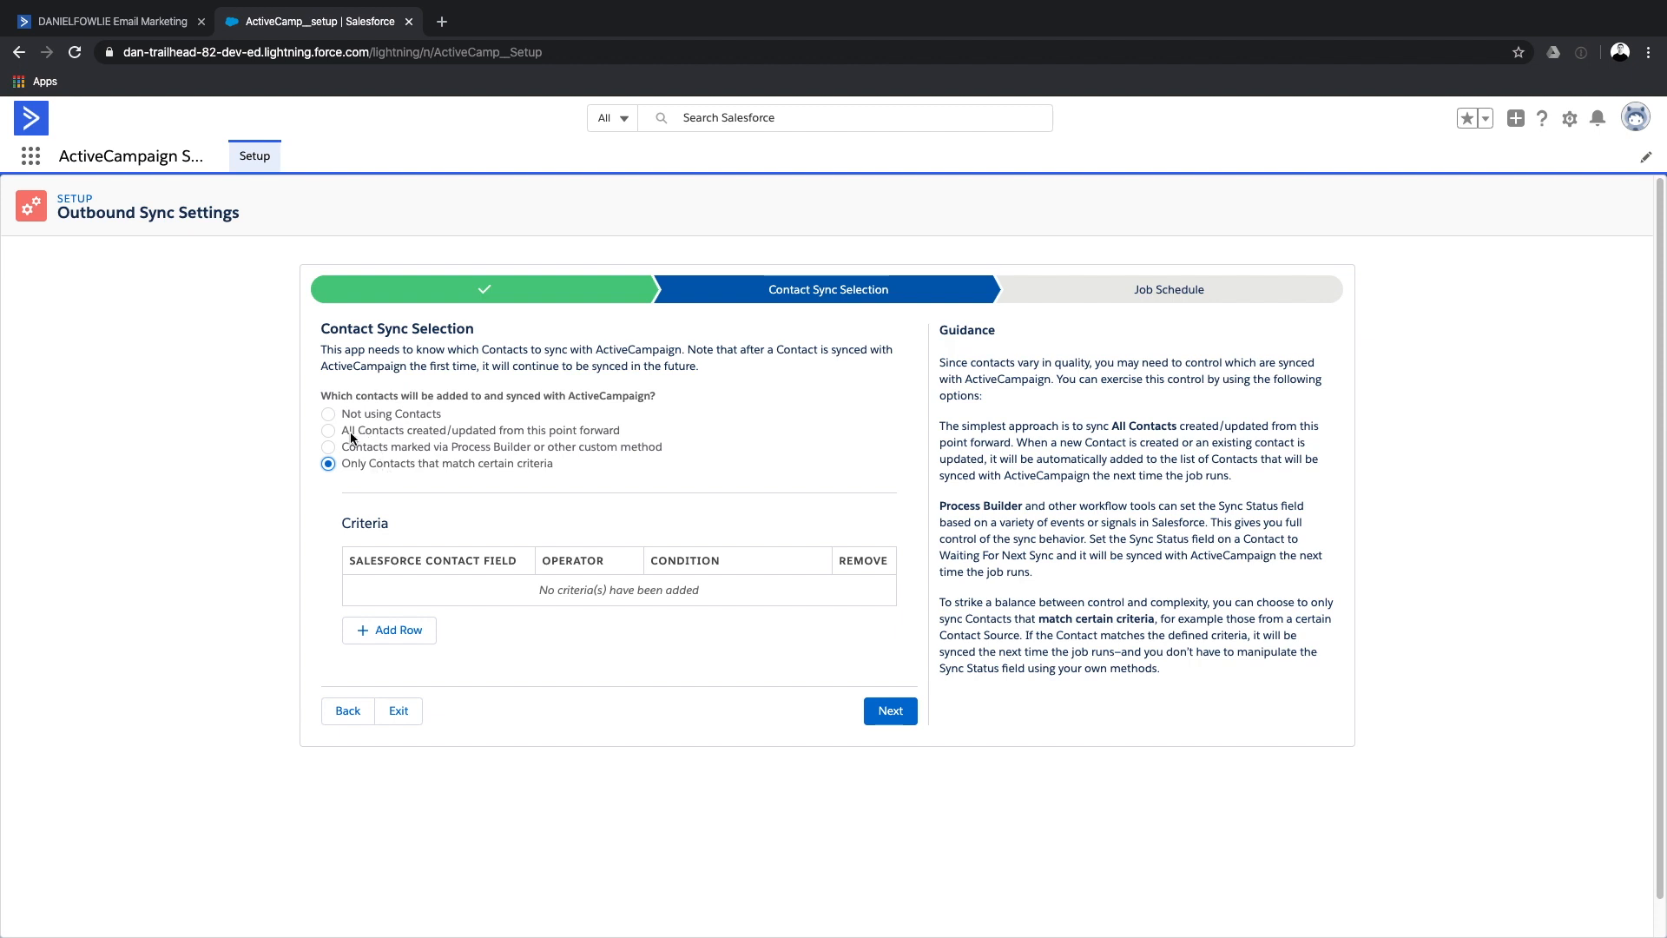
{"action": "left_click", "coordinate": [329, 430]}
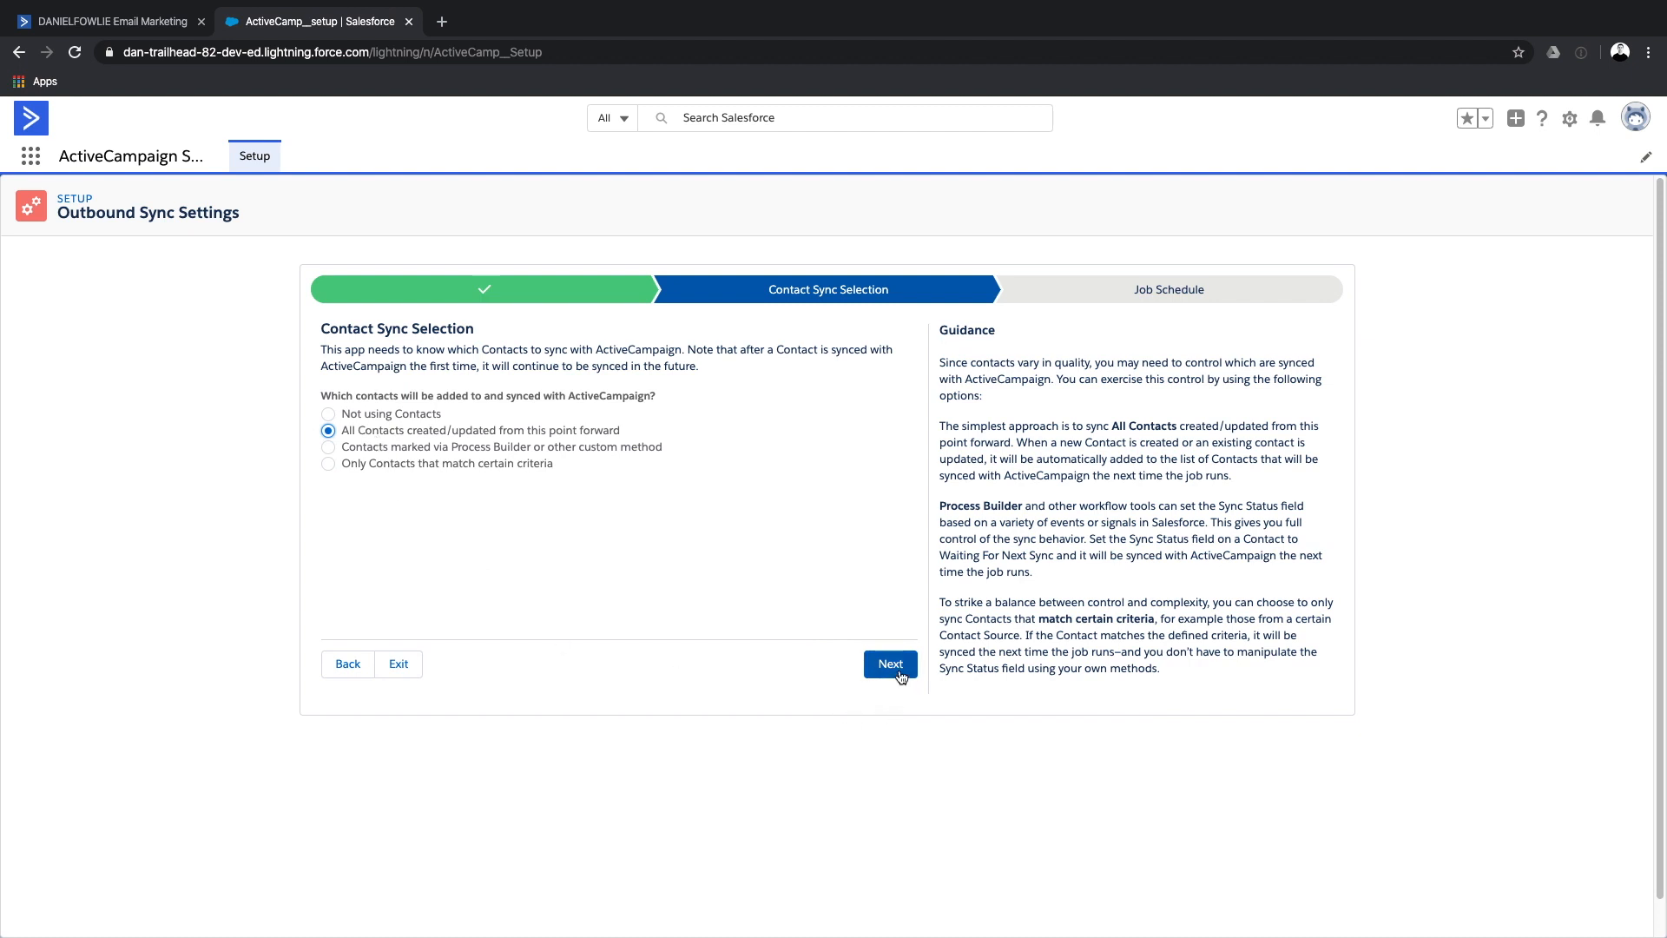
Schedule the Every hour, As Soon As Possible sync job and finish Outbound Sync Settings.
{"action": "left_click", "coordinate": [889, 663]}
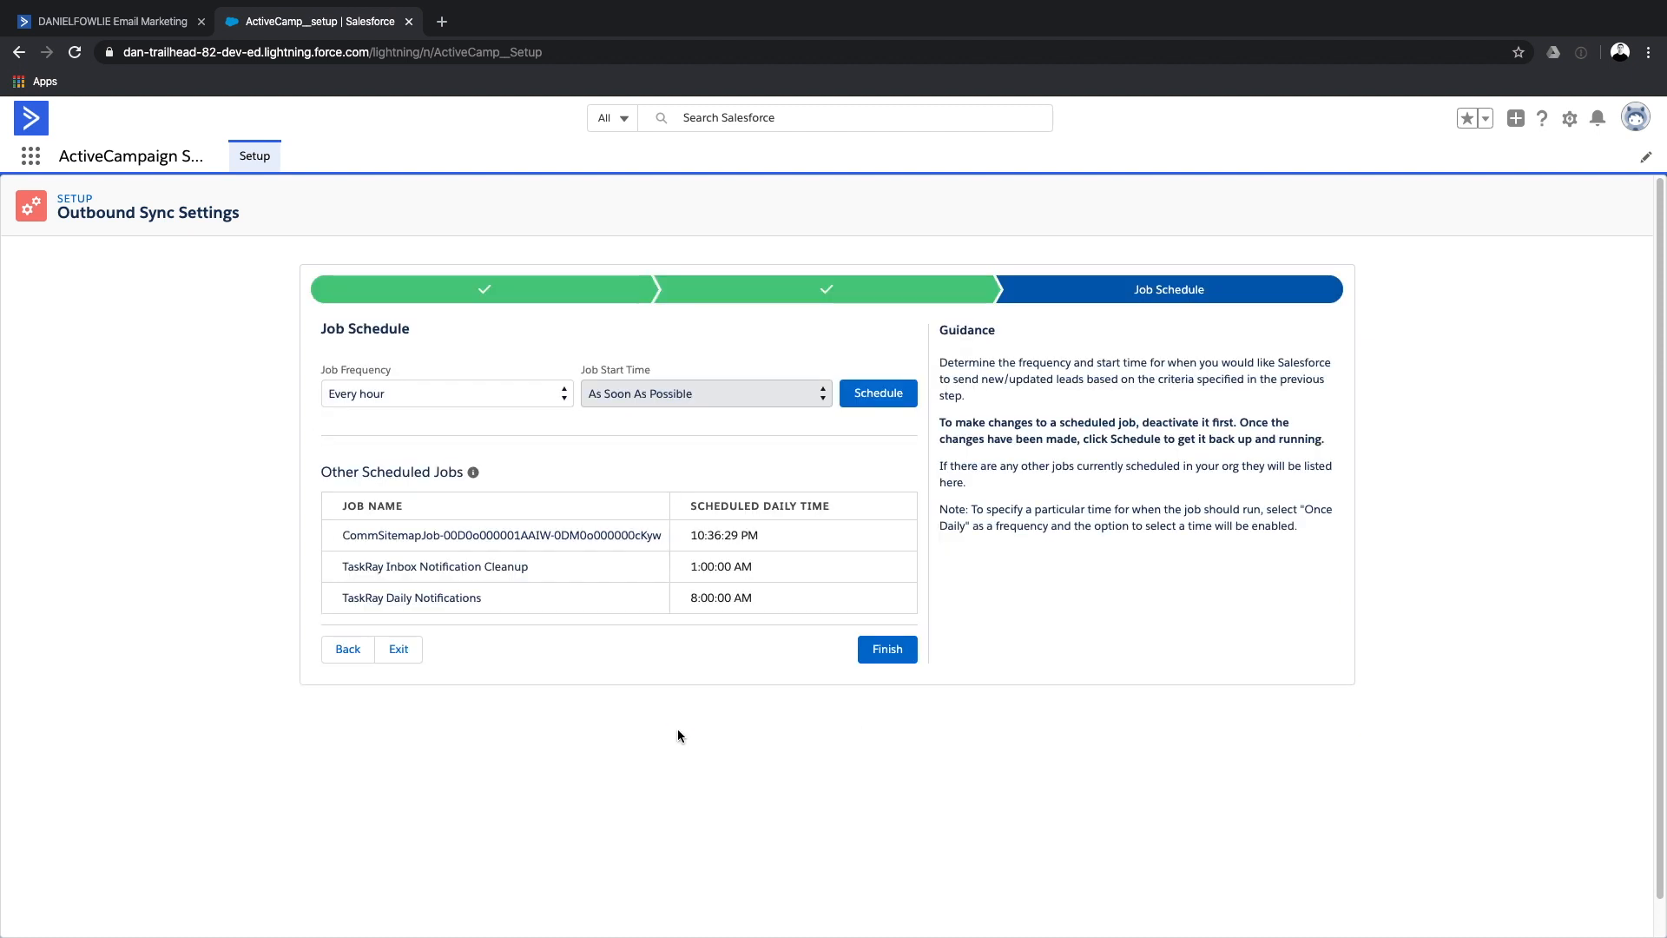
{"action": "mouse_move", "coordinate": [564, 560]}
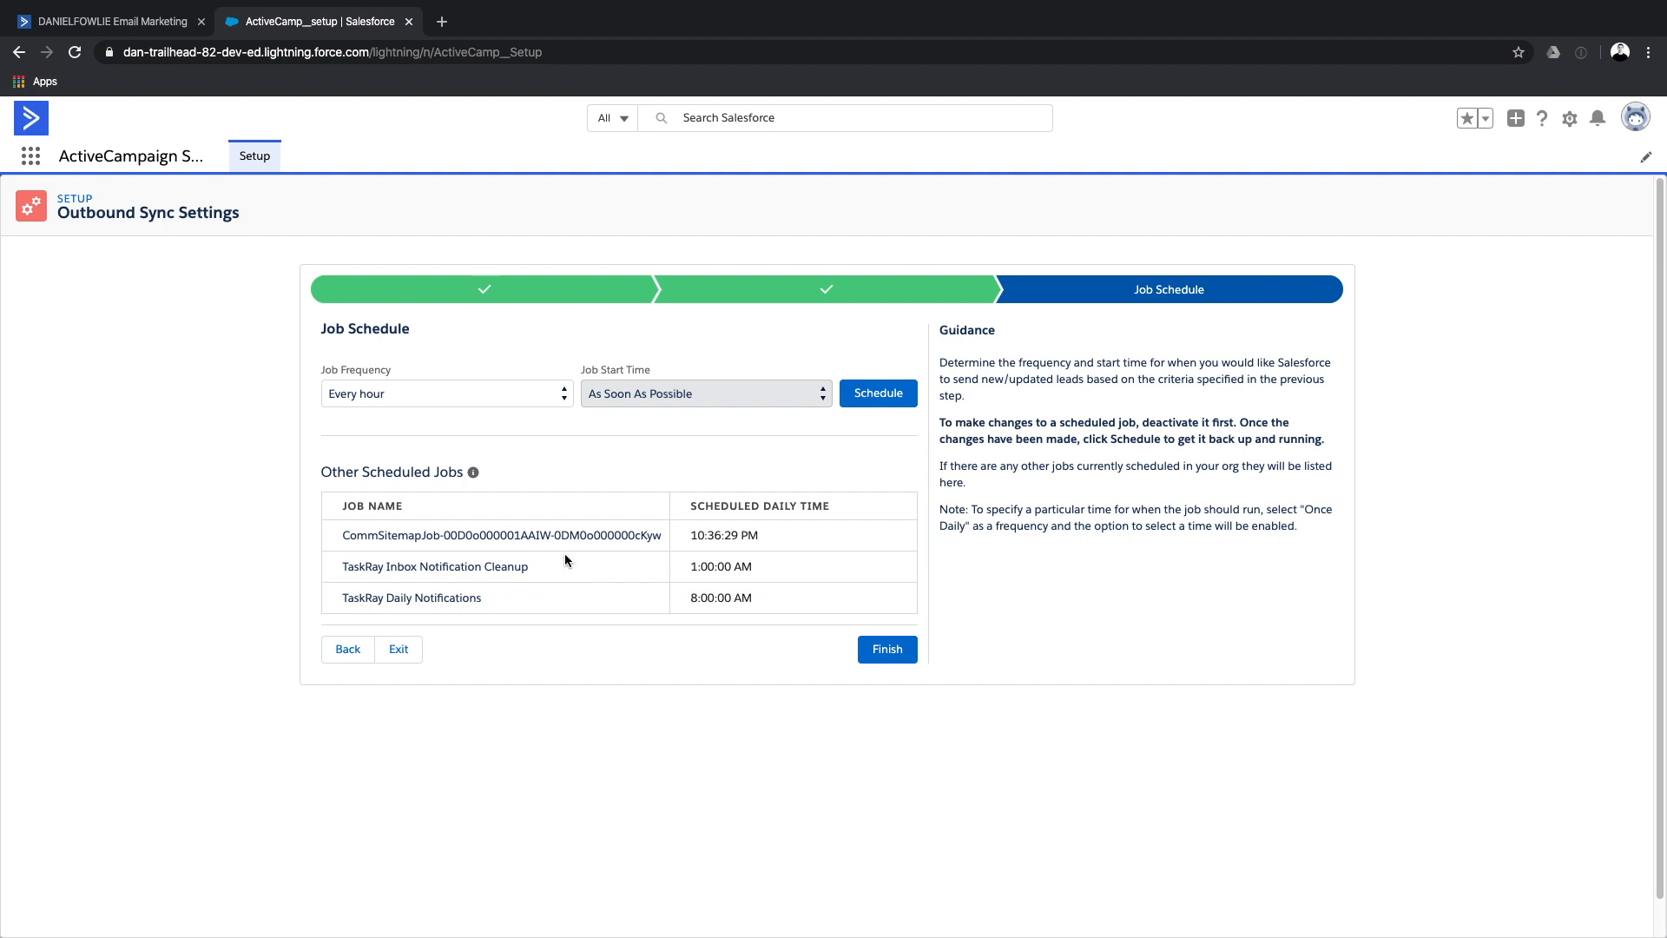
{"action": "mouse_move", "coordinate": [567, 393]}
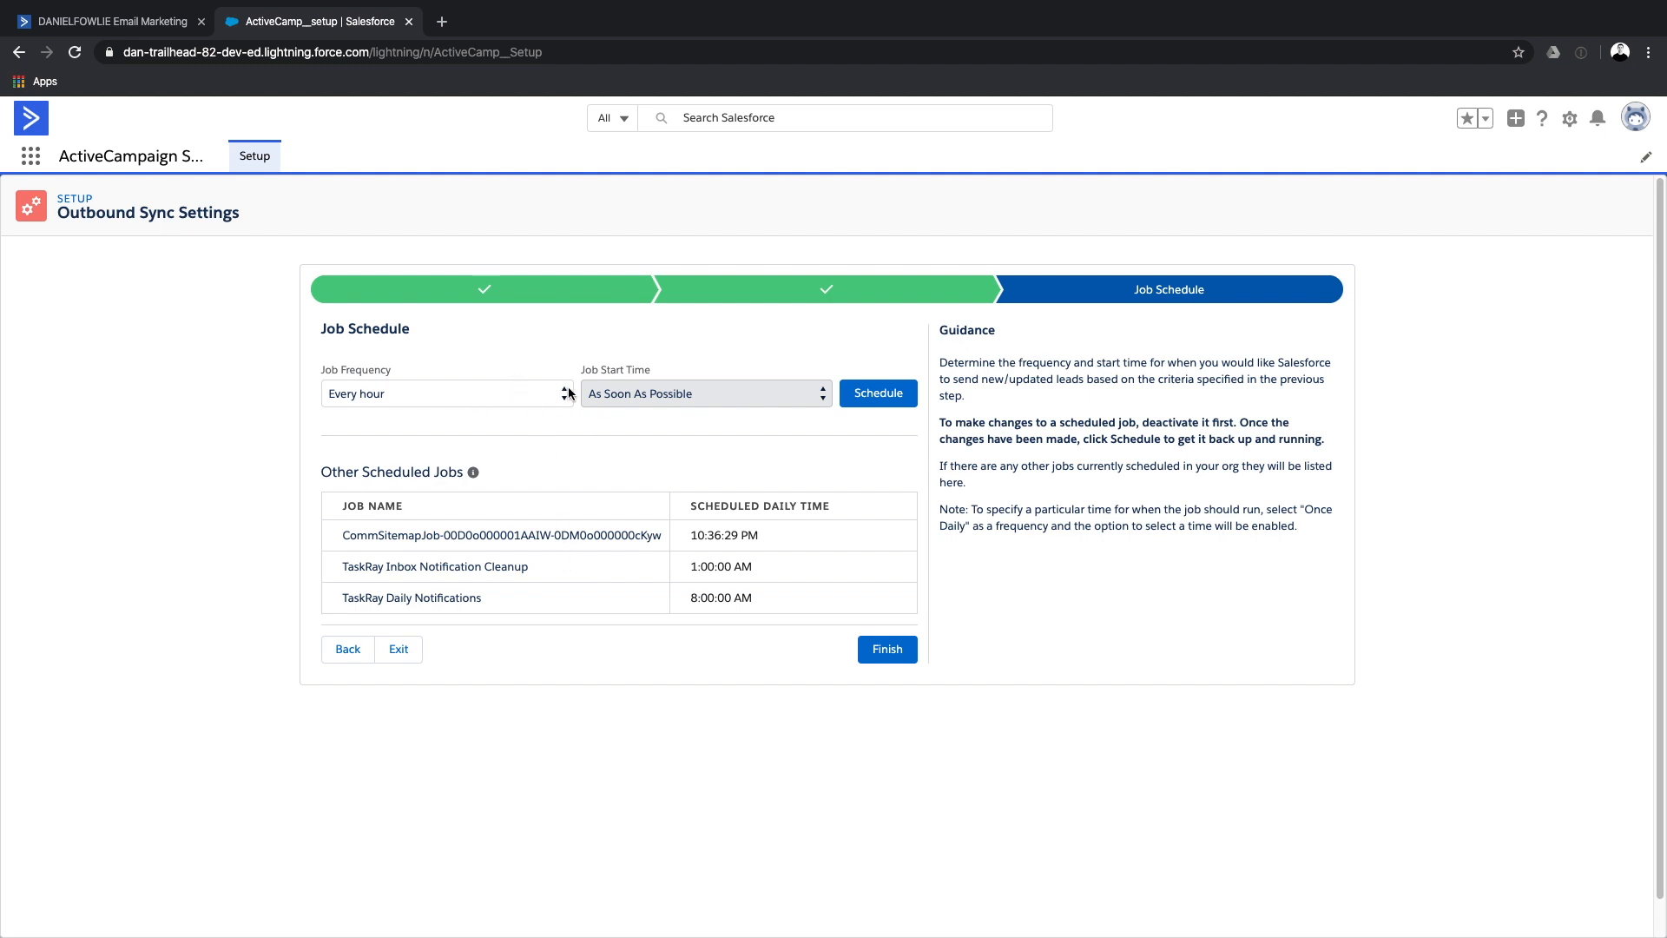
{"action": "left_click", "coordinate": [878, 394]}
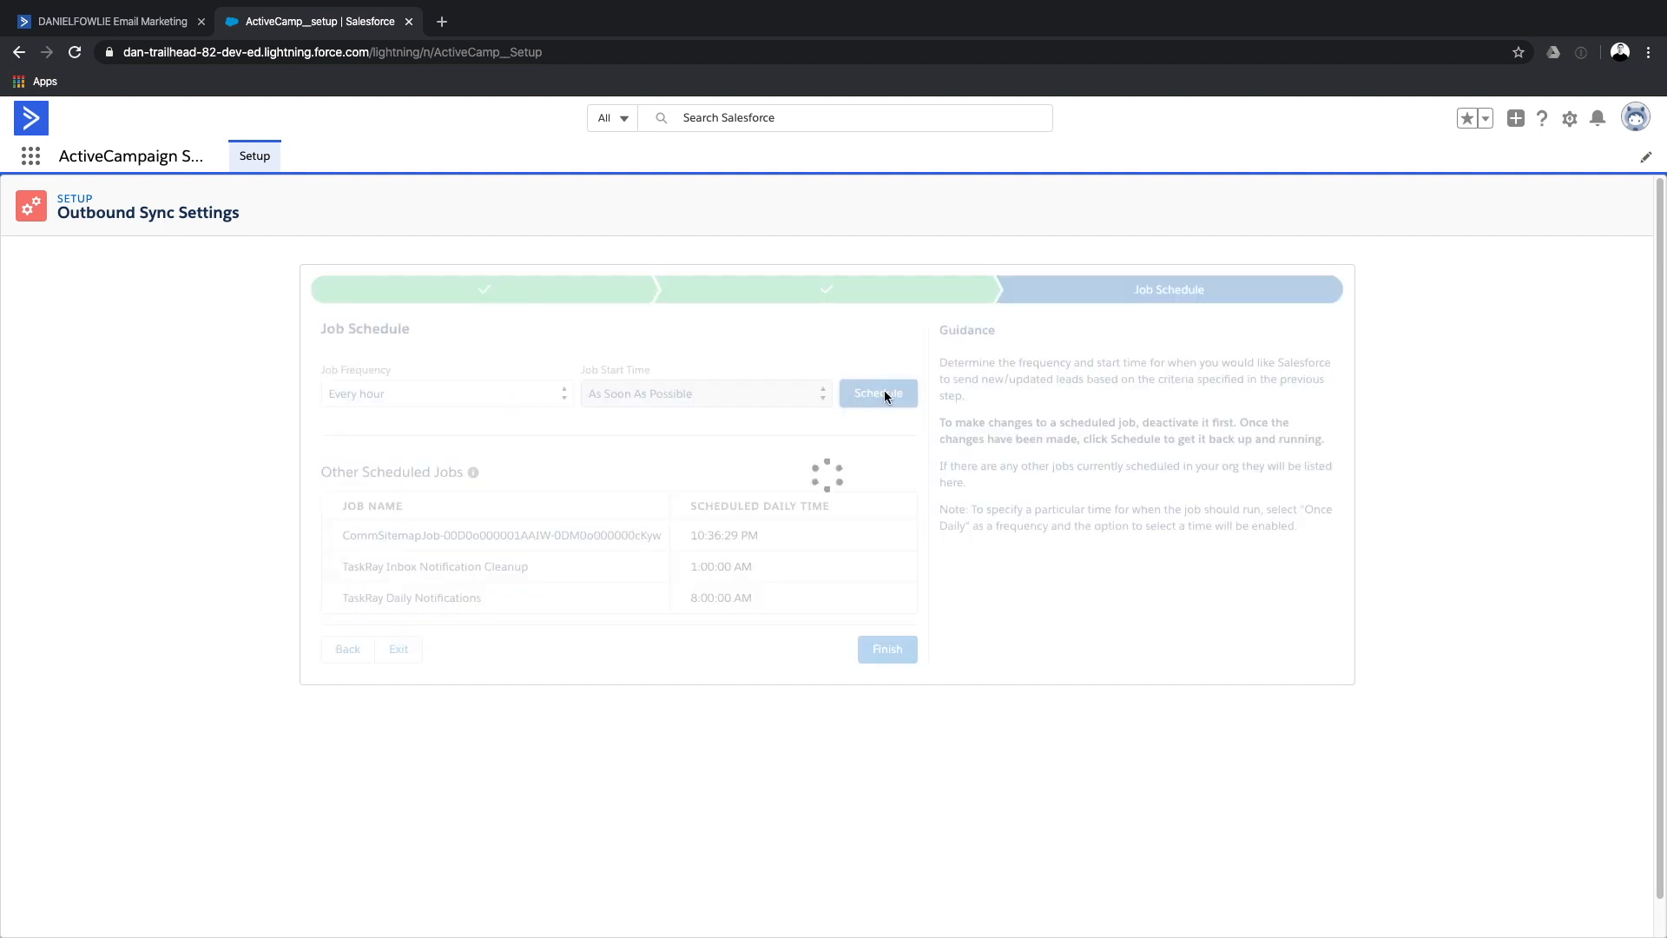
{"action": "left_click", "coordinate": [877, 393]}
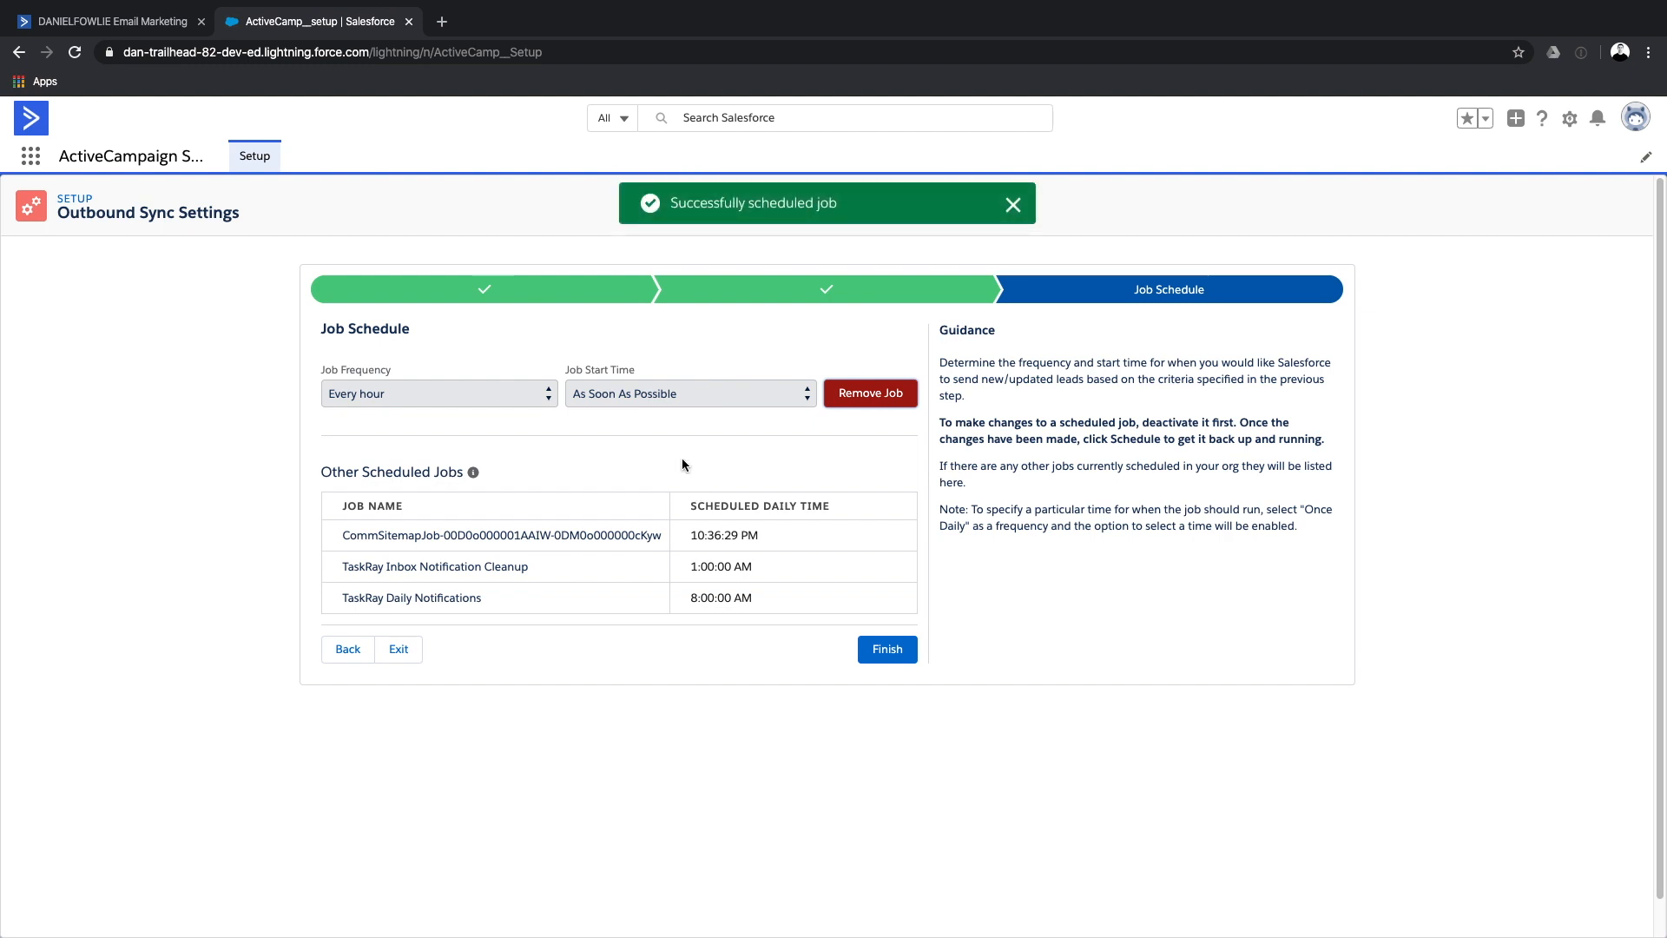
{"action": "left_click", "coordinate": [886, 648]}
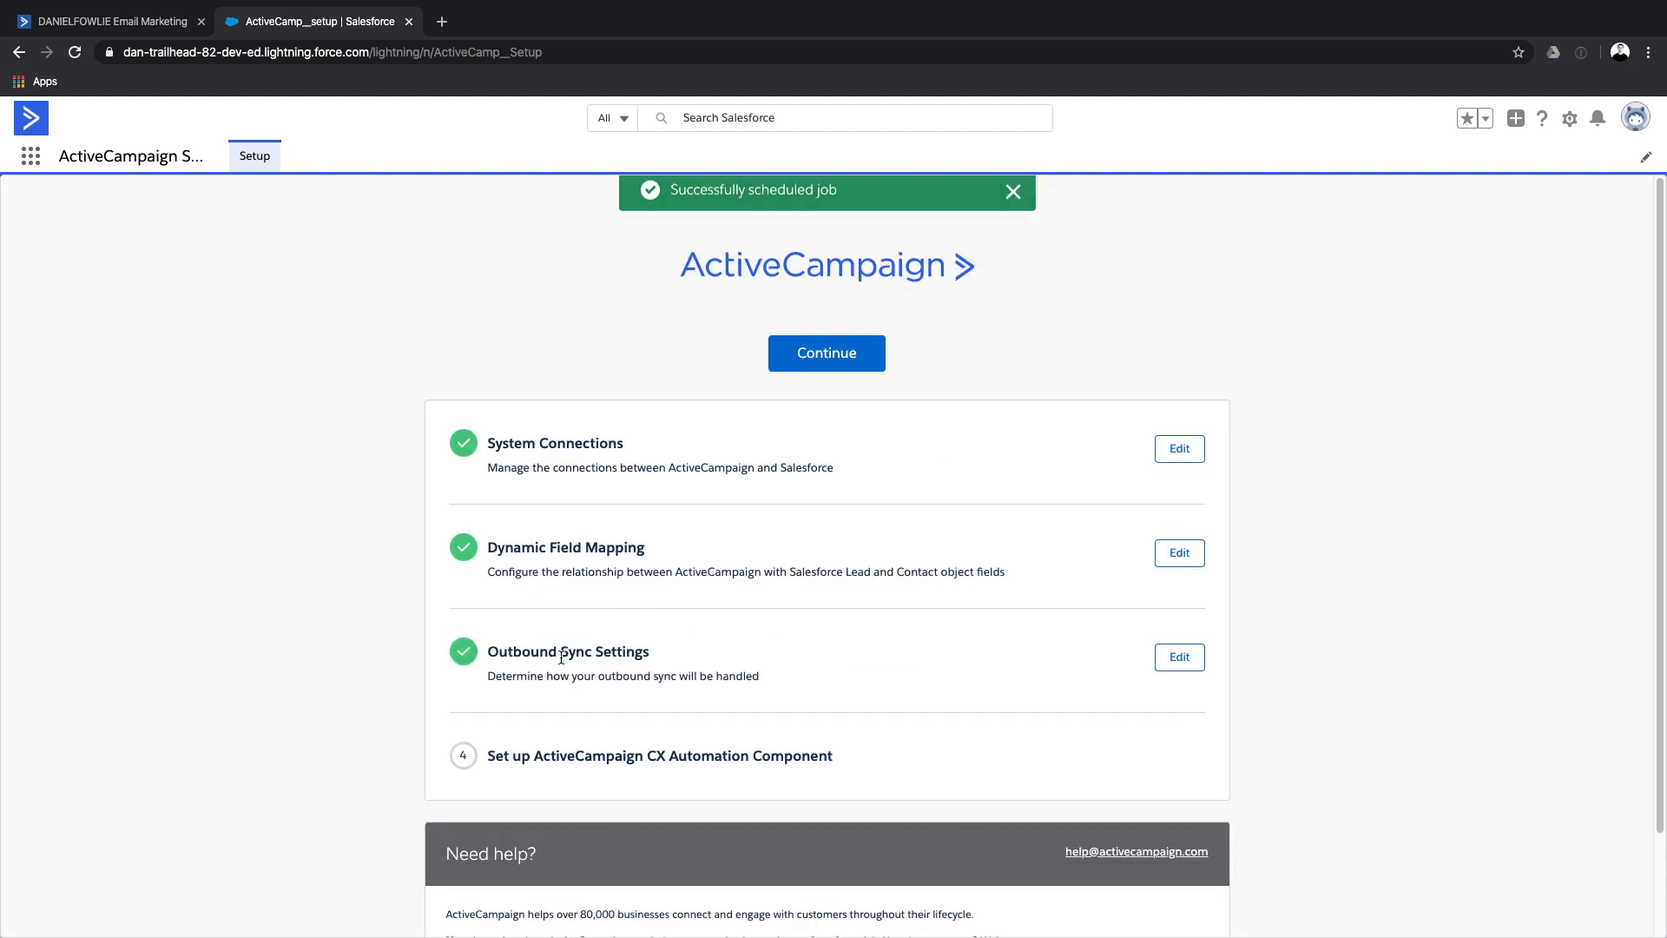
Dismiss the job-scheduled confirmation and finish the CX Automation Component step.
{"action": "left_click", "coordinate": [1010, 193]}
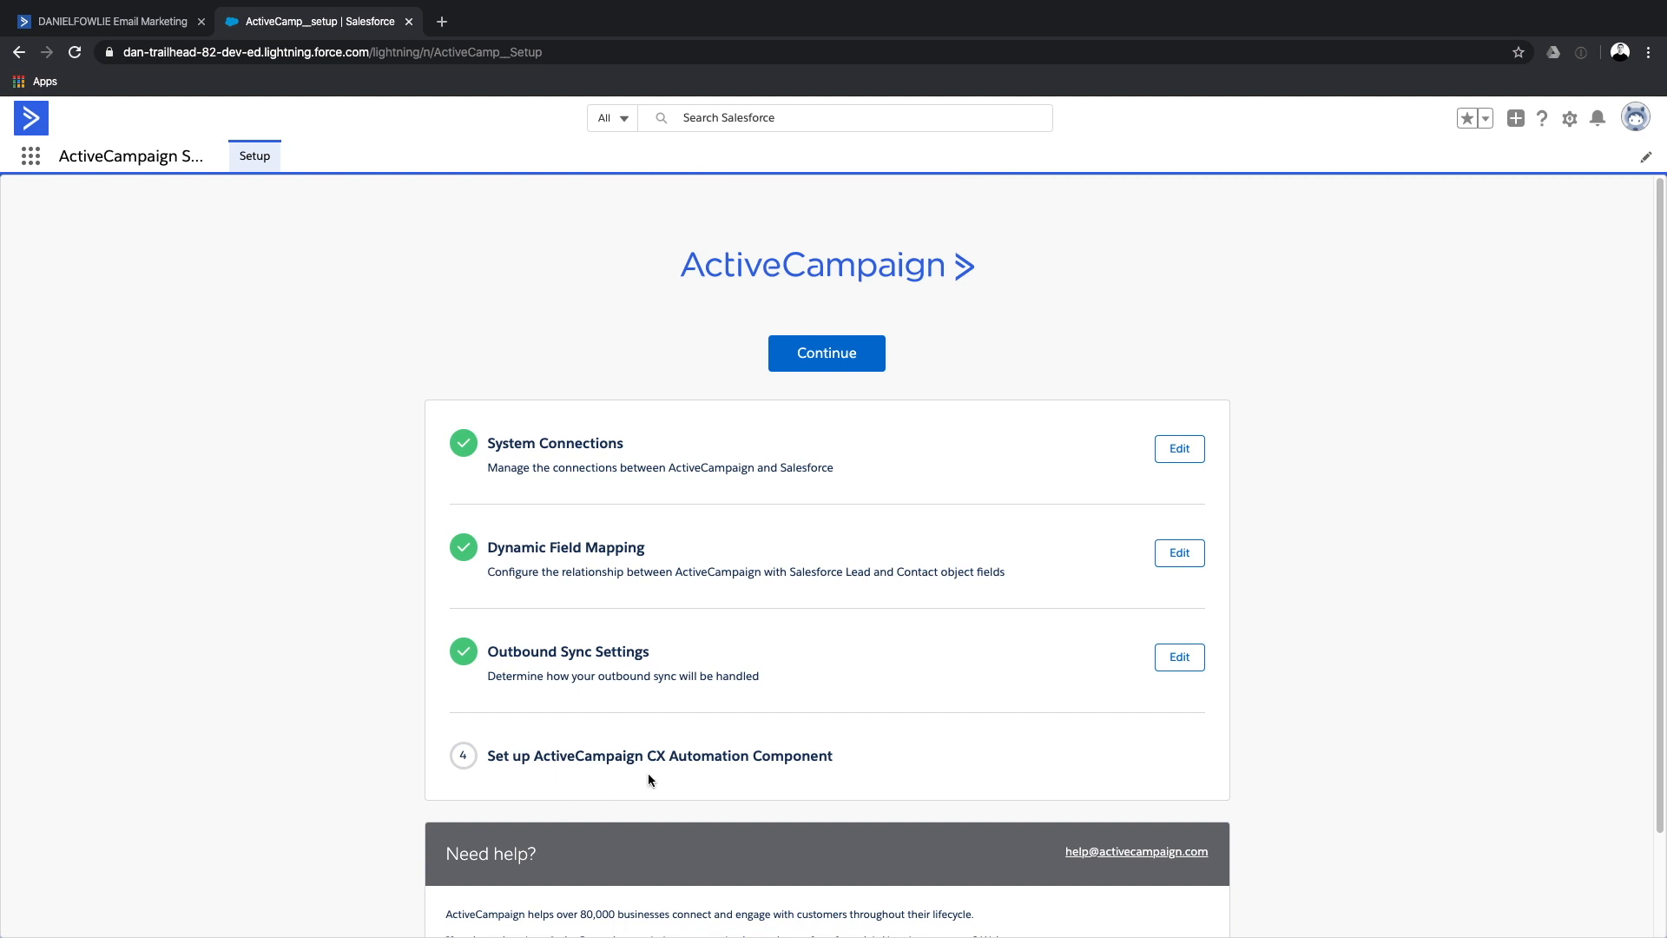
{"action": "mouse_move", "coordinate": [813, 773]}
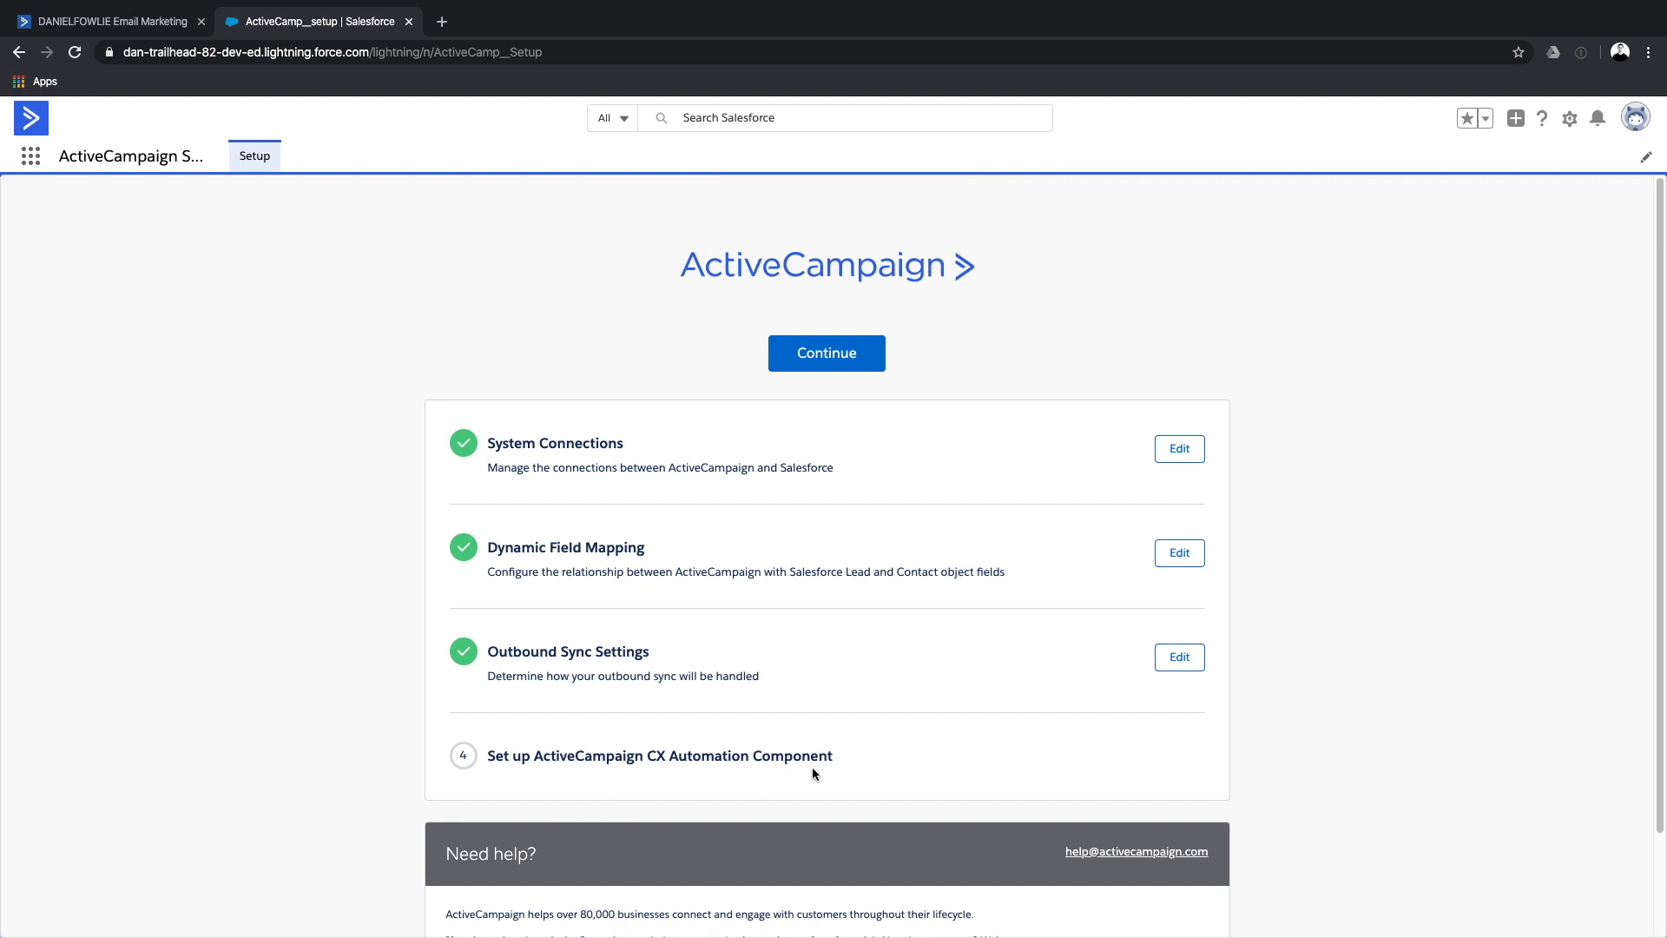
{"action": "scroll", "scroll_direction": "down", "scroll_amount": 3}
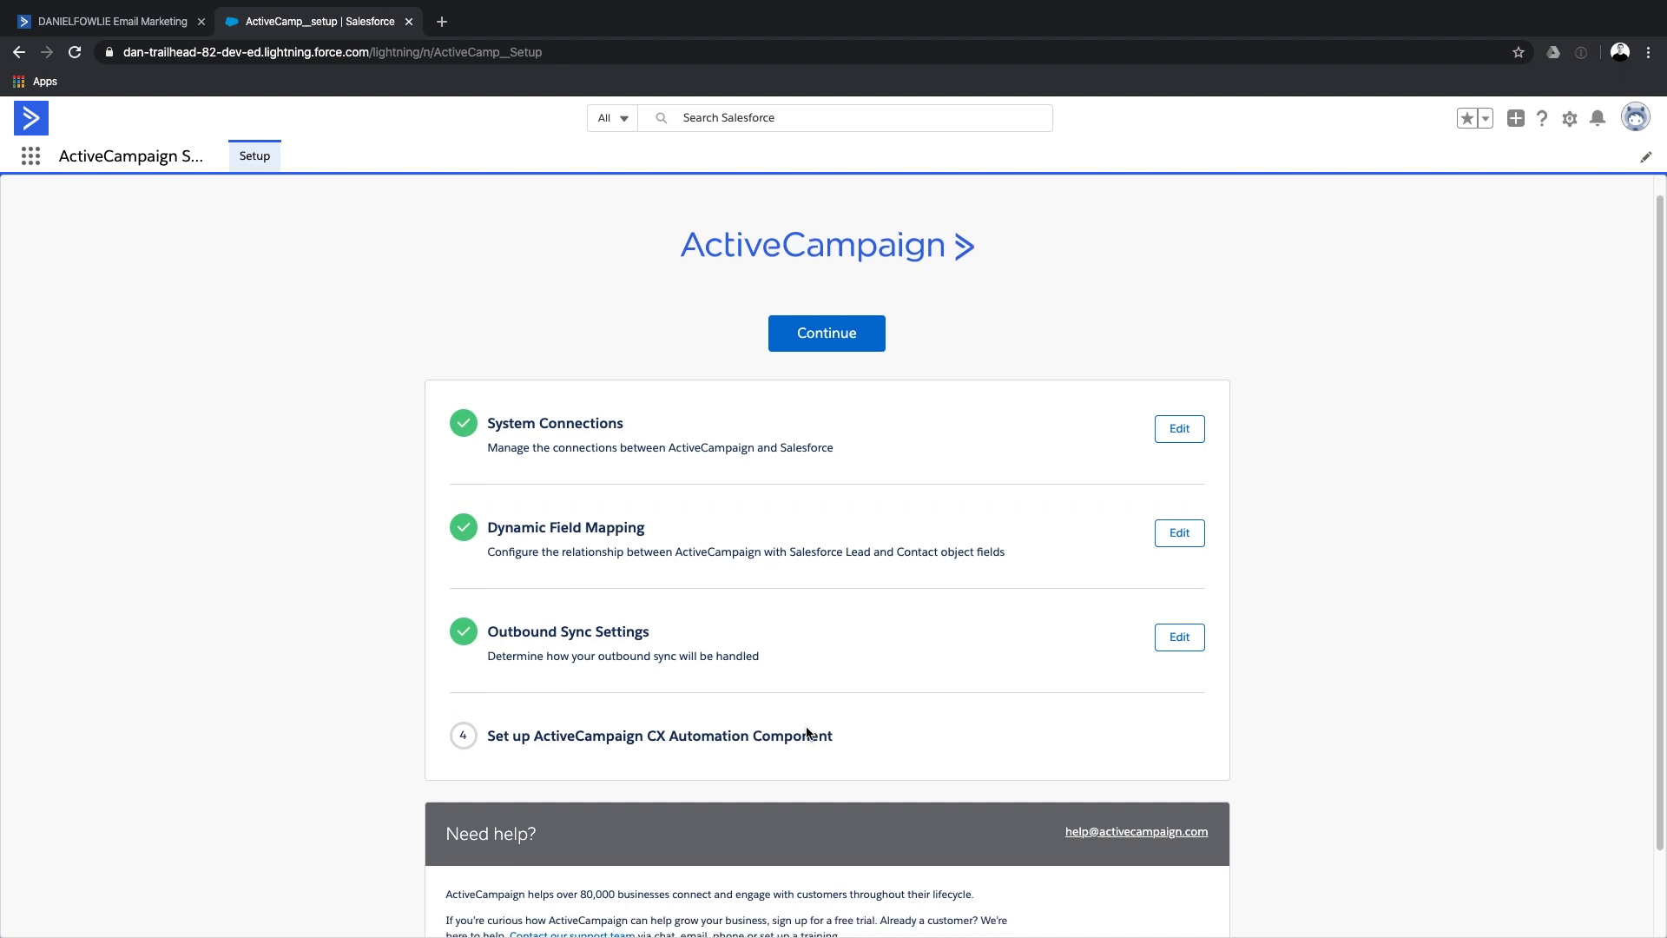
{"action": "left_click", "coordinate": [658, 735]}
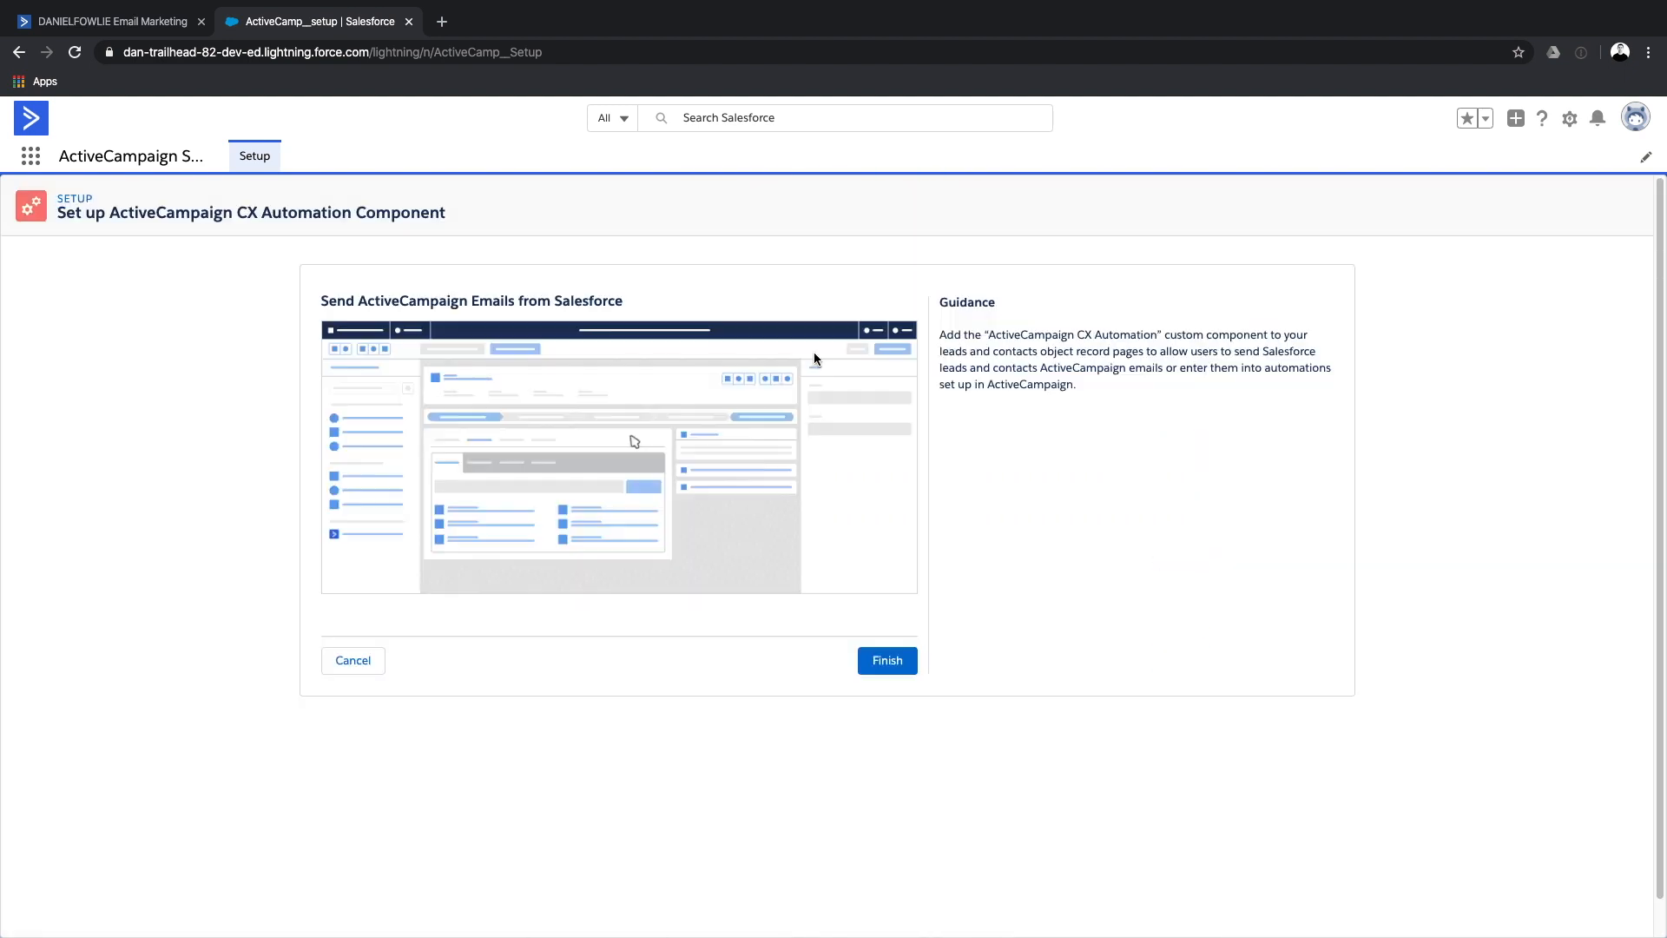
{"action": "mouse_move", "coordinate": [737, 550]}
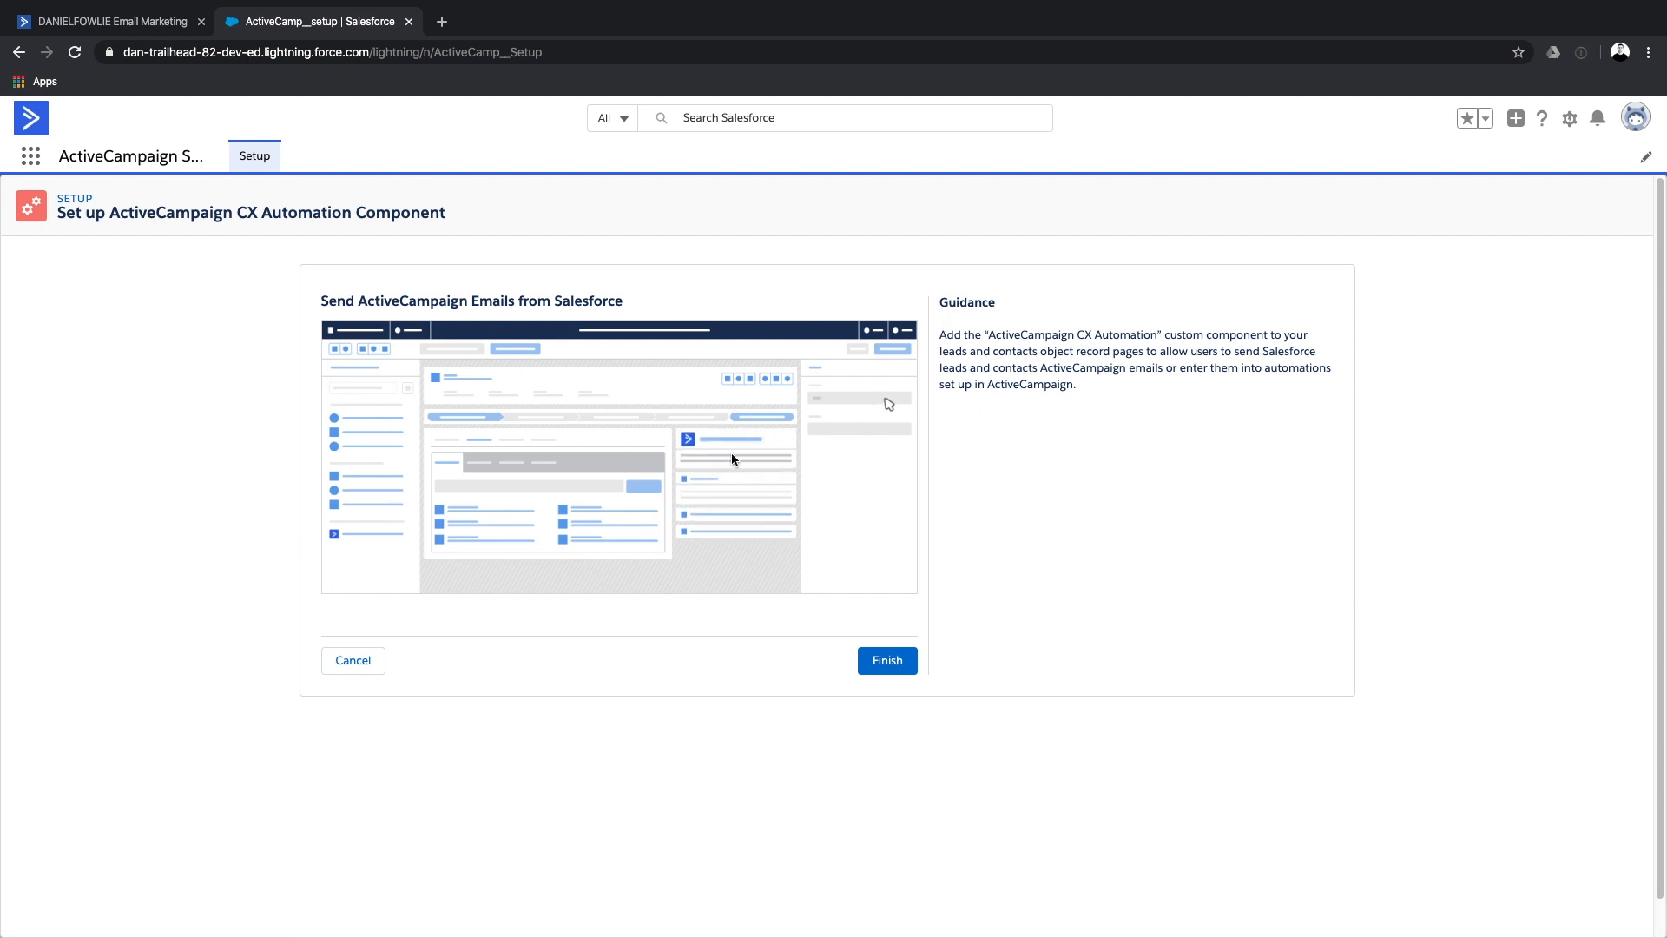
{"action": "mouse_move", "coordinate": [725, 471]}
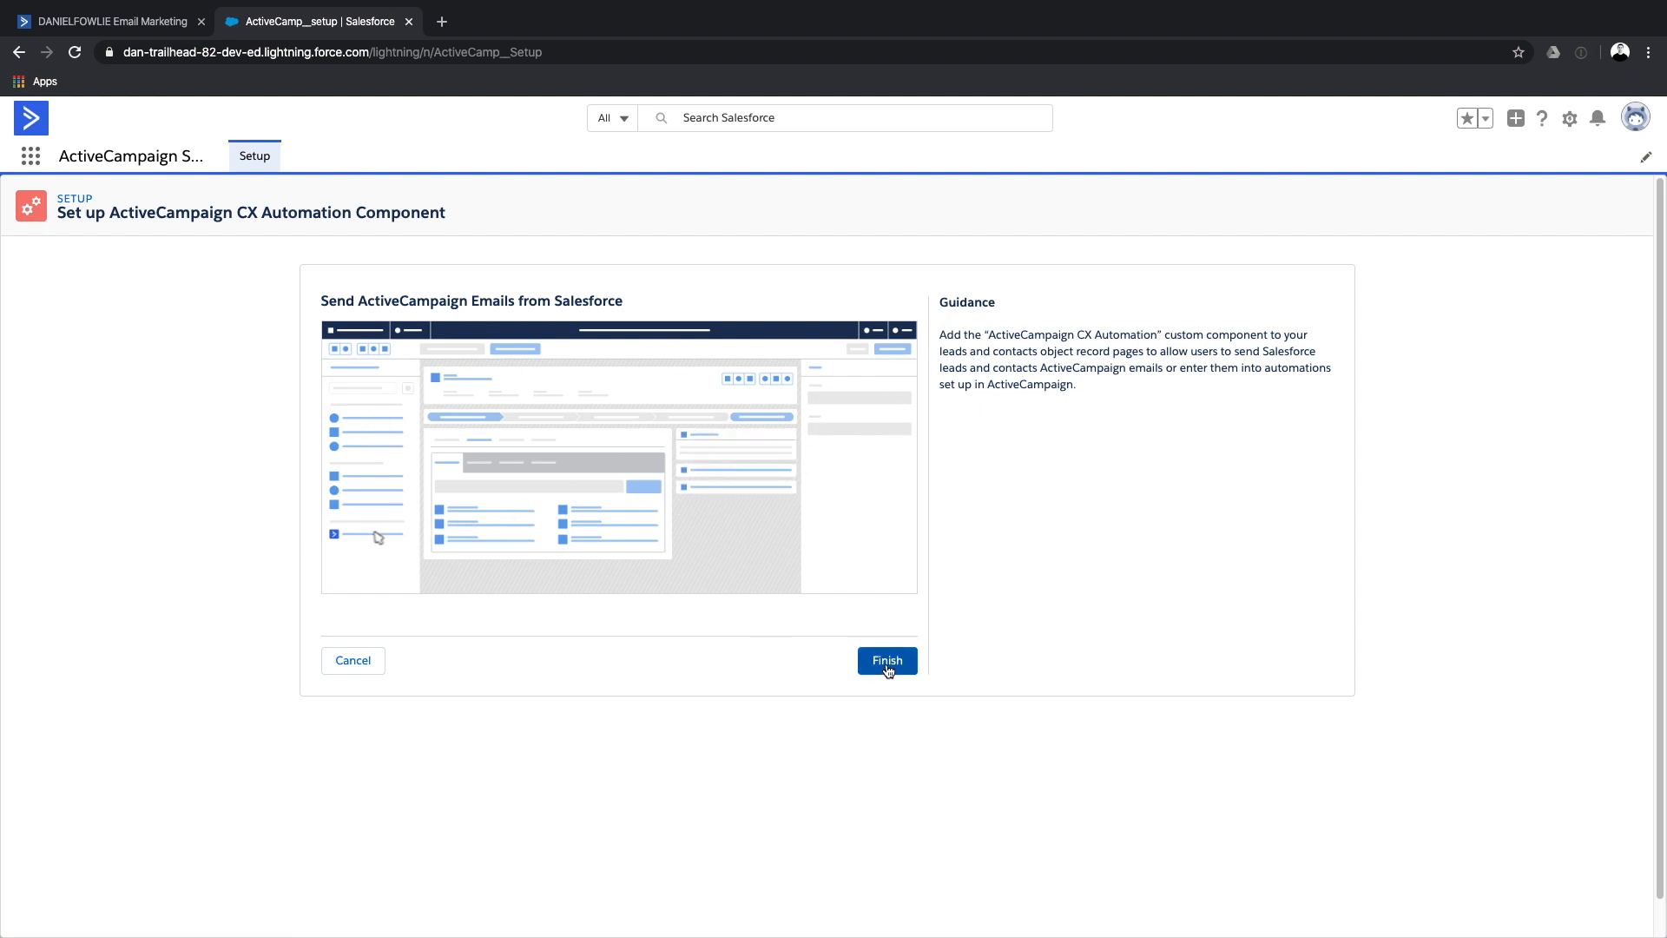
{"action": "left_click", "coordinate": [886, 660]}
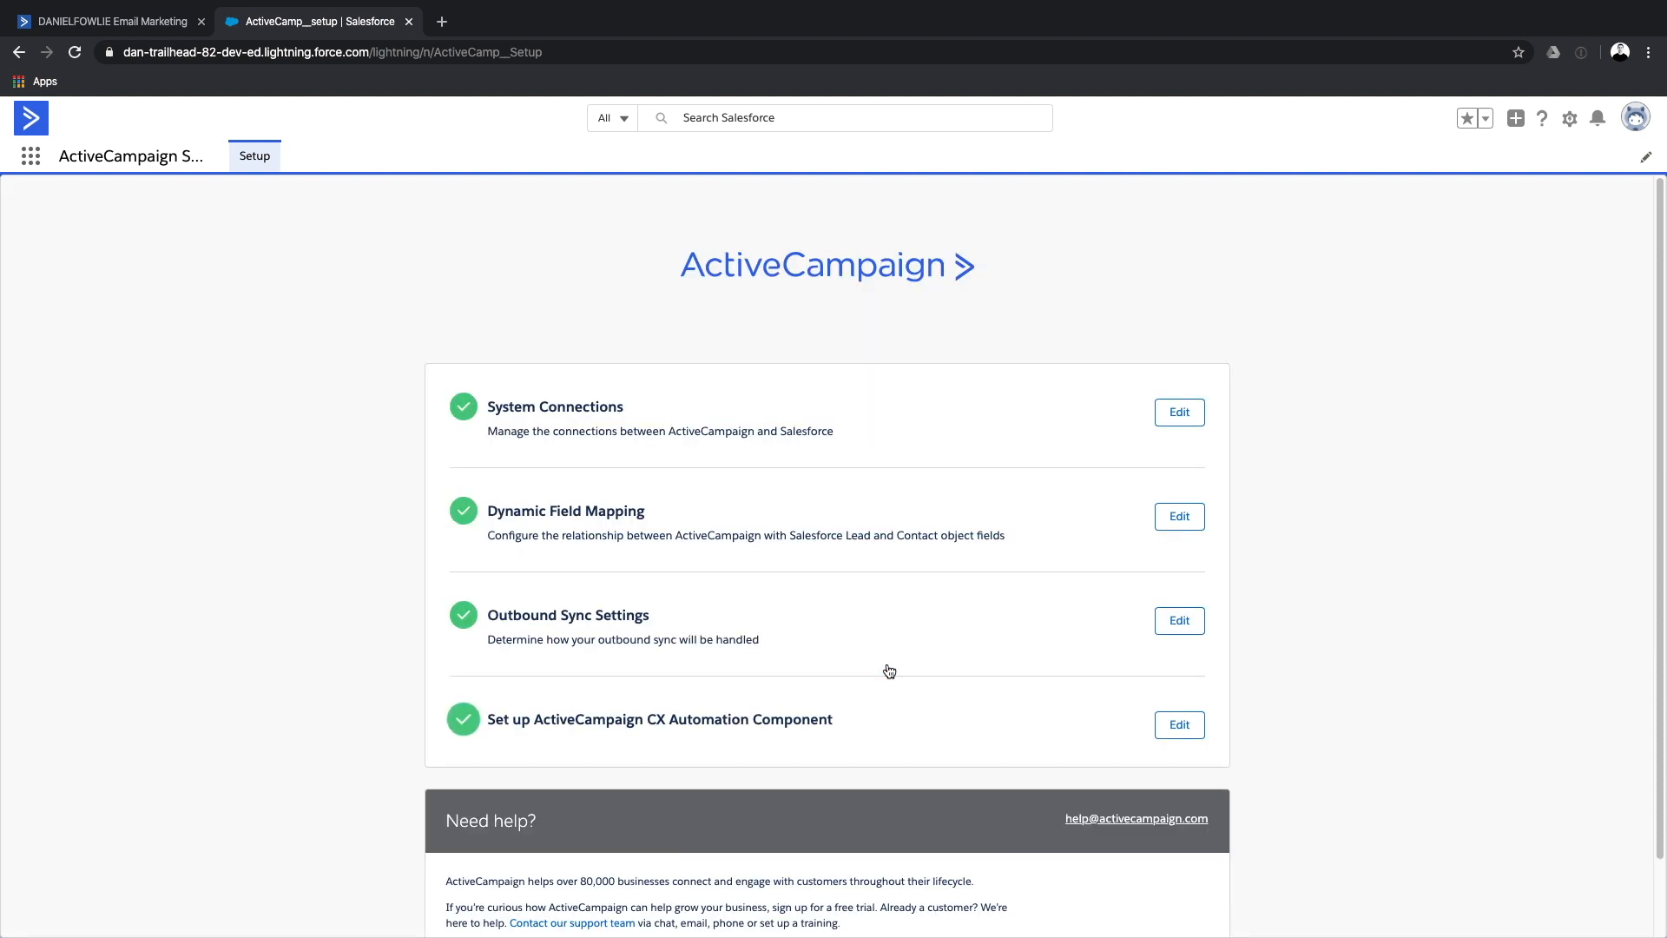
{"action": "mouse_move", "coordinate": [884, 667]}
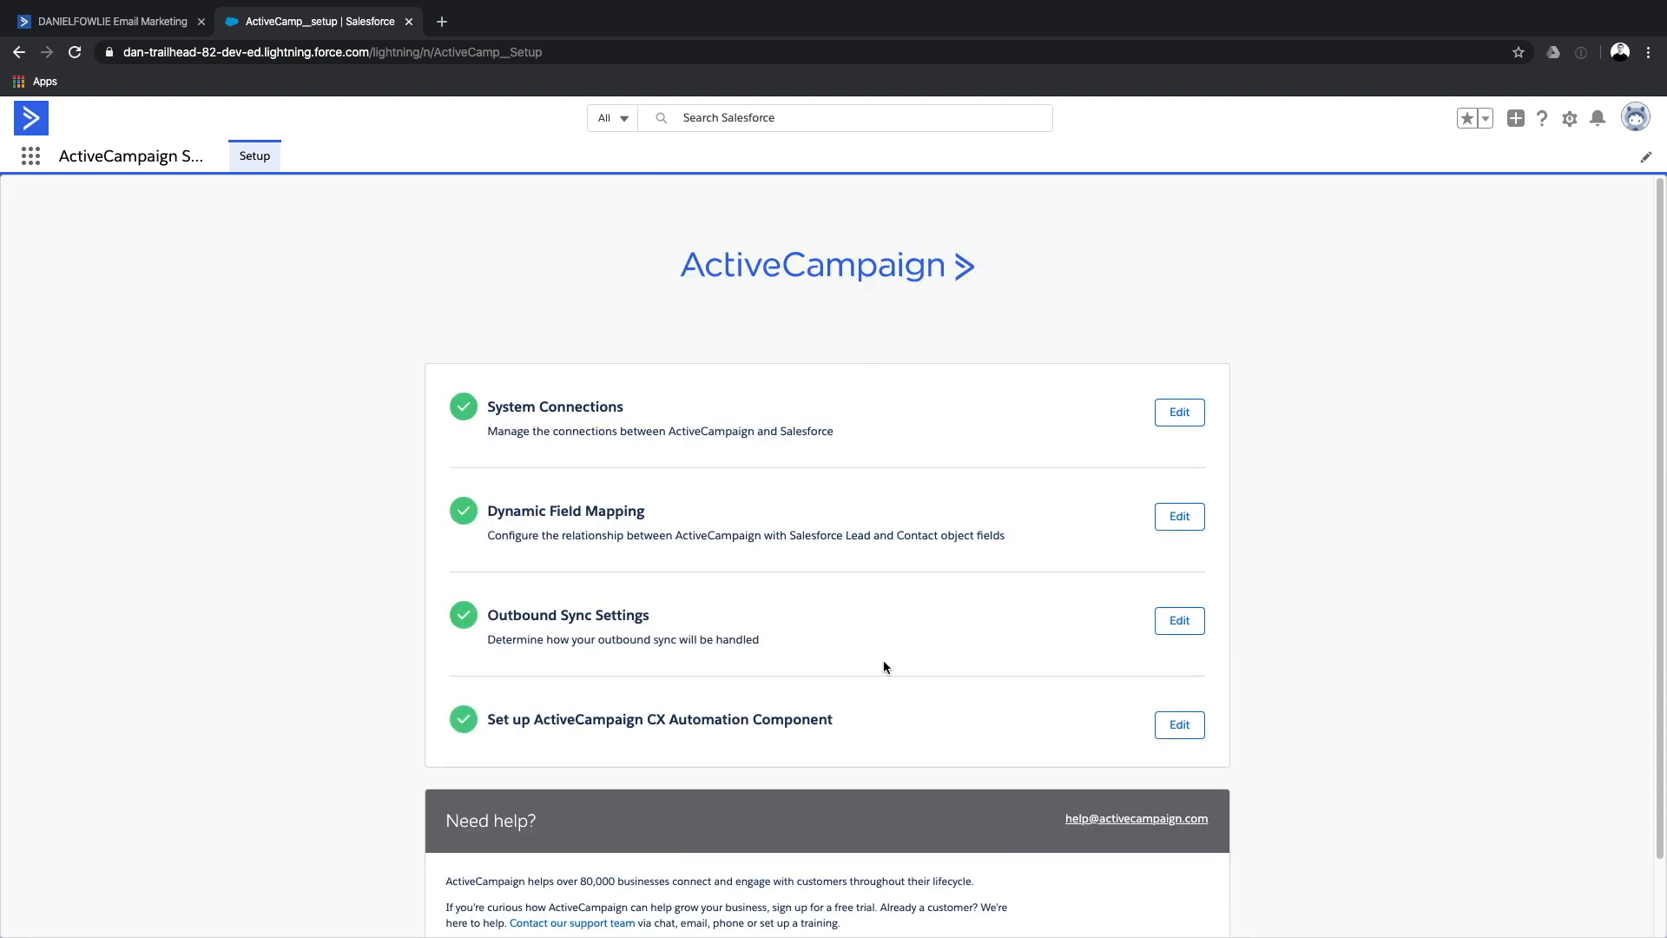
{"action": "scroll", "scroll_direction": "down", "scroll_amount": 3}
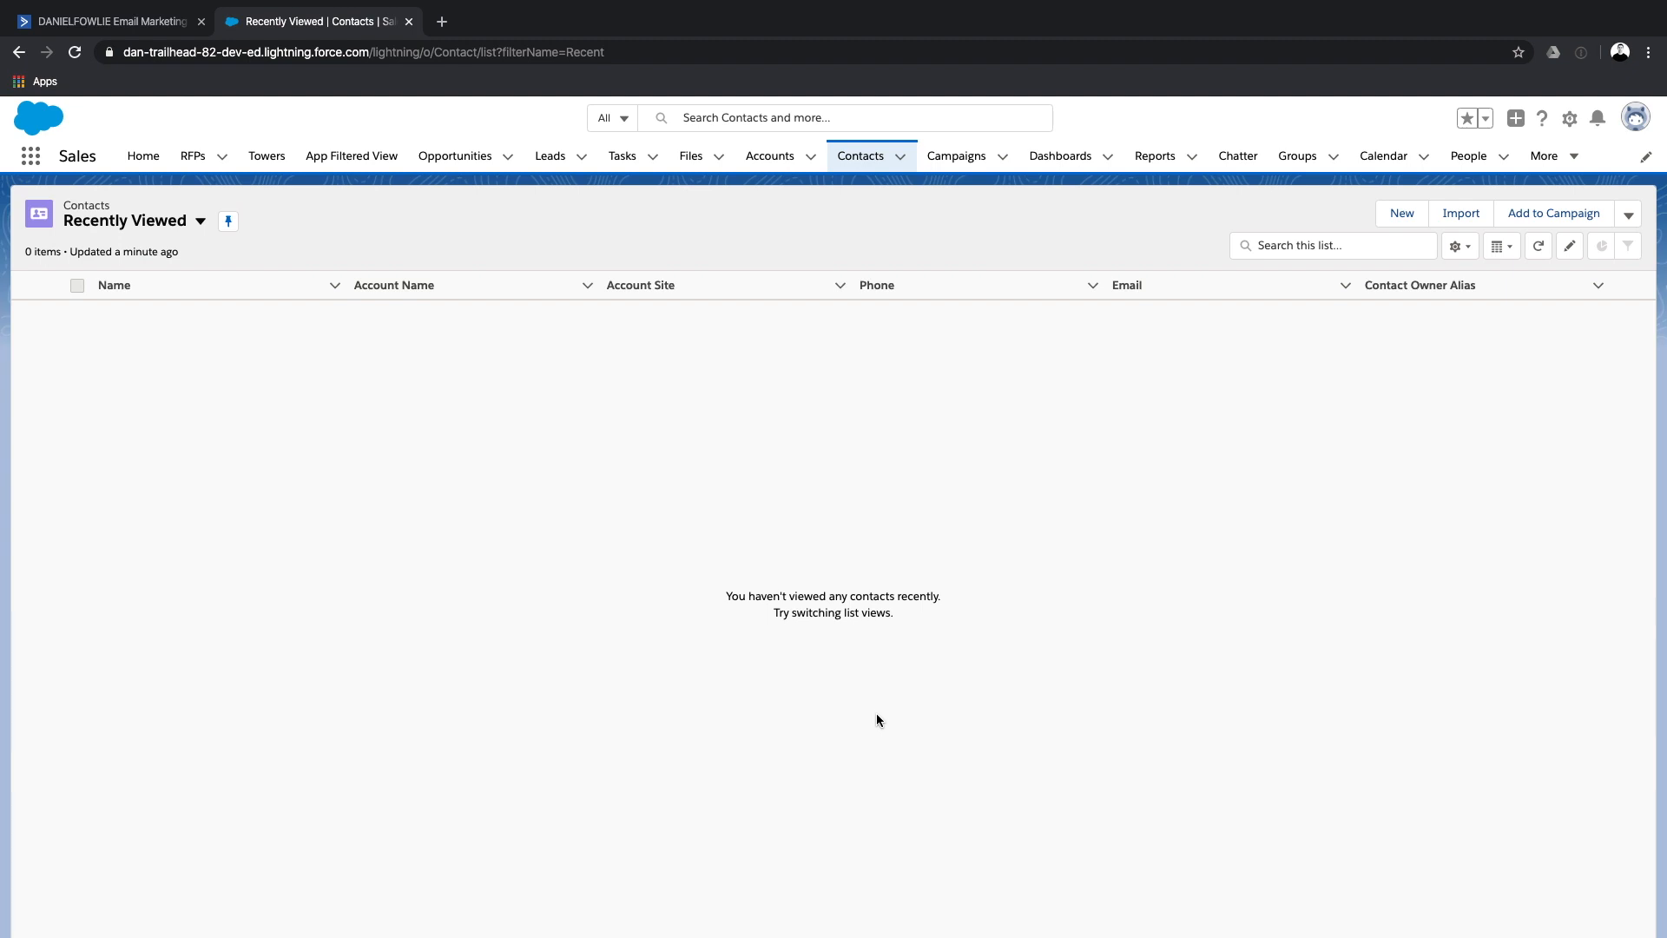
{"action": "mouse_move", "coordinate": [846, 706]}
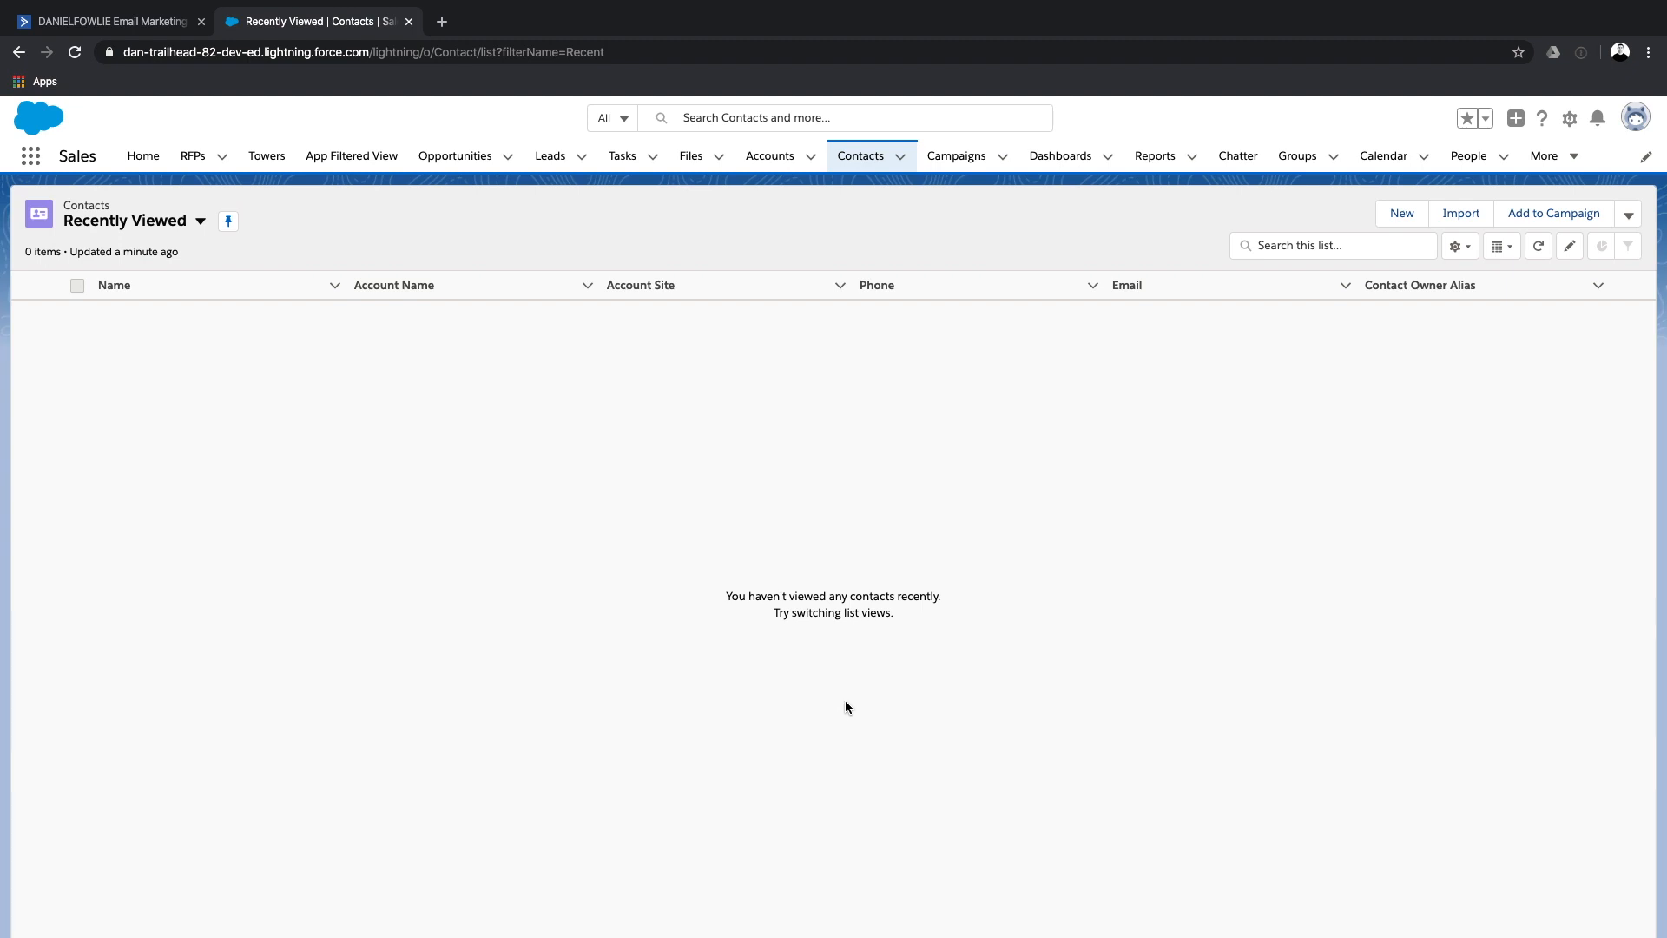
Create and save contact Joan Smith at Abbott358 Inc with her example.com email.
{"action": "left_click", "coordinate": [1401, 212]}
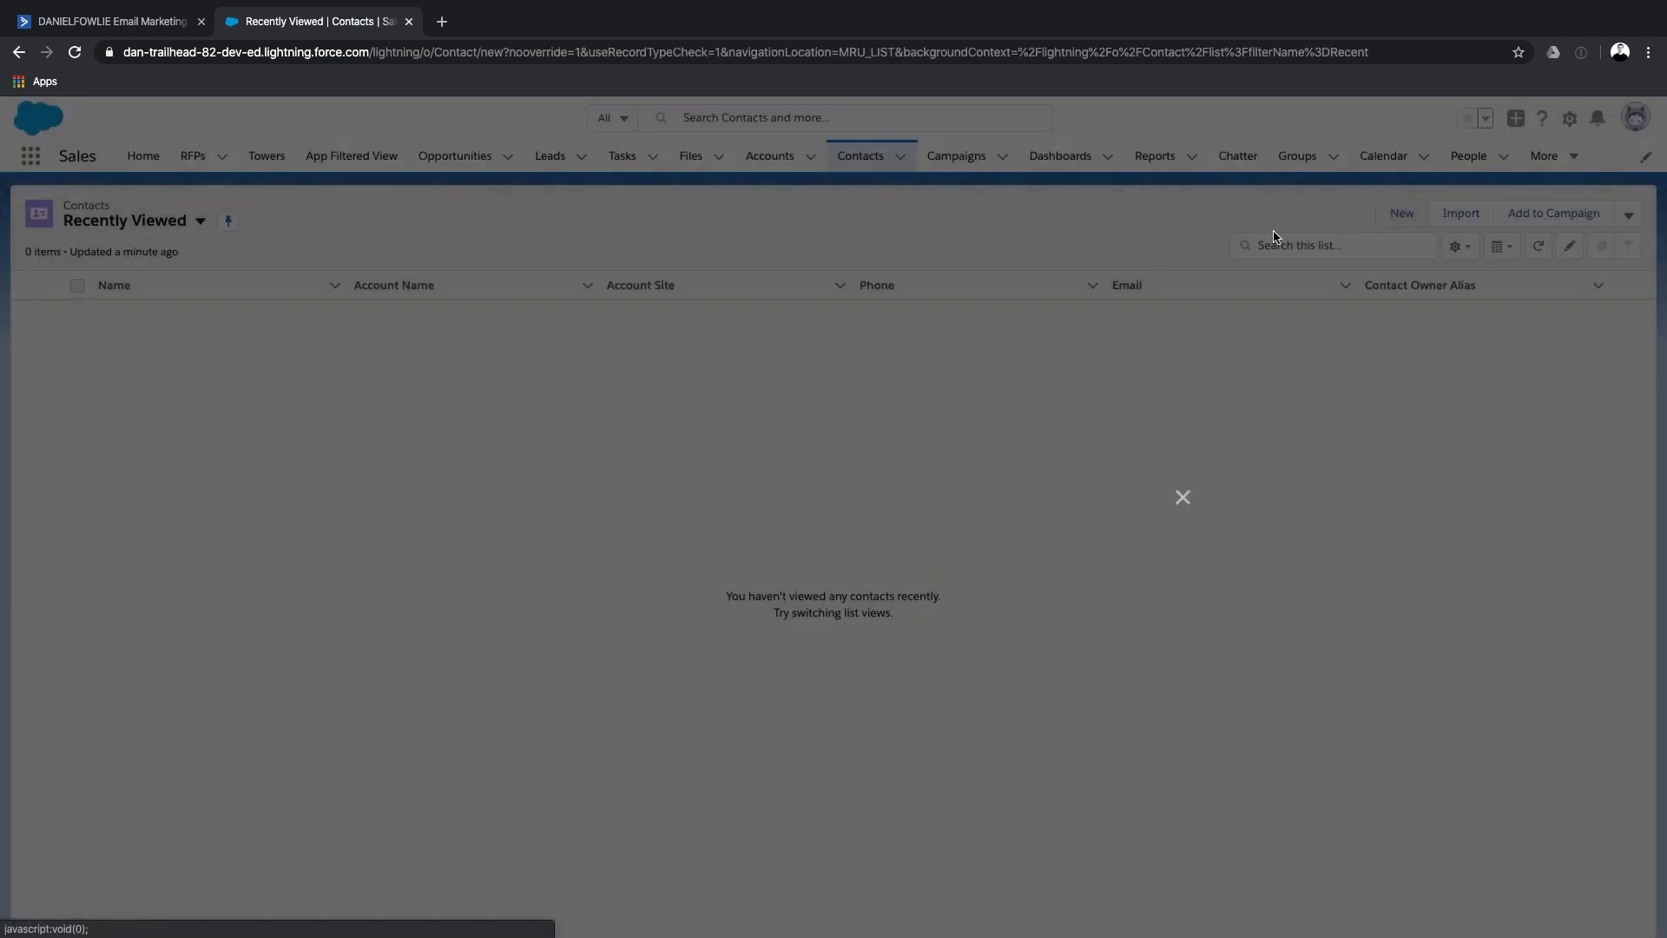
{"action": "left_click", "coordinate": [1401, 212]}
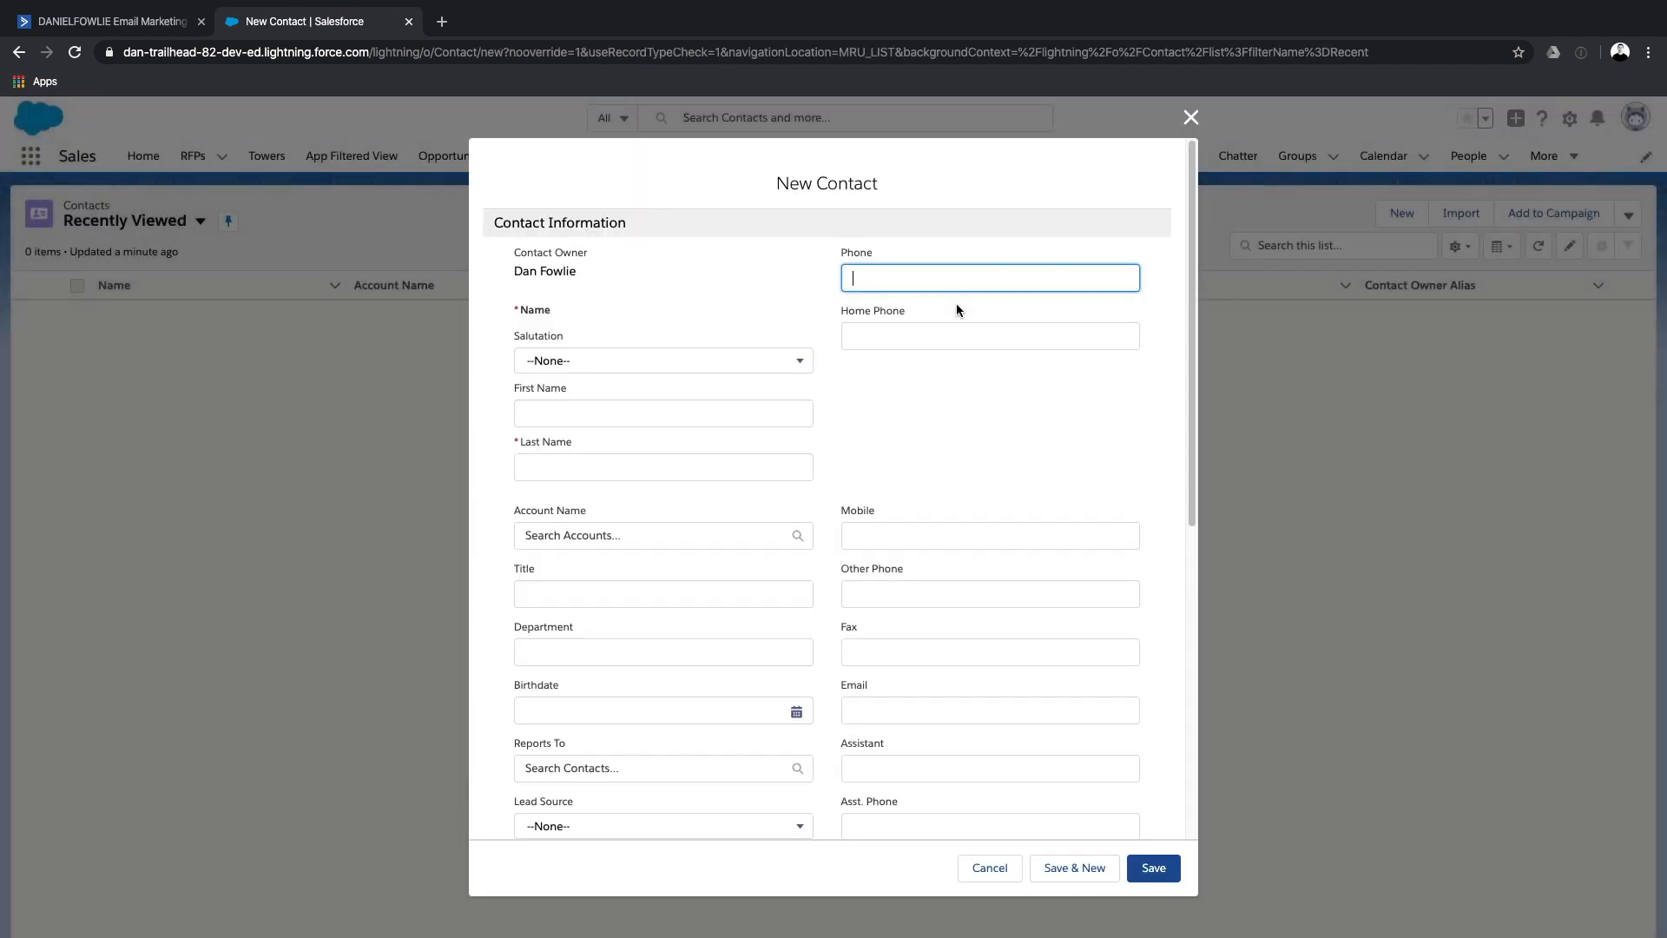
{"action": "left_click", "coordinate": [988, 710]}
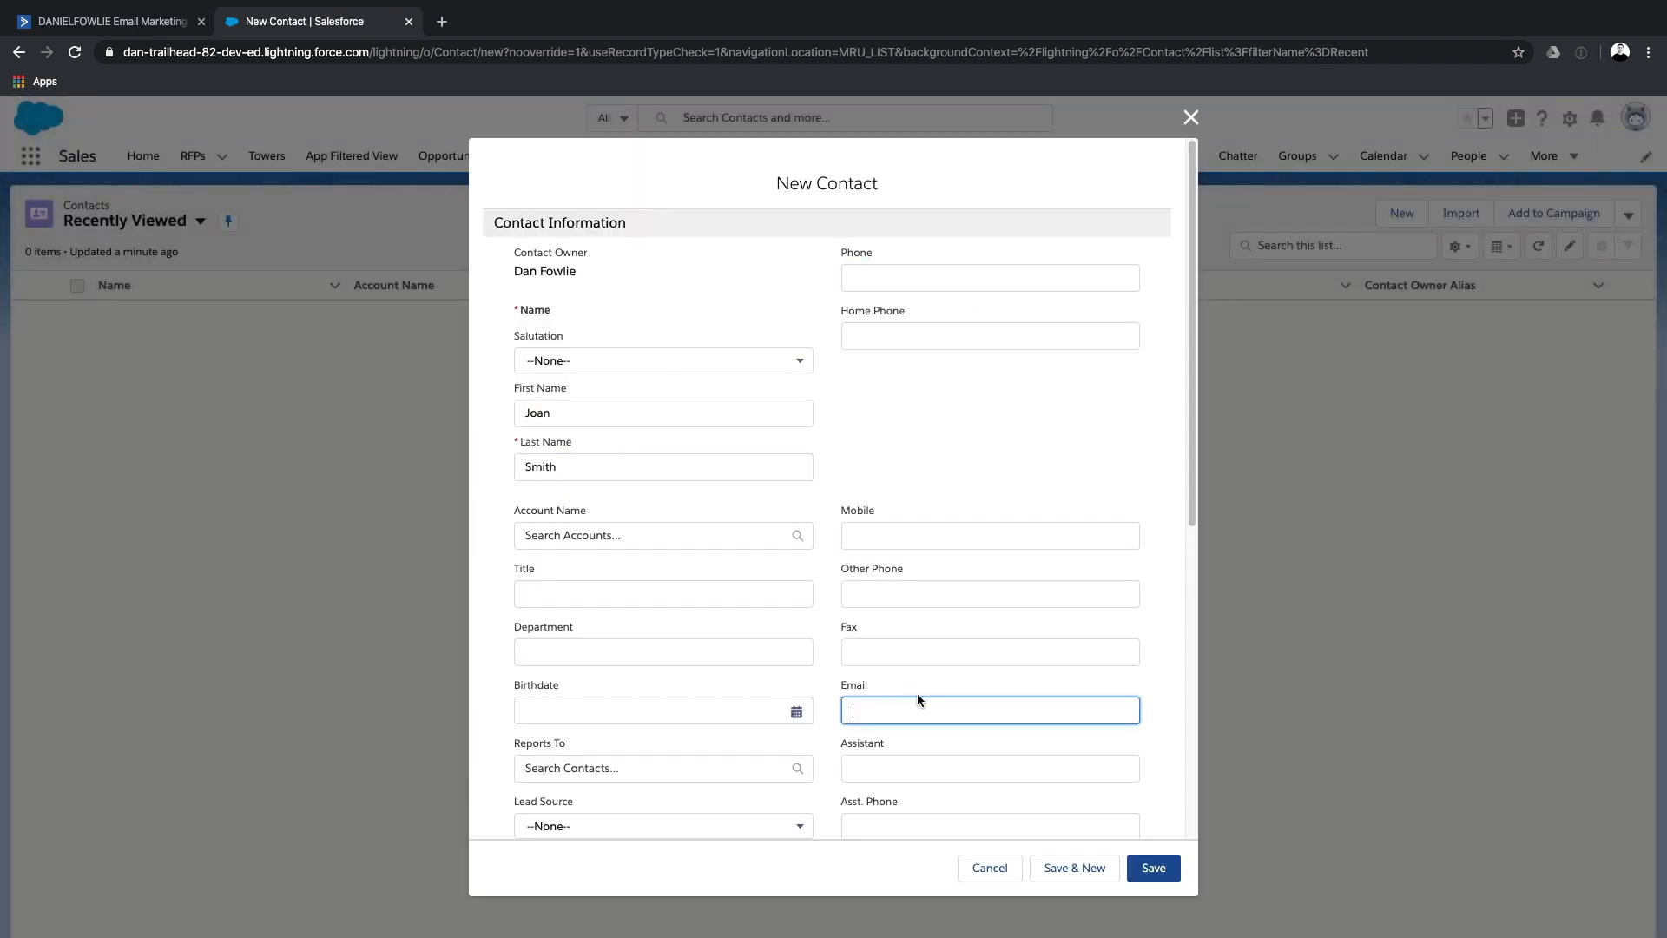
{"action": "left_click", "coordinate": [1152, 867]}
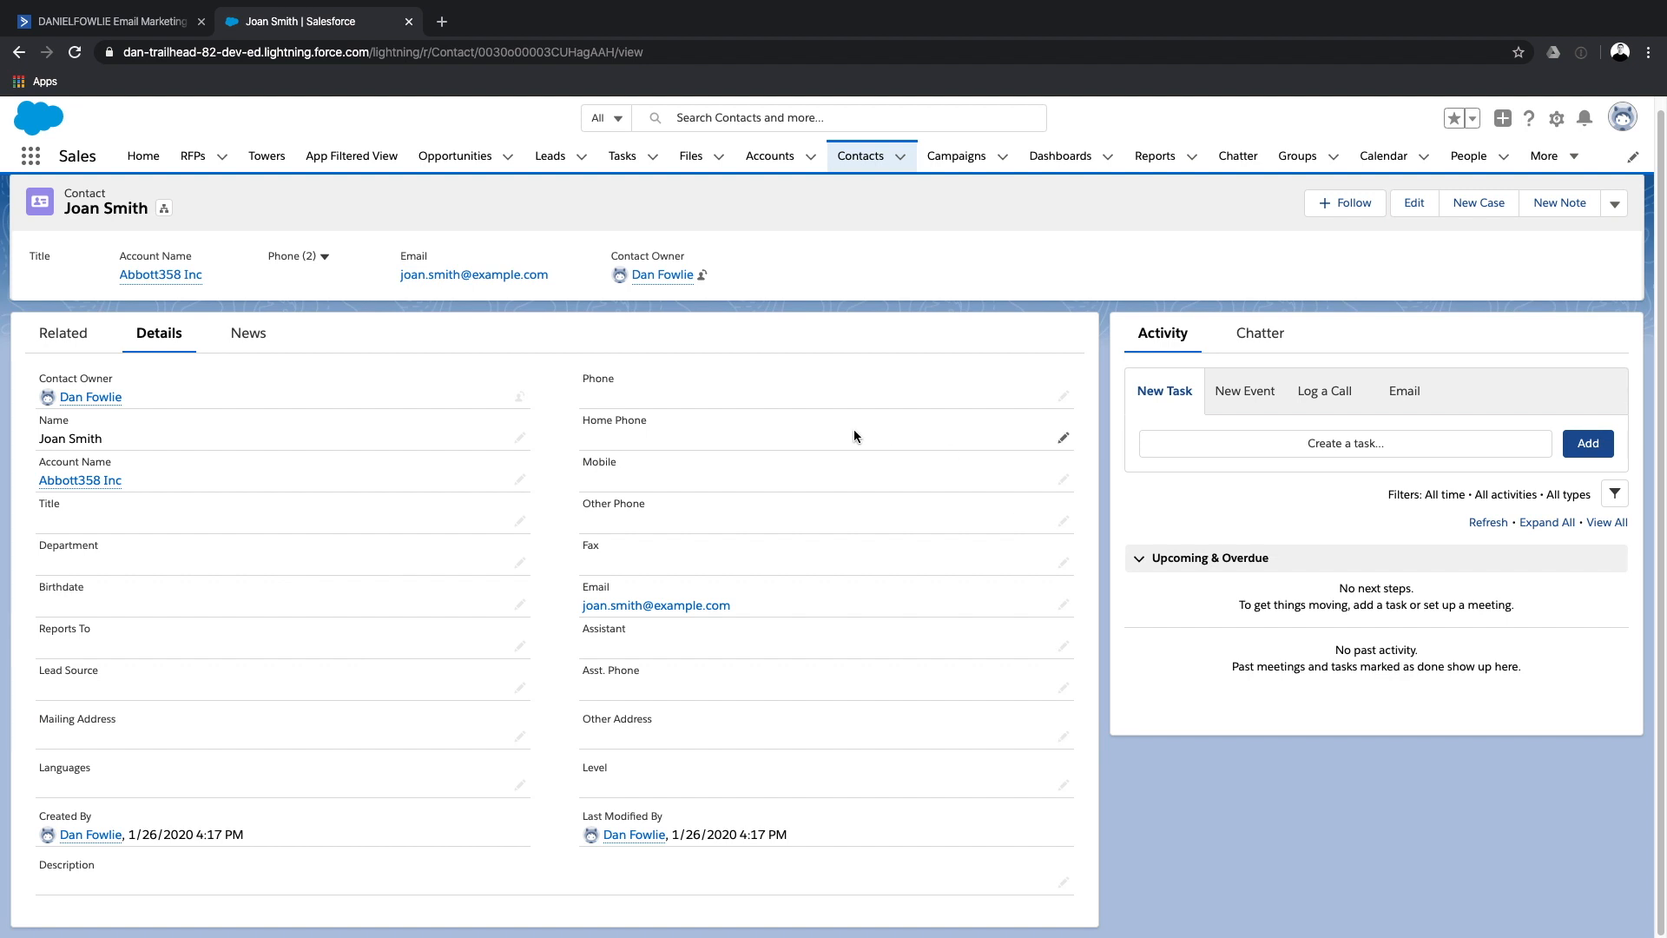
Choose Edit Page from the gear menu and select the record page's tabs component.
{"action": "left_click", "coordinate": [1557, 118]}
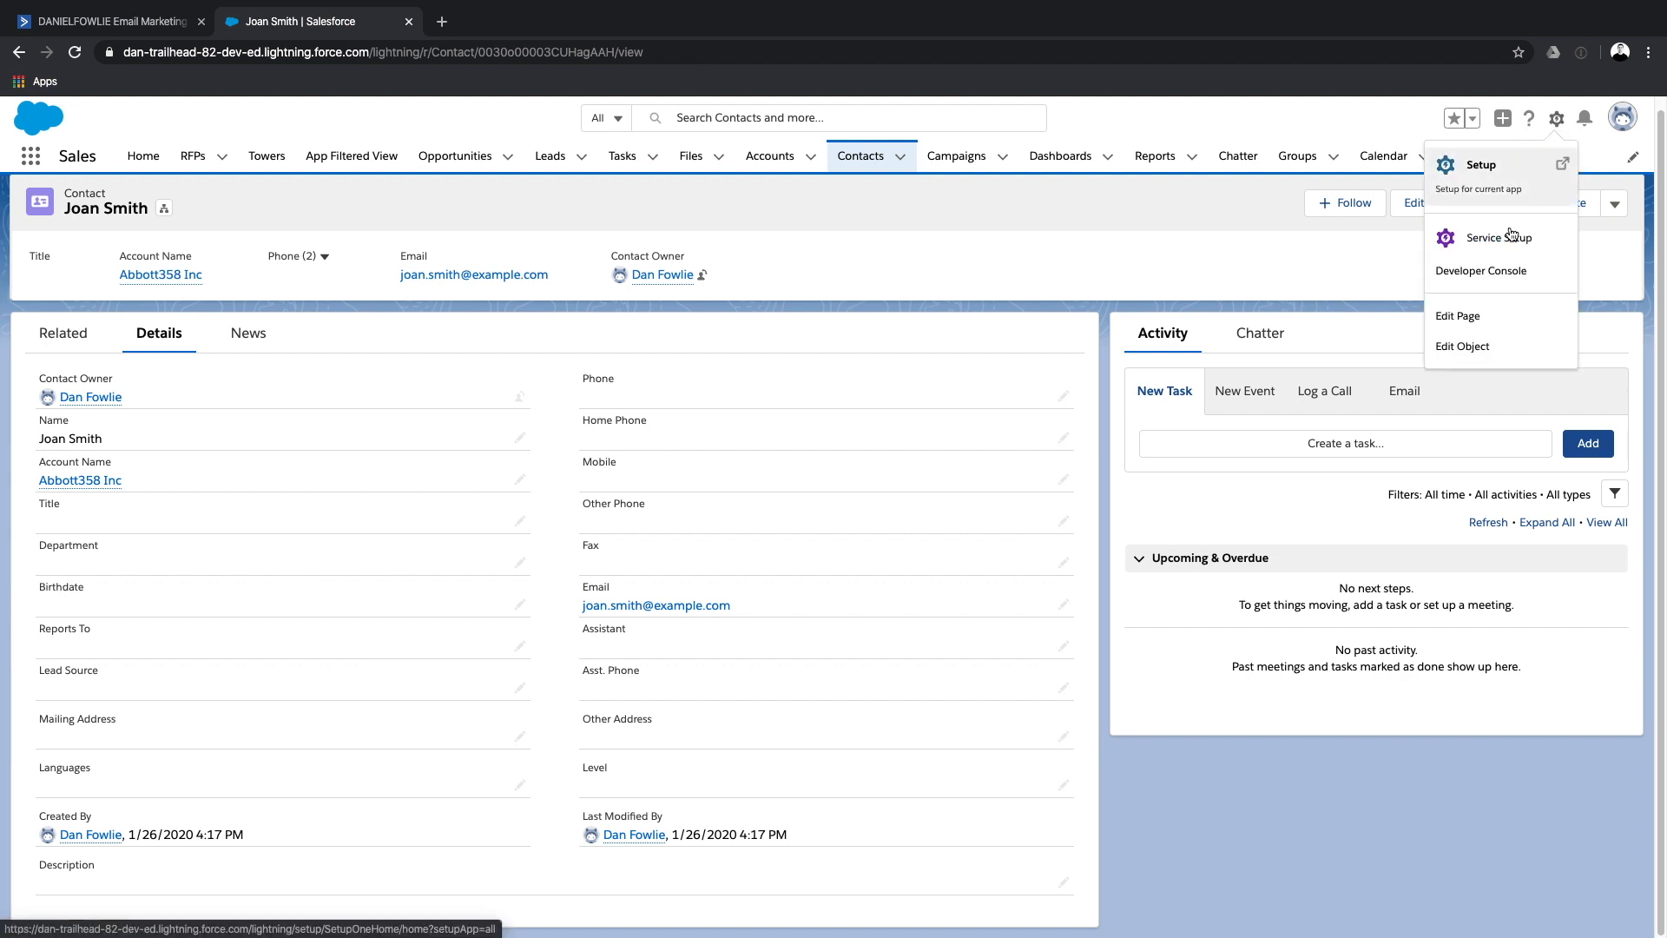
{"action": "left_click", "coordinate": [1457, 316]}
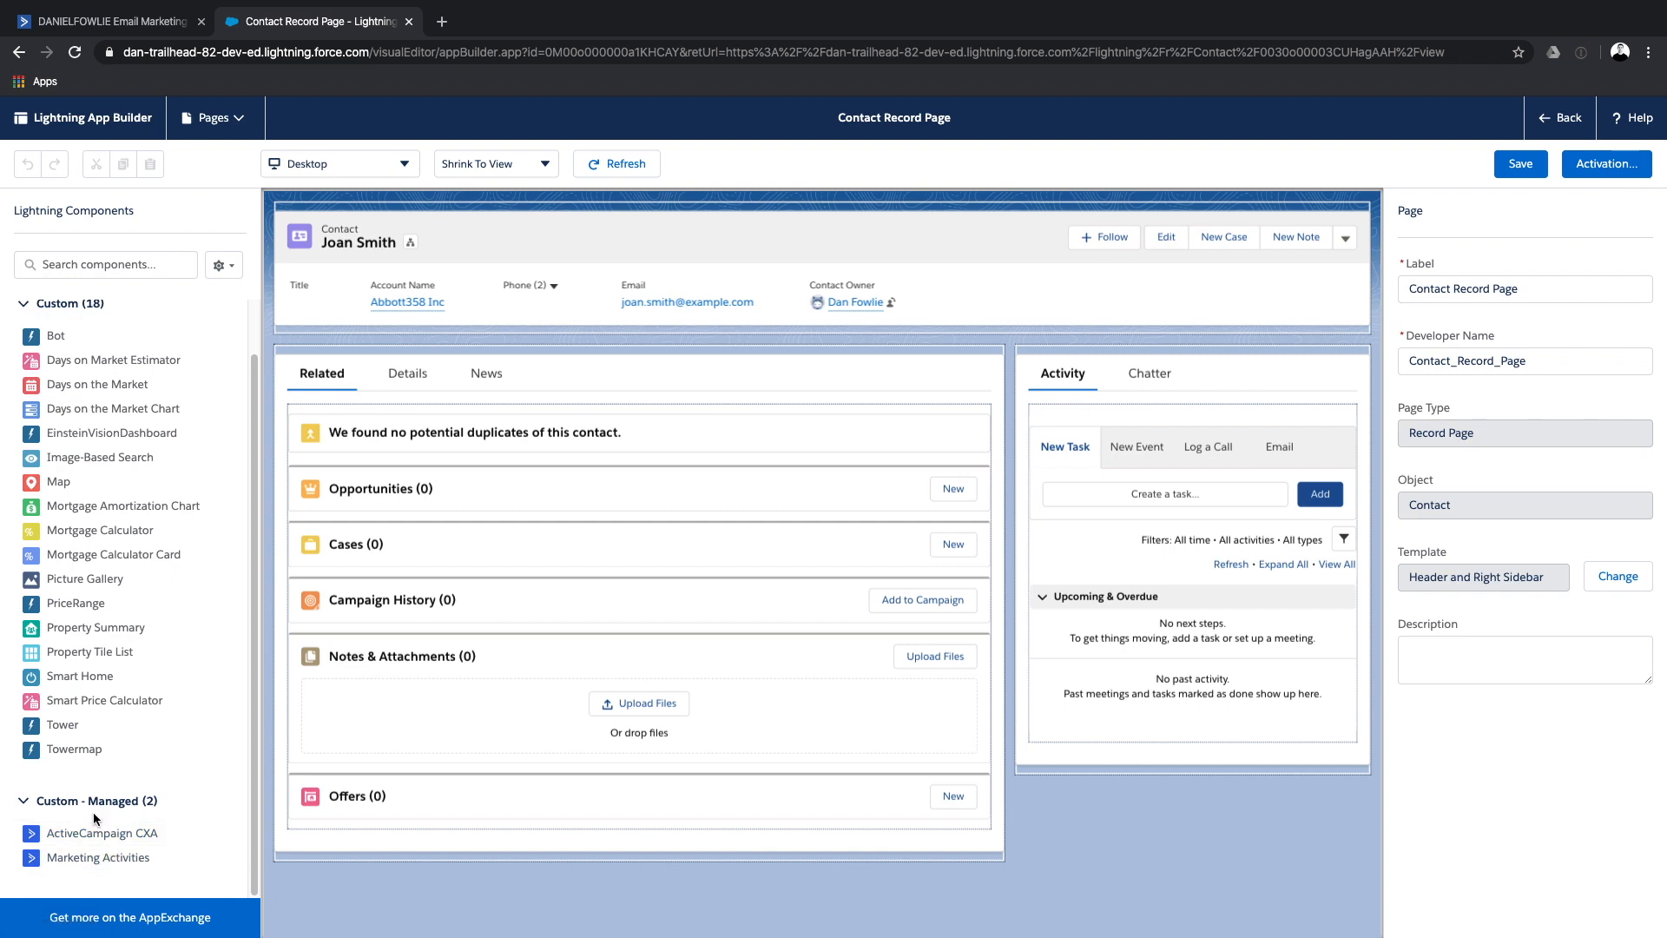
{"action": "mouse_move", "coordinate": [101, 810]}
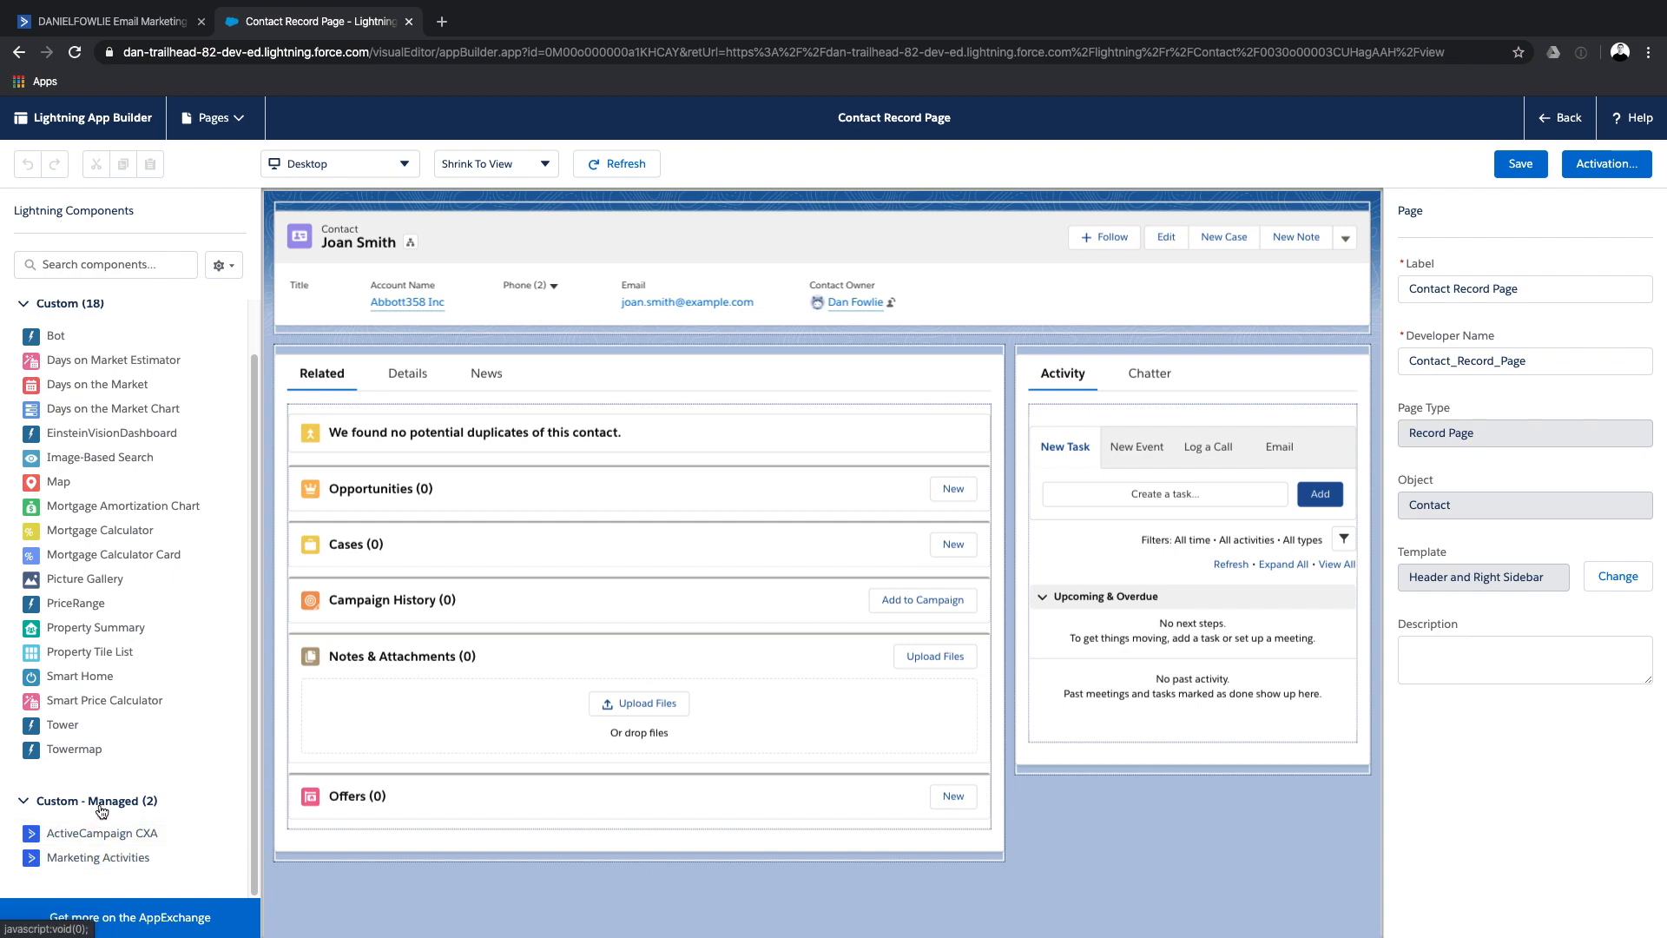
{"action": "left_click", "coordinate": [532, 374]}
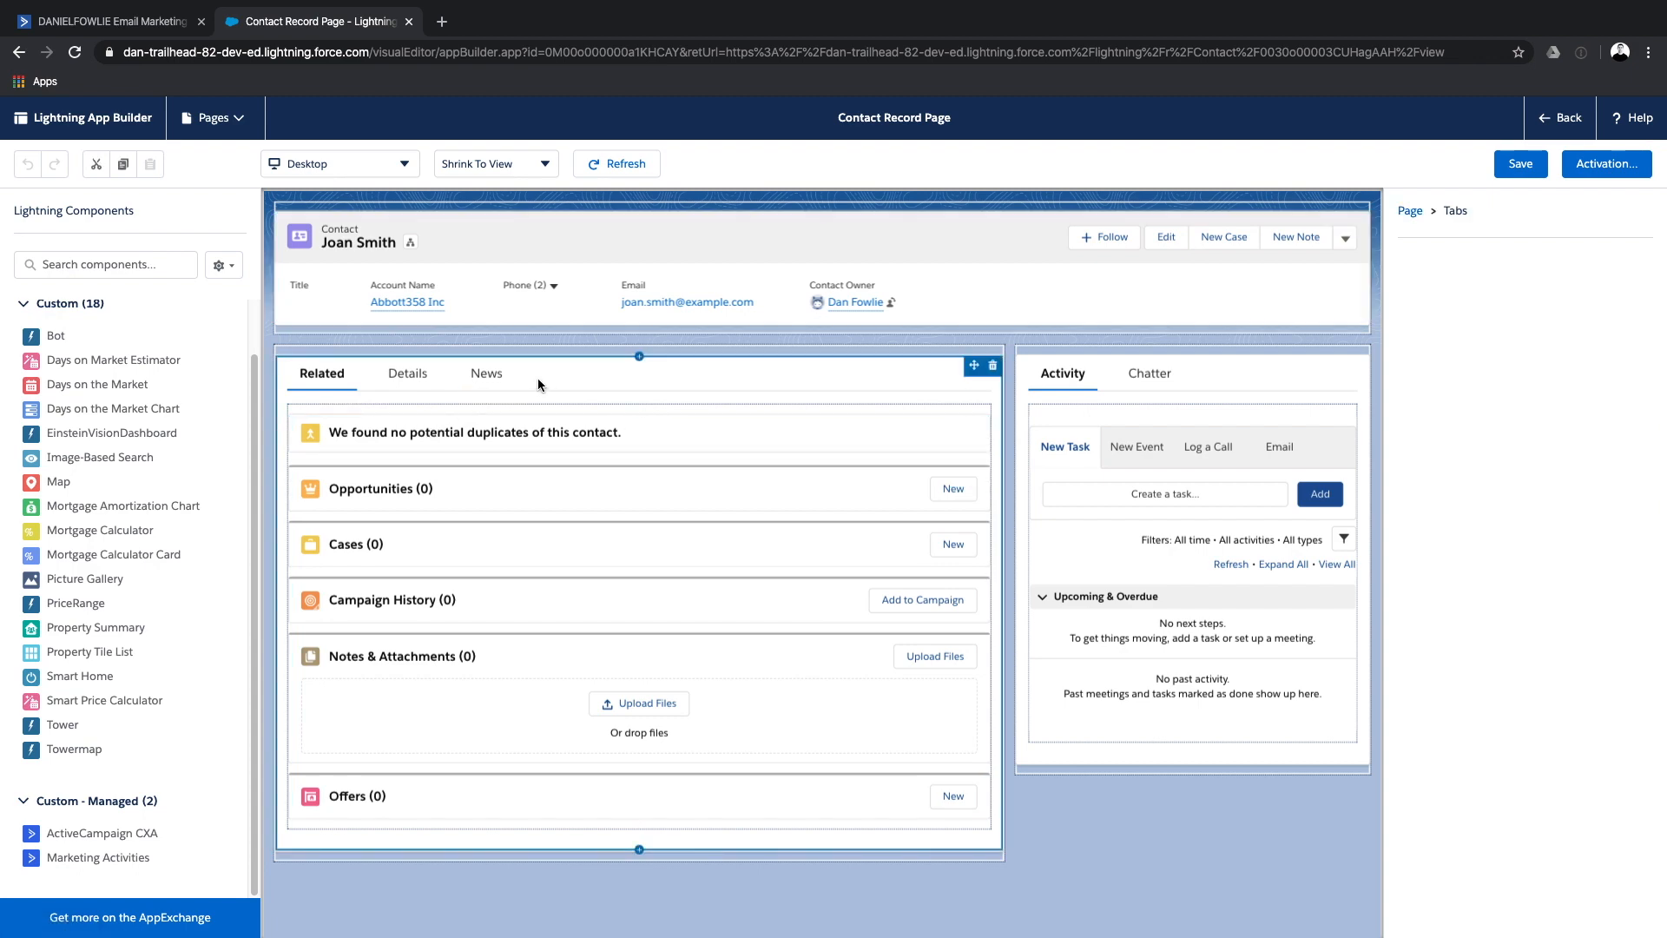
Add an 'Active Campaign' tab to the Tabs component and open, then close, page activation.
{"action": "left_click", "coordinate": [638, 373]}
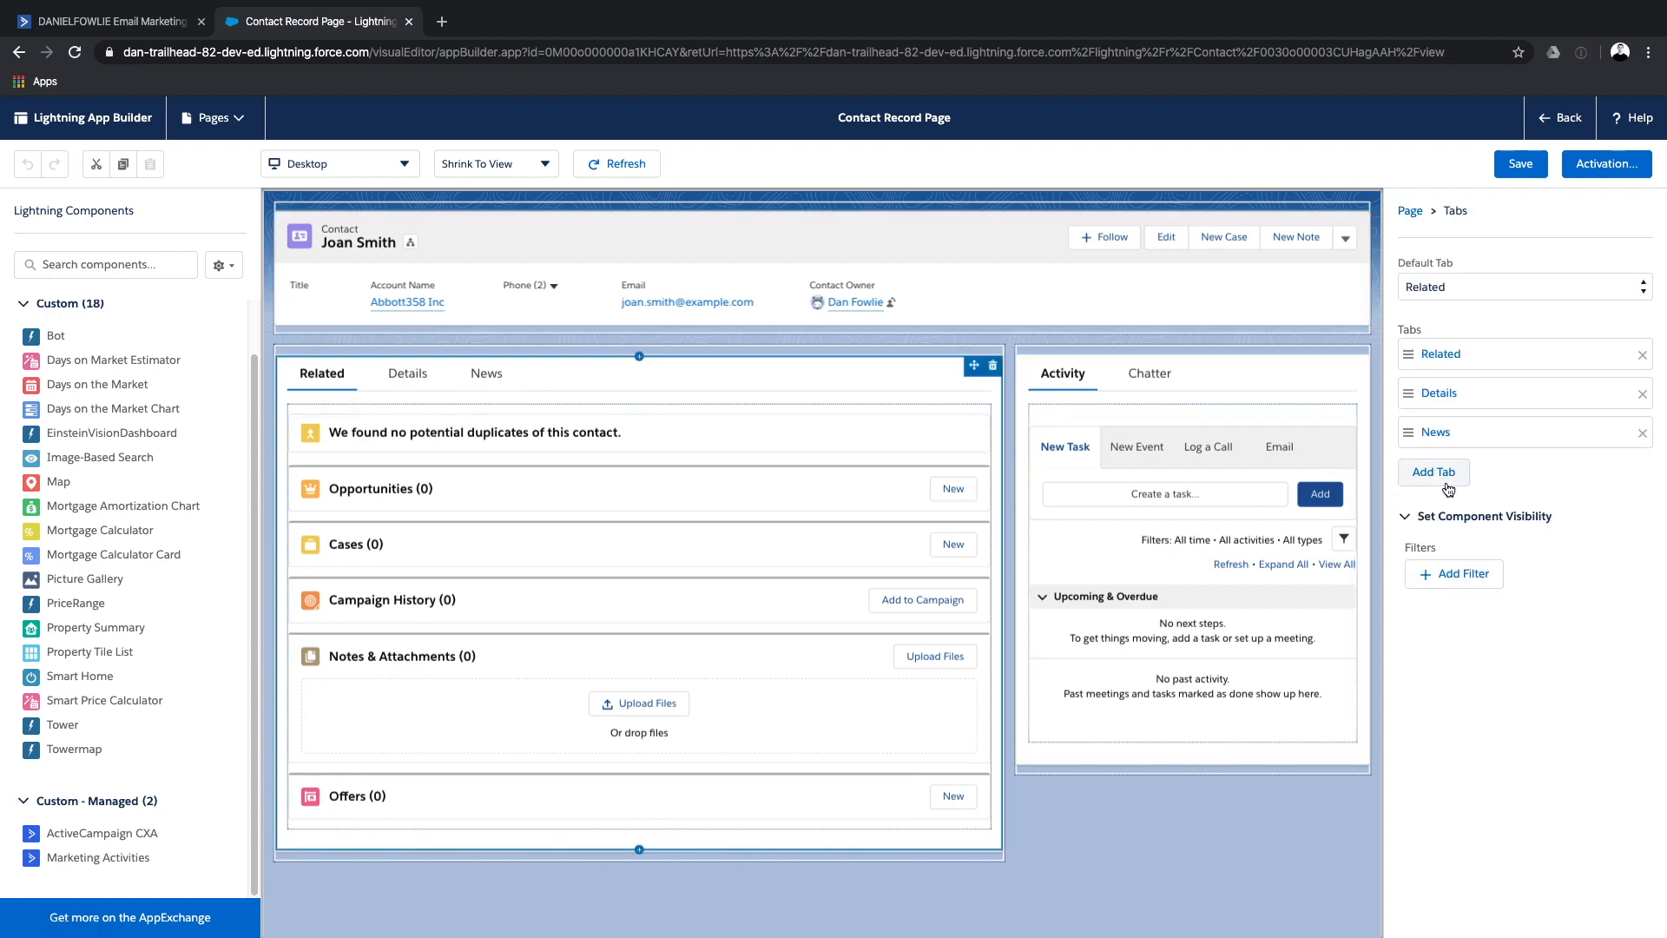
{"action": "left_click", "coordinate": [1433, 472]}
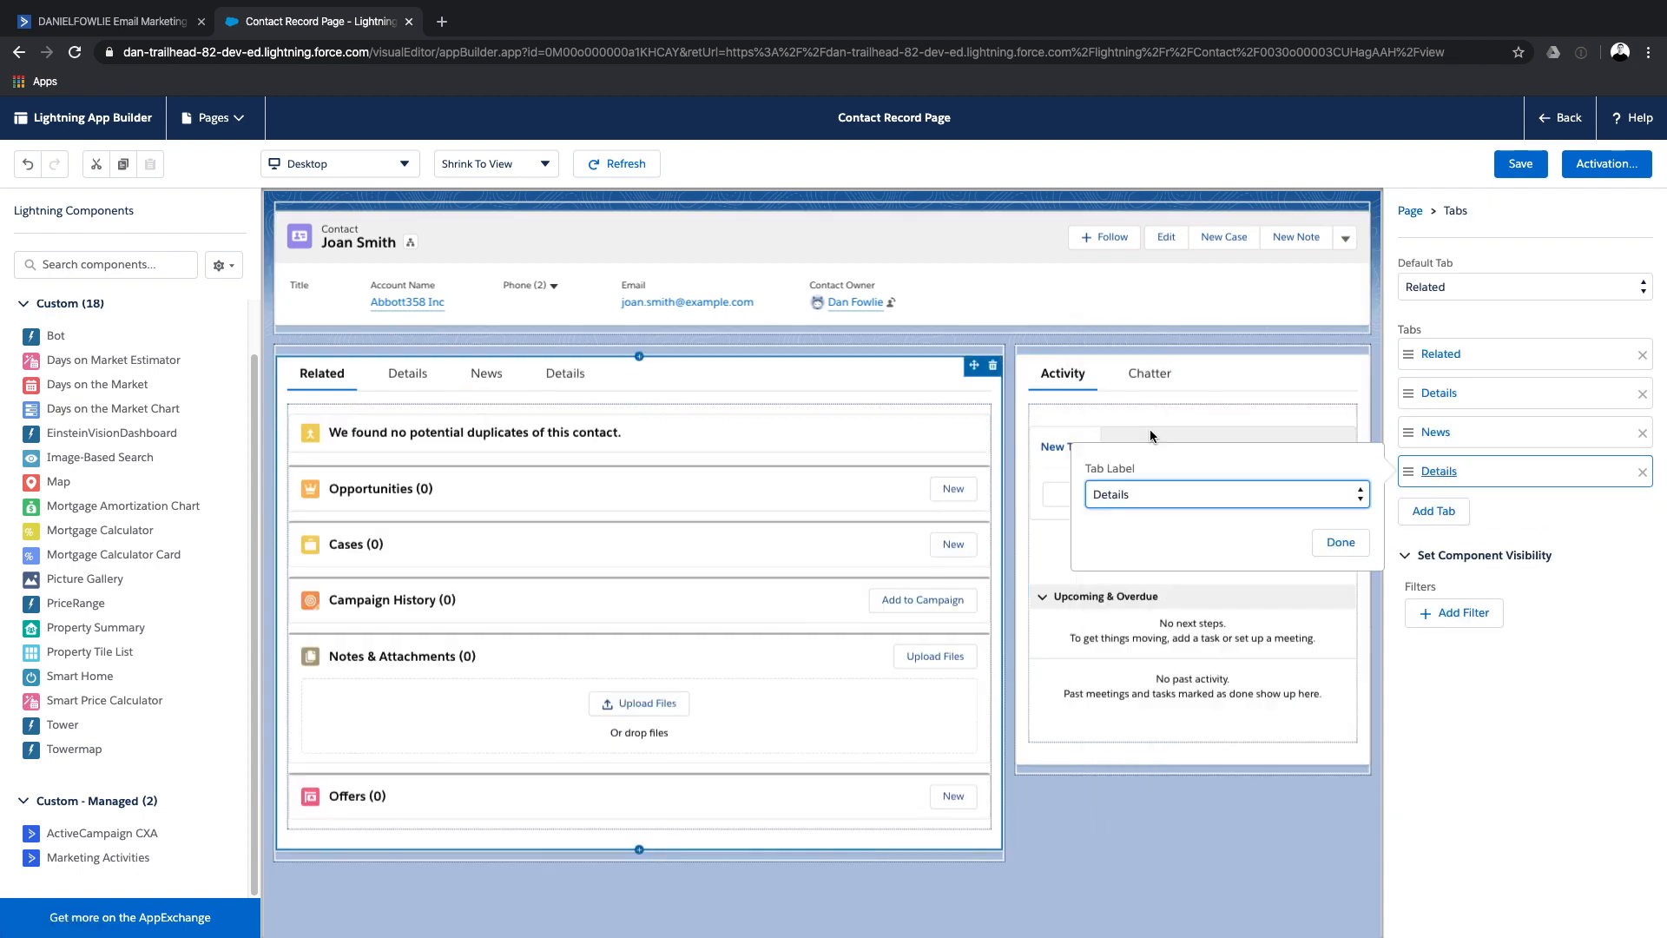
{"action": "left_click", "coordinate": [1339, 542]}
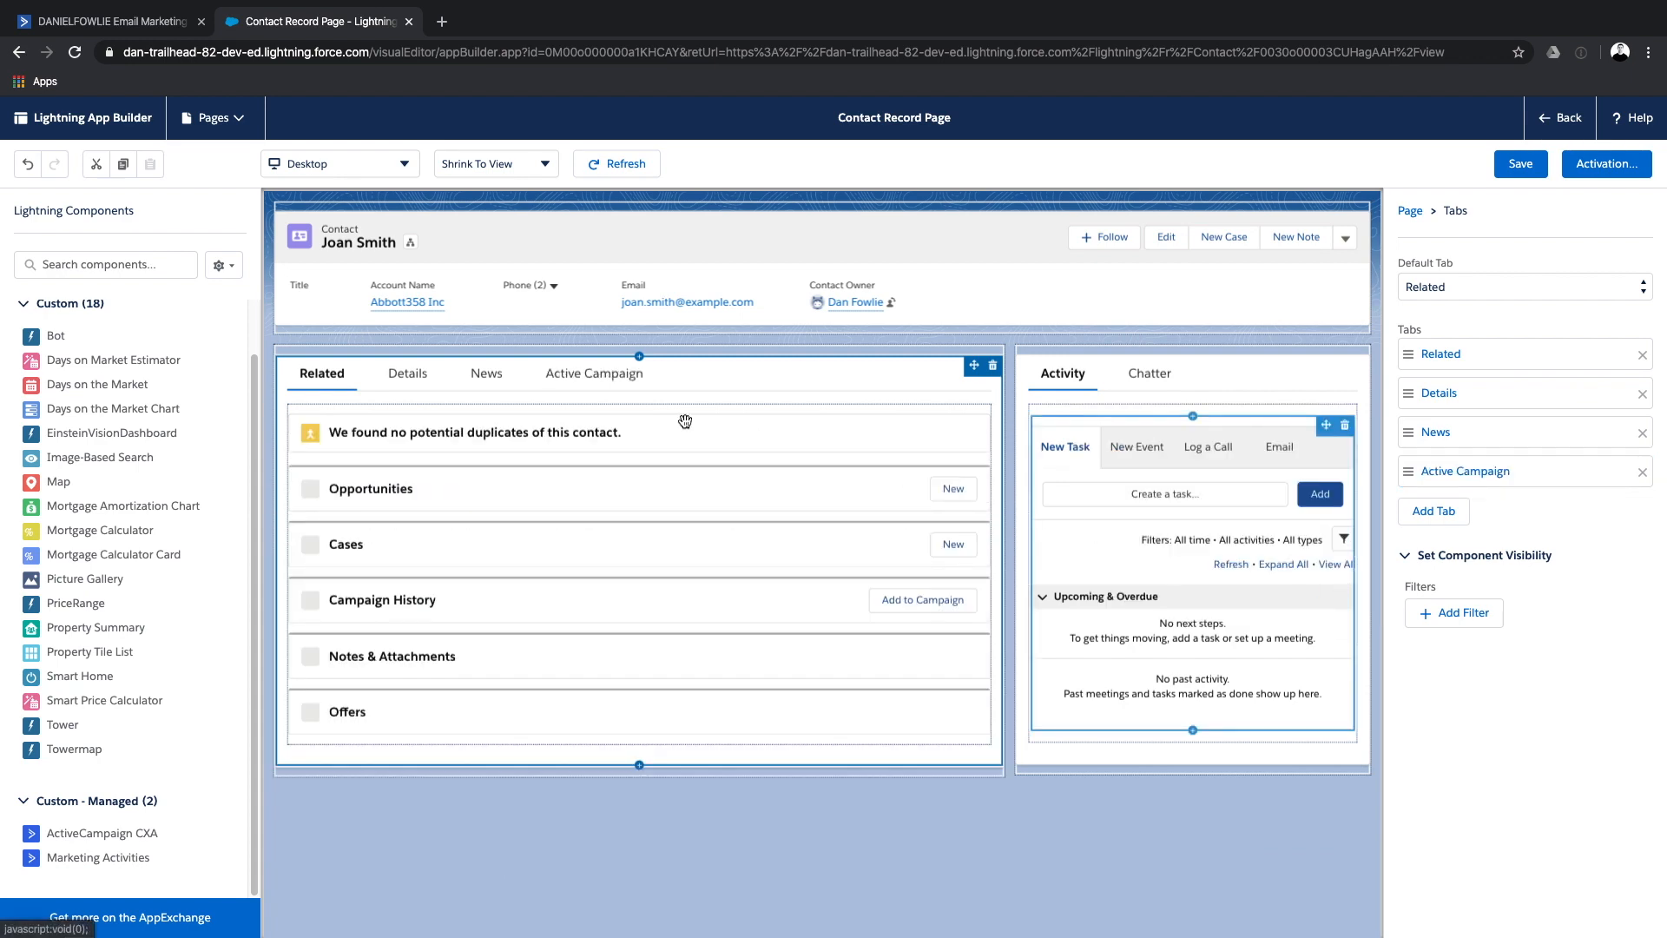
{"action": "left_click", "coordinate": [593, 373]}
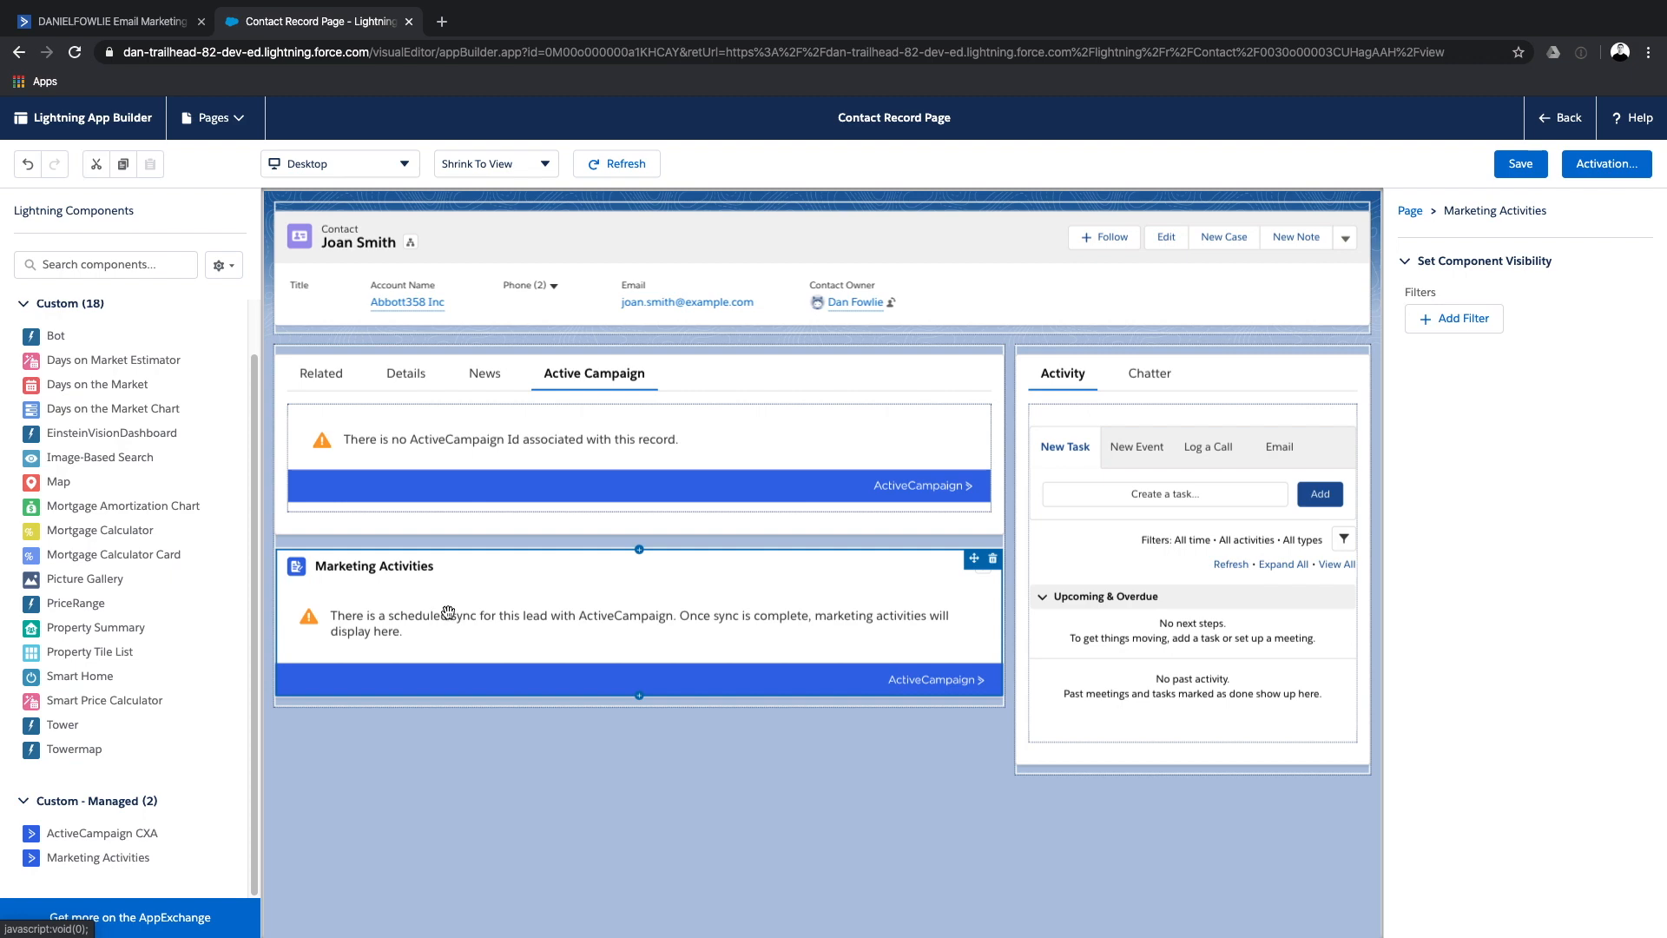
{"action": "left_click", "coordinate": [1604, 164]}
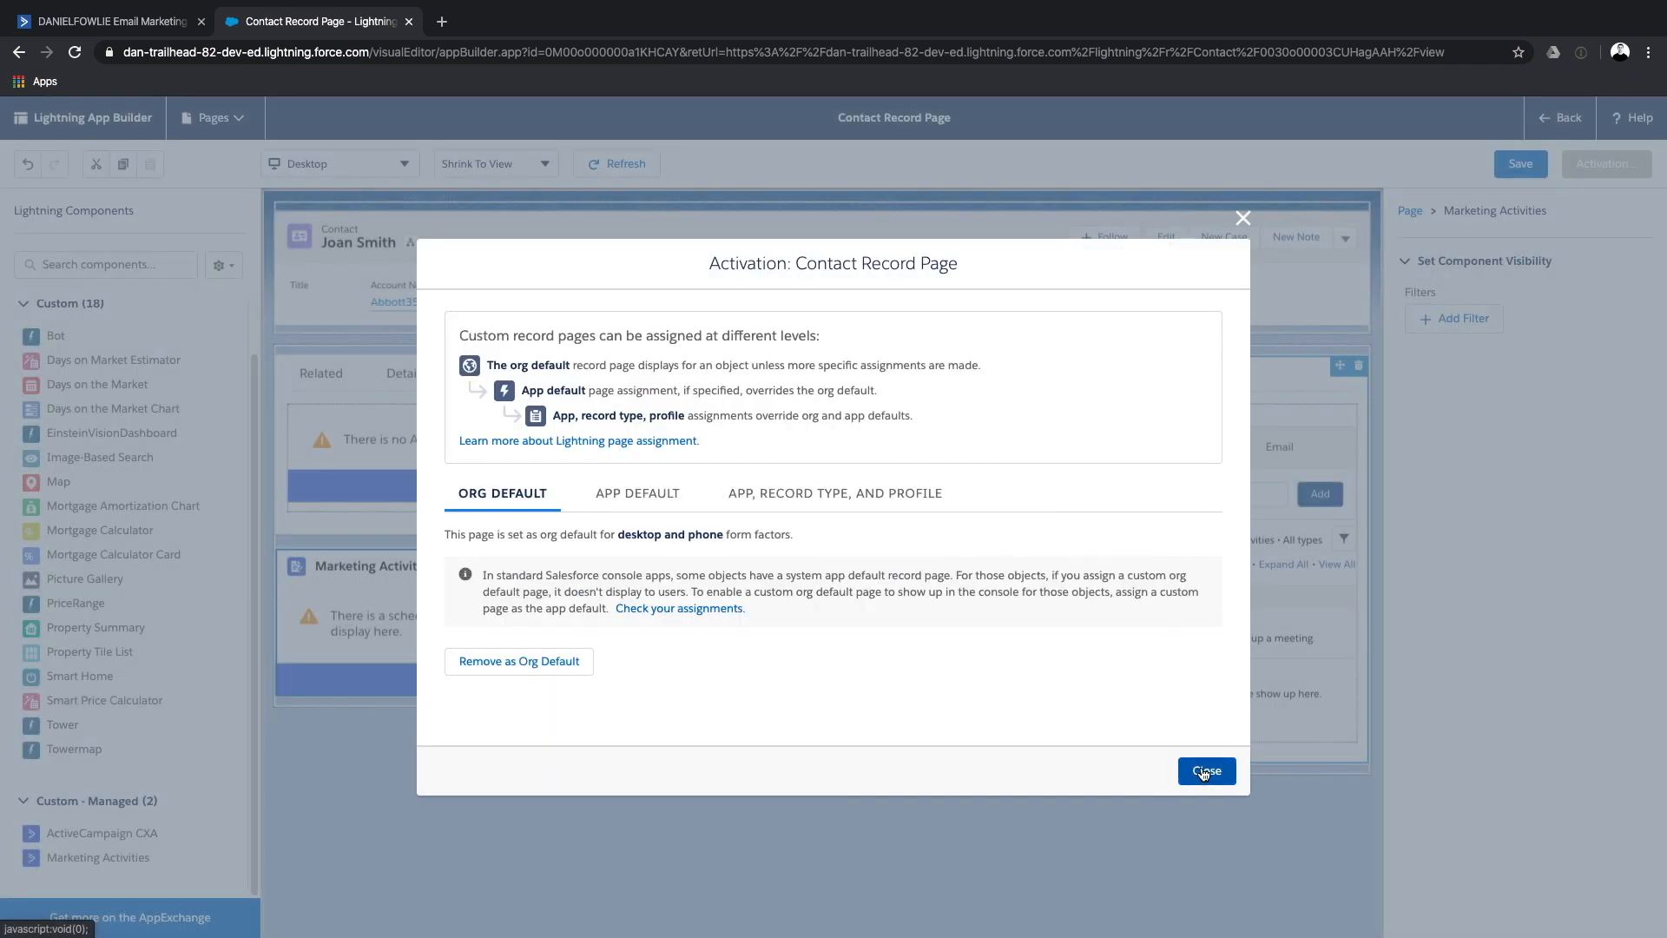
{"action": "left_click", "coordinate": [1206, 771]}
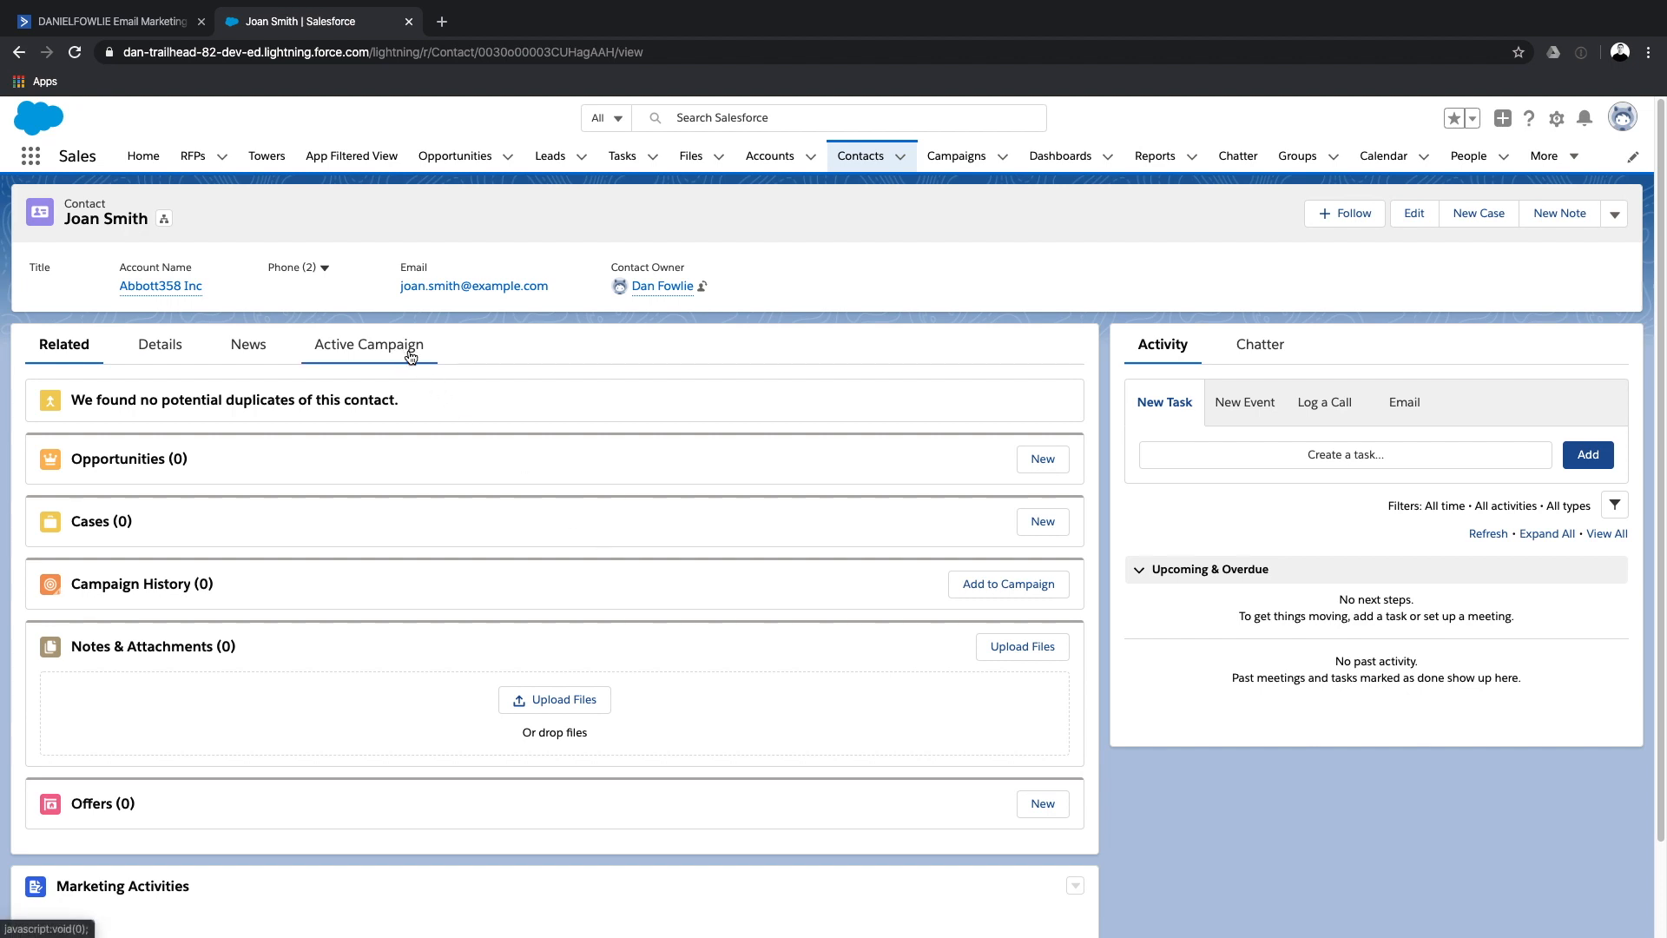
{"action": "mouse_move", "coordinate": [369, 344]}
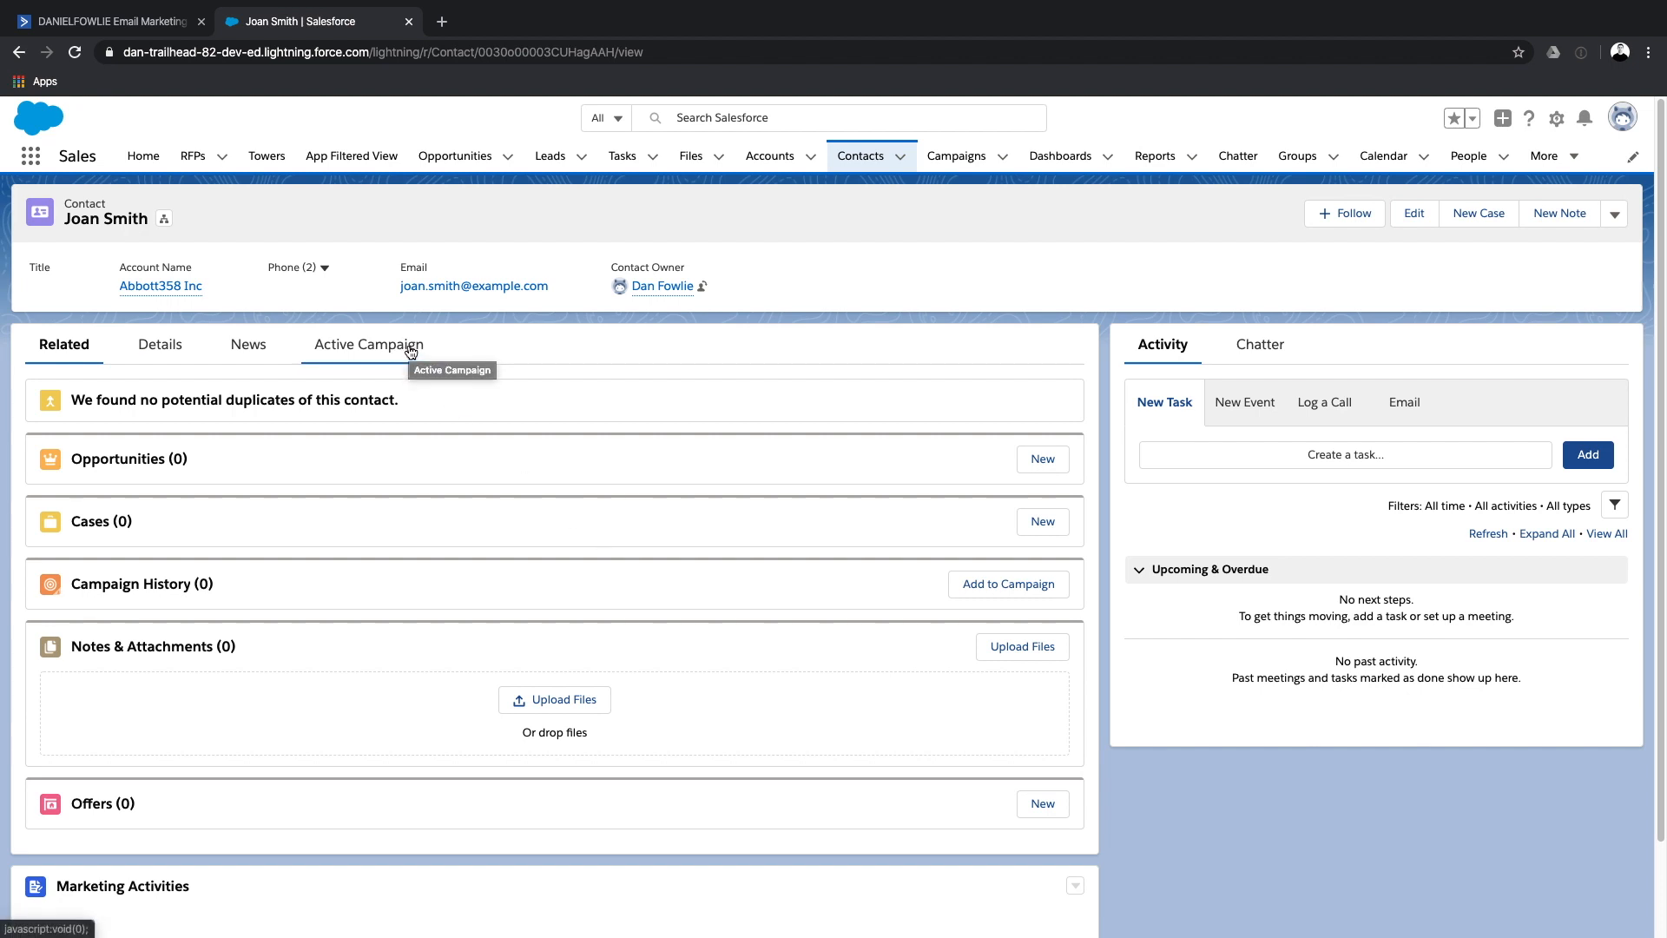
{"action": "left_click", "coordinate": [368, 344]}
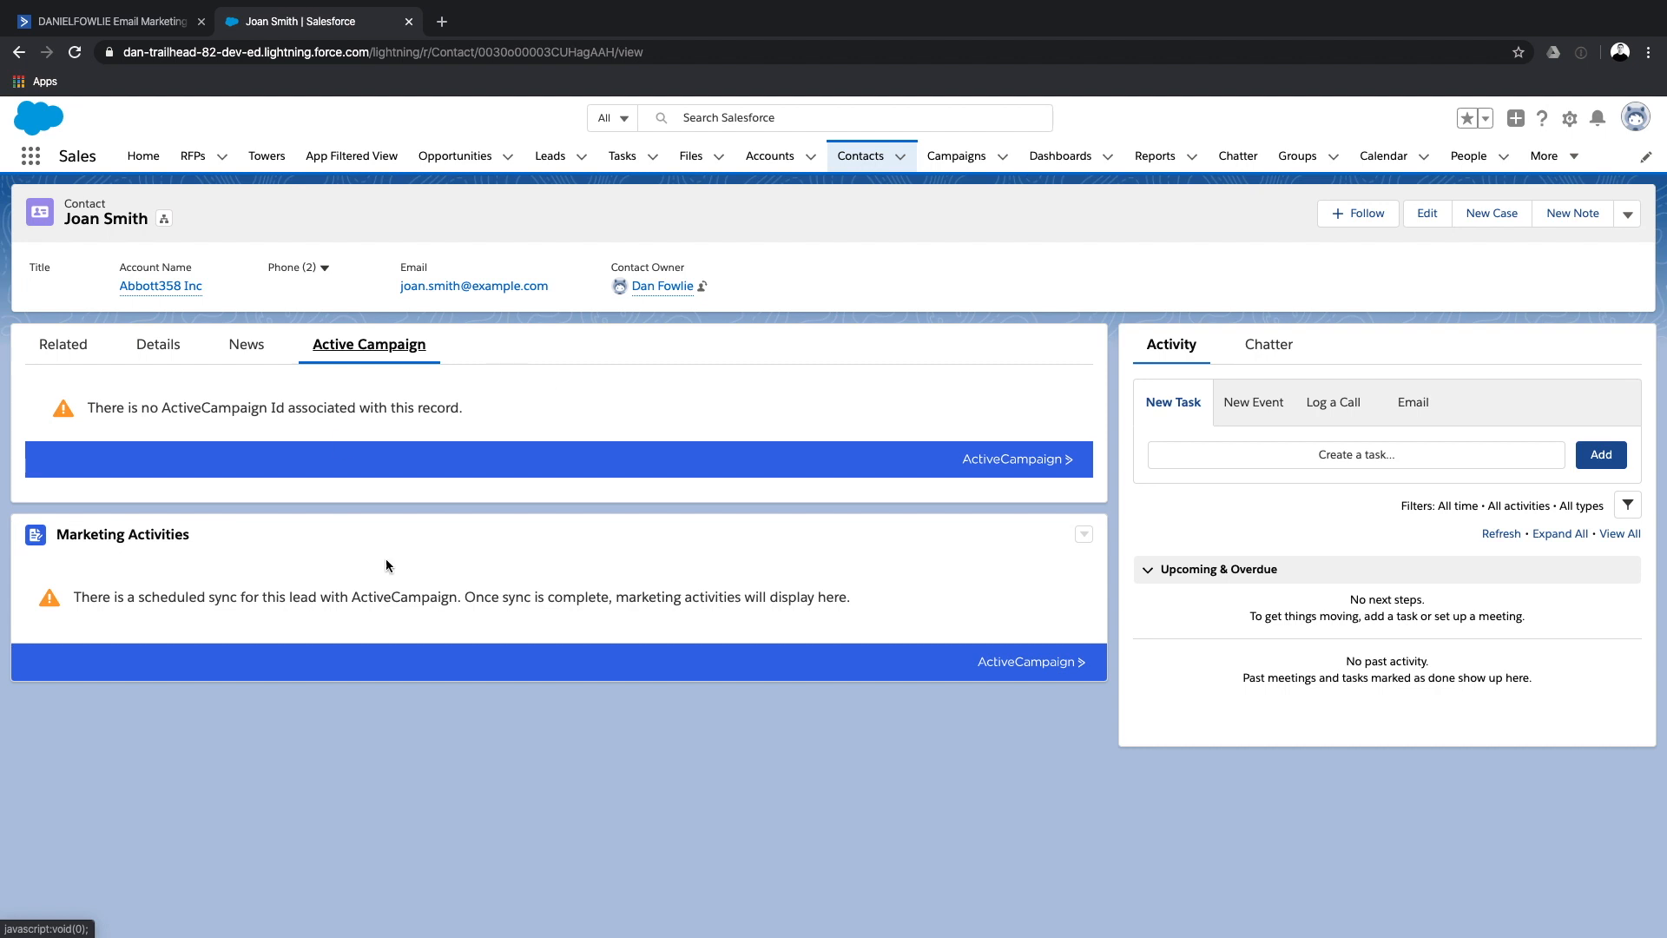
{"action": "mouse_move", "coordinate": [440, 435]}
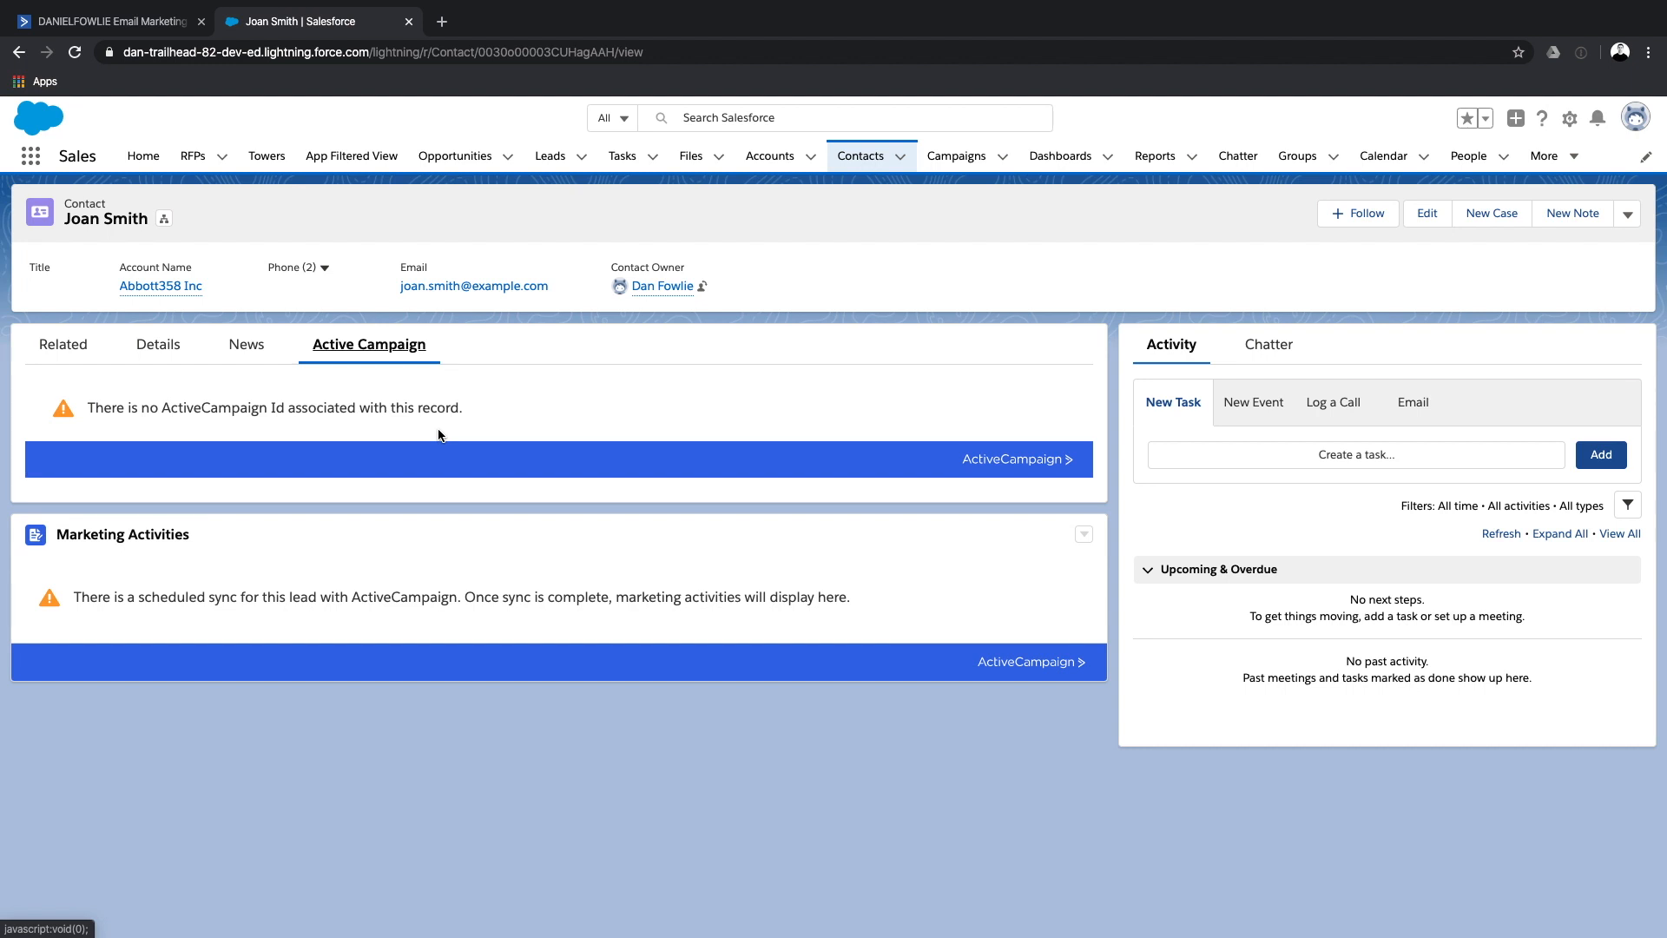
{"action": "left_click", "coordinate": [62, 344]}
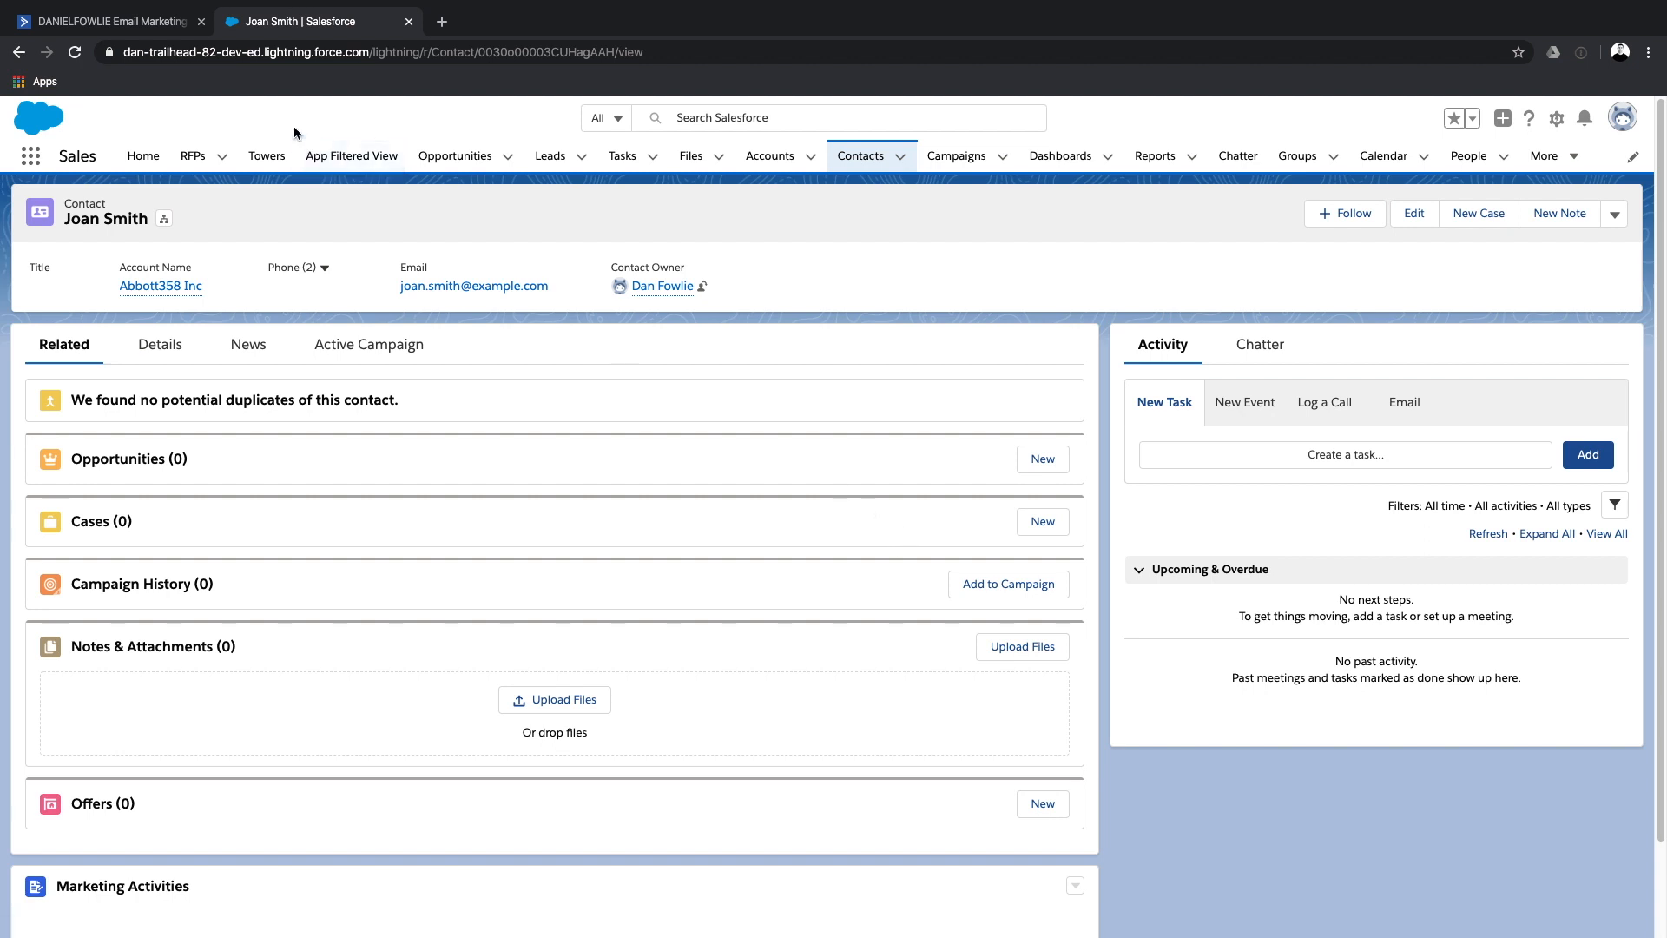
{"action": "left_click", "coordinate": [106, 21]}
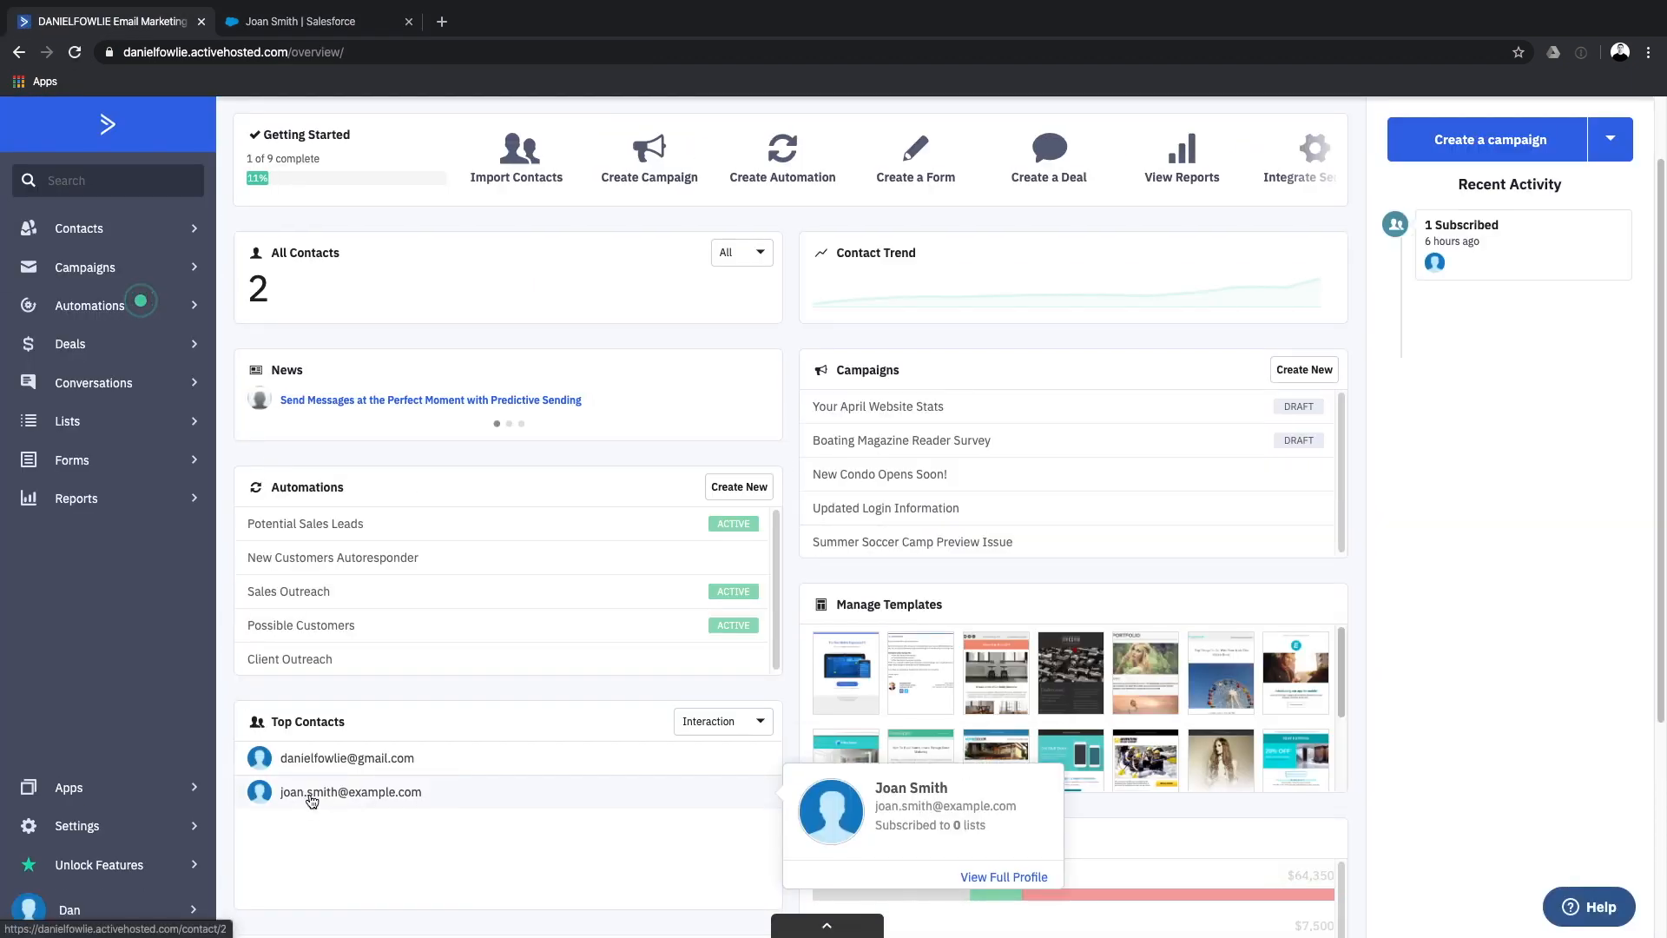
{"action": "left_click", "coordinate": [350, 790]}
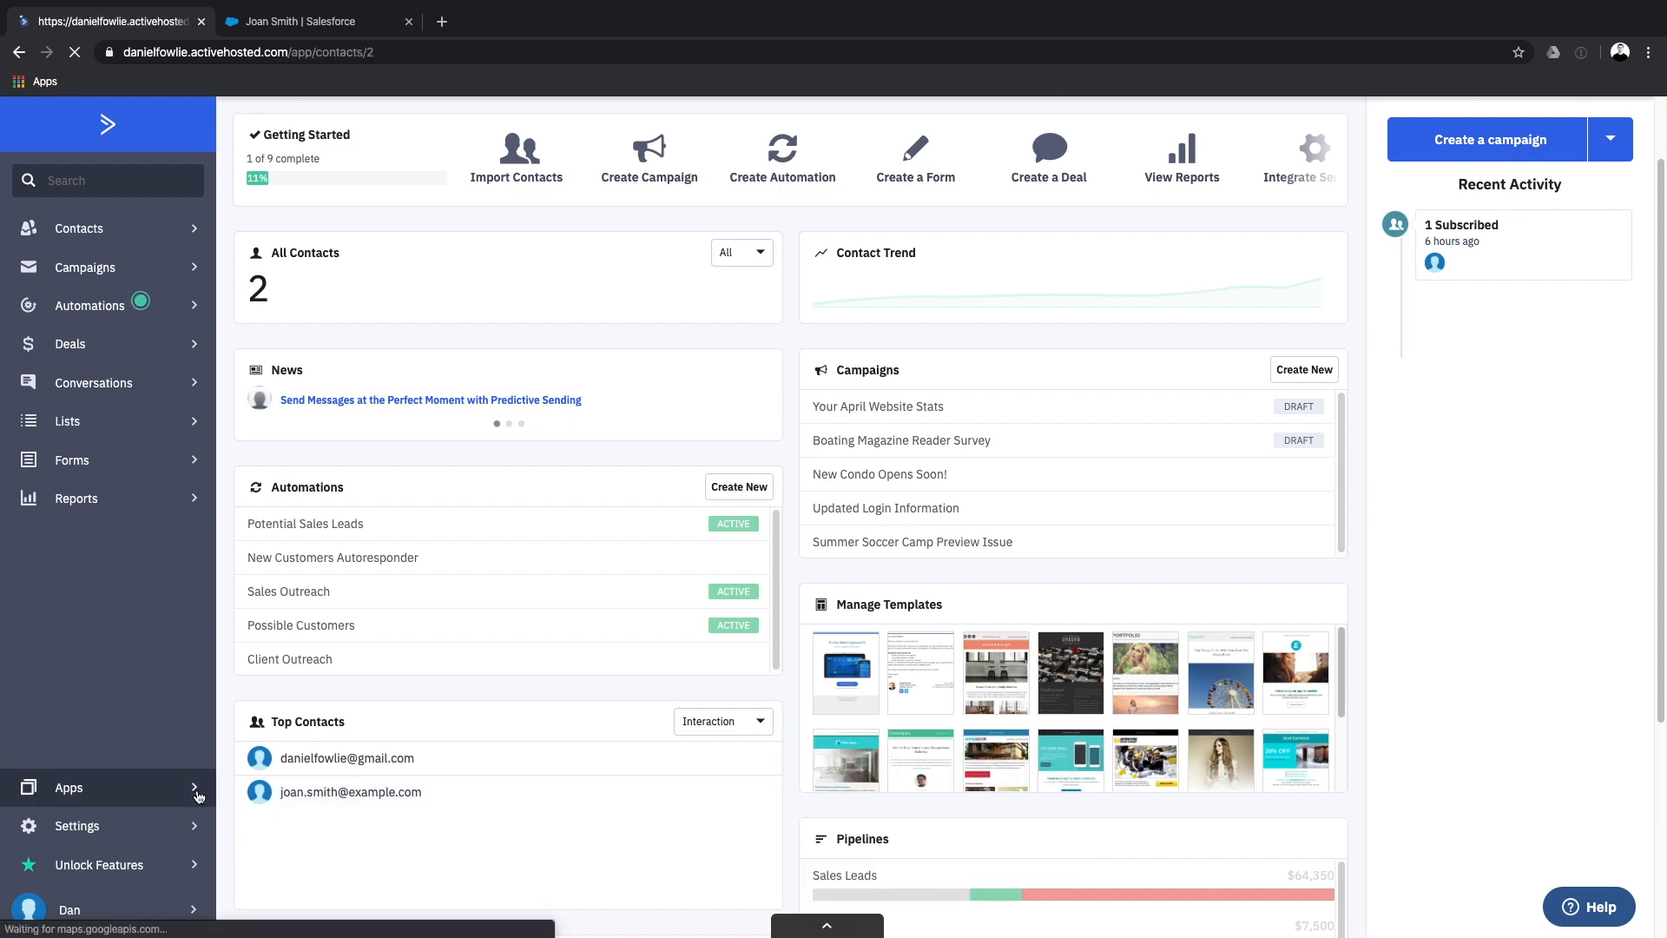
{"action": "left_click", "coordinate": [349, 791]}
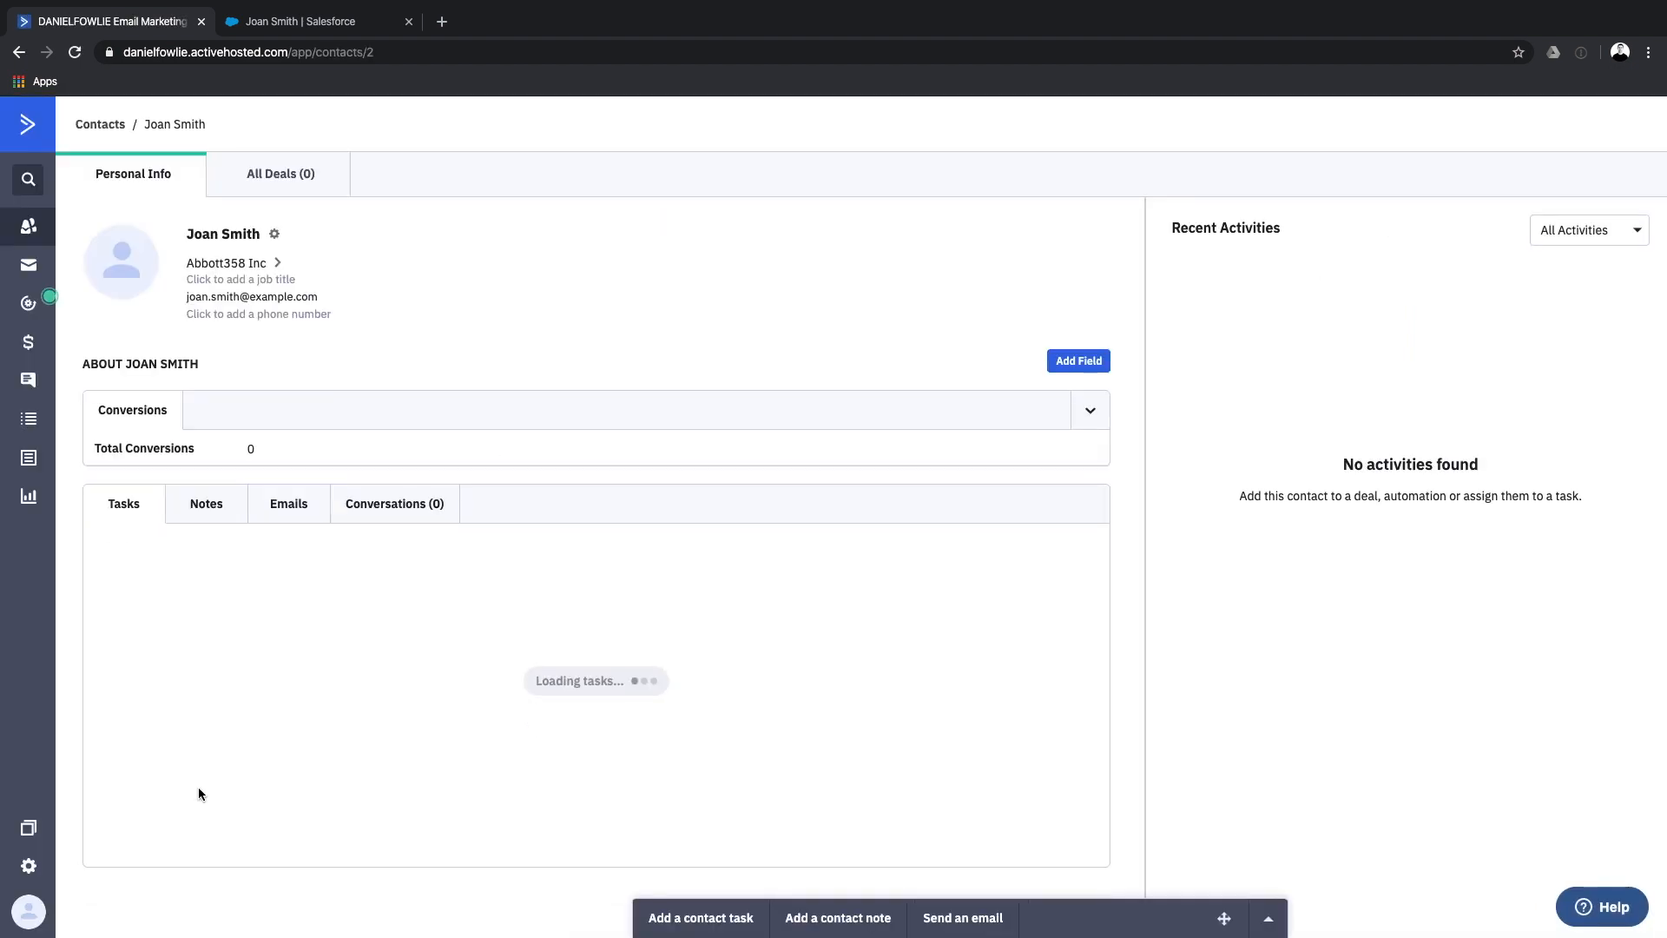